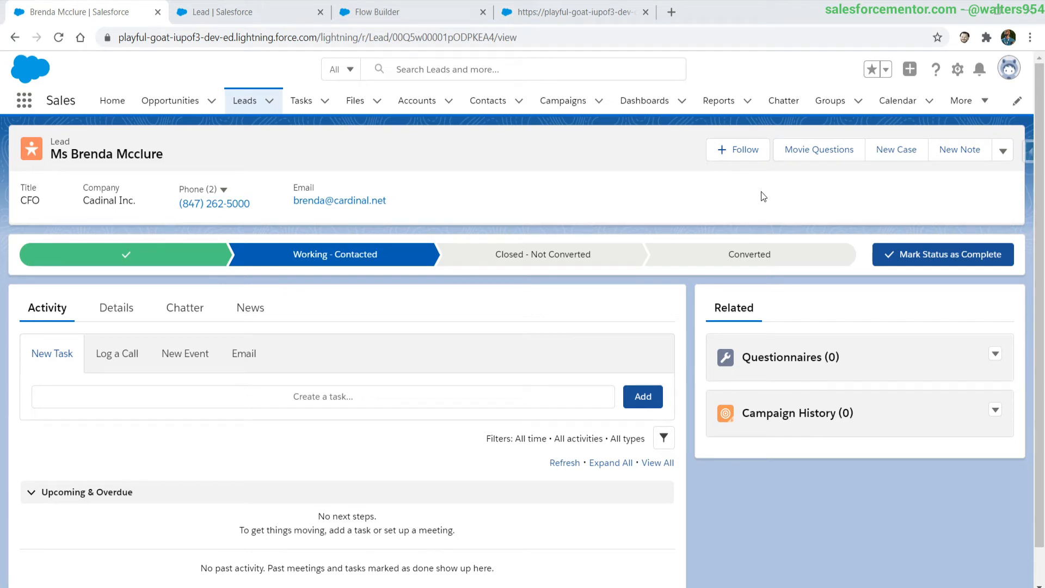
mouse_move(819, 149)
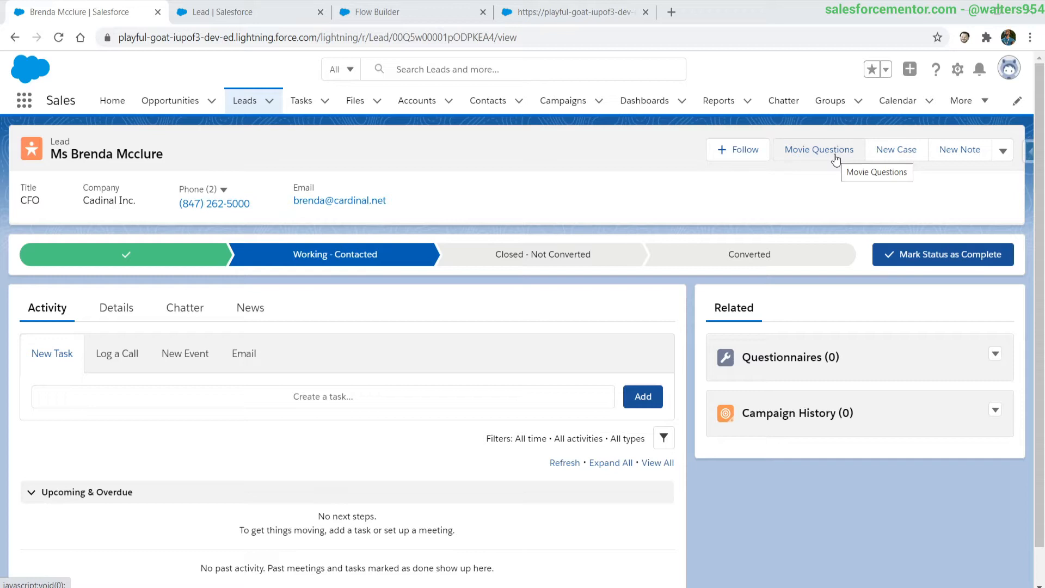
mouse_move(900, 358)
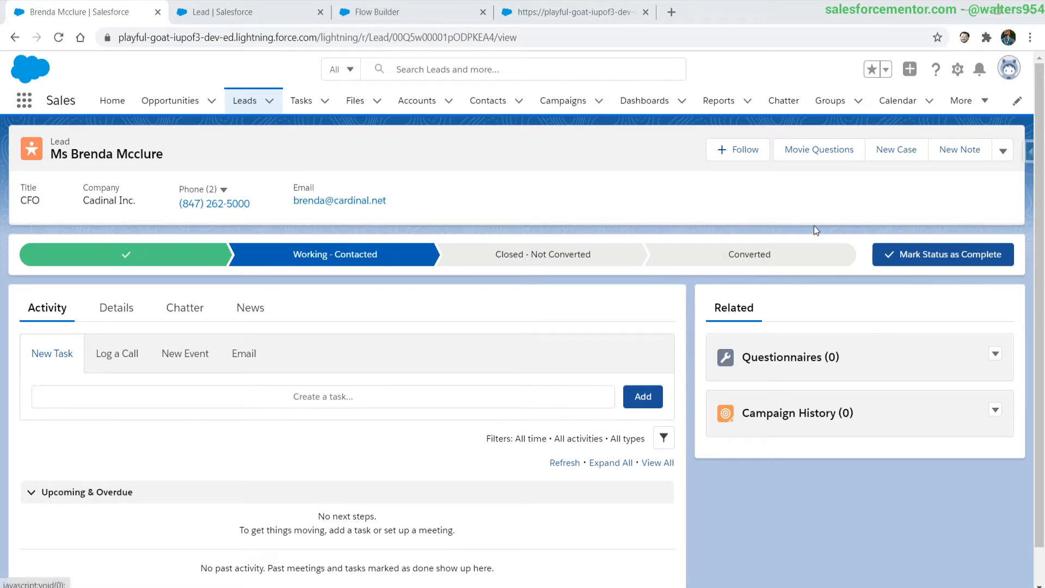
mouse_move(819, 149)
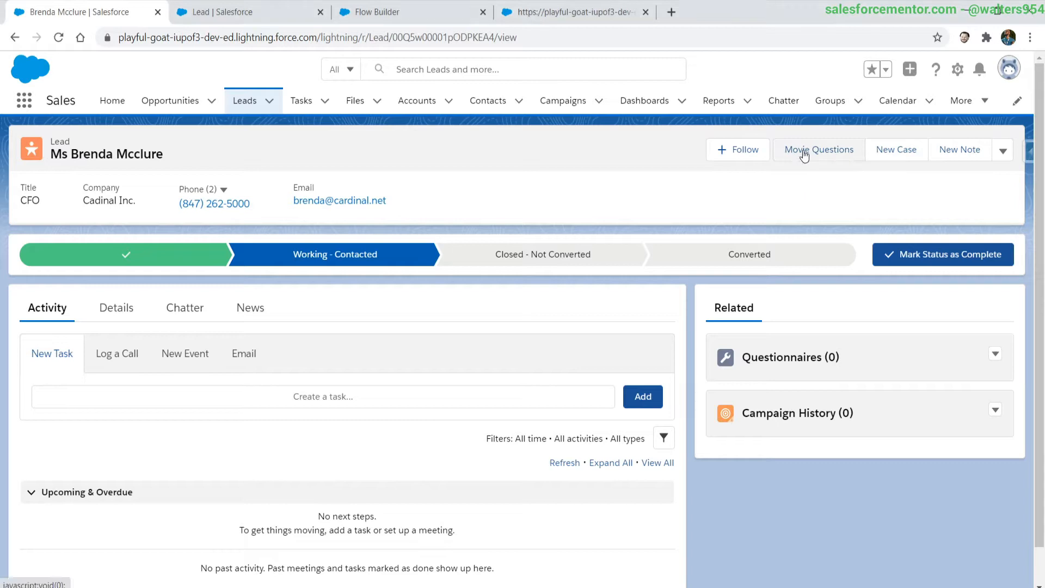
Run Movie Questions from the lead, answer 'Italian Job' as favorite movie, and submit
left_click(820, 150)
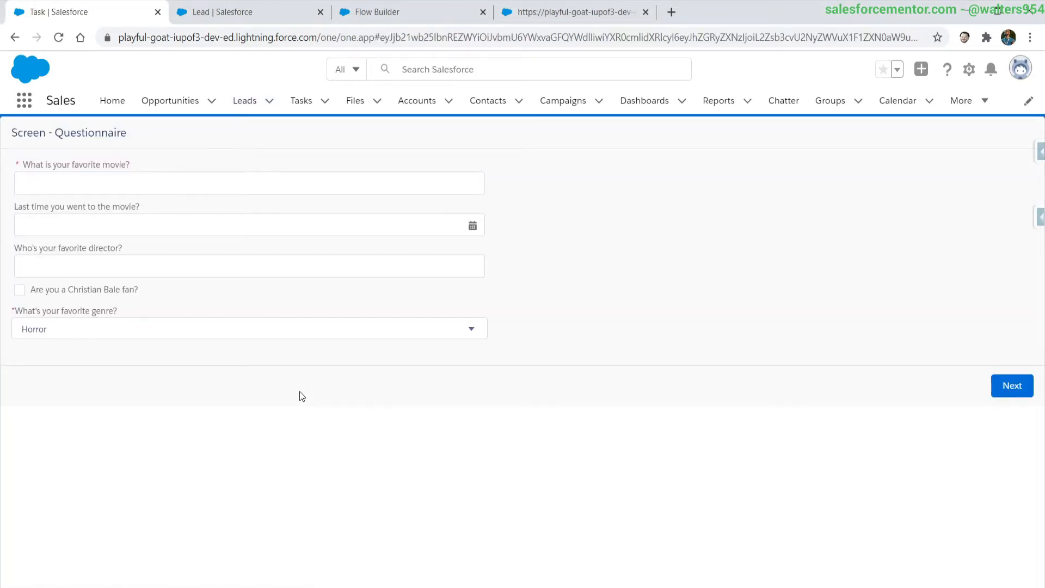
left_click(377, 12)
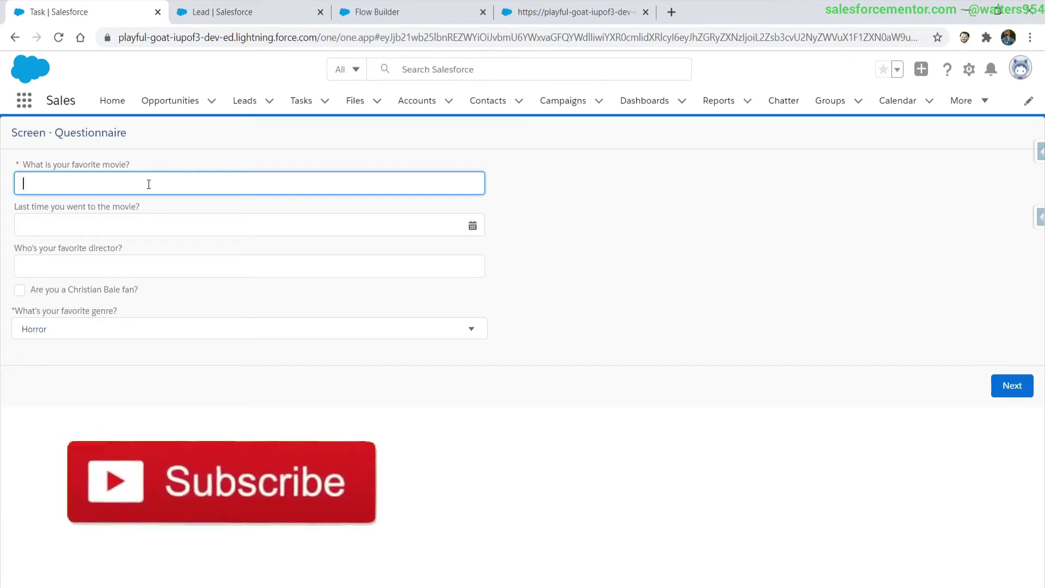
type("Italian Job")
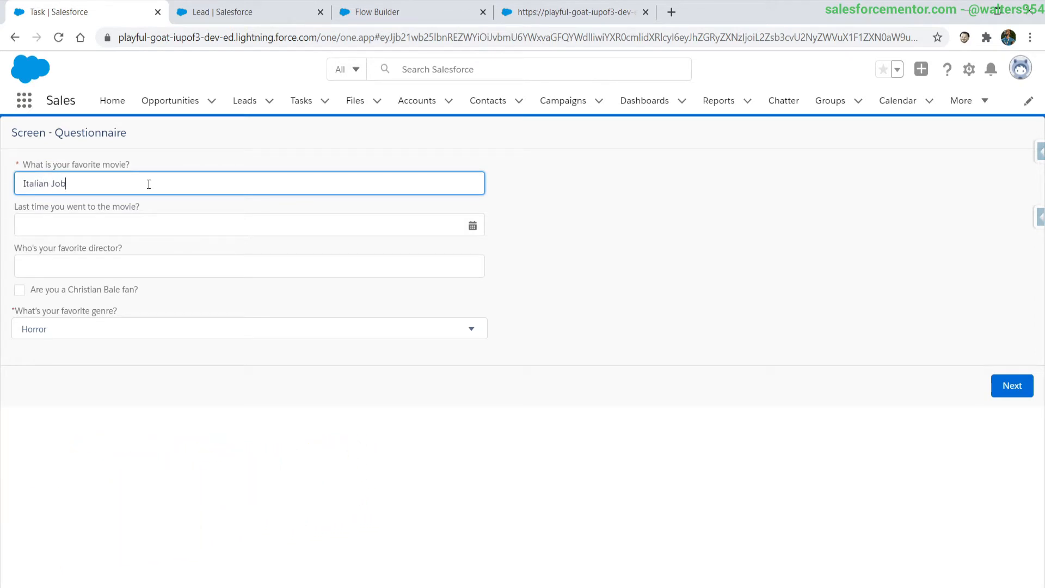
left_click(1013, 386)
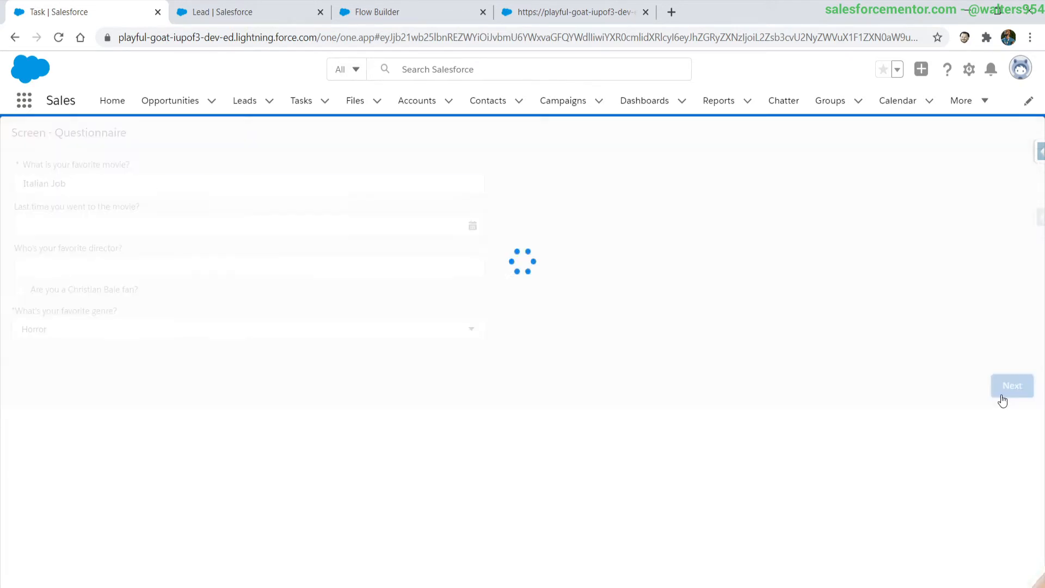
left_click(1012, 386)
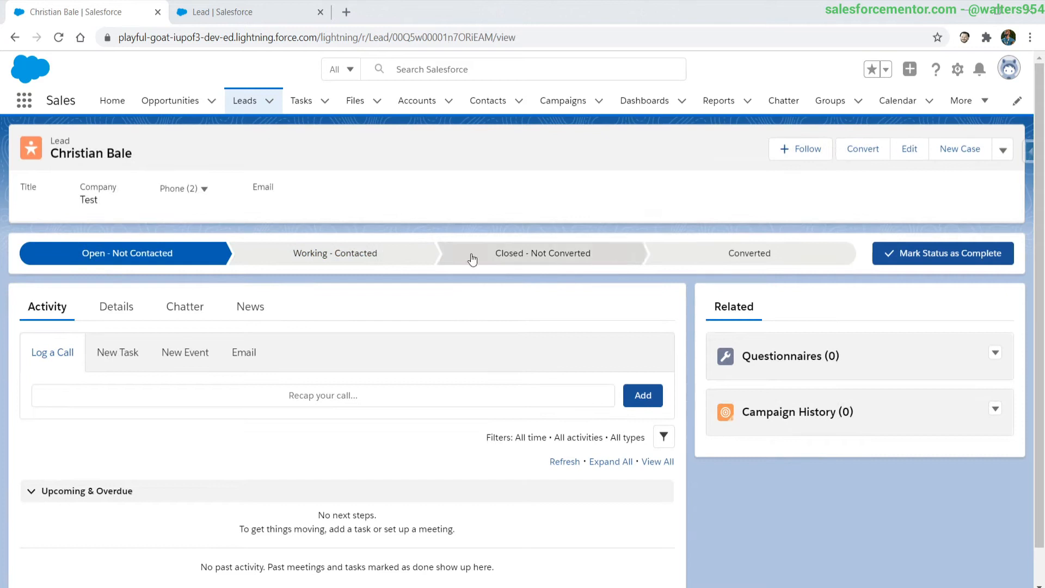
mouse_move(439, 205)
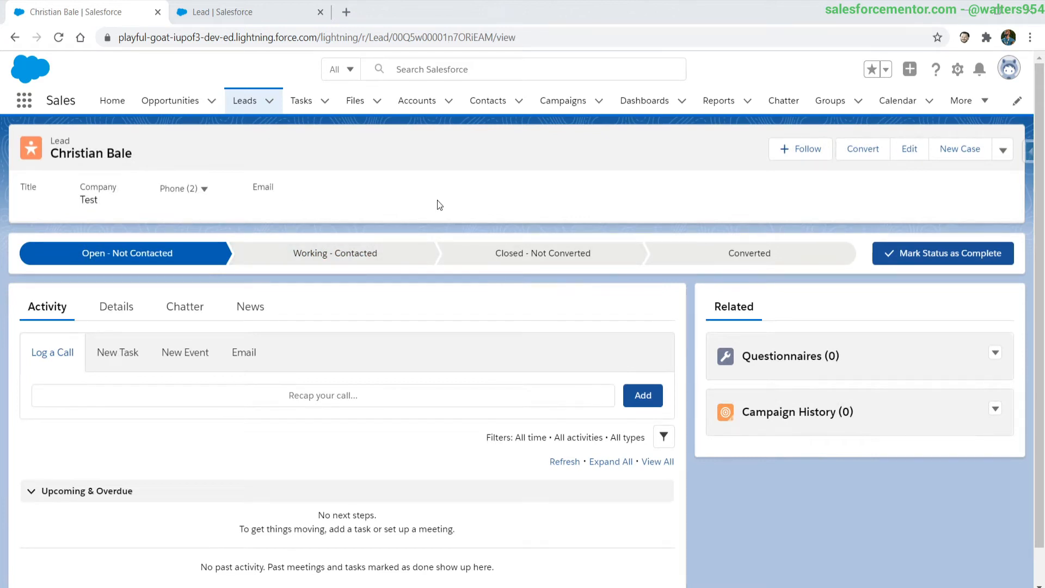
mouse_move(60, 172)
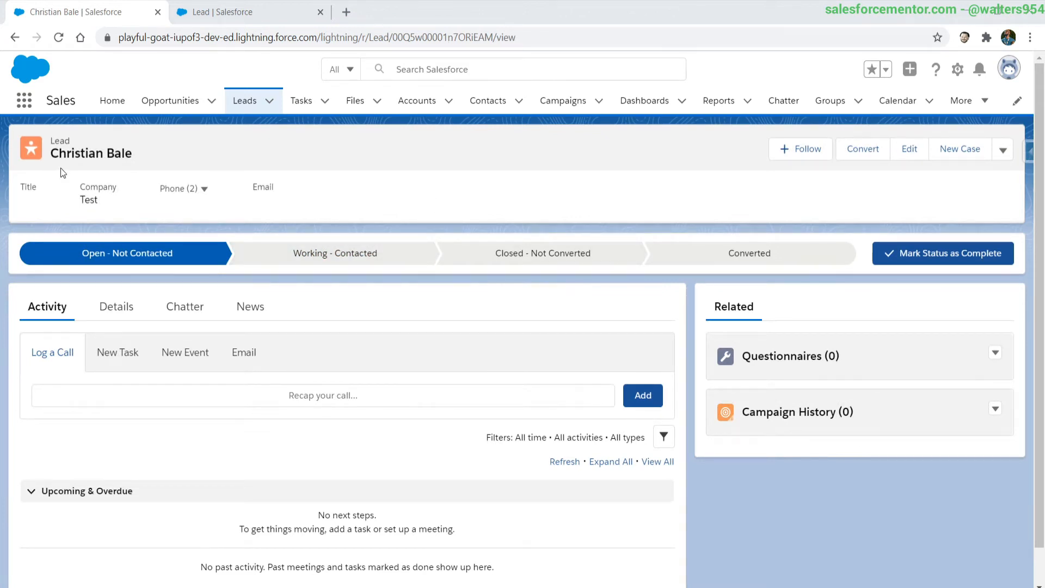
mouse_move(636, 371)
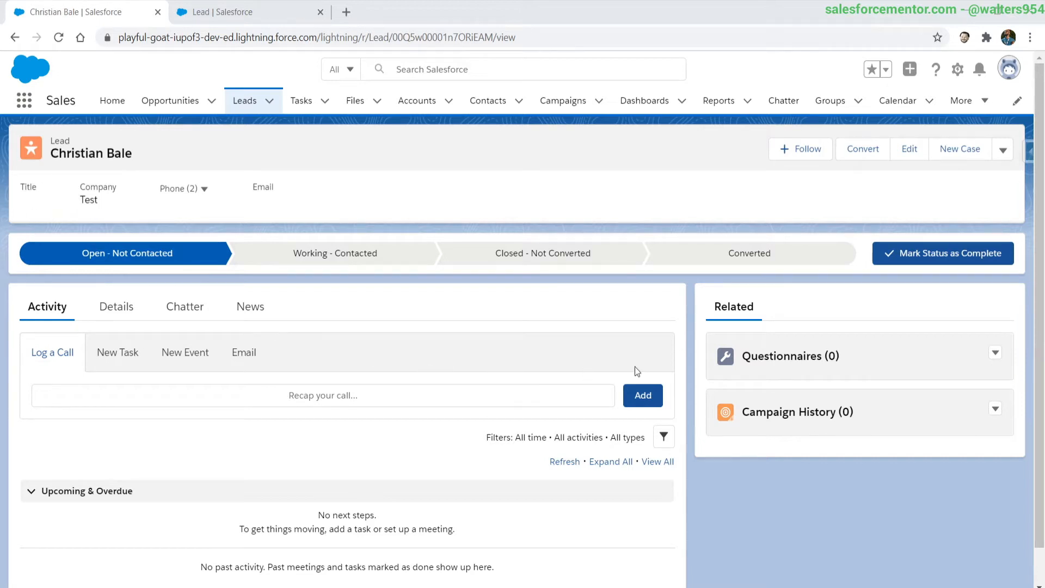
mouse_move(860, 377)
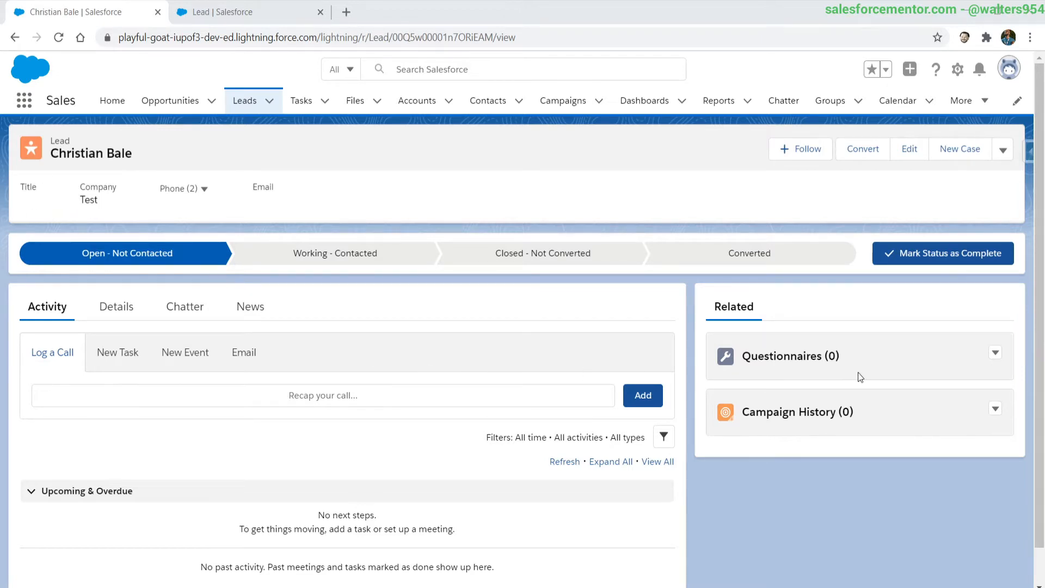
mouse_move(992, 377)
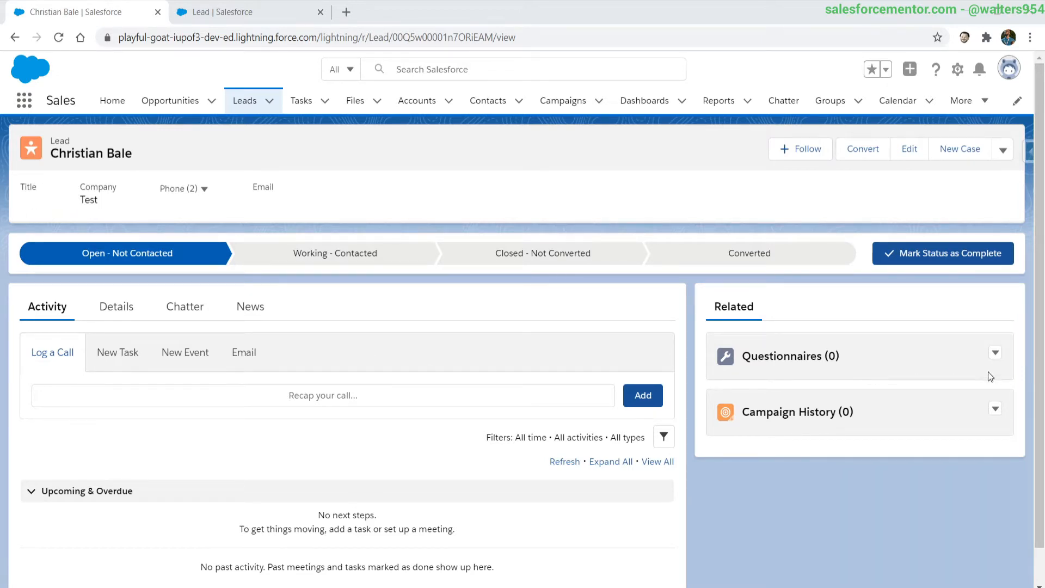
Start a new questionnaire from the lead's Questionnaires related list
left_click(996, 353)
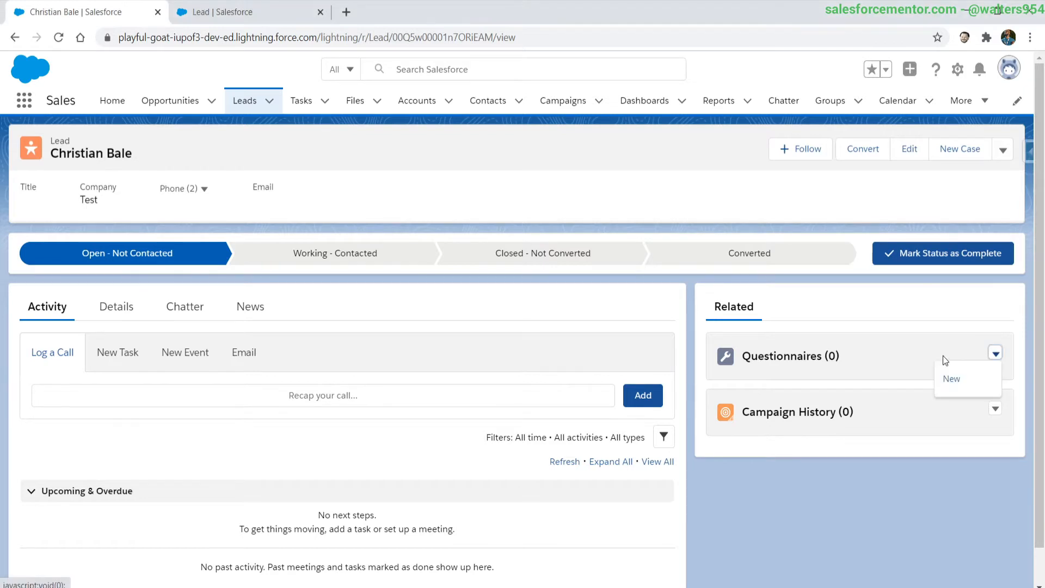
left_click(951, 379)
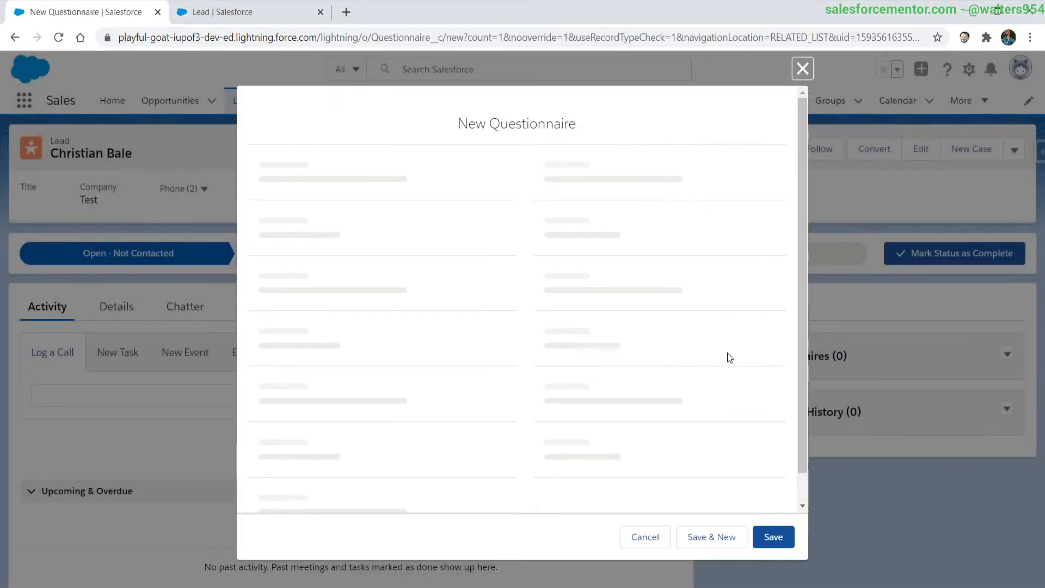
left_click(389, 240)
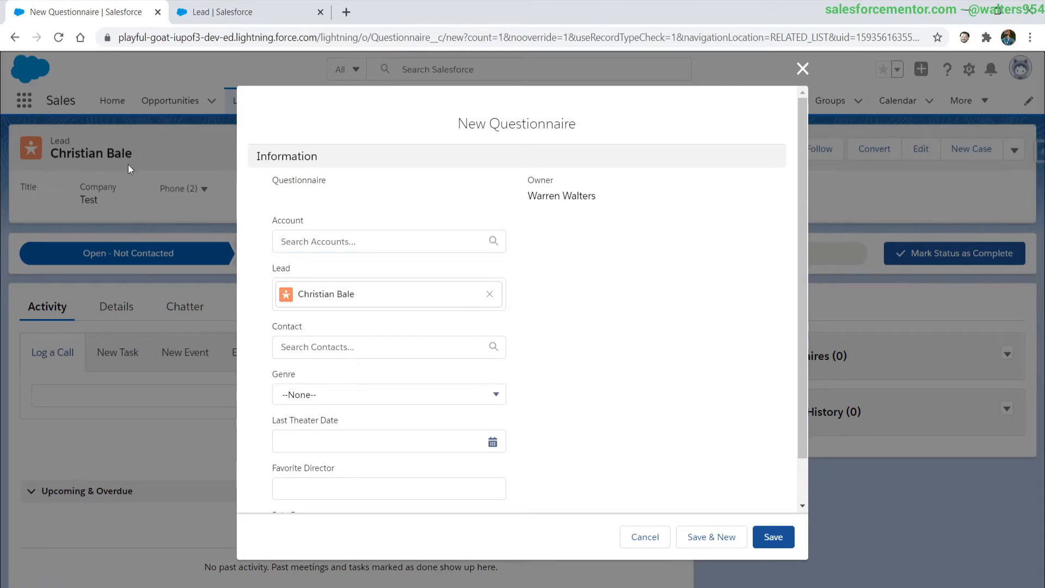
scroll("down", 3)
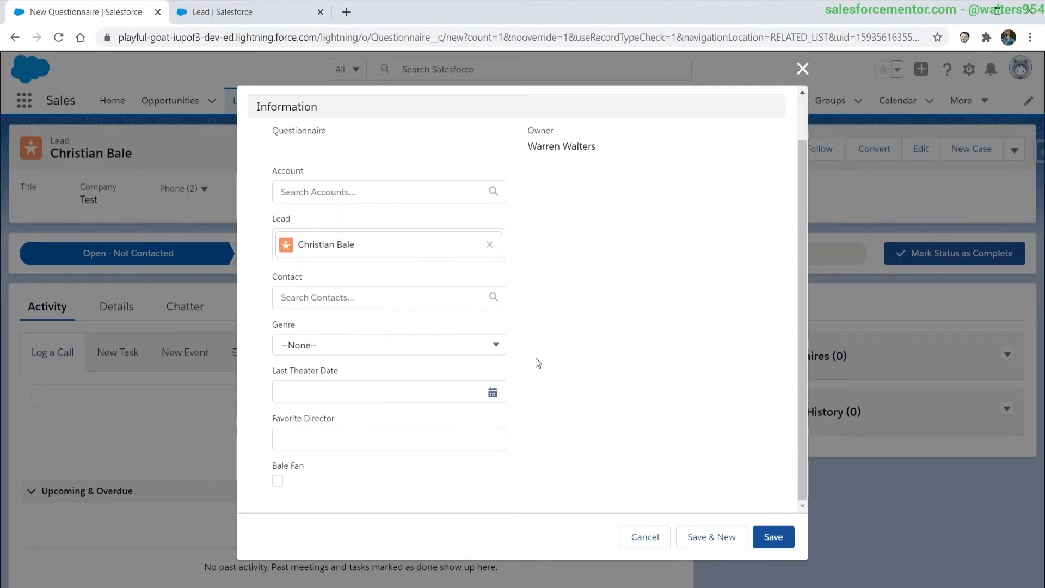
mouse_move(657, 360)
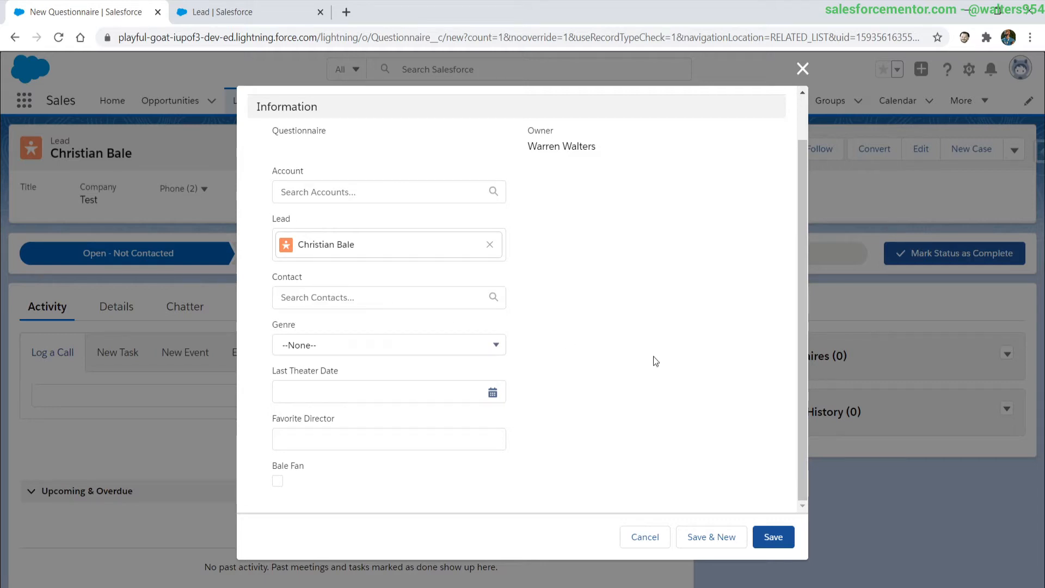
mouse_move(295, 347)
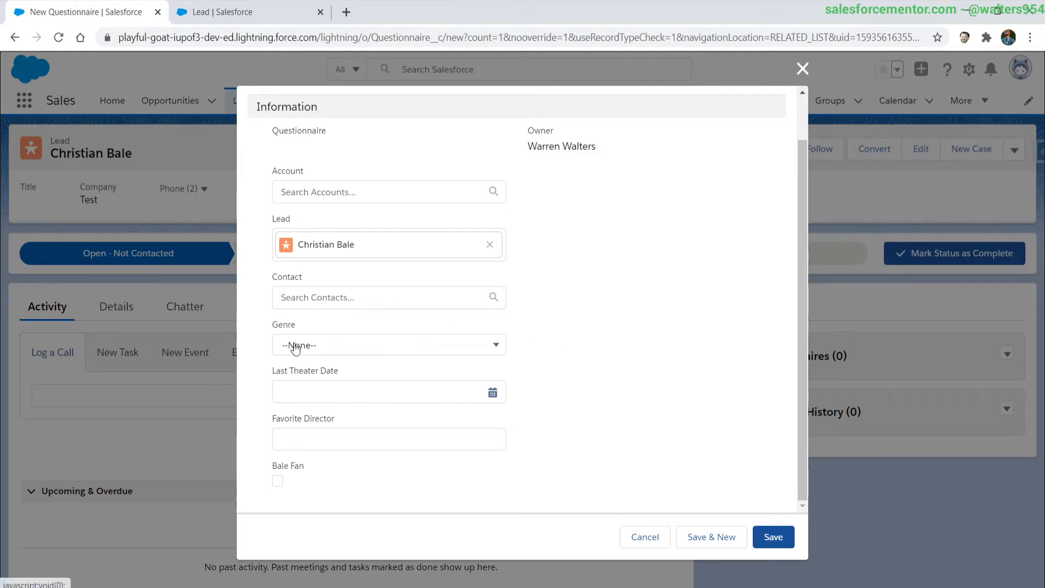
Set genre Horror, last theater date 6/30/2020, director QT, Bale fan checked, and save
left_click(389, 345)
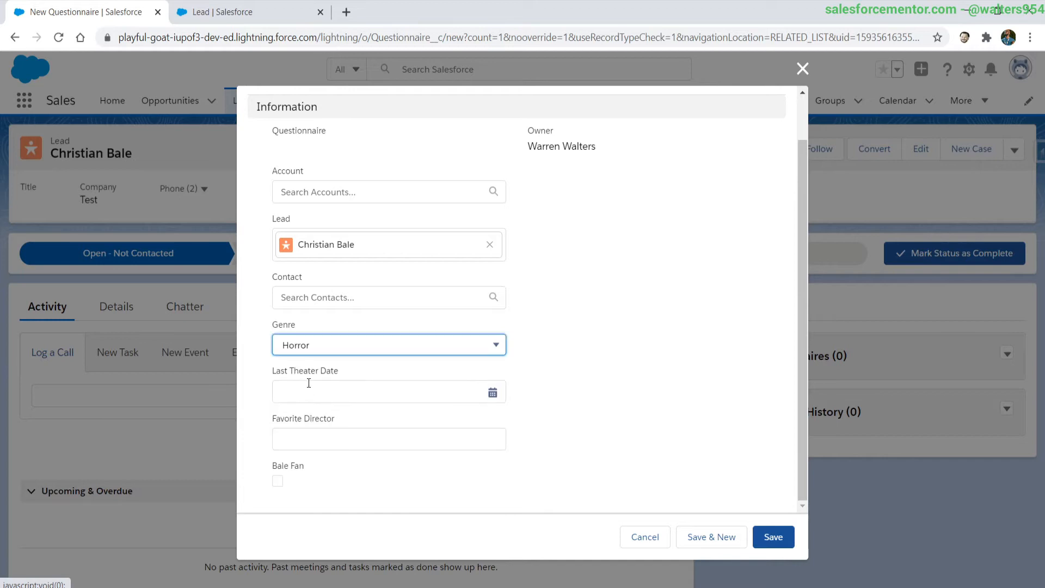
left_click(492, 392)
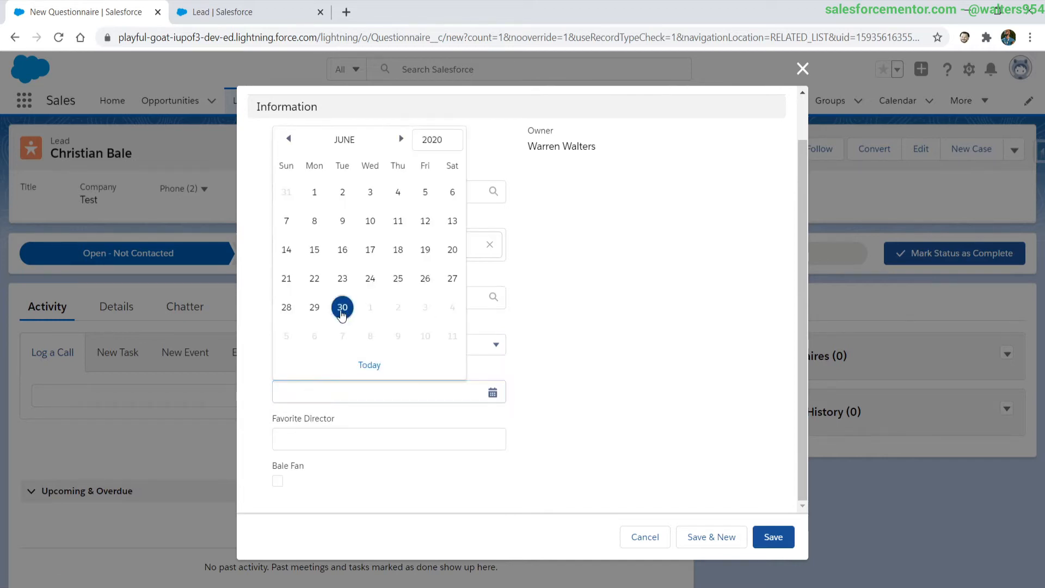
left_click(342, 307)
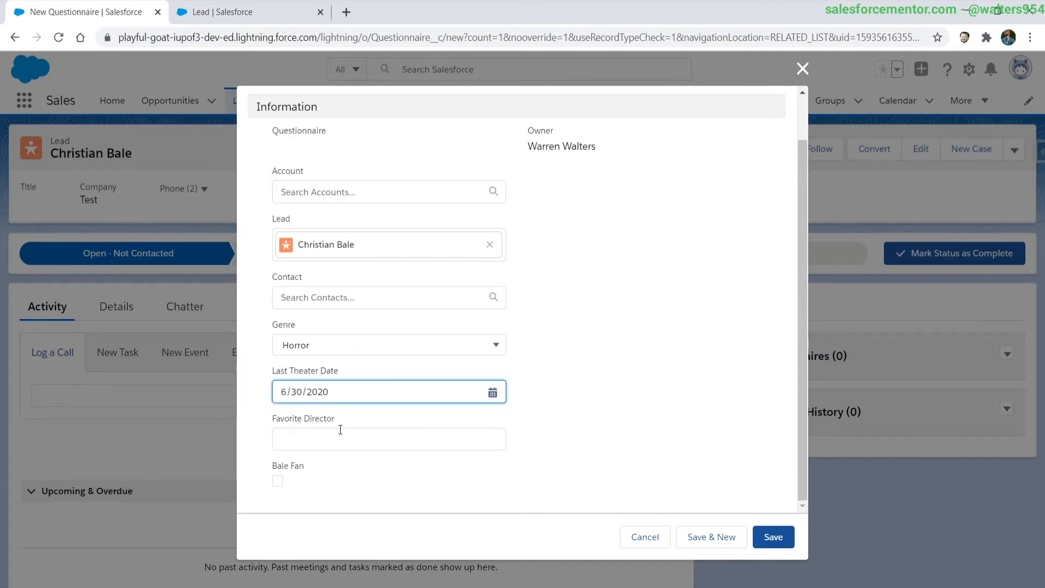
left_click(388, 439)
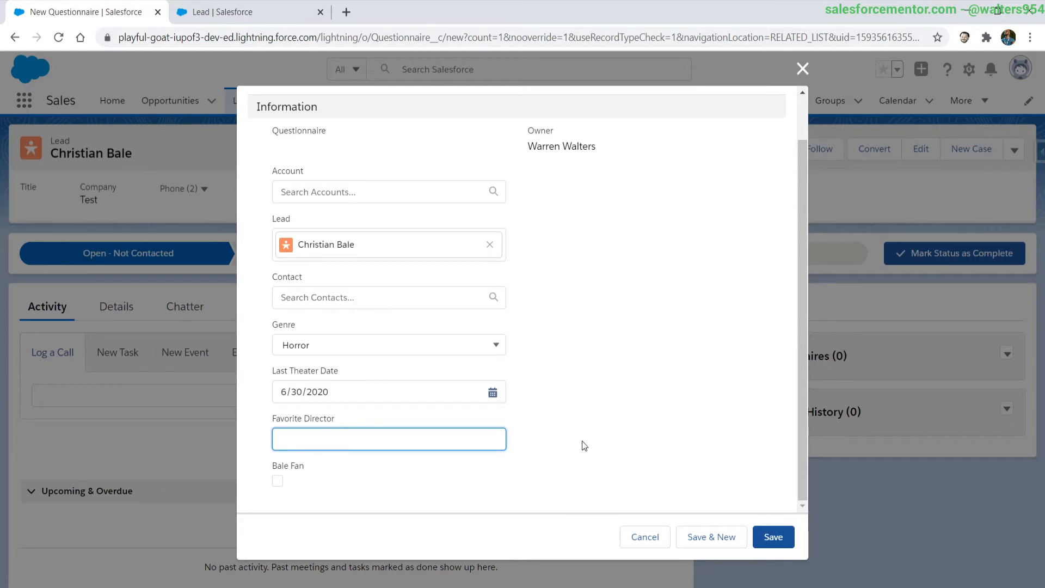
type("QT")
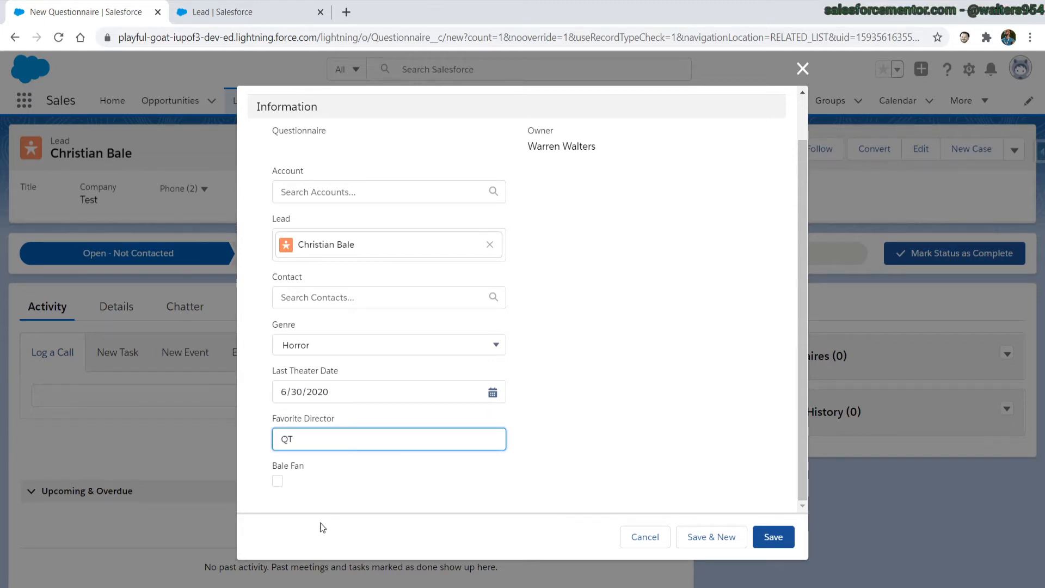
left_click(277, 481)
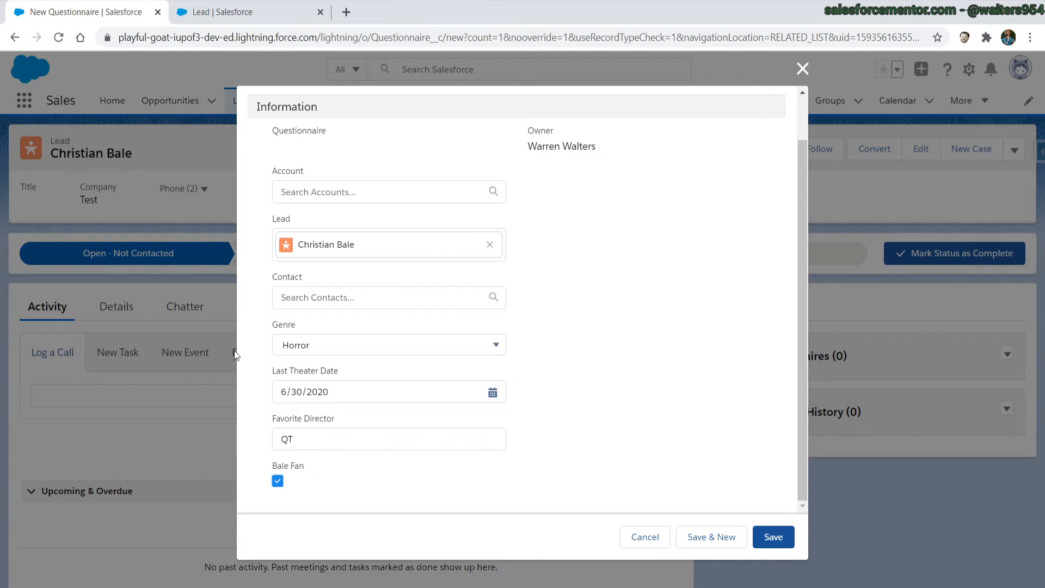
mouse_move(774, 538)
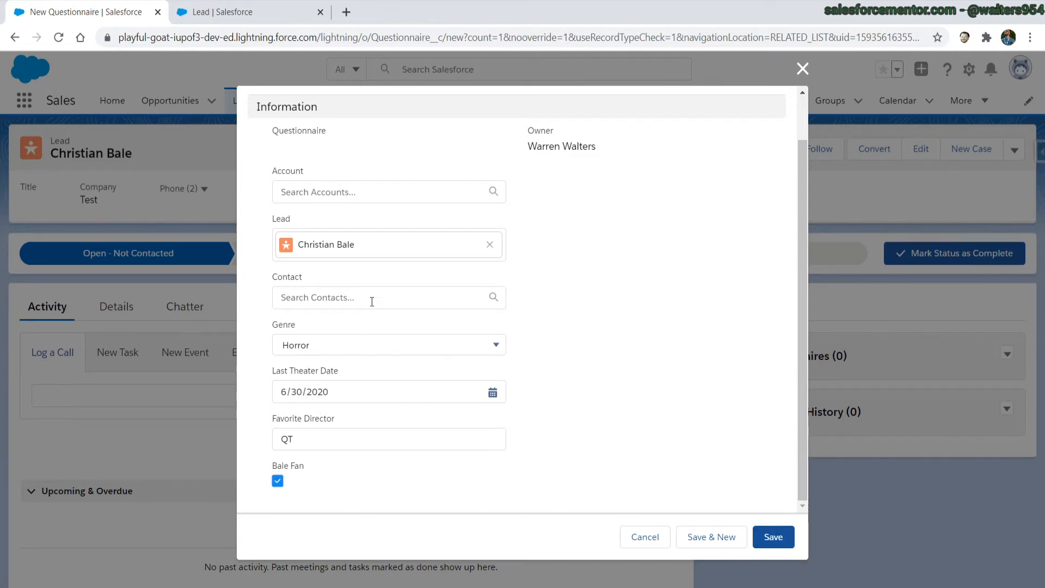
mouse_move(457, 306)
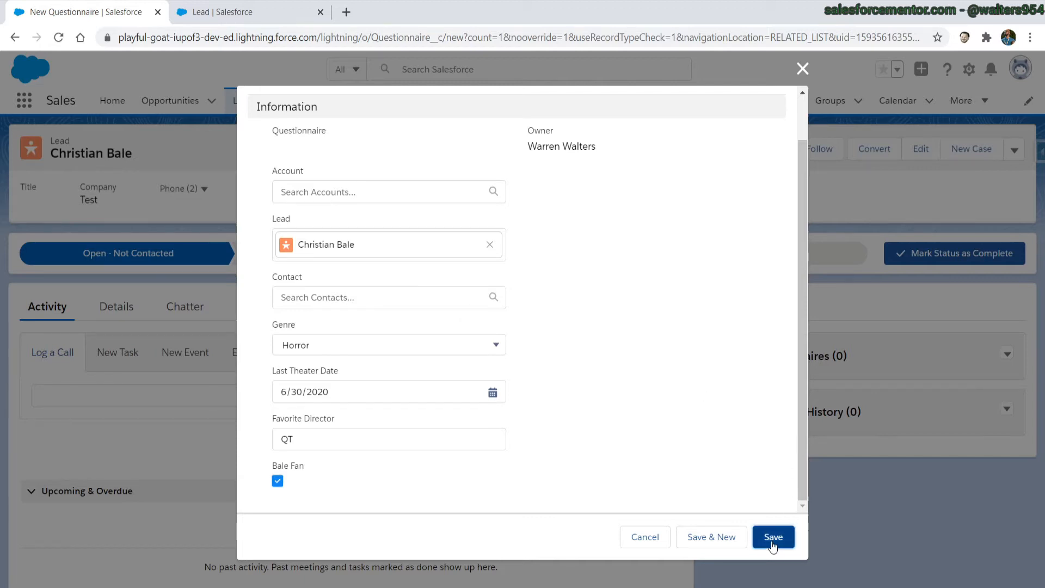
left_click(773, 536)
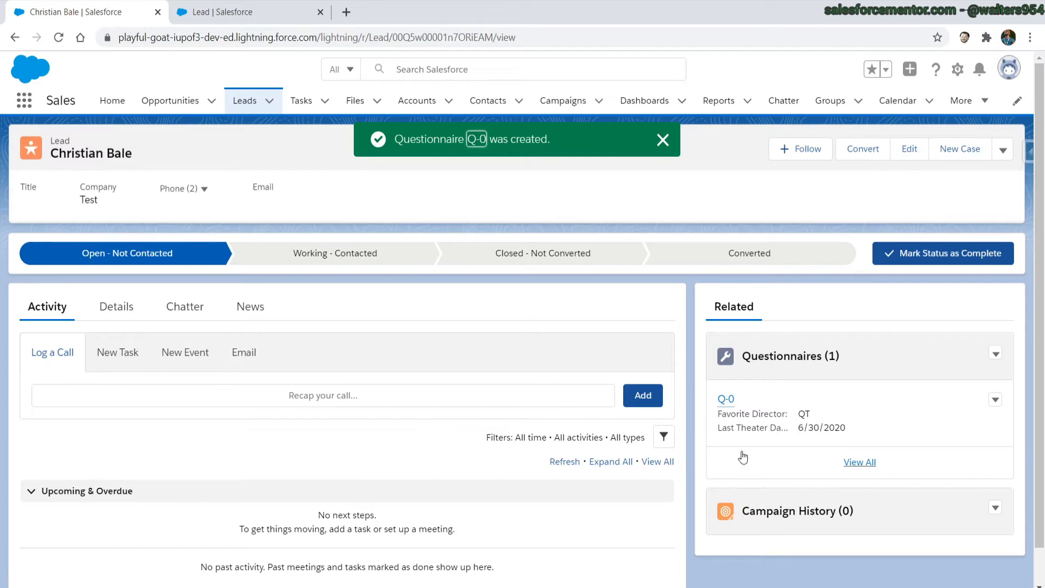
mouse_move(243, 285)
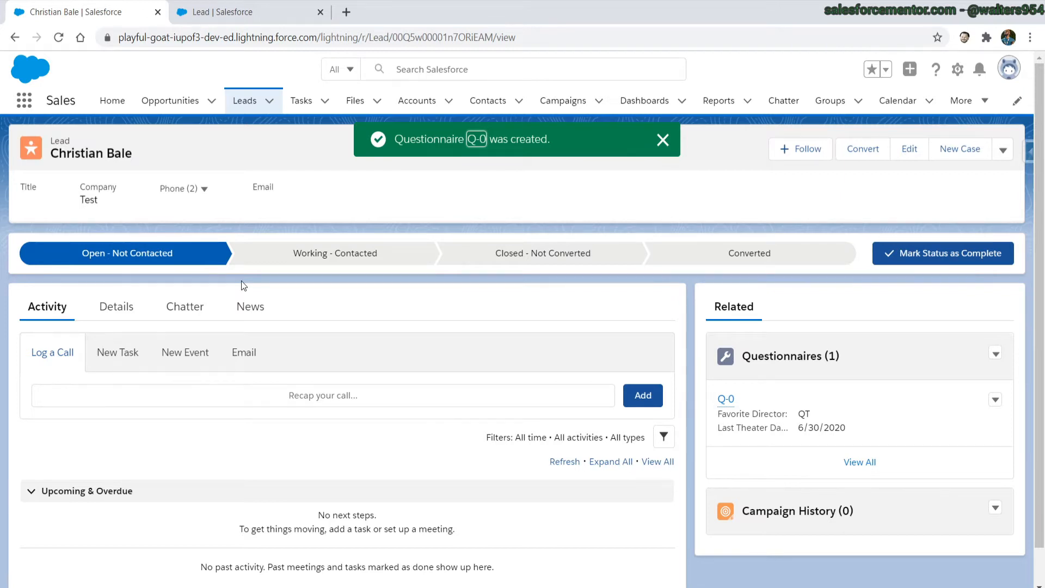
Open a New Questionnaire dialog from the related list and cancel it unsaved
left_click(662, 140)
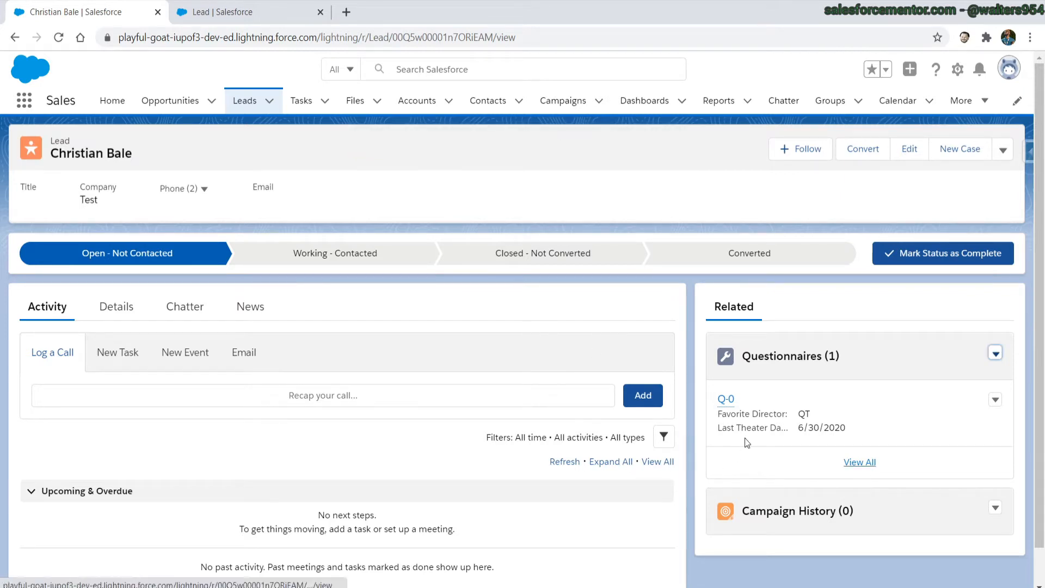
mouse_move(976, 407)
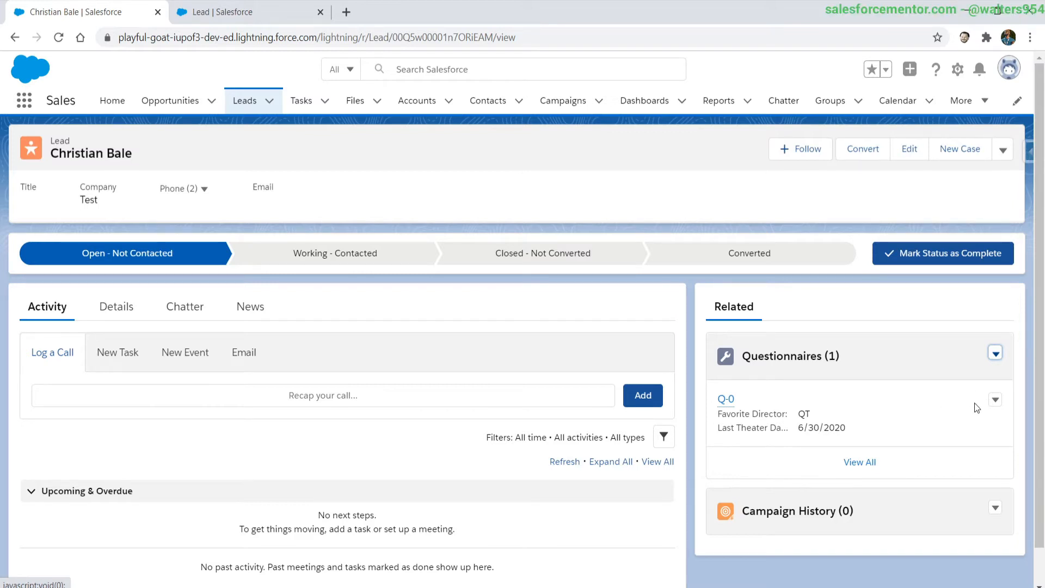
left_click(995, 400)
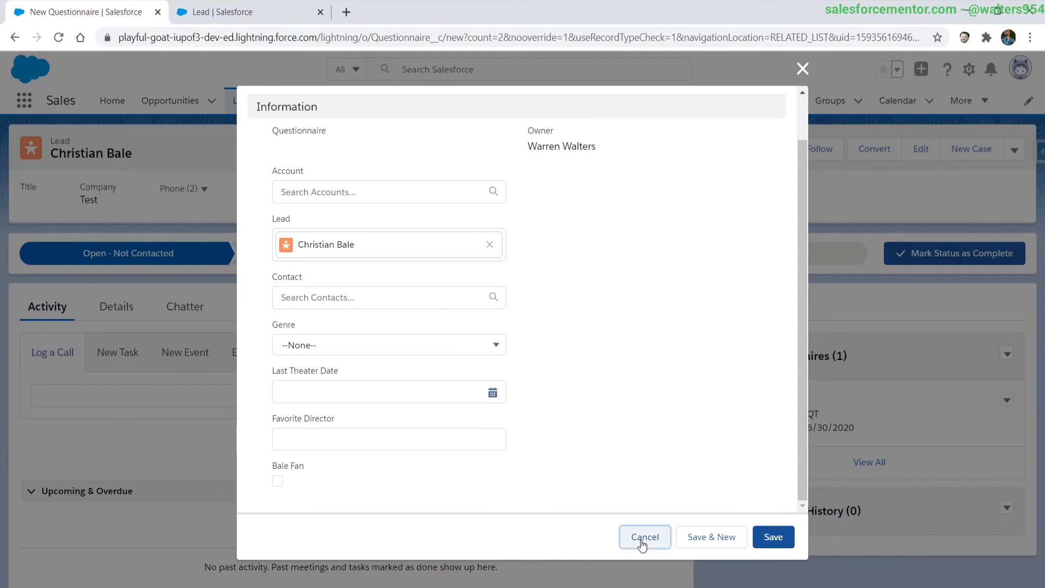
left_click(644, 538)
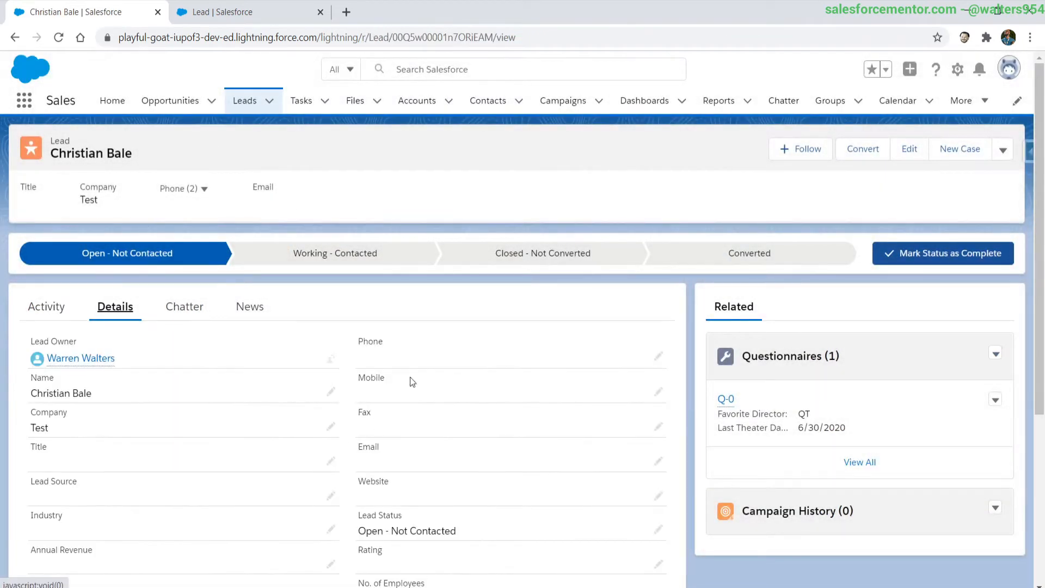
mouse_move(760, 292)
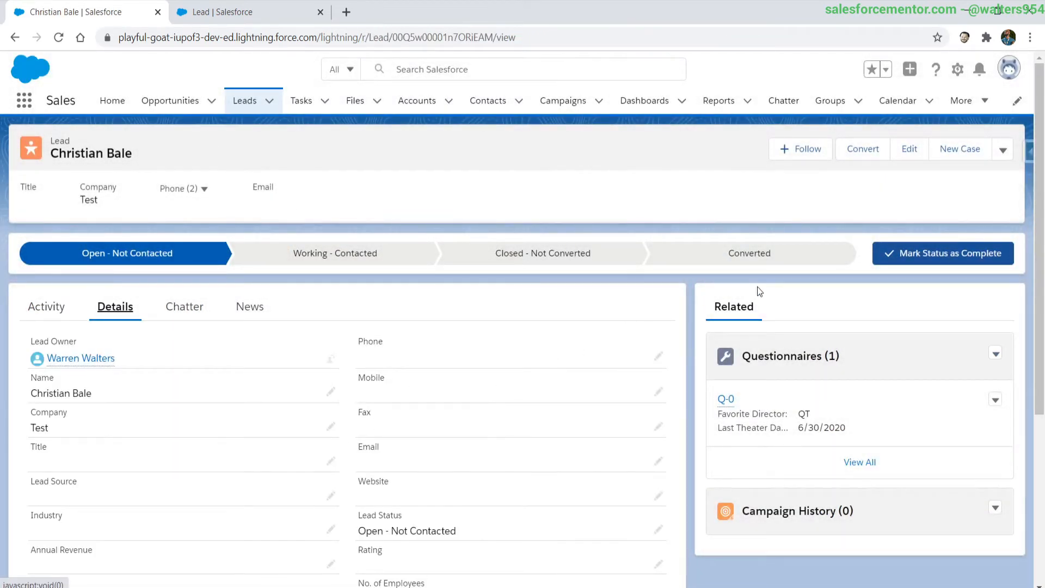
mouse_move(828, 398)
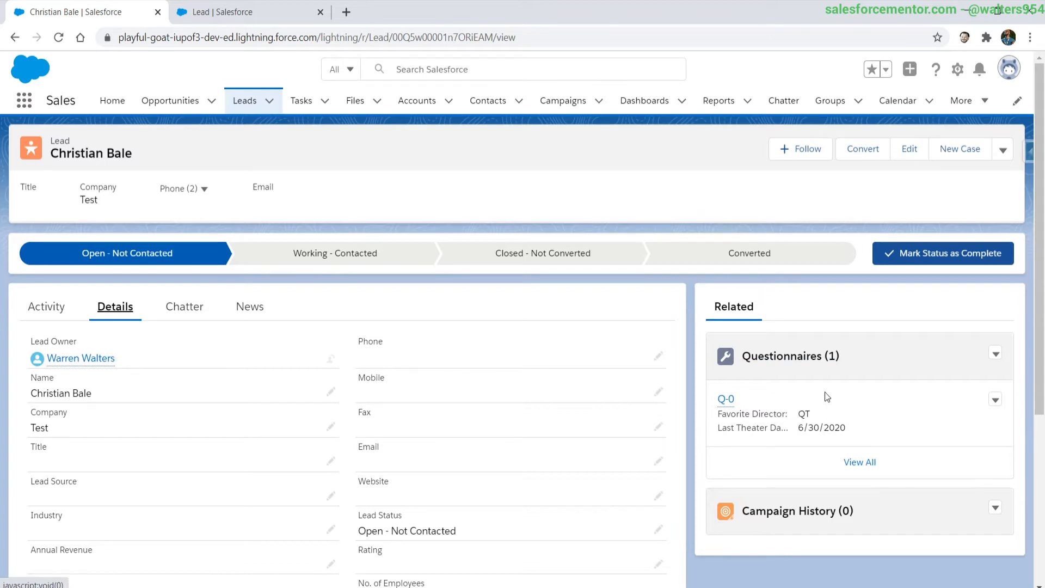
mouse_move(768, 392)
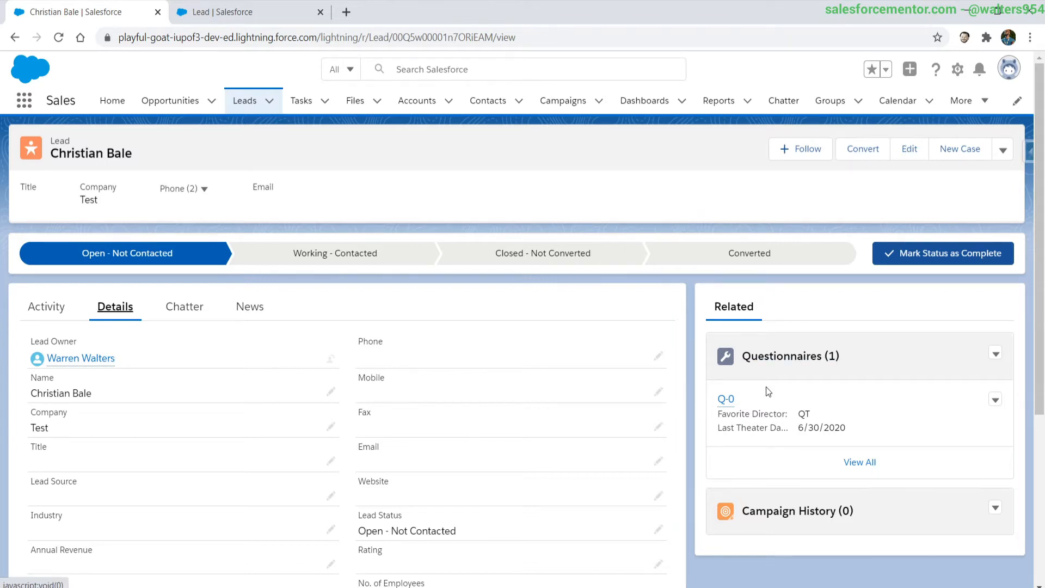
Go to Setup, find Flows via Quick Find 'flow', and start a New Flow
left_click(959, 69)
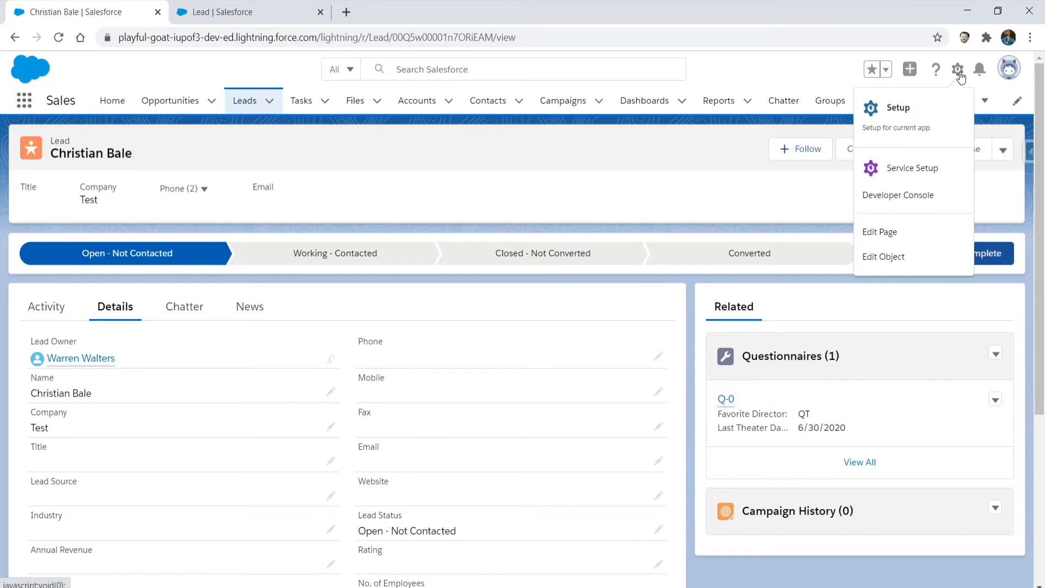
left_click(898, 107)
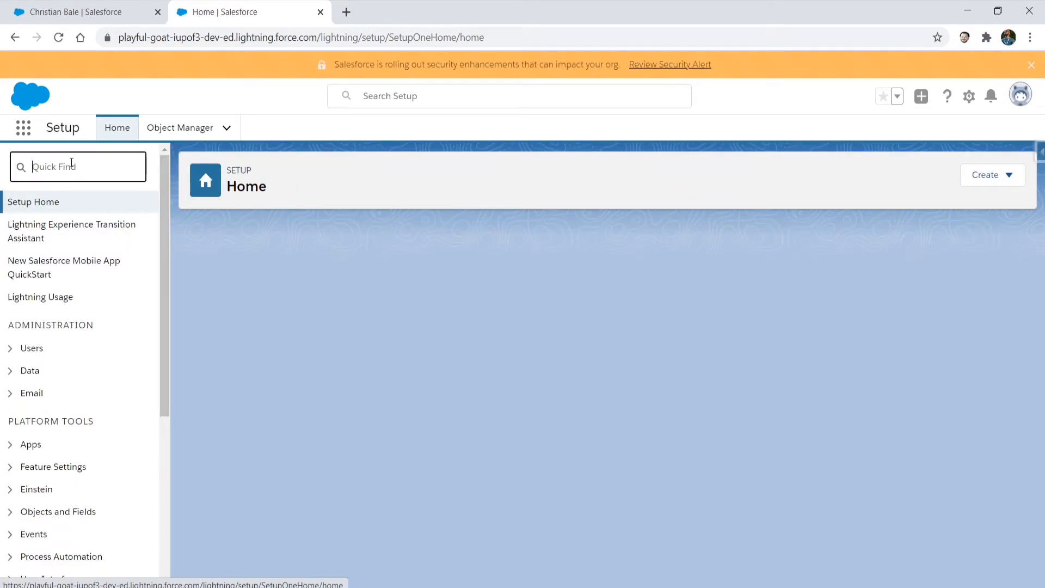
type("flow")
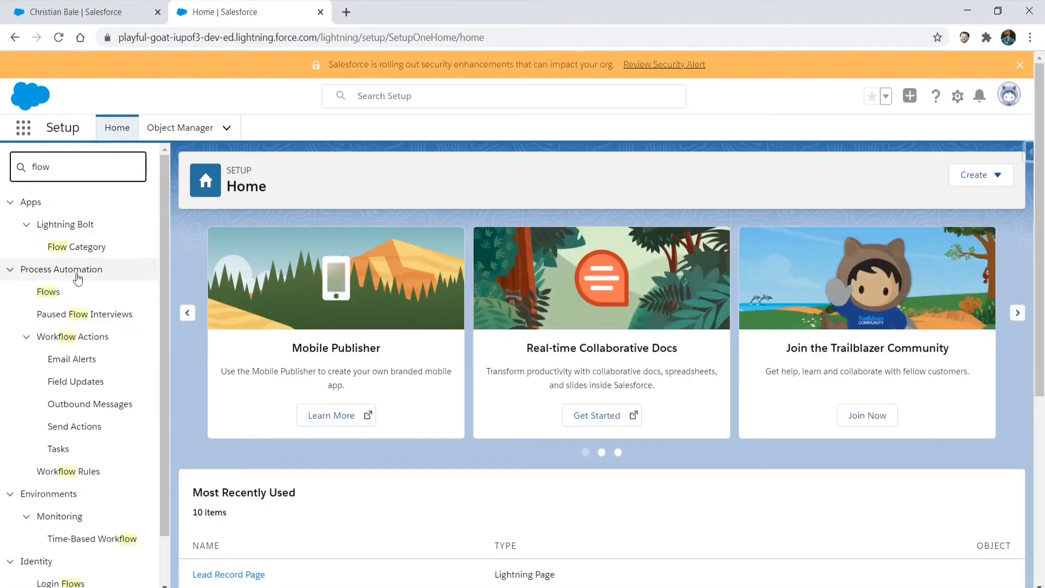
left_click(47, 291)
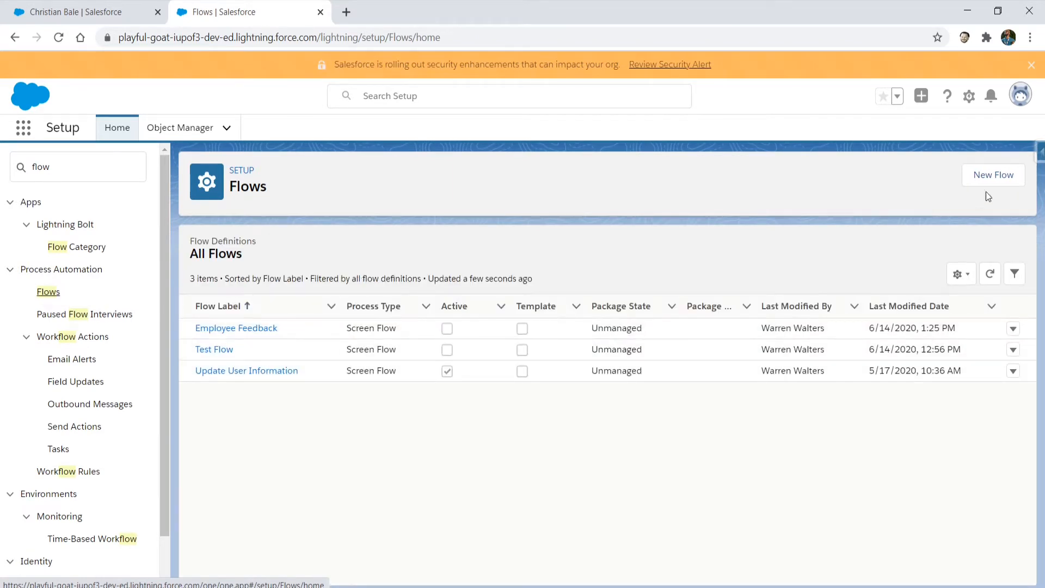
left_click(992, 175)
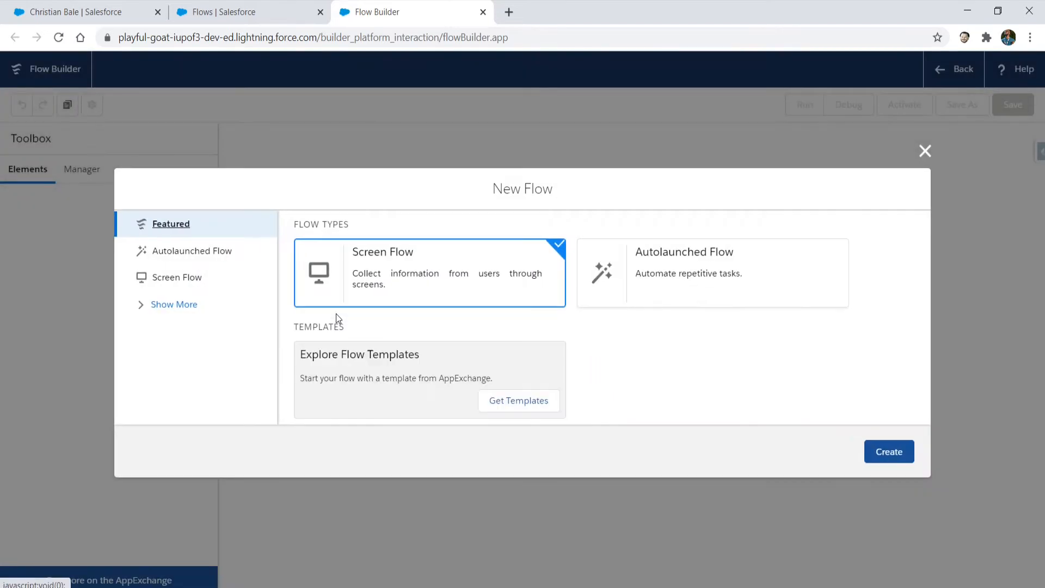
mouse_move(521, 317)
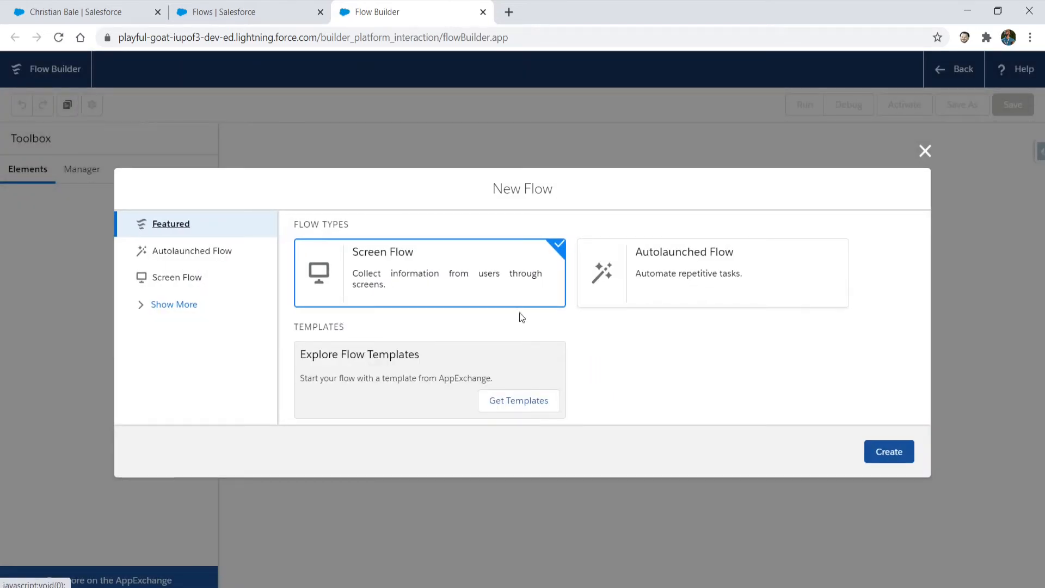
Create a Screen Flow and drop a Screen element beside Start for editing
left_click(888, 451)
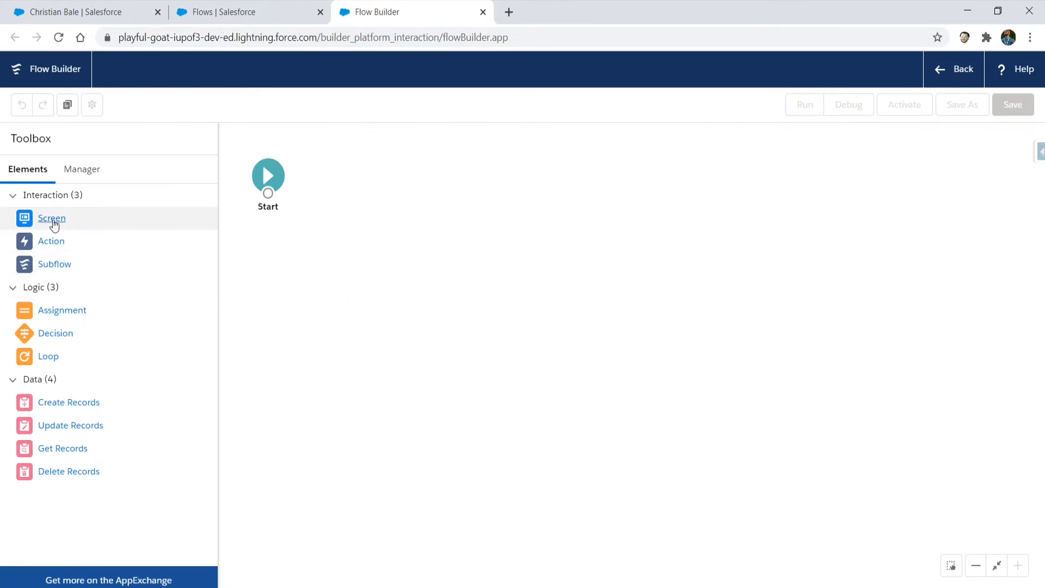
left_click_drag(51, 217, 407, 193)
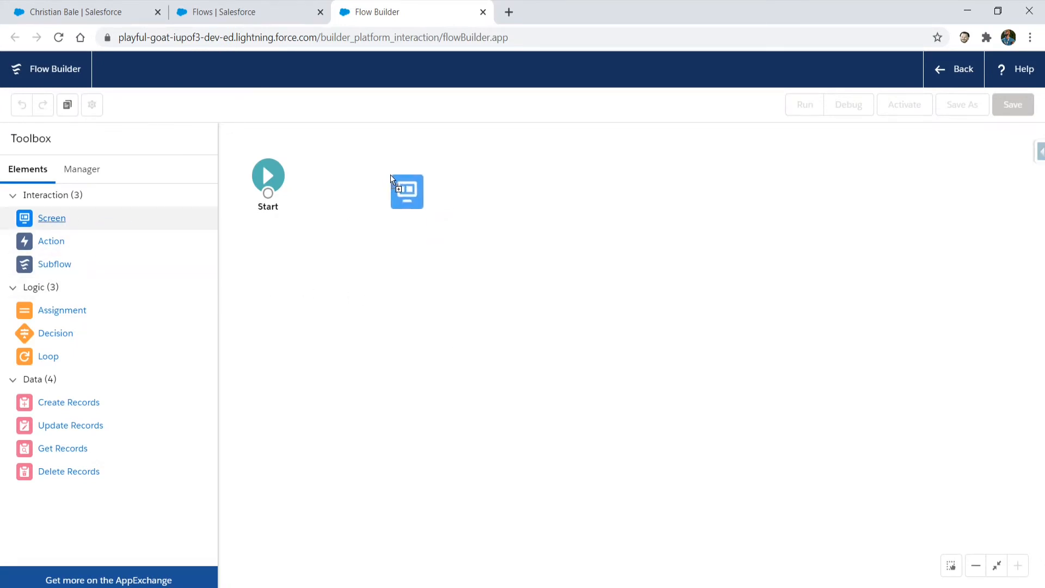
double_click(407, 191)
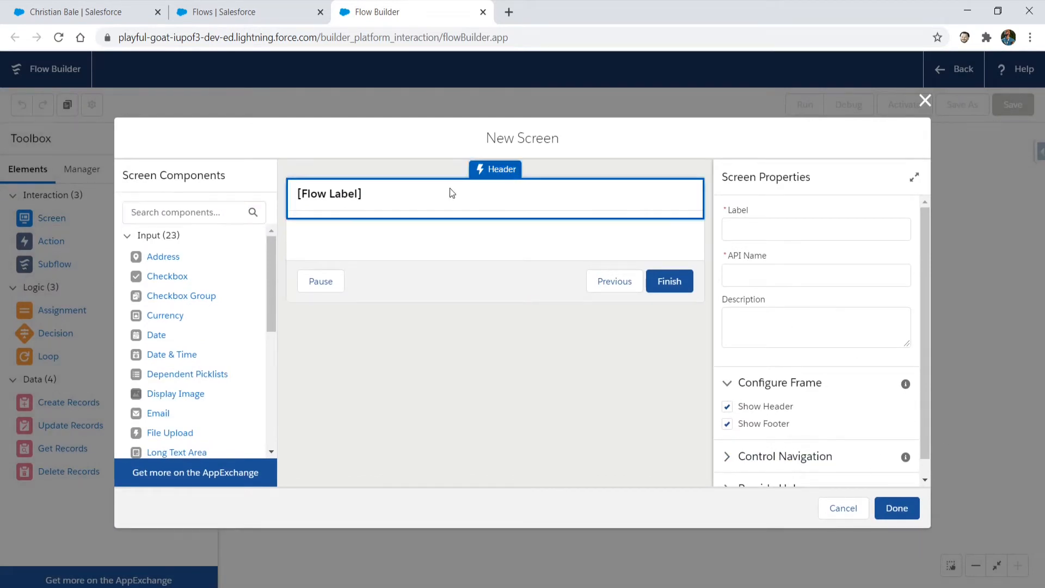
Label the new screen 'Movie Questions', giving API name Movie_Questions
left_click(817, 229)
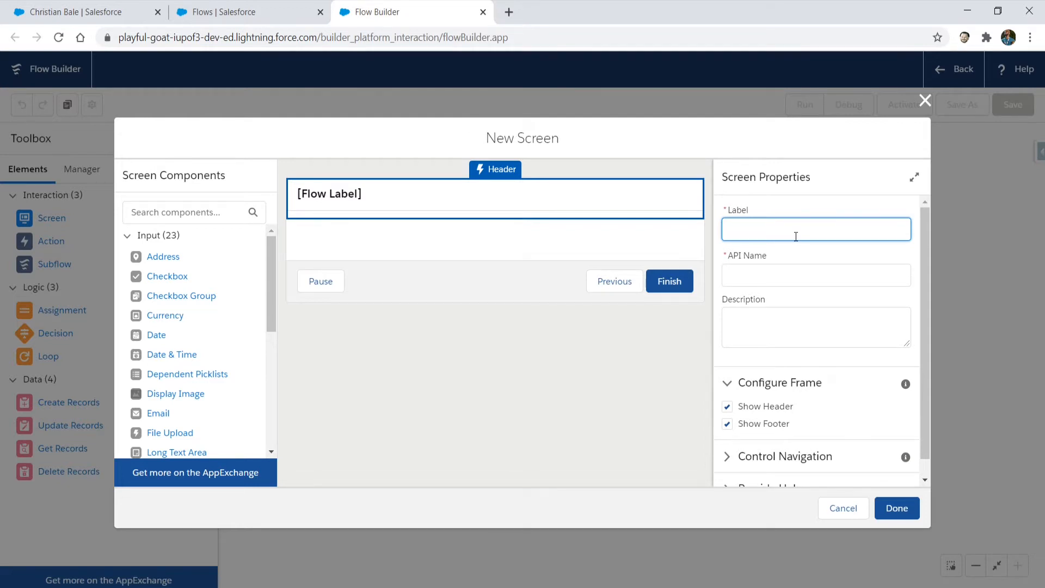
type("Movie Questions")
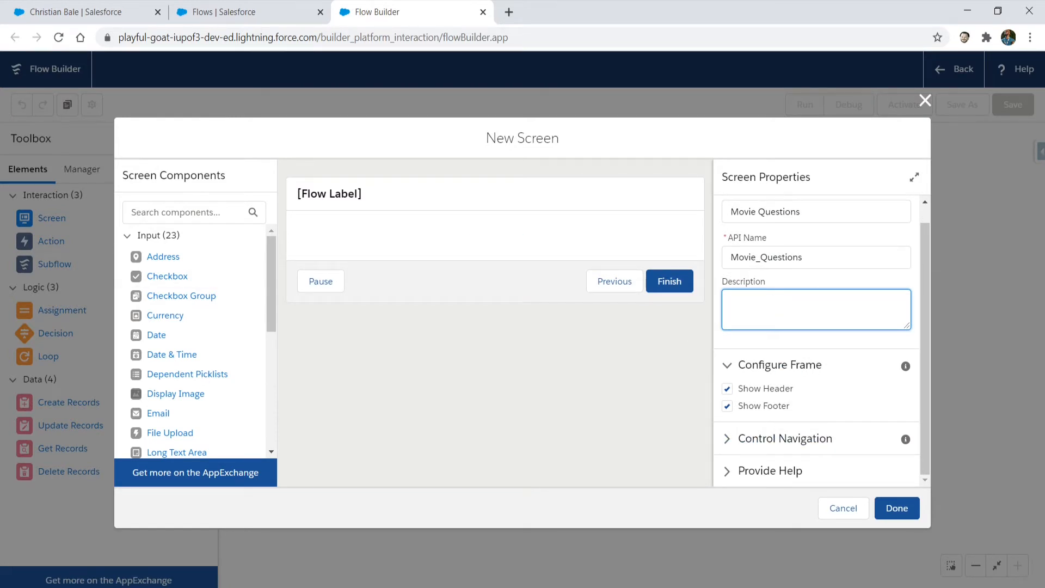
mouse_move(130, 44)
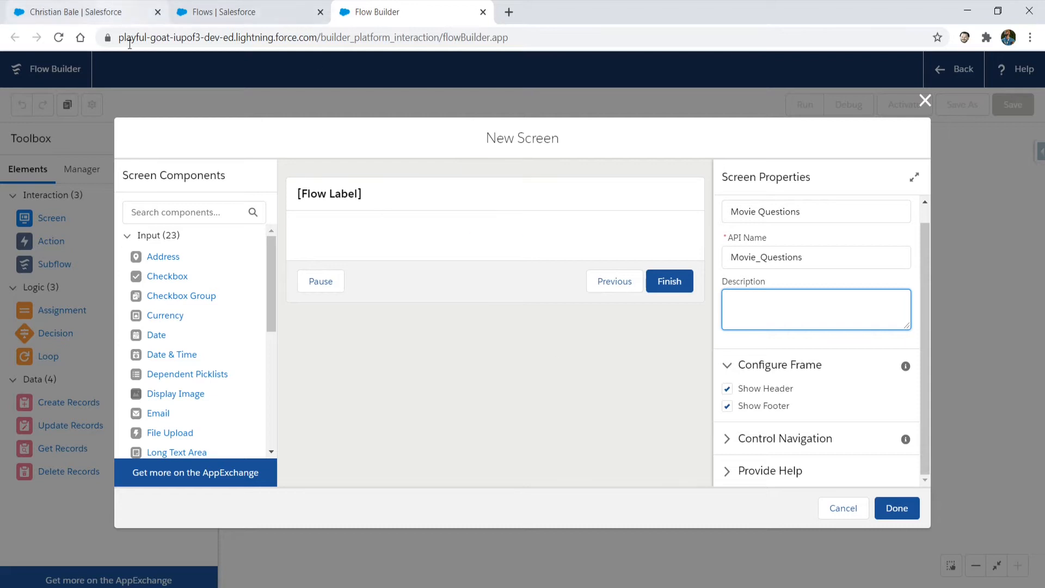
Add a required Text input labeled 'What is your favorite movie?'
type("text")
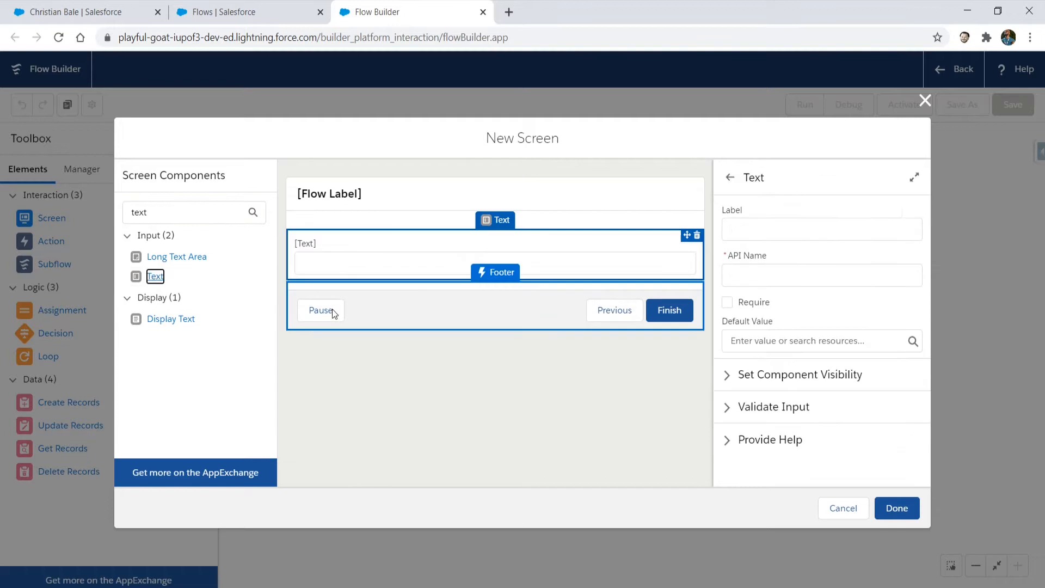
type("W")
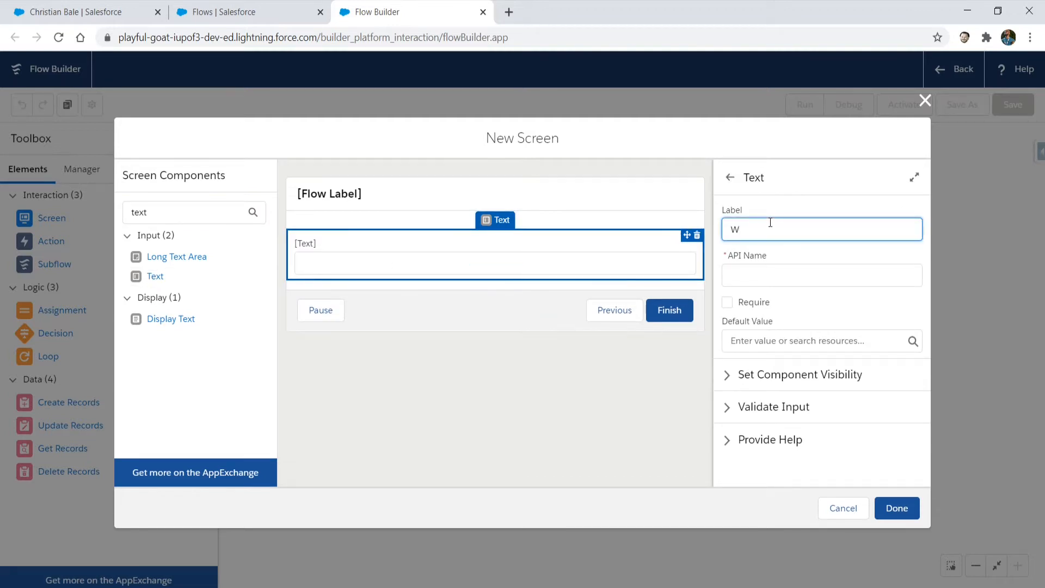
type("hat is your faov")
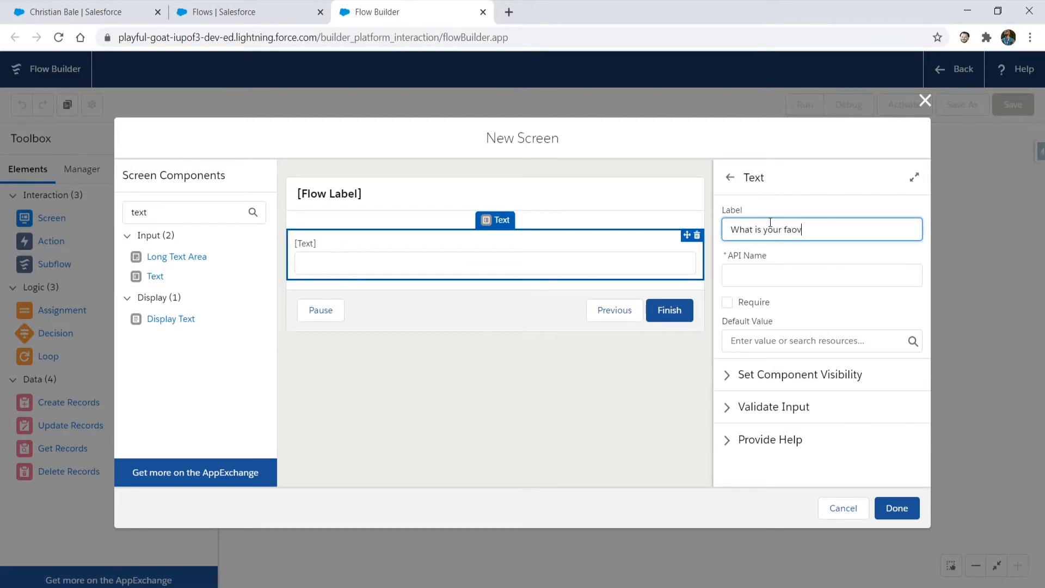
type("rite mov")
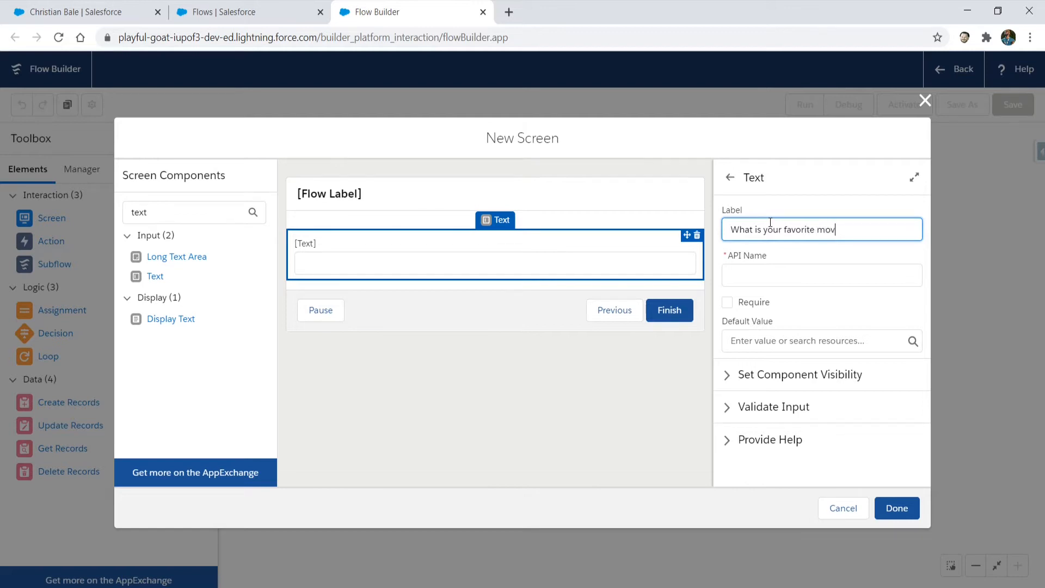
type("ie?")
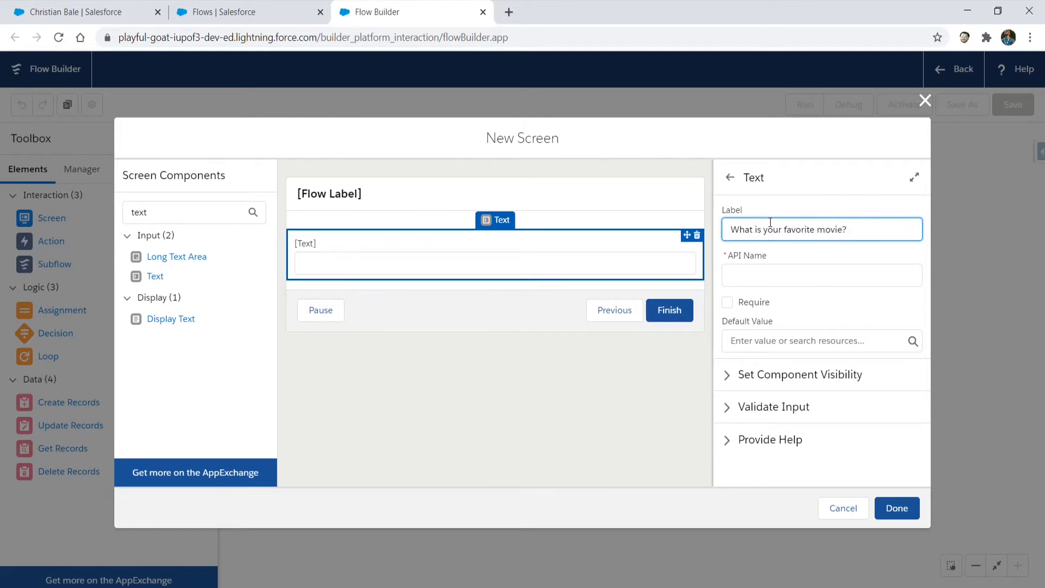
left_click(727, 302)
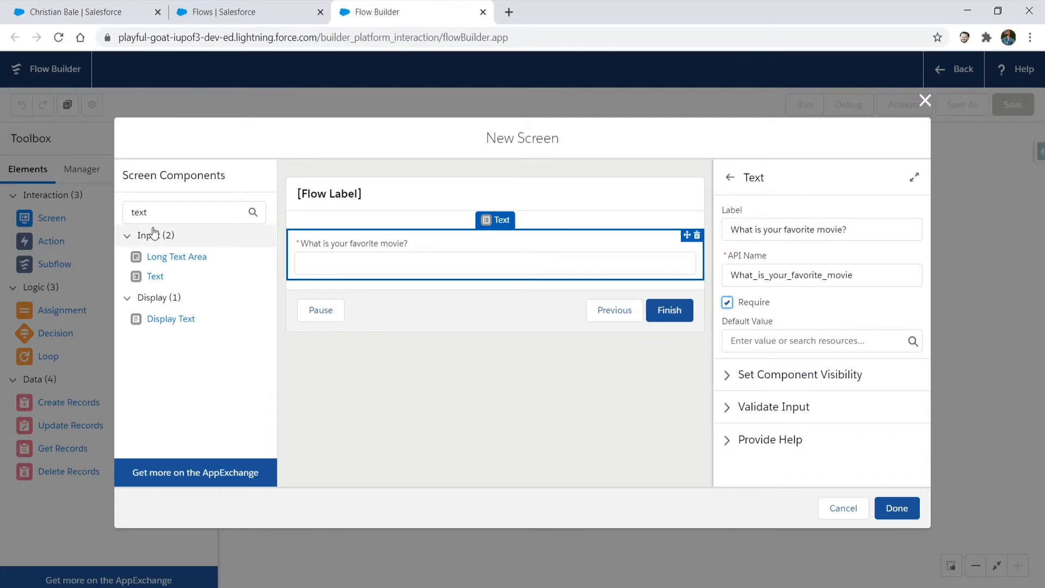
mouse_move(176, 256)
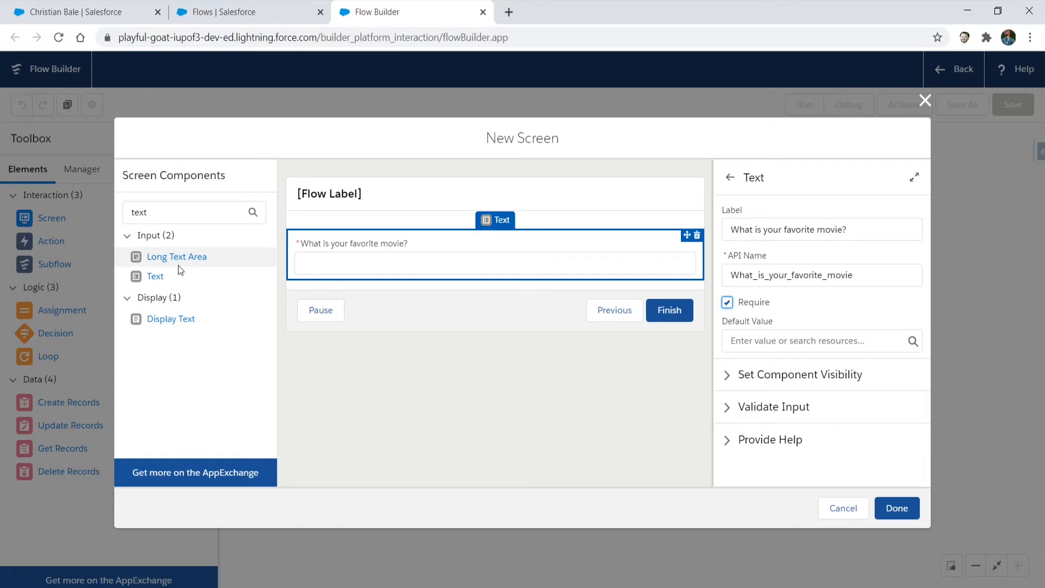
mouse_move(164, 214)
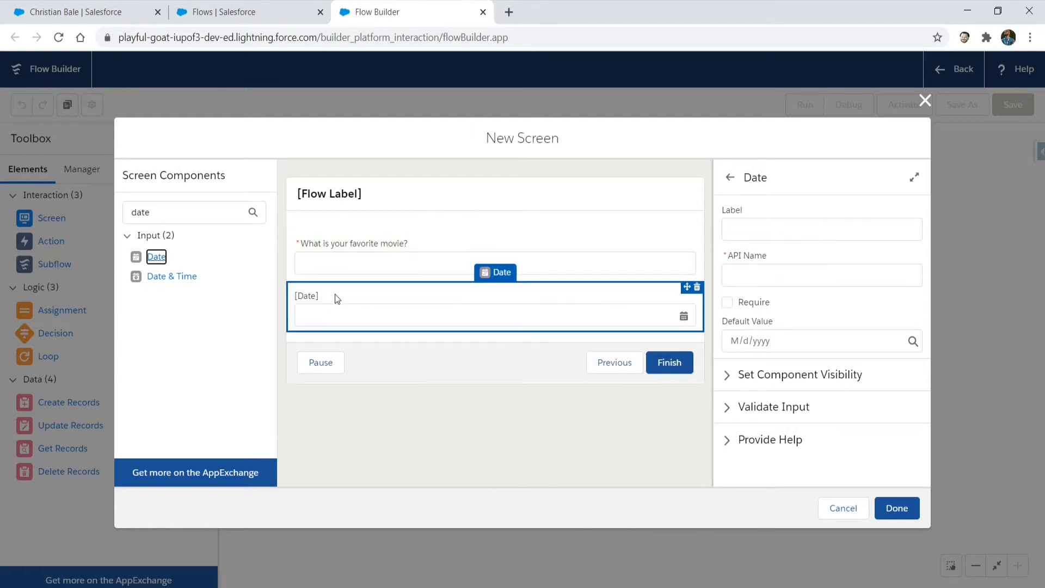
Label the new Date input 'Last time you went to the movie?'
left_click(822, 229)
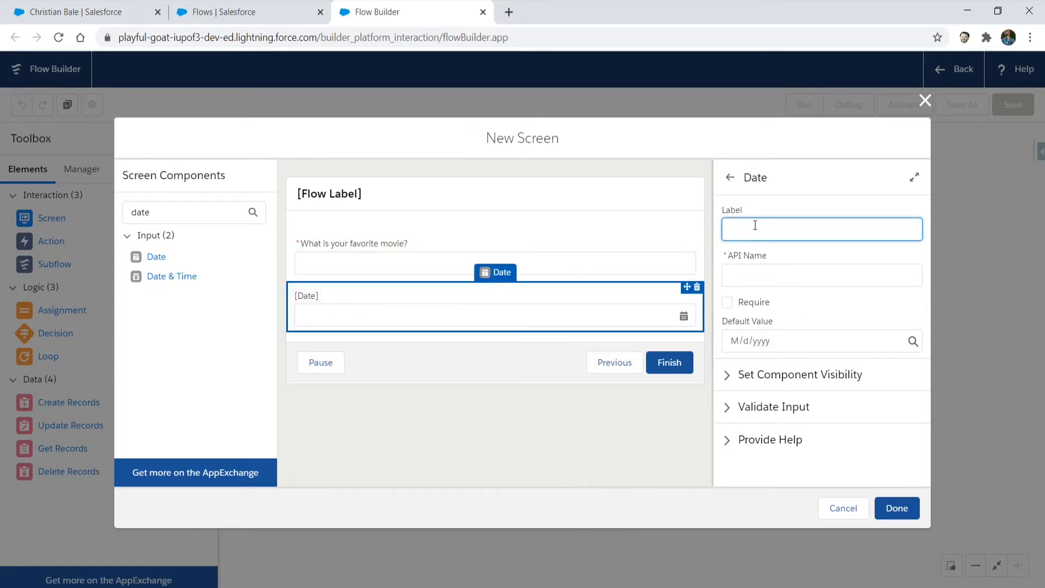
type("Last time yt")
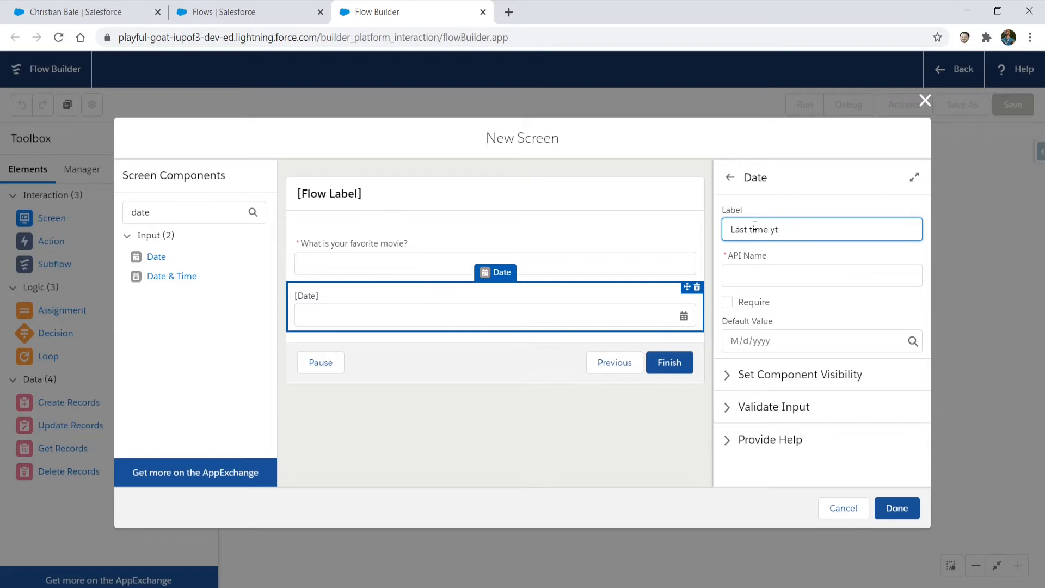
type("ou went to the mov")
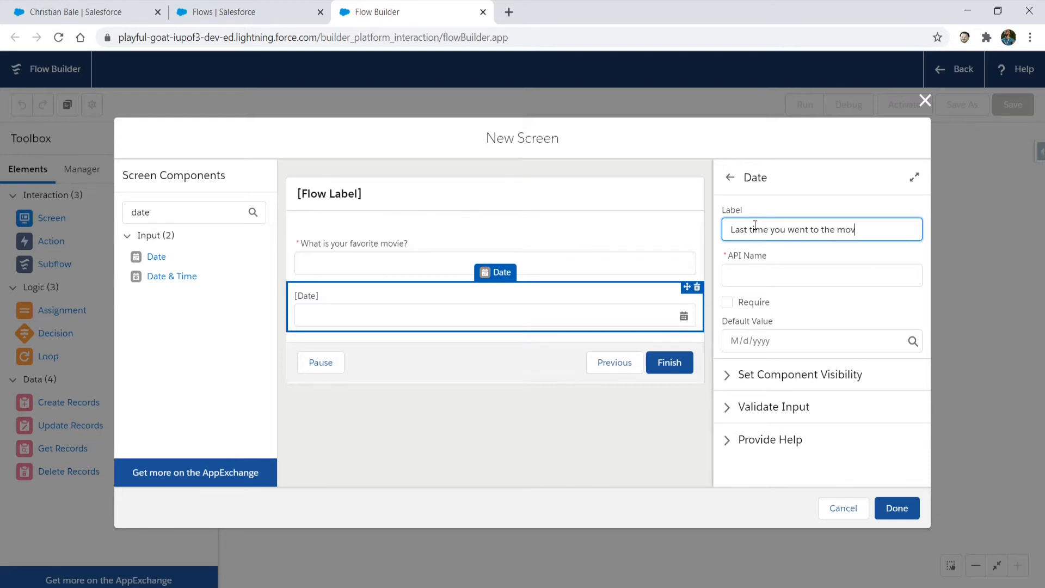
type("ie?")
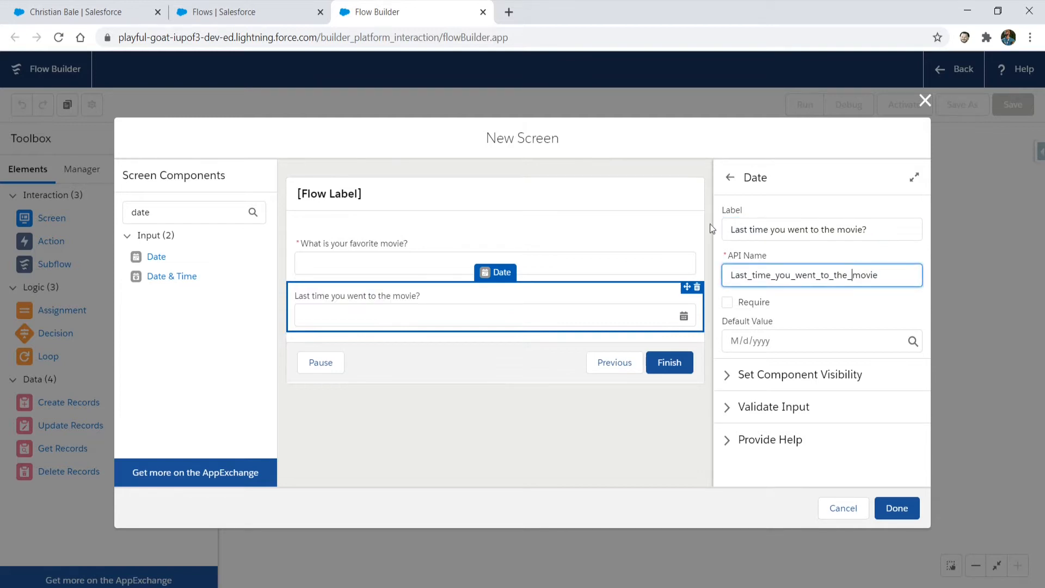
mouse_move(517, 258)
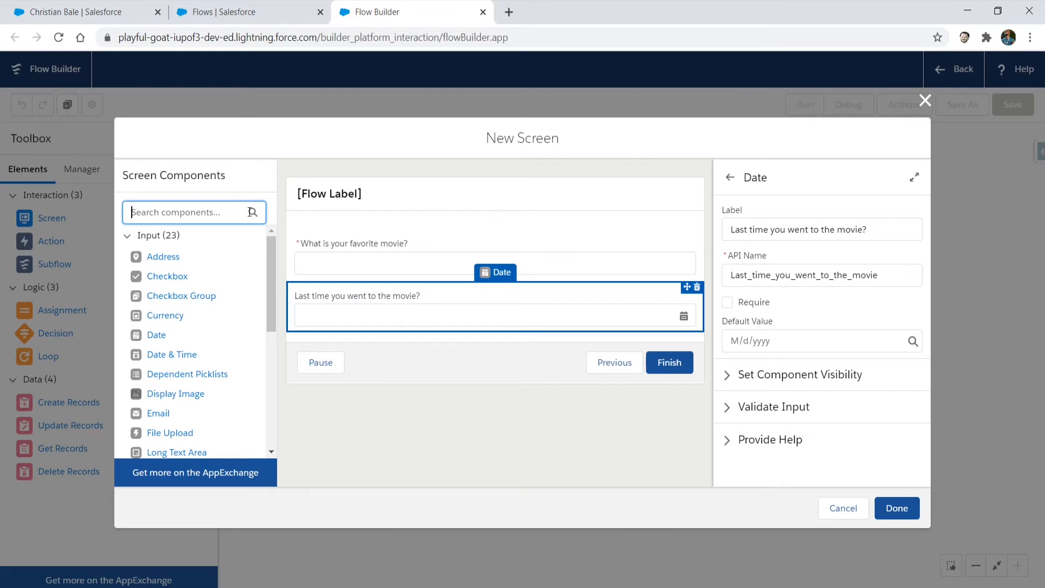
Add a Text input labeled 'Who's your favorite director?' below the date question
type("text")
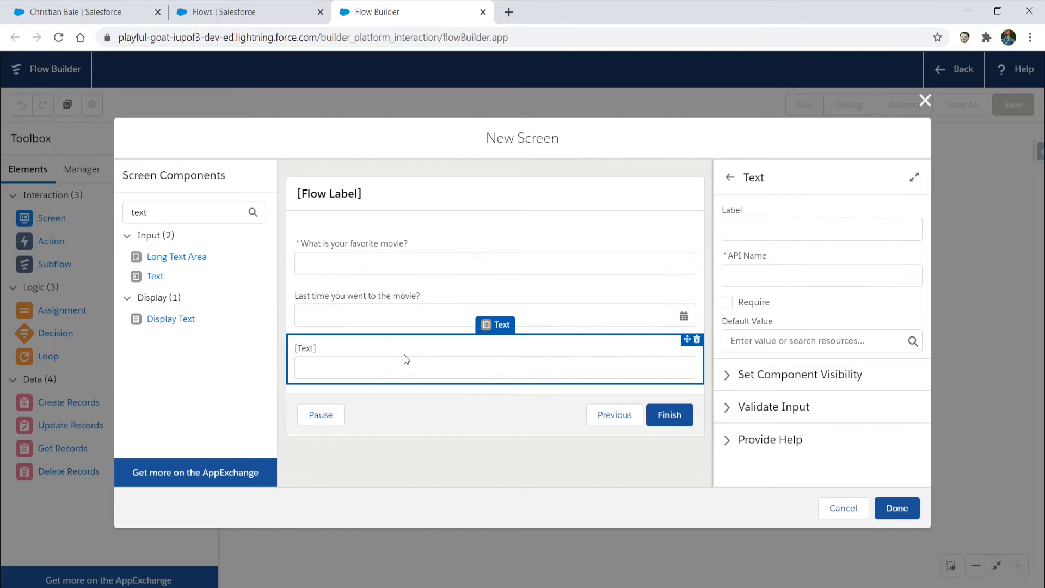
type("Who")
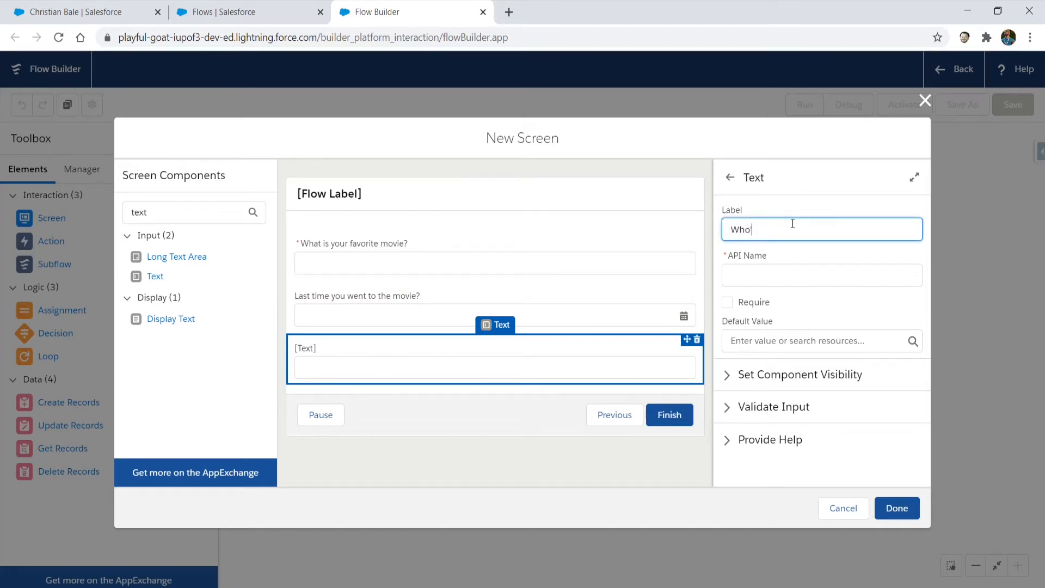
type("'s your")
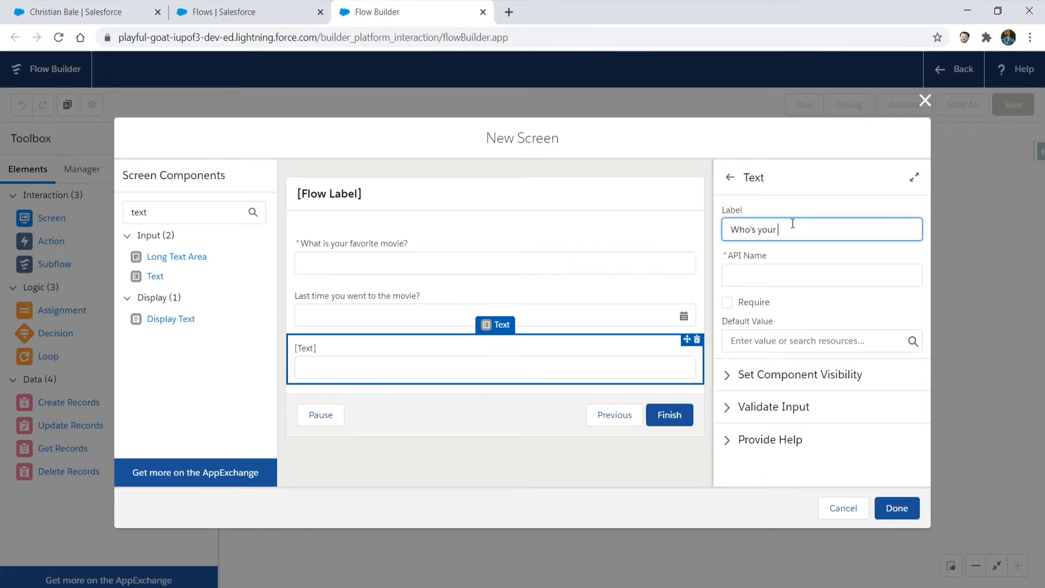
type("favorite direc")
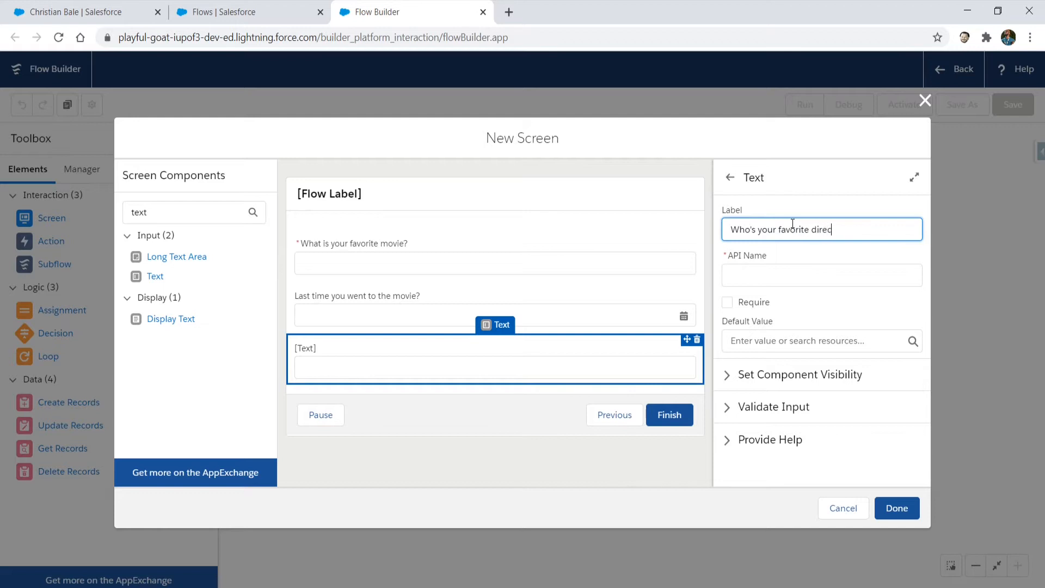
type("tor?")
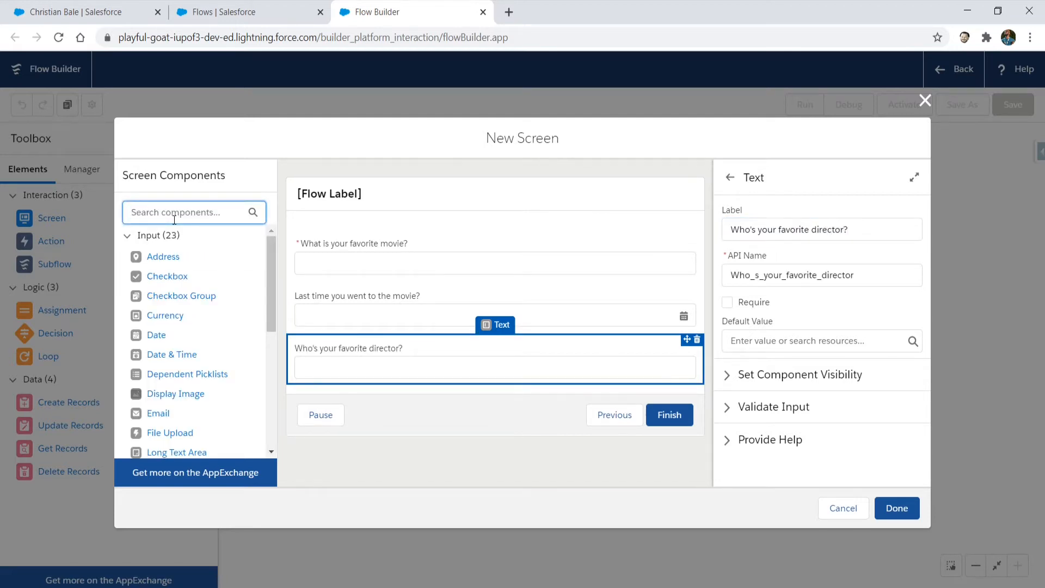
type("c")
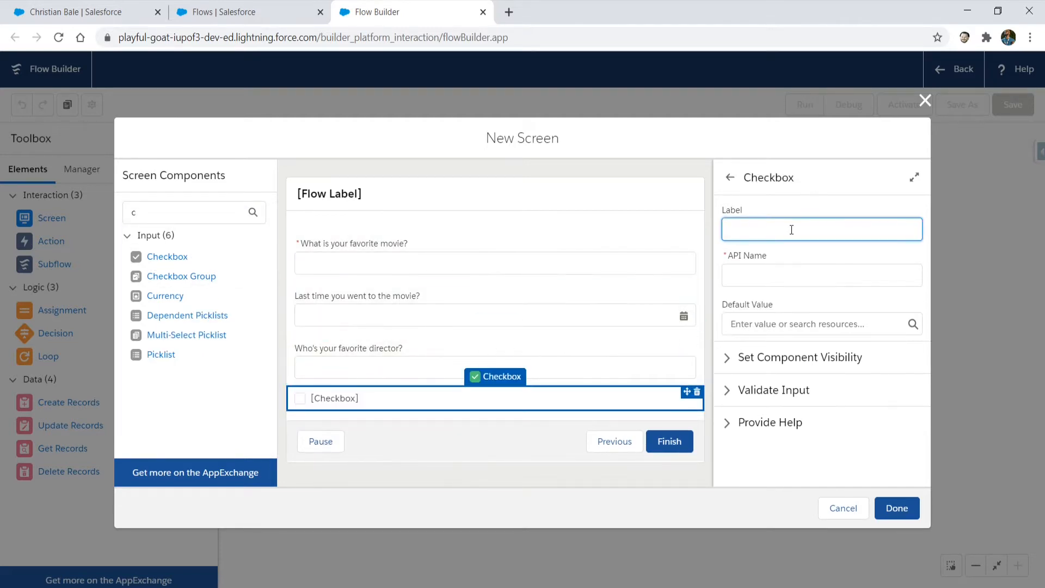
Label the checkbox 'Are you a Christian Bale fan?'
type("Are you a C")
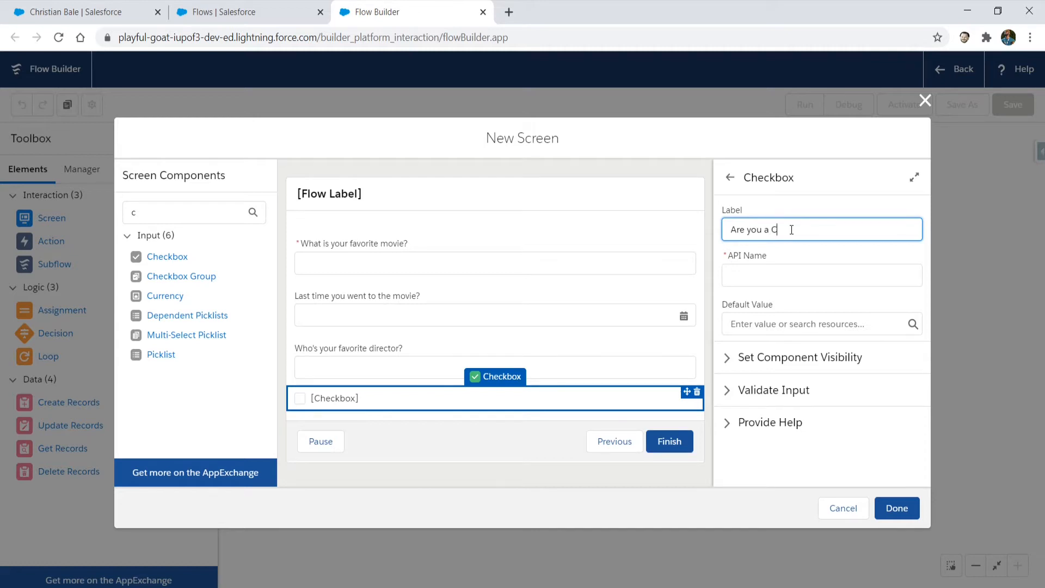
type("hristian Bale fan?")
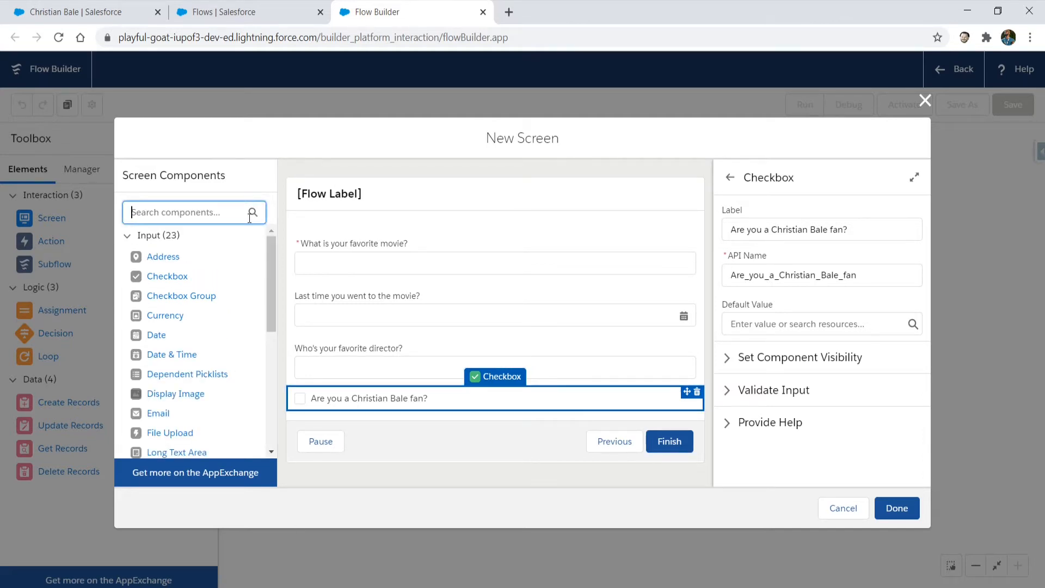
type("pick")
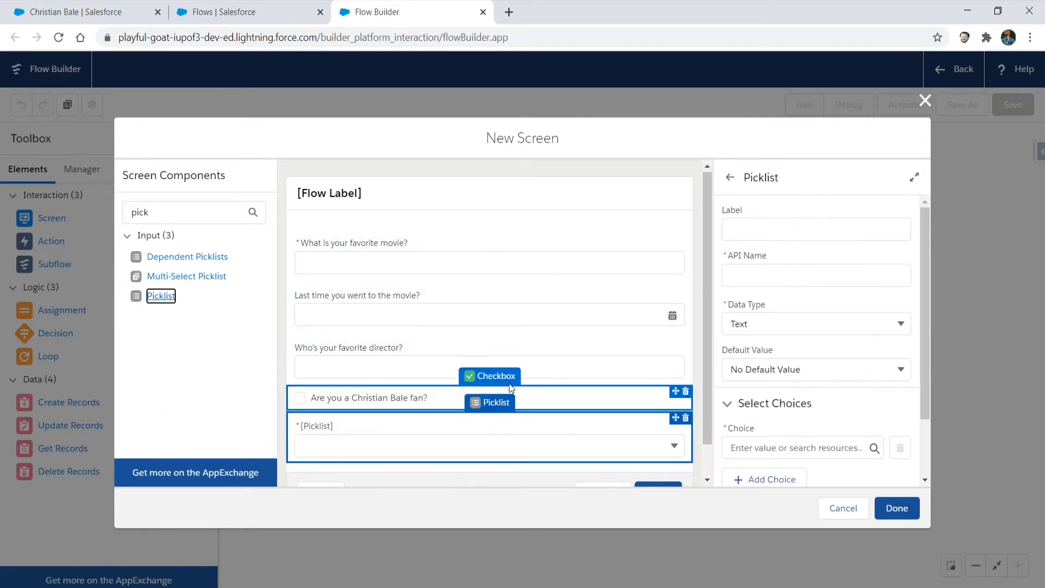
Label the picklist 'What's your favorite genre?' and add a second choice slot
left_click(816, 229)
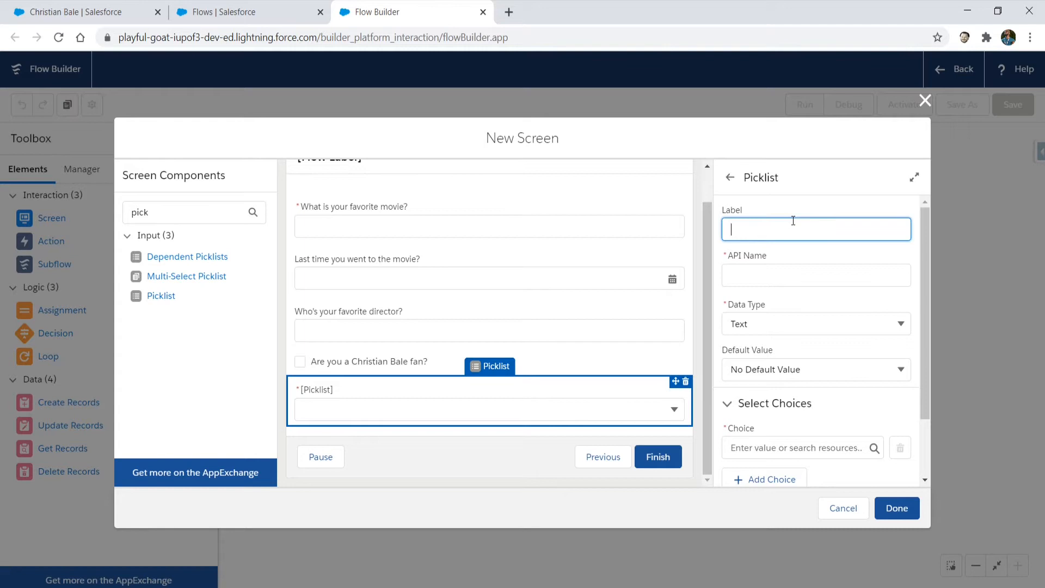
type("Whats")
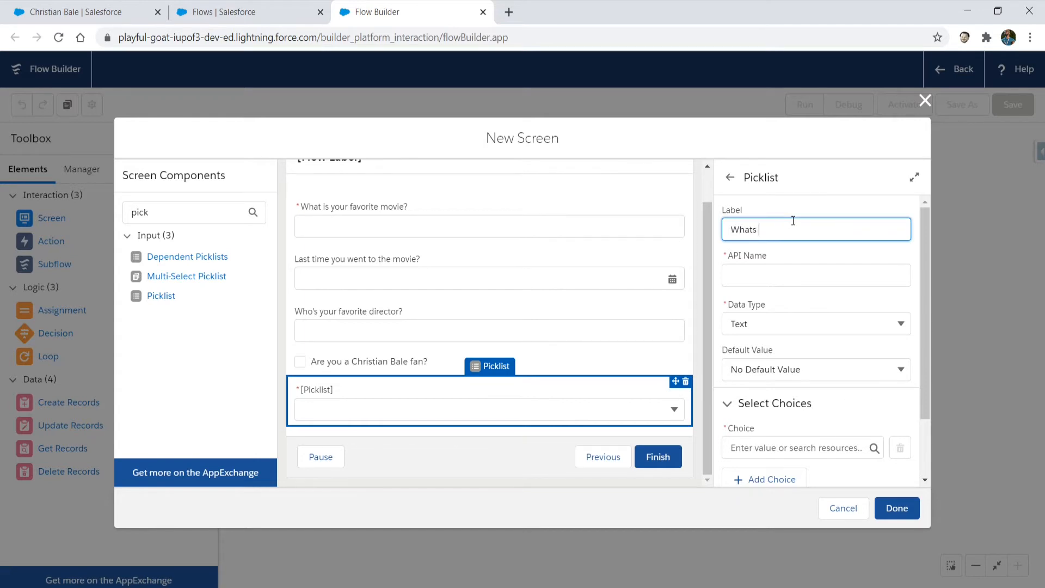
type("'")
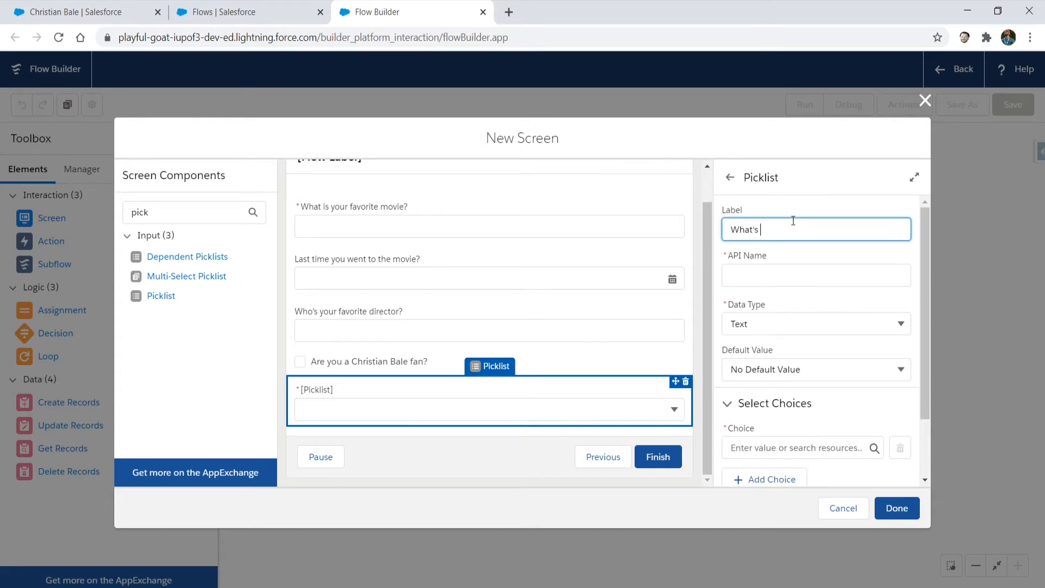
type("your favorite")
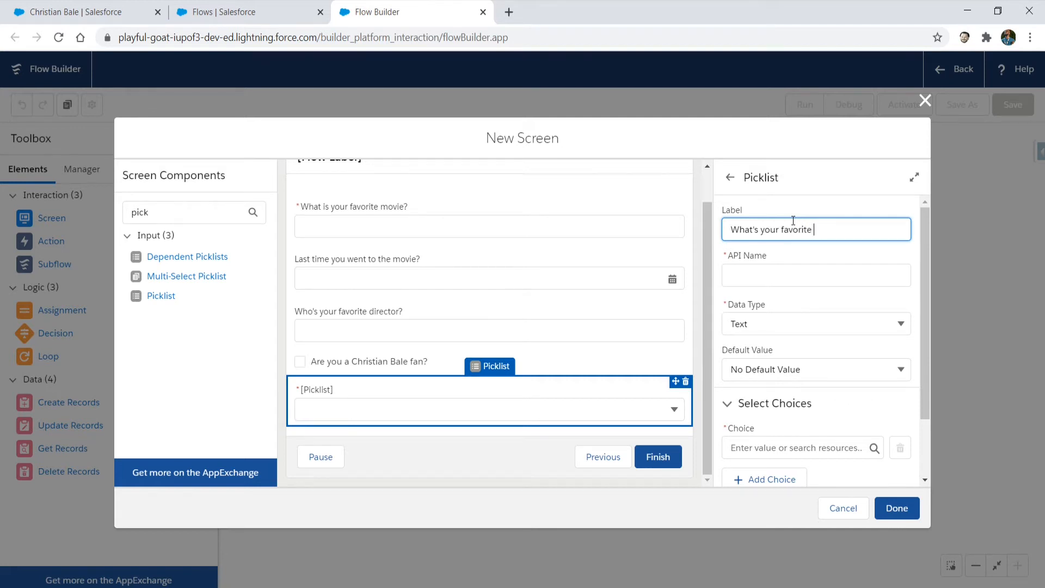
type("genre?")
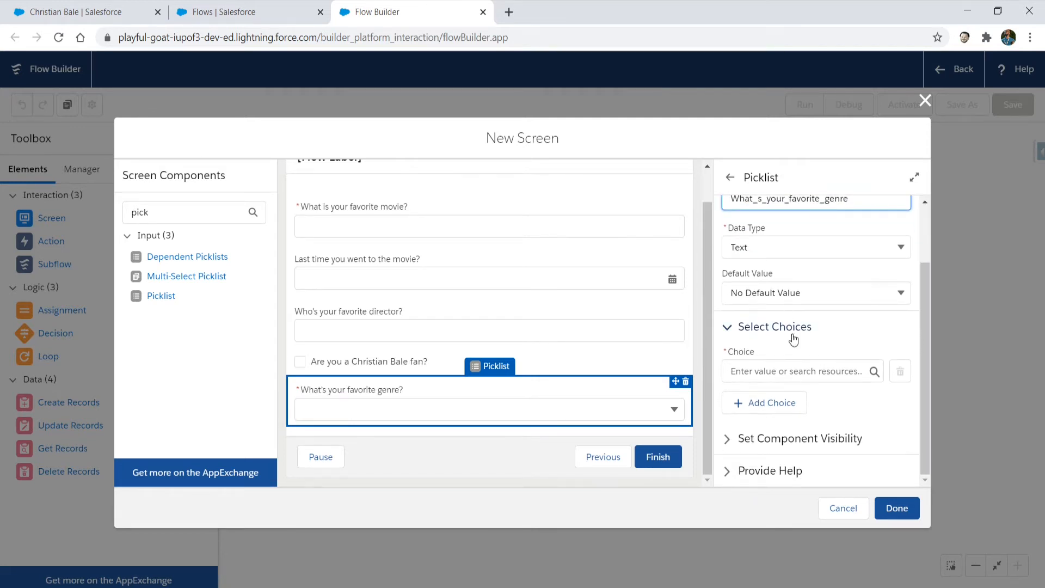
left_click(796, 371)
type("Horror")
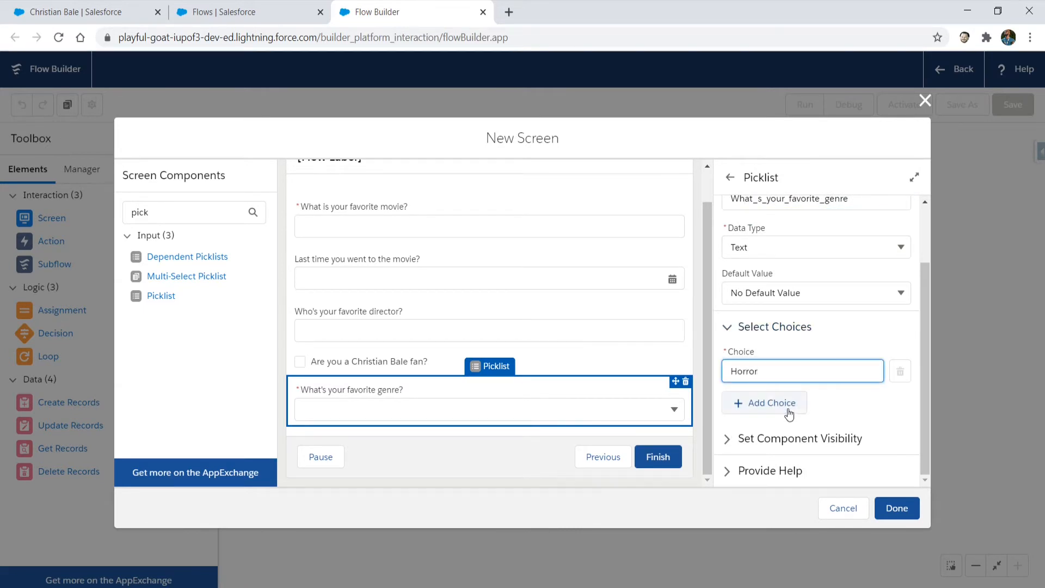
left_click(764, 403)
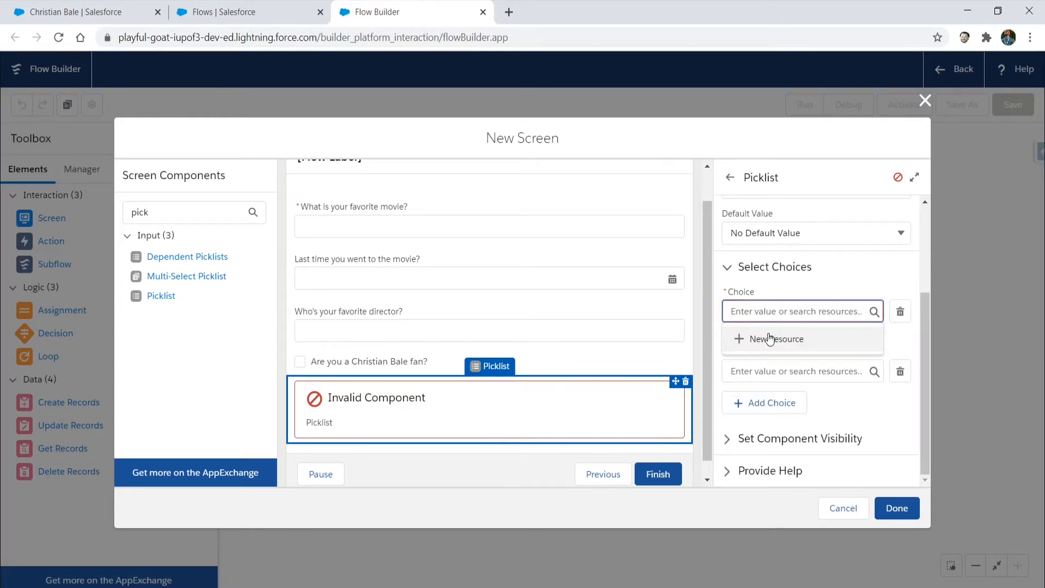
Create a MovieGenres picklist choice set from the Questionnaire Genre__c field
left_click(776, 339)
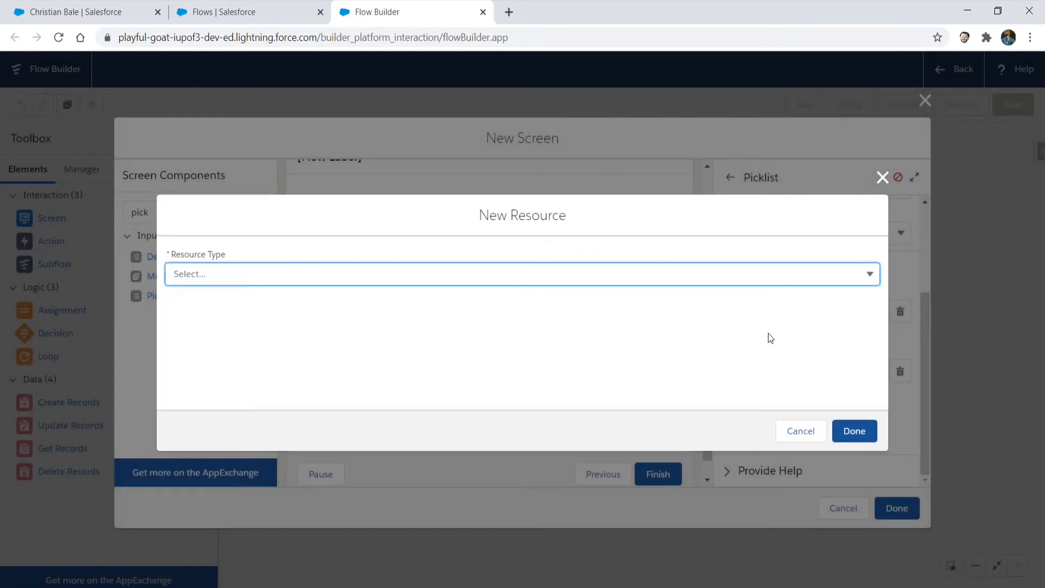
mouse_move(464, 272)
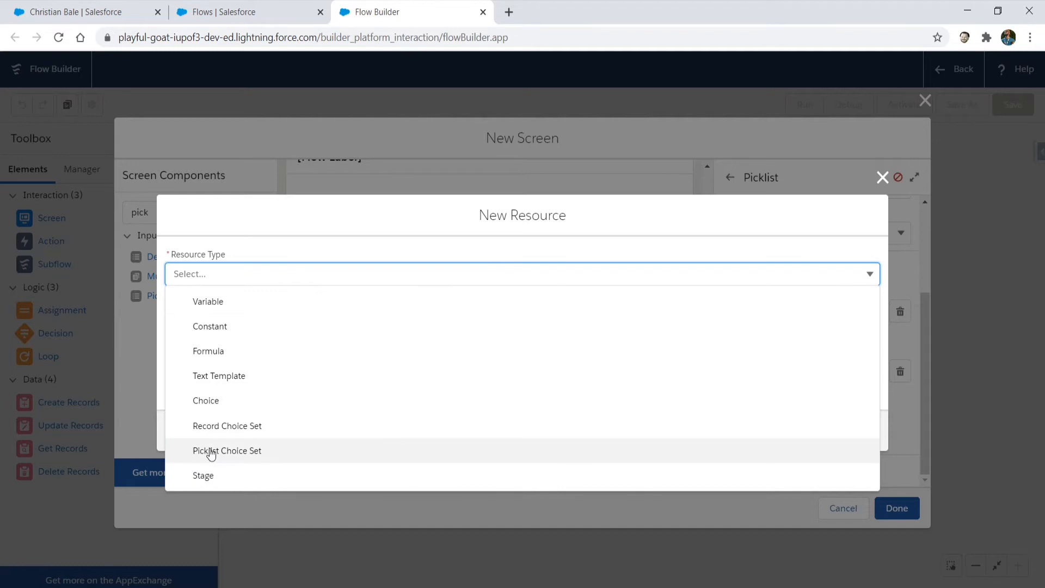
left_click(227, 451)
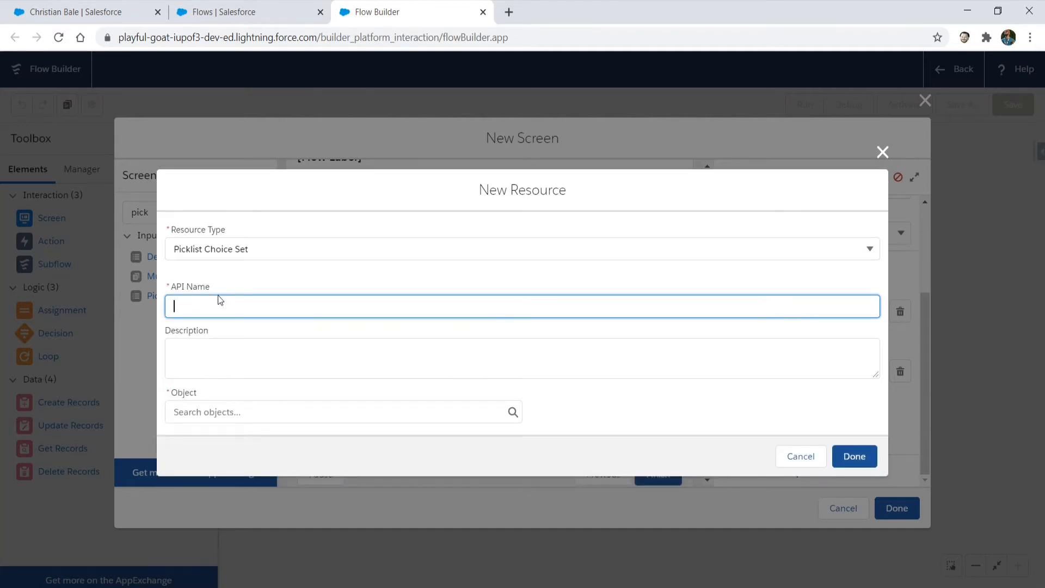
type("Movi")
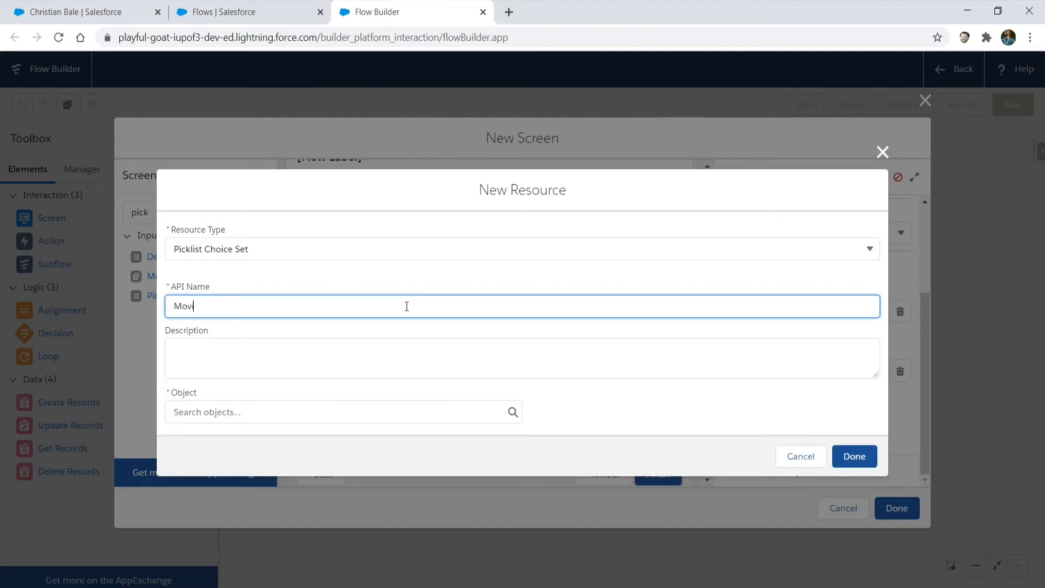
type("ie Genres")
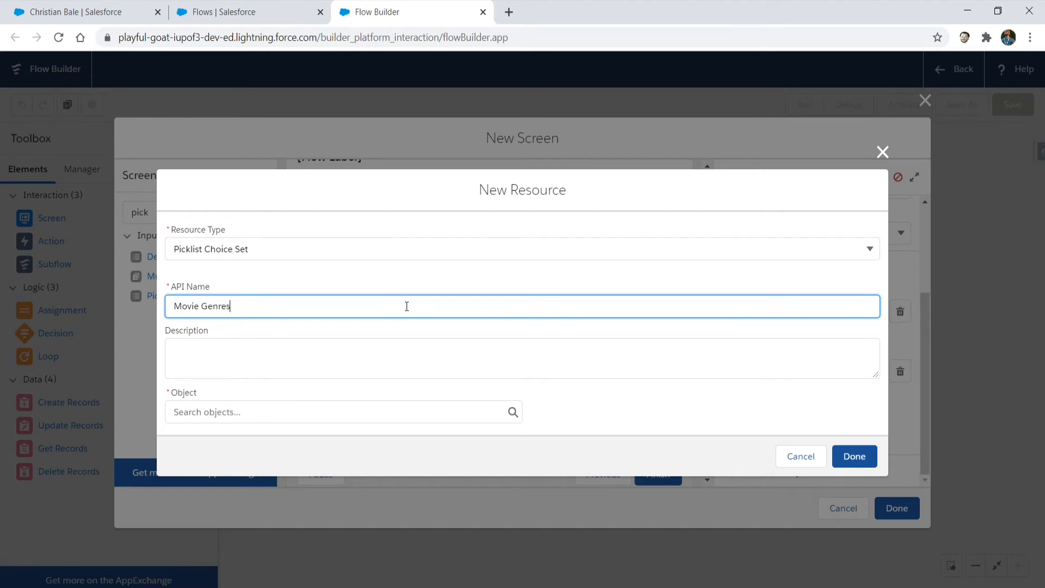
left_click(344, 411)
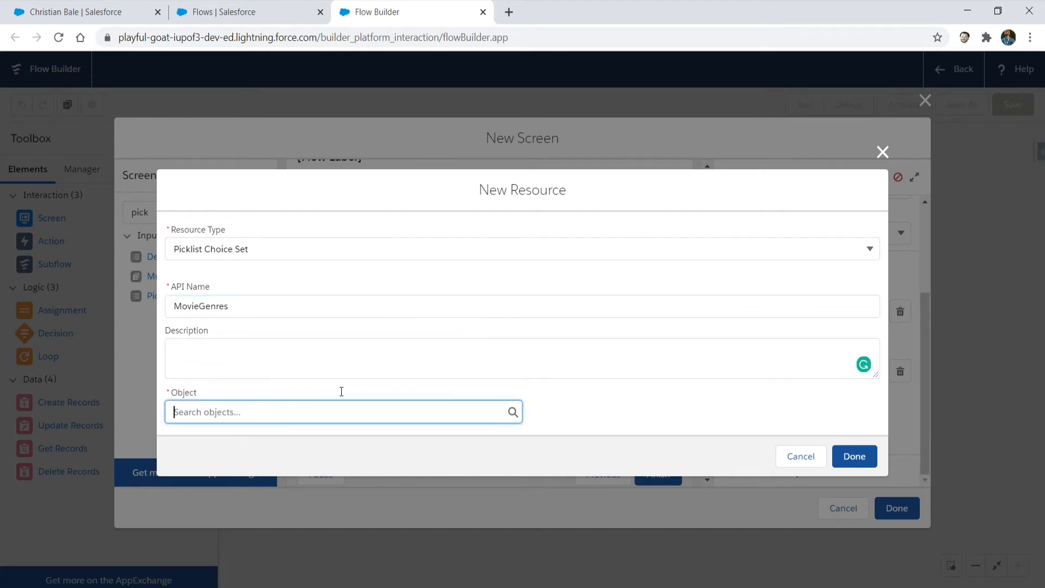
type("Questionnaire")
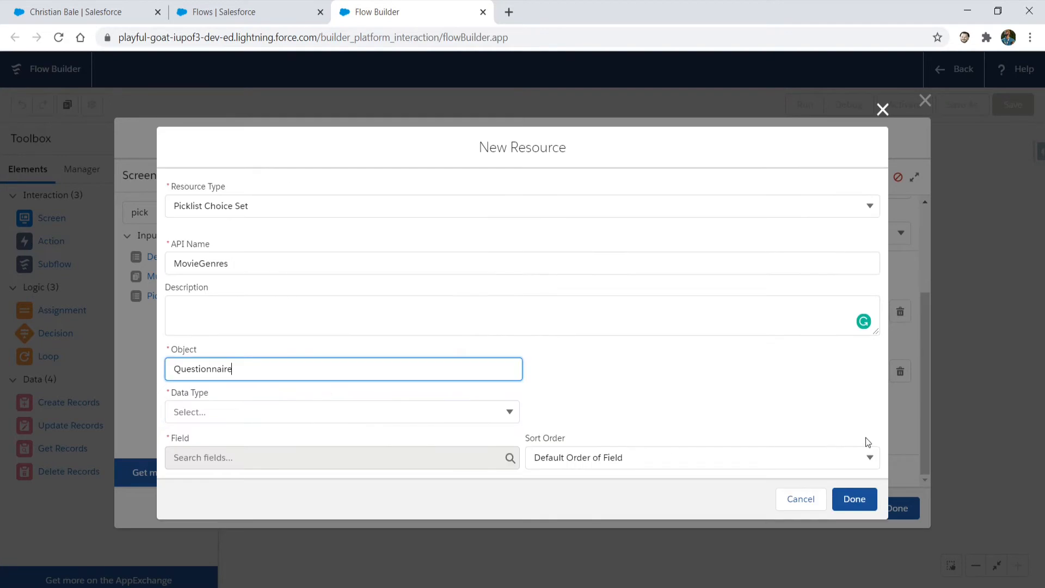
left_click(342, 412)
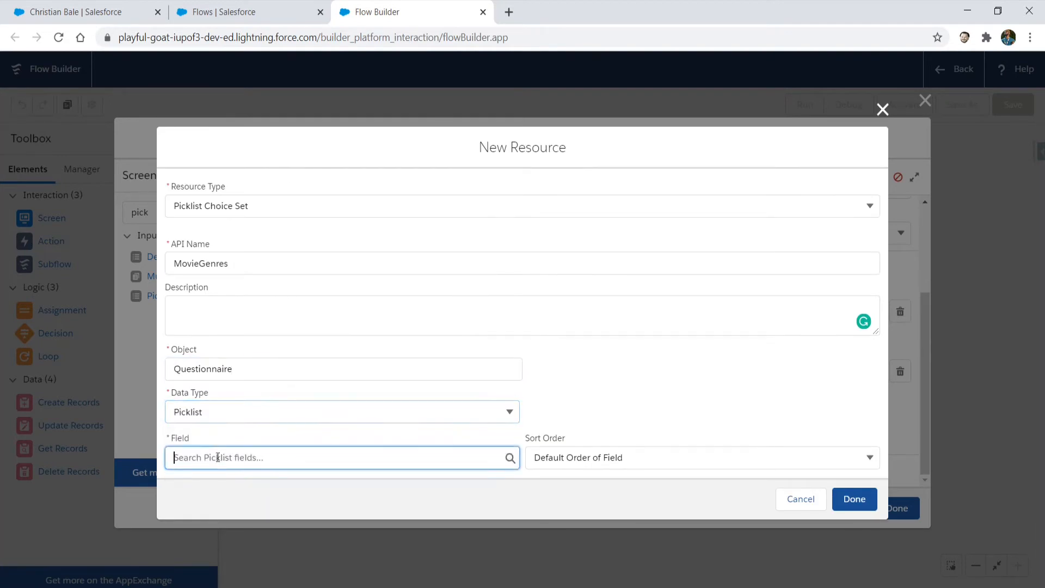
left_click(340, 458)
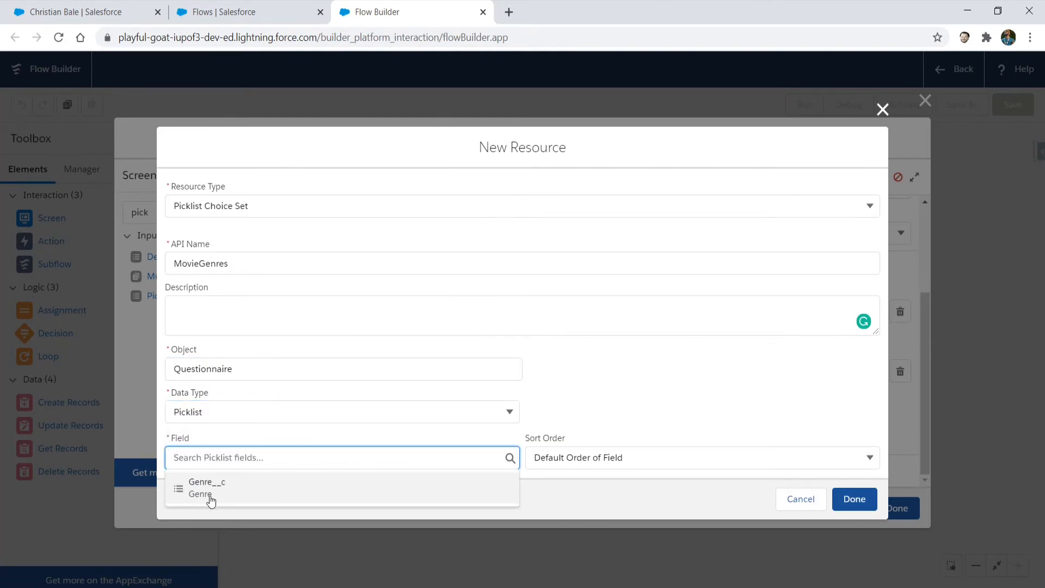
left_click(207, 487)
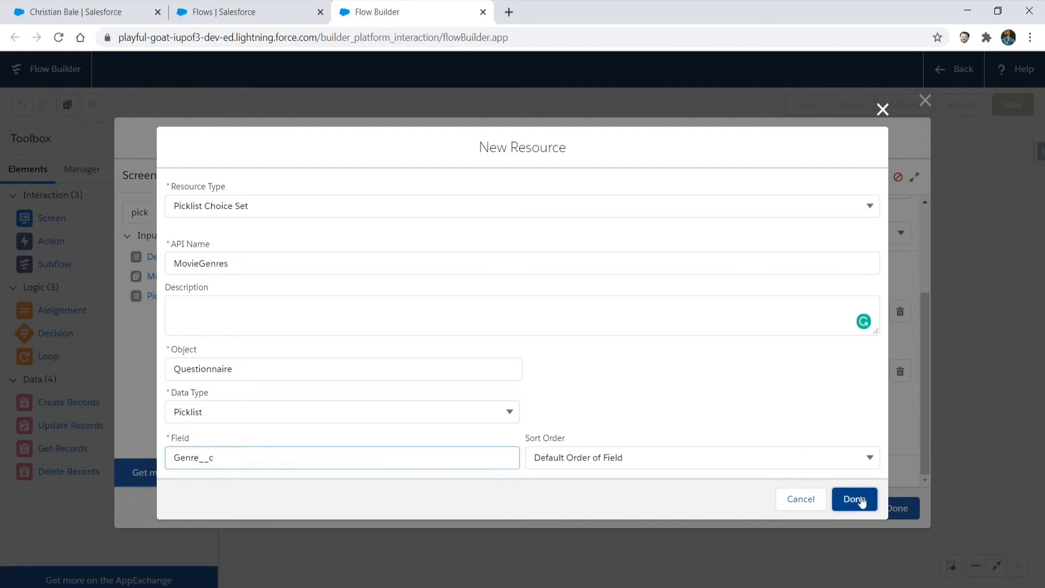
left_click(855, 499)
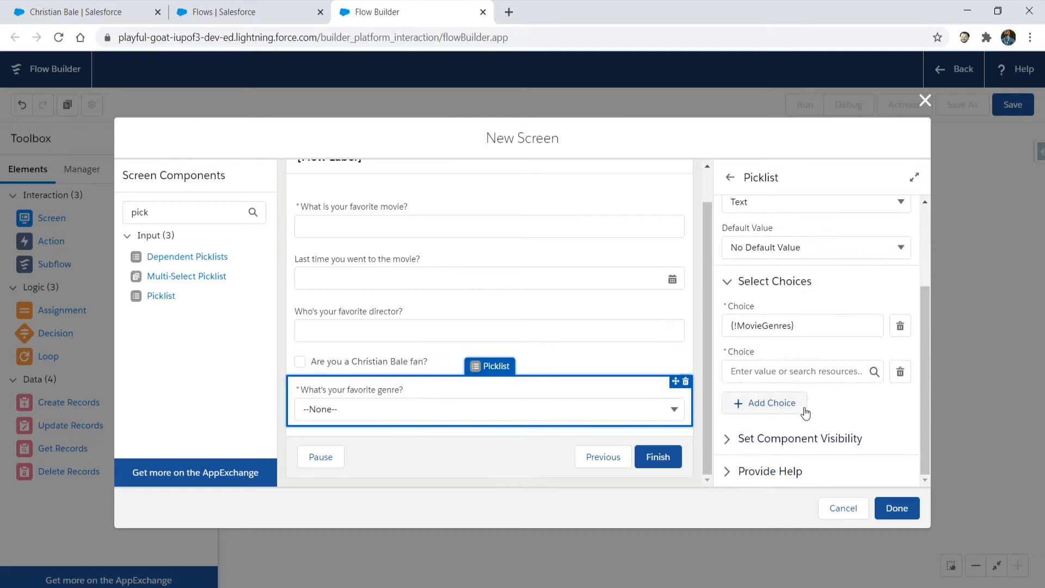
mouse_move(897, 508)
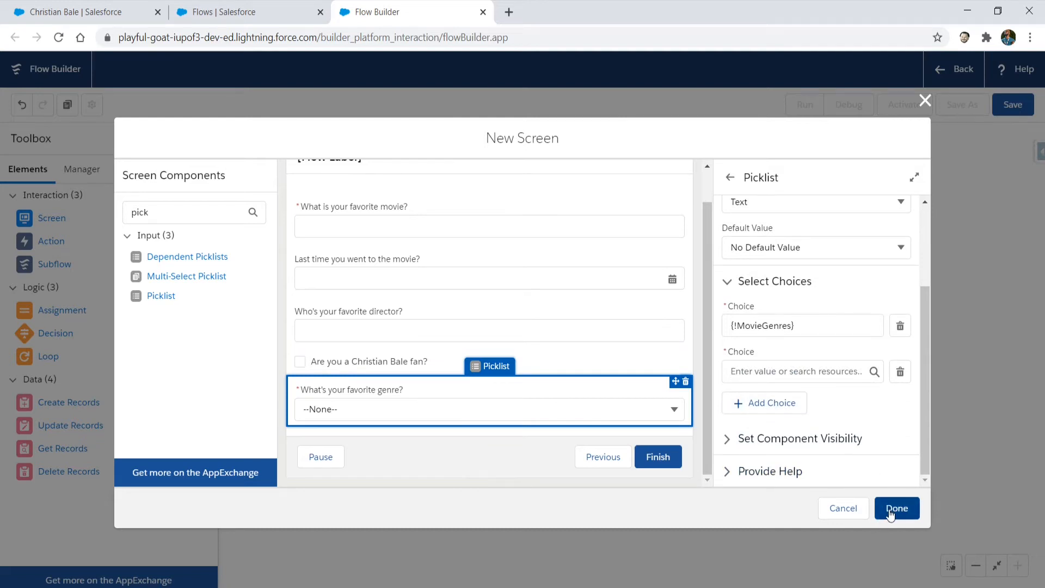
Remove the empty second choice and finish editing the Movie Questions screen
left_click(896, 508)
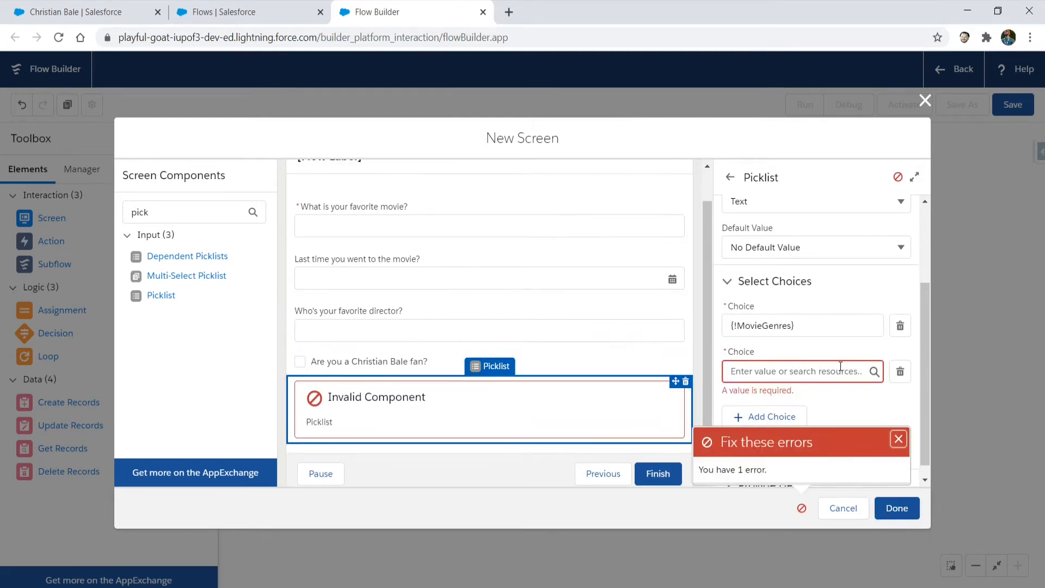
left_click(897, 508)
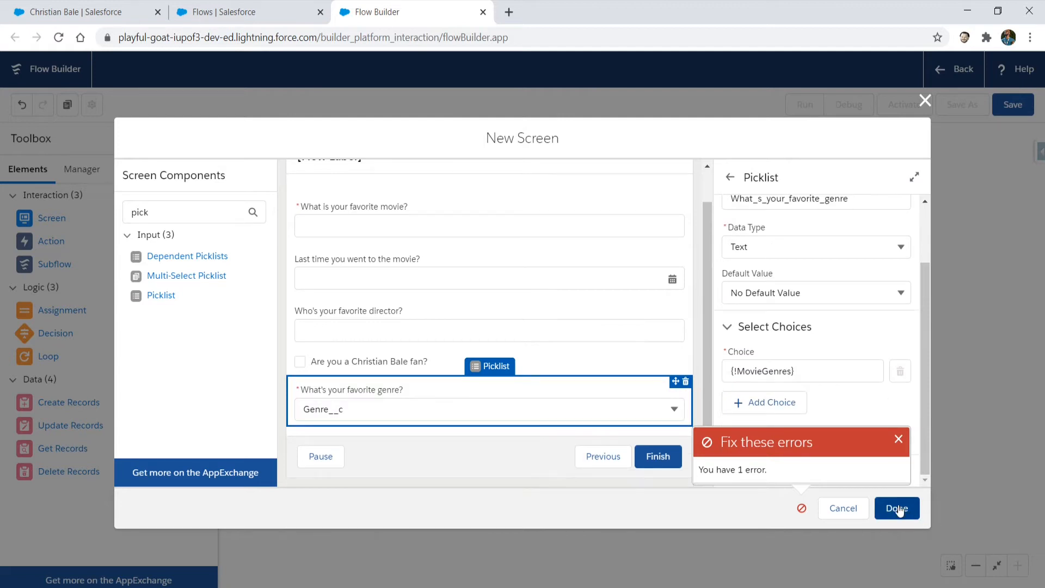
left_click(896, 508)
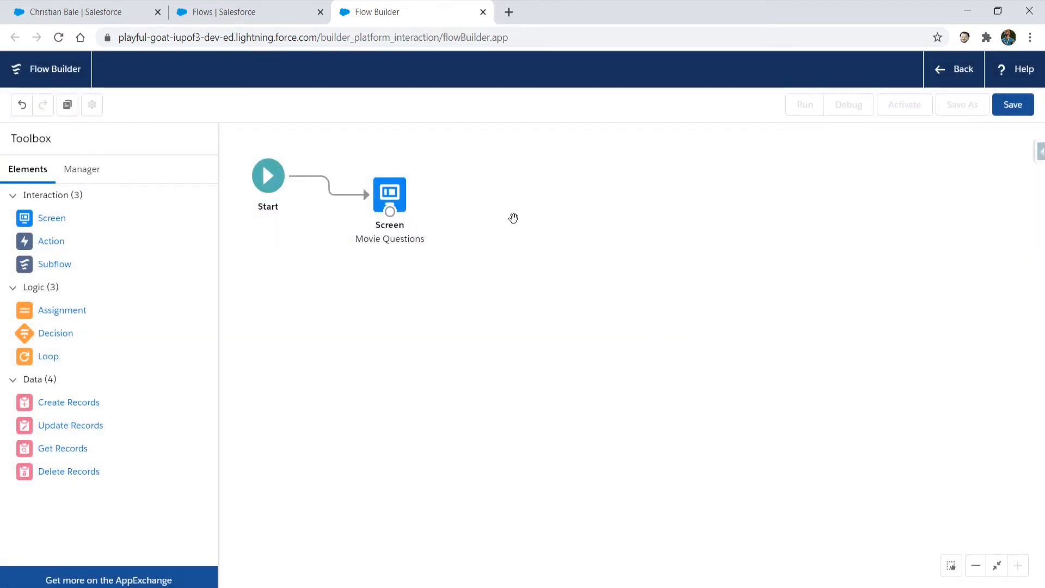
mouse_move(1007, 119)
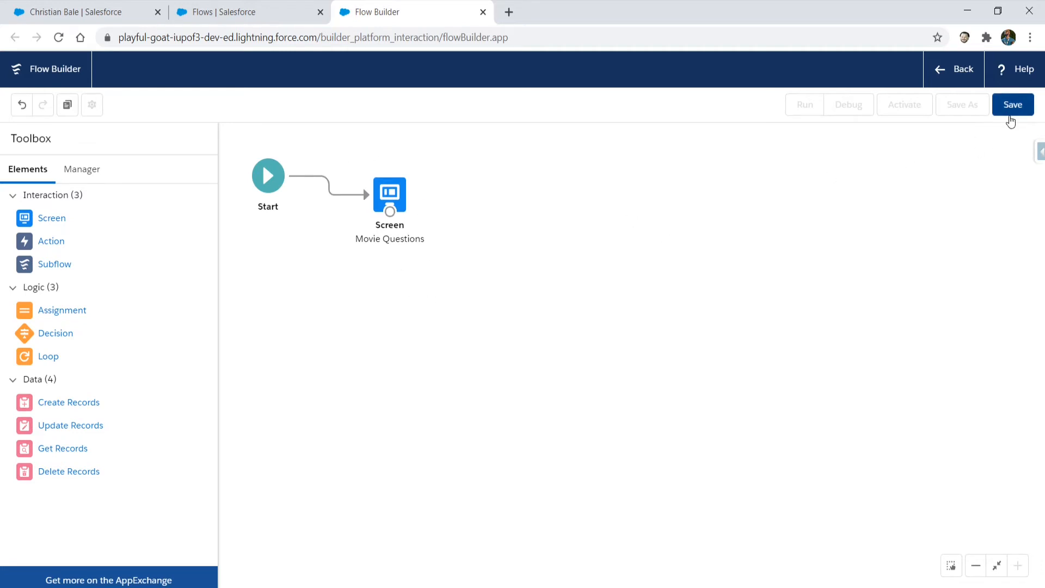
mouse_move(1012, 105)
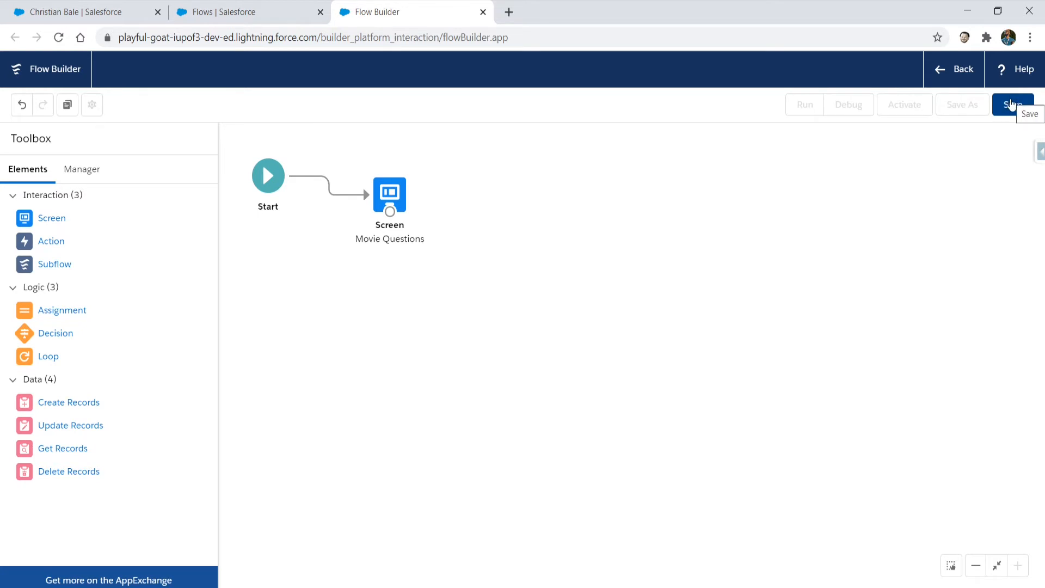
Save the flow with Flow Label 'Screen - Questionnaire' as version 1
left_click(1012, 104)
type("Screen")
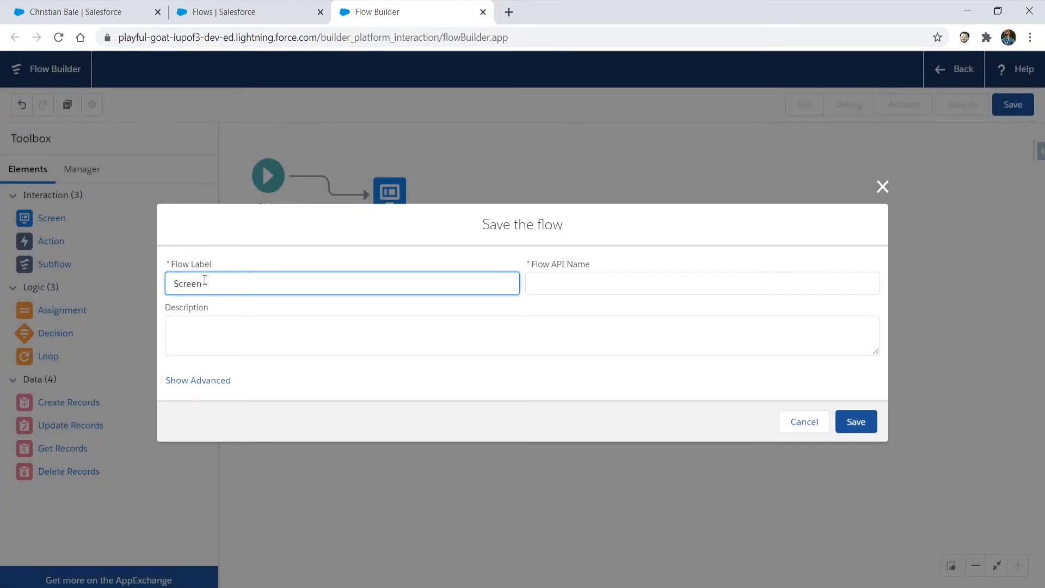
type("Ques")
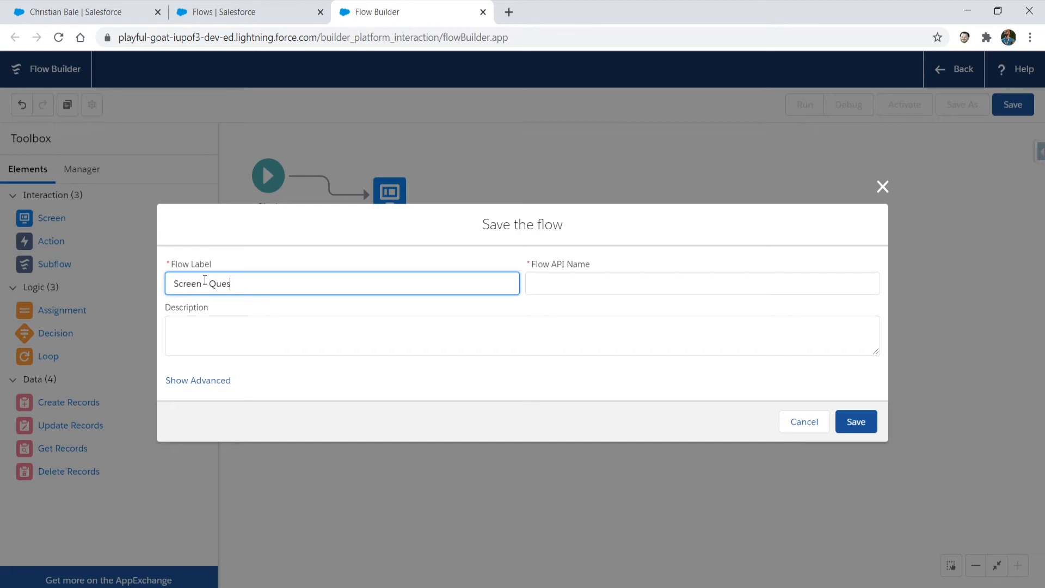
type("tion")
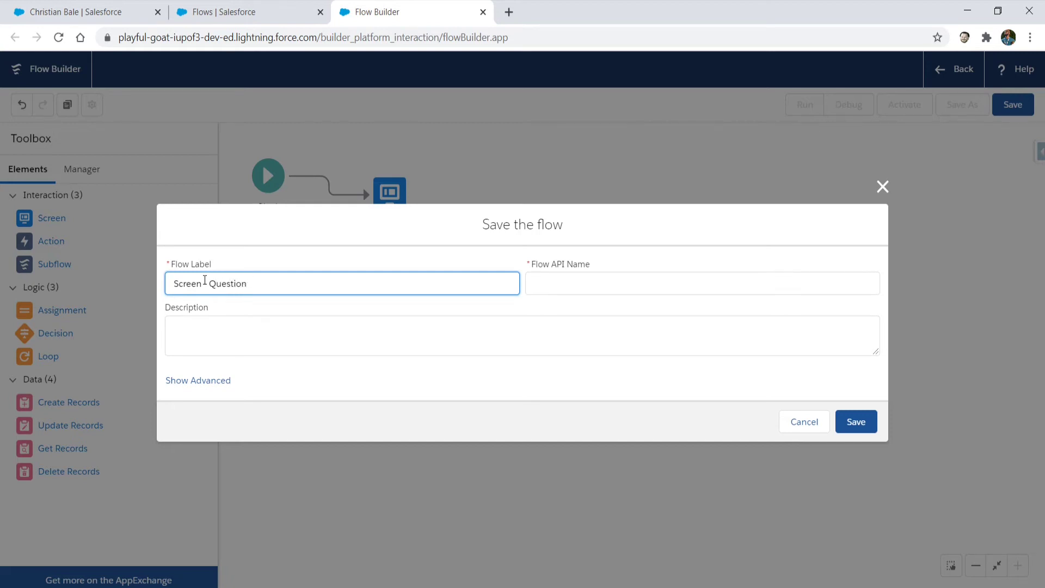
type("Screen - Questionnaire")
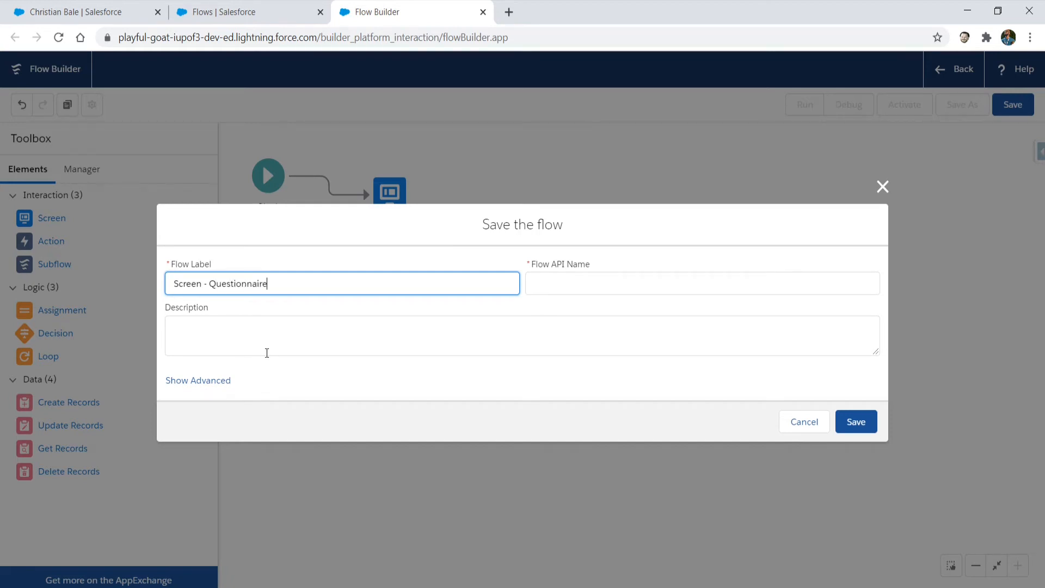
left_click(856, 422)
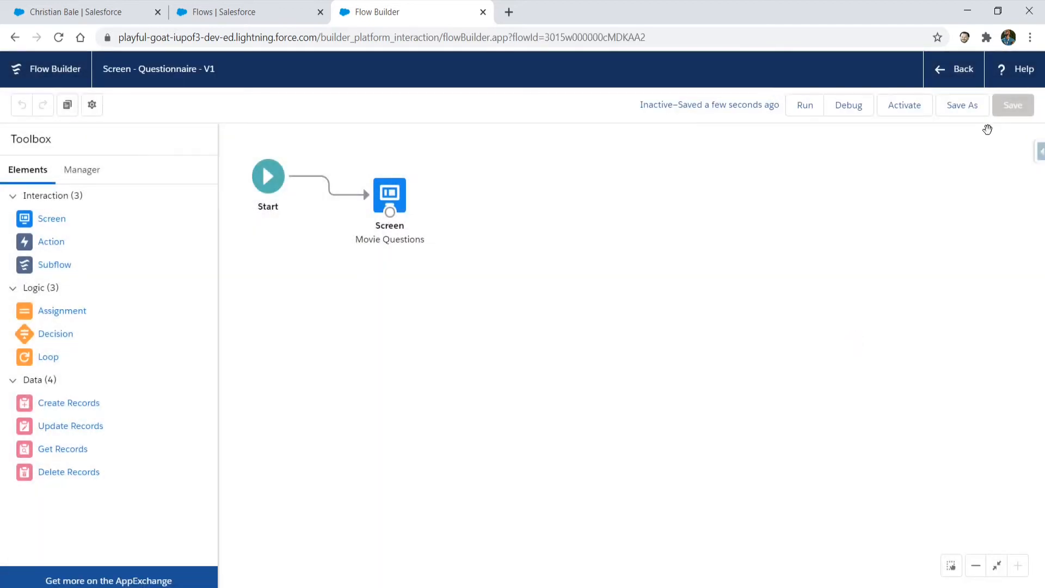
Debug-run the flow, entering movie The Dark Night, date June 26, 2020, director QT
left_click(849, 105)
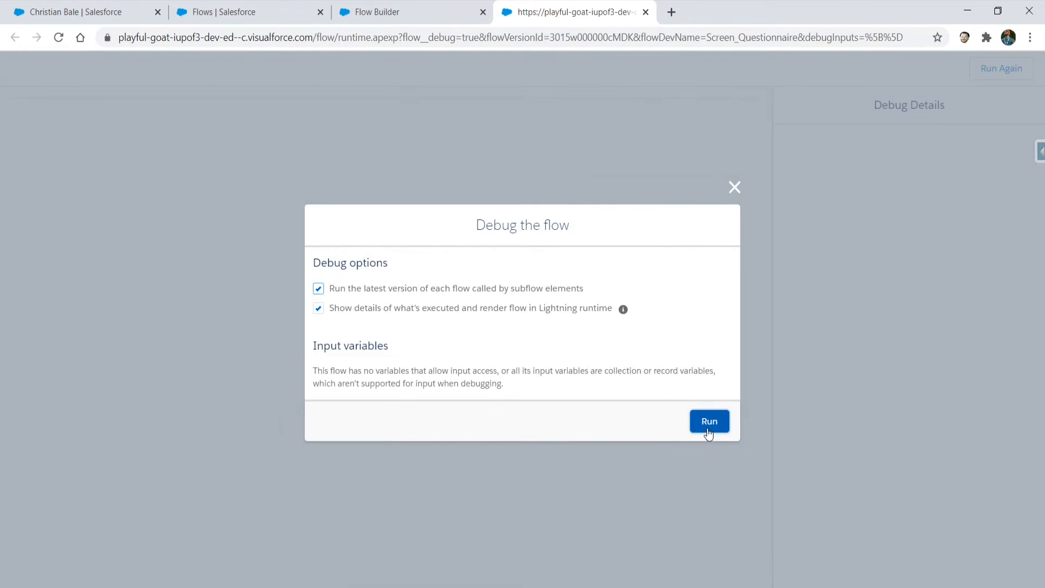
left_click(709, 421)
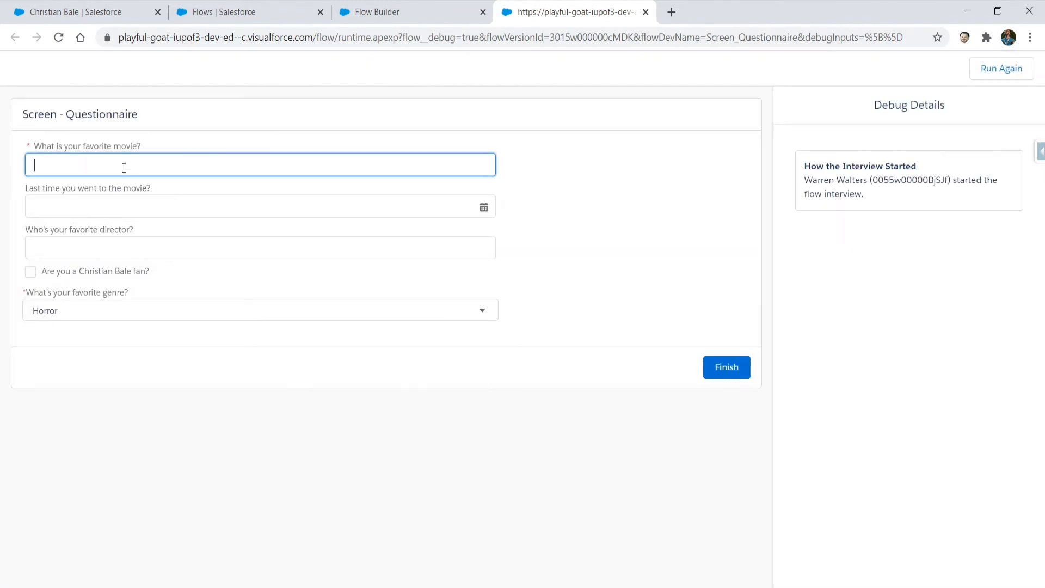
mouse_move(259, 191)
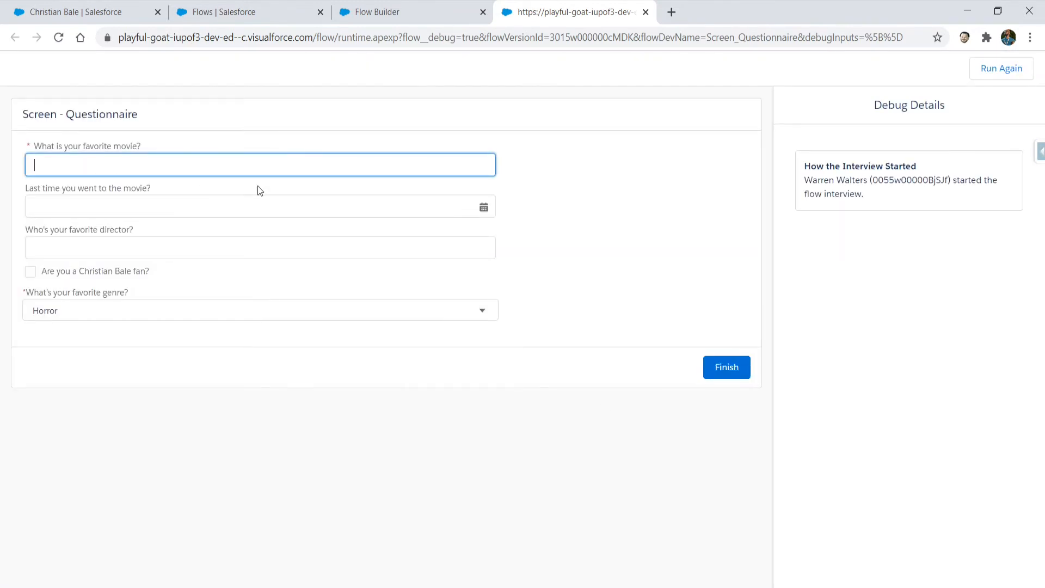
type("The Dark Night")
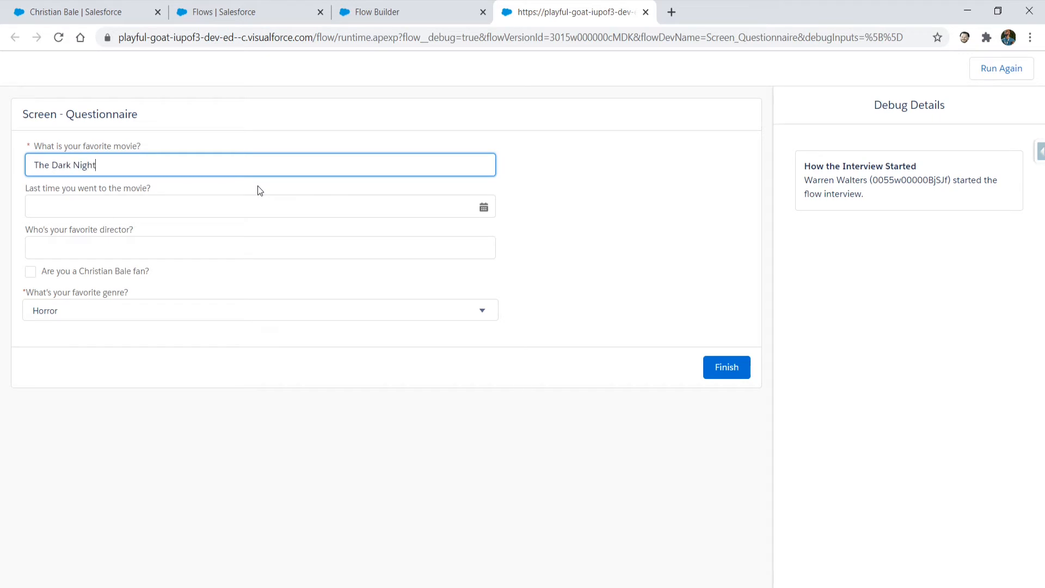
left_click(250, 206)
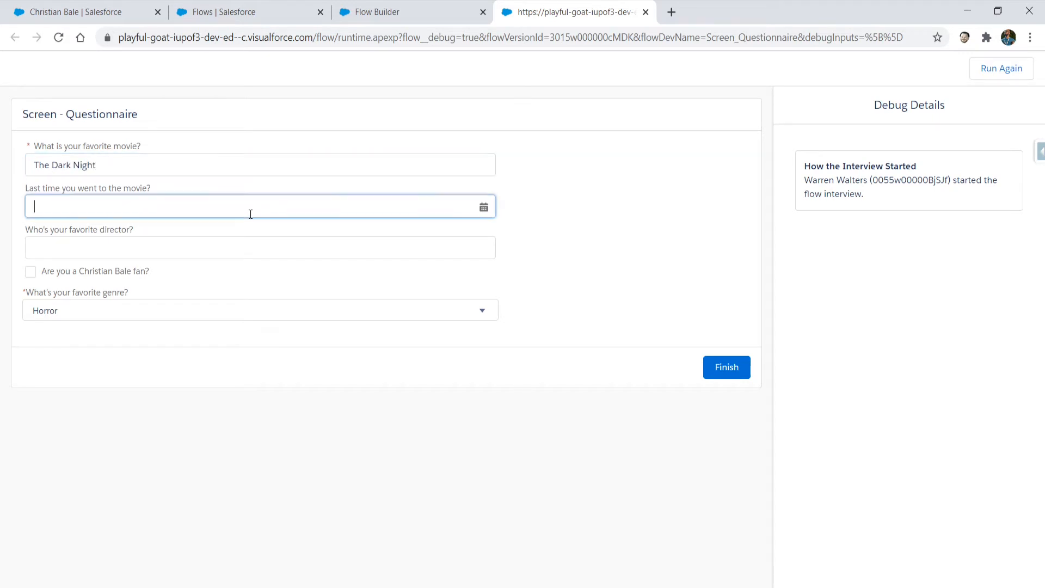
left_click(483, 206)
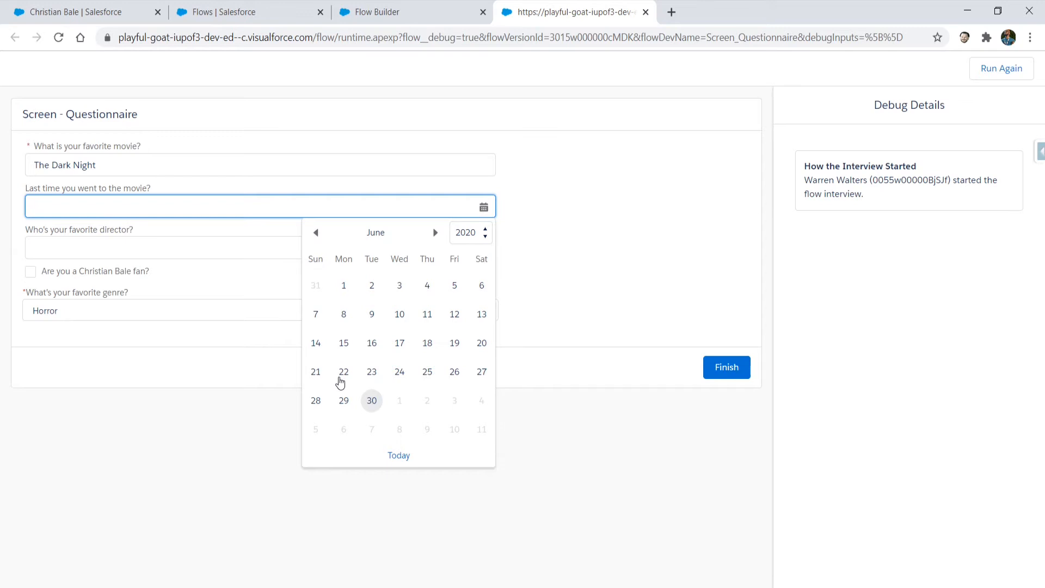
left_click(454, 371)
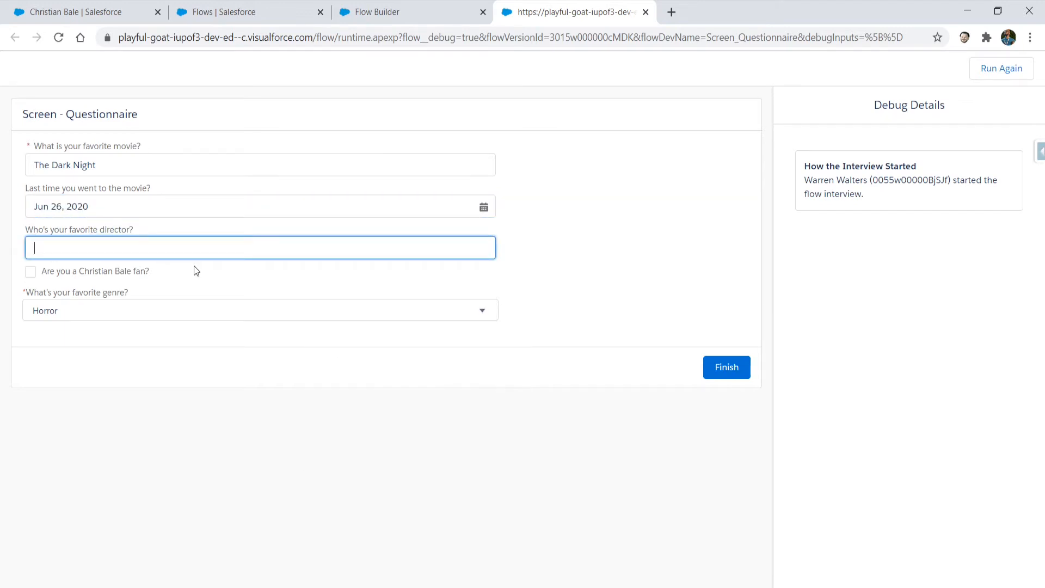
type("QT")
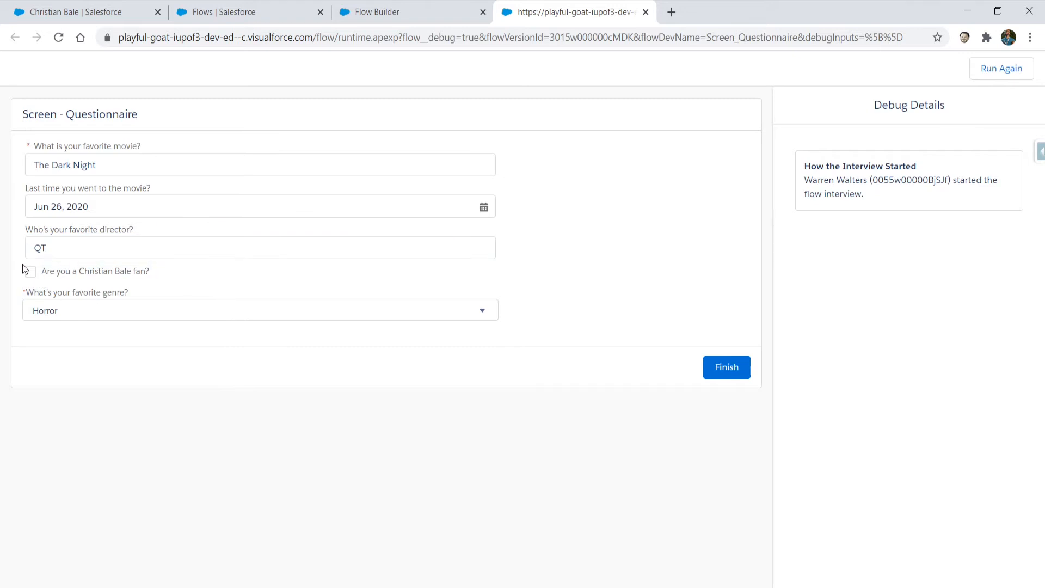
Mark Christian Bale fan as yes, choose Romance genre, and finish the run
left_click(260, 309)
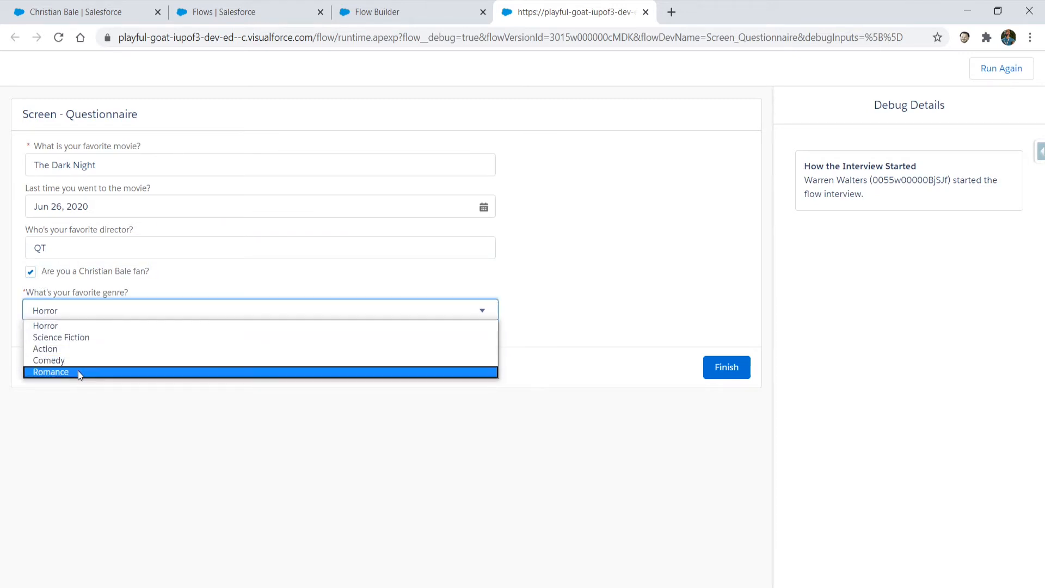
left_click(51, 372)
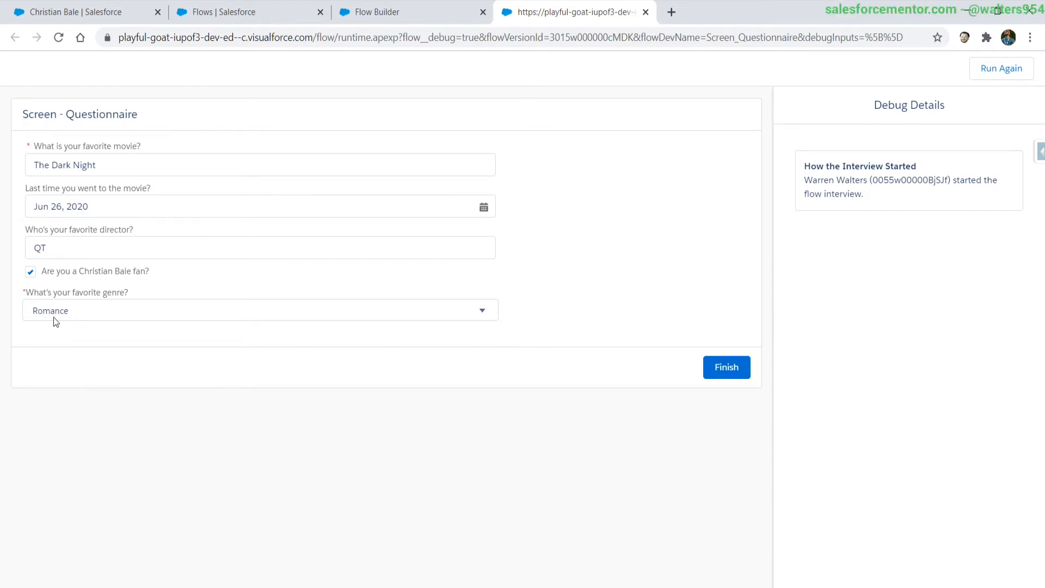
left_click(259, 310)
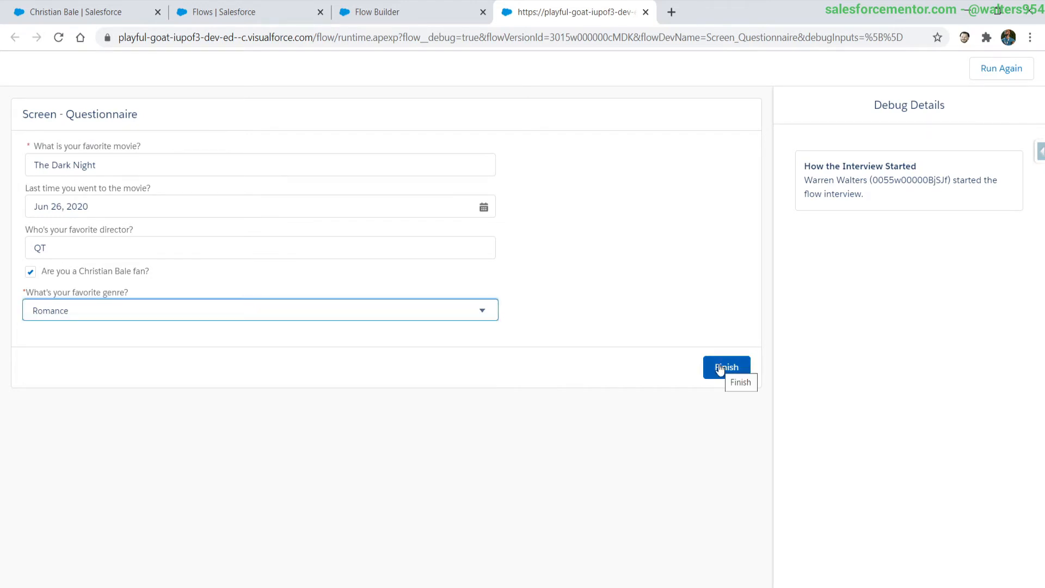
left_click(725, 367)
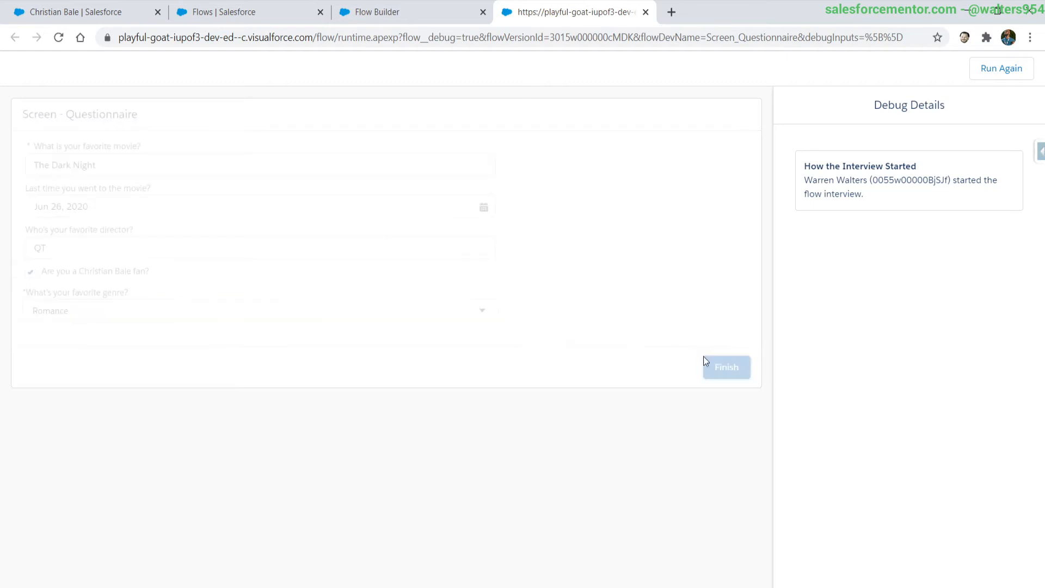
left_click(725, 367)
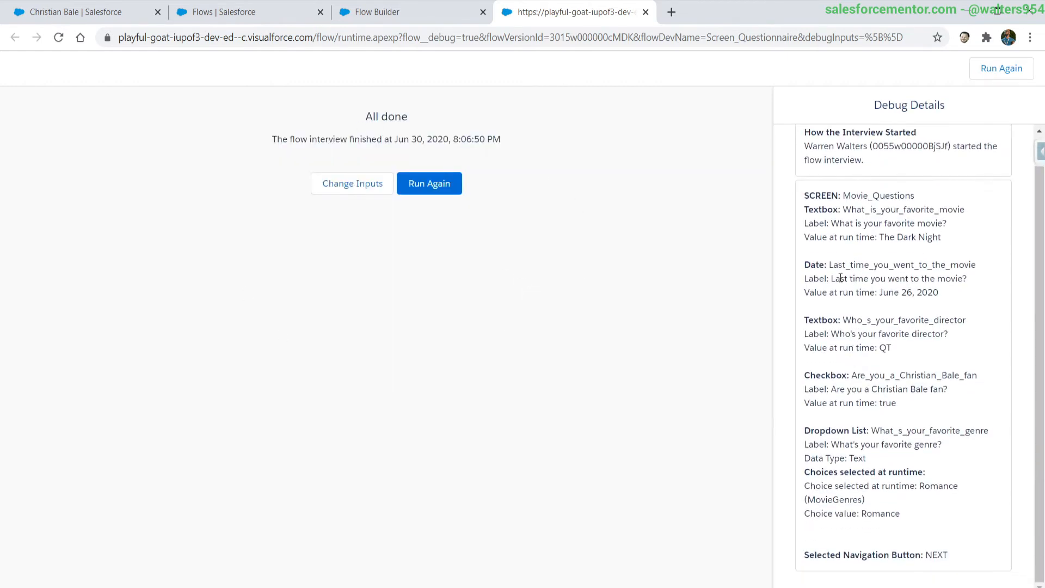
mouse_move(513, 193)
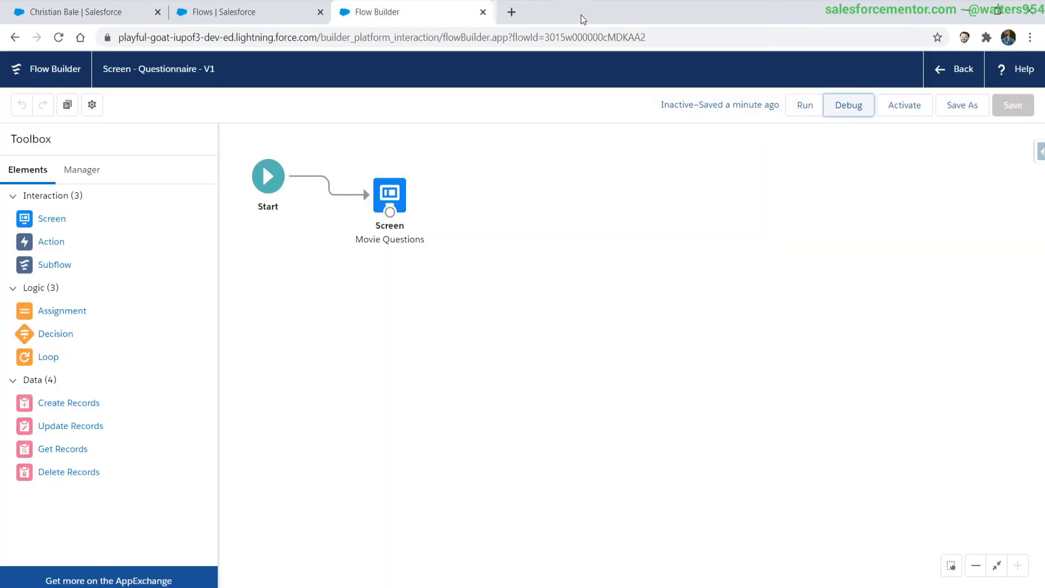
mouse_move(285, 317)
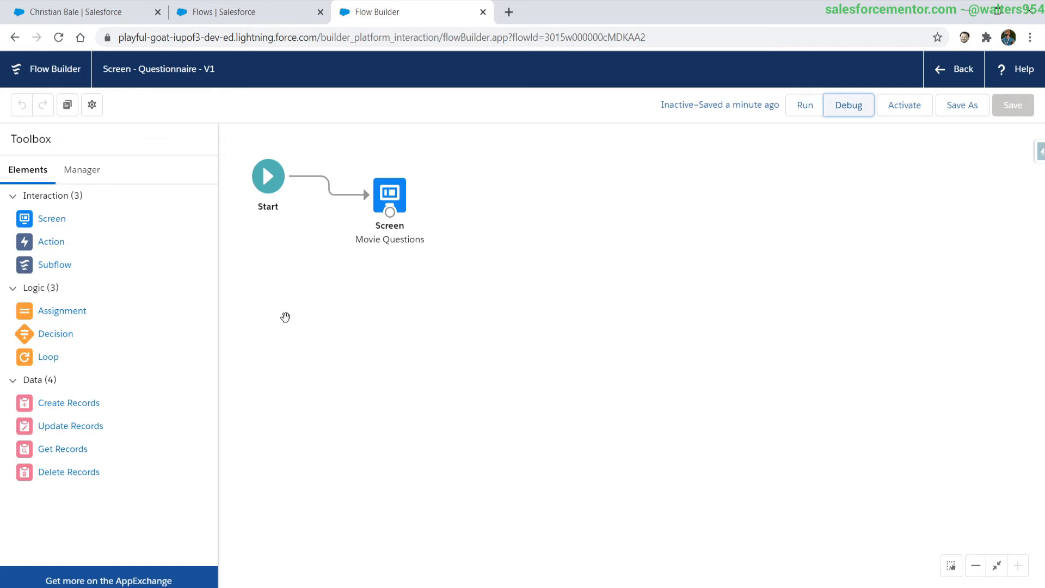
mouse_move(70, 426)
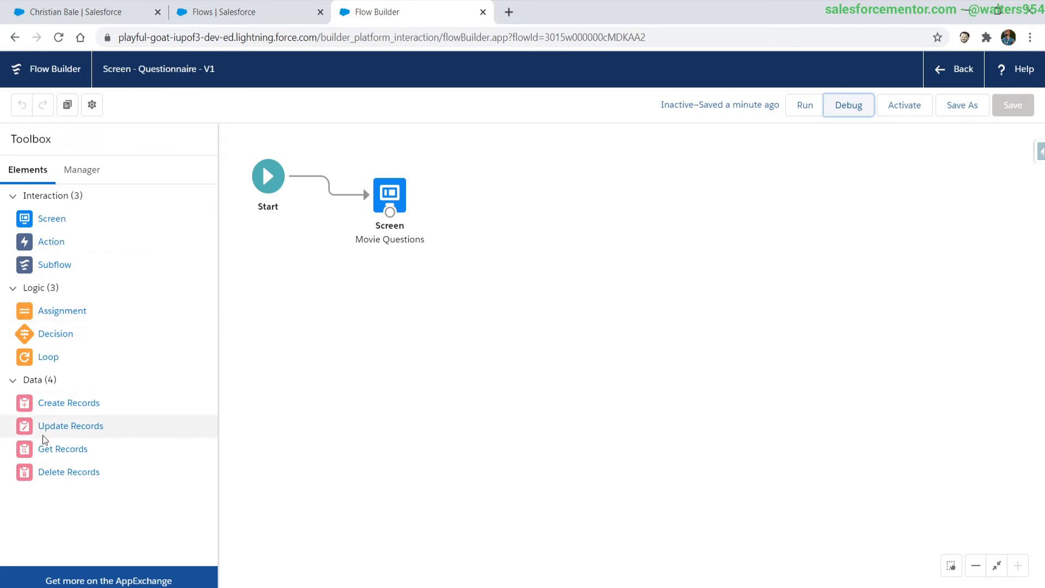
mouse_move(69, 403)
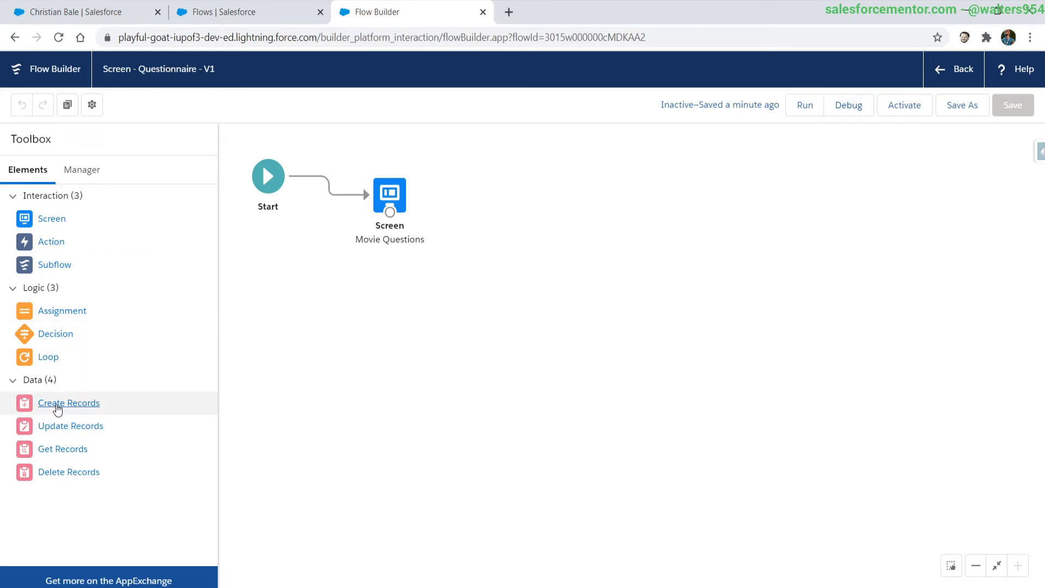
Add a Create Records element 'Create Questionnaire' using separate resources and literal values
left_click(69, 403)
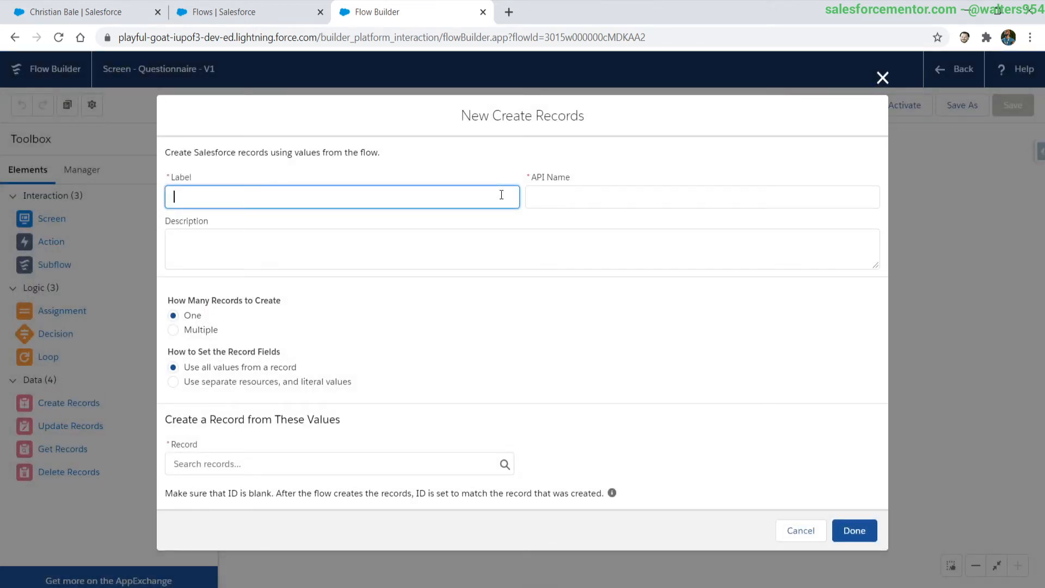
type("Create Qu")
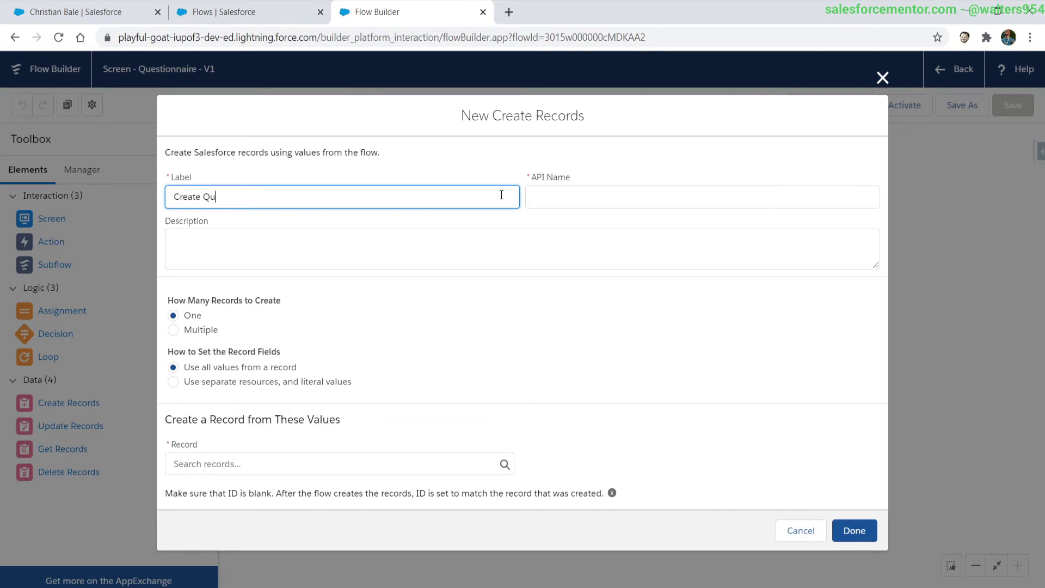
type("estionnaire")
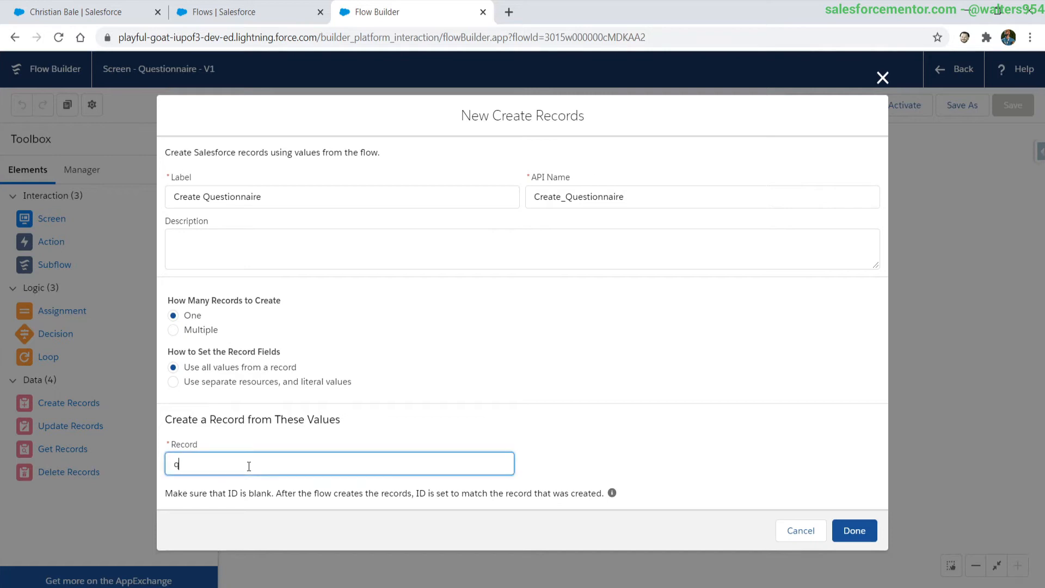
type("ques")
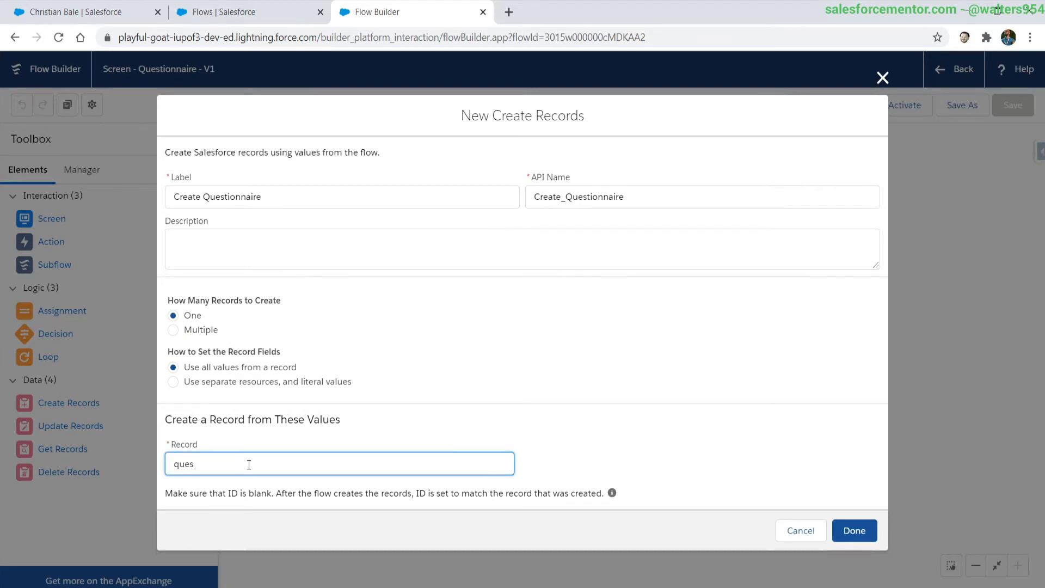
mouse_move(492, 430)
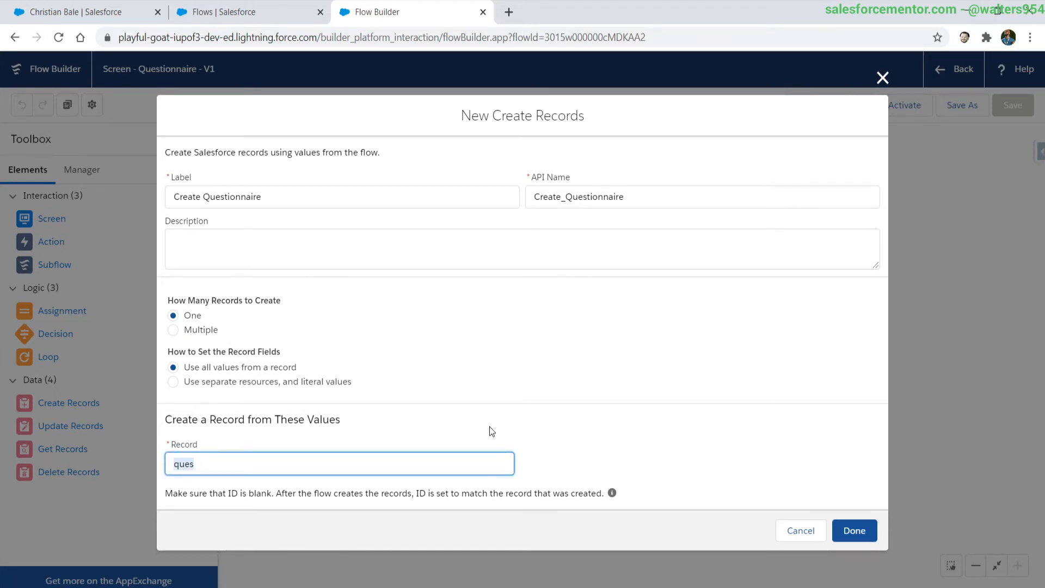
left_click(172, 381)
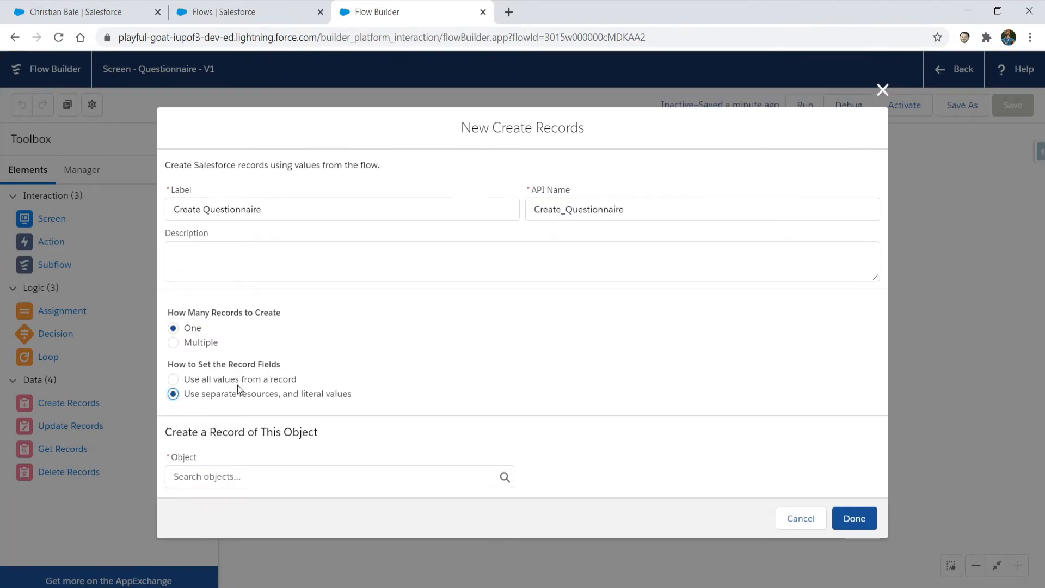
mouse_move(196, 389)
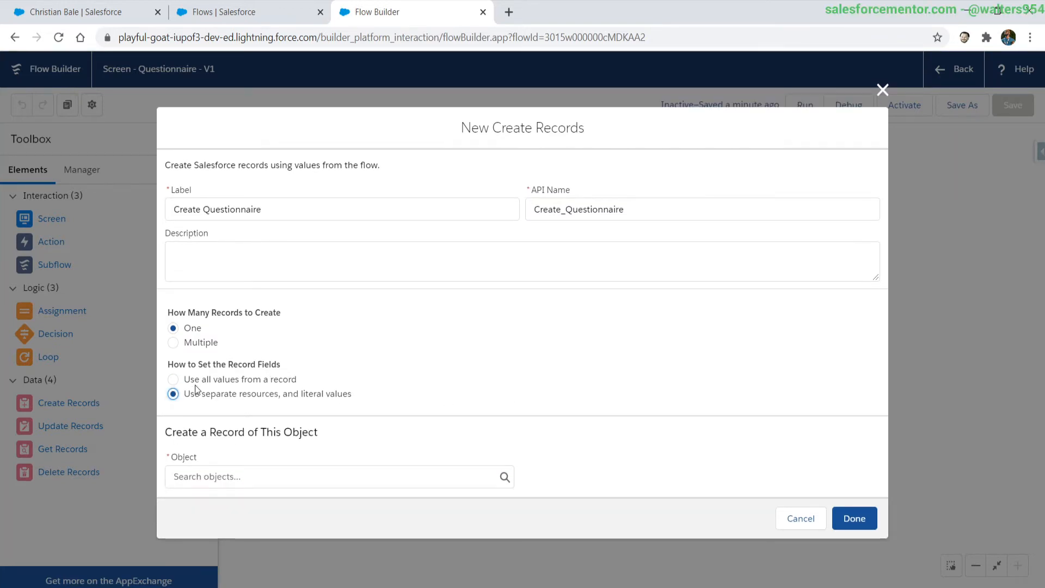
mouse_move(320, 431)
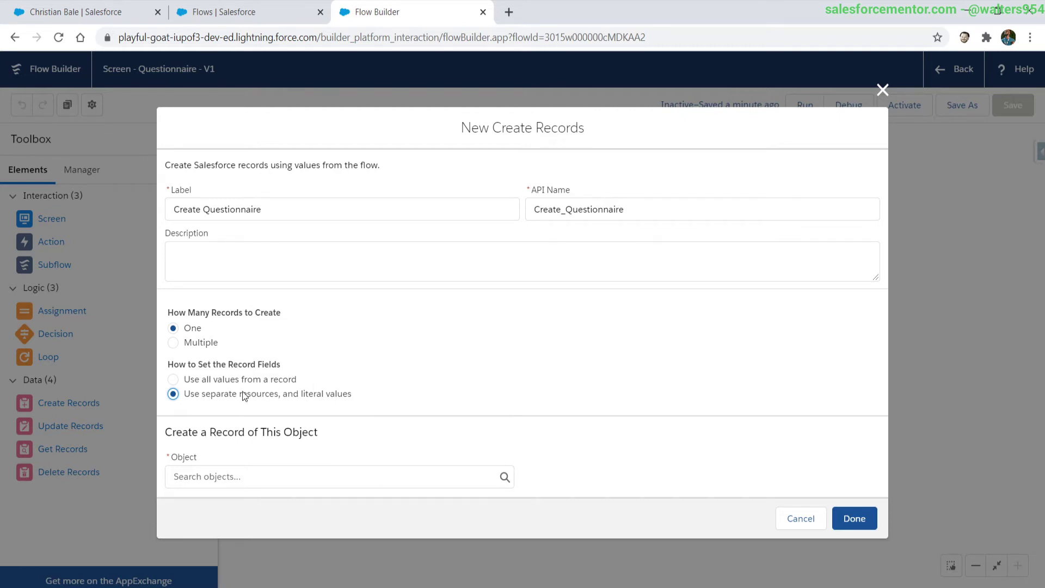
Set the record object to Questionnaire and bring up its fields
left_click(333, 476)
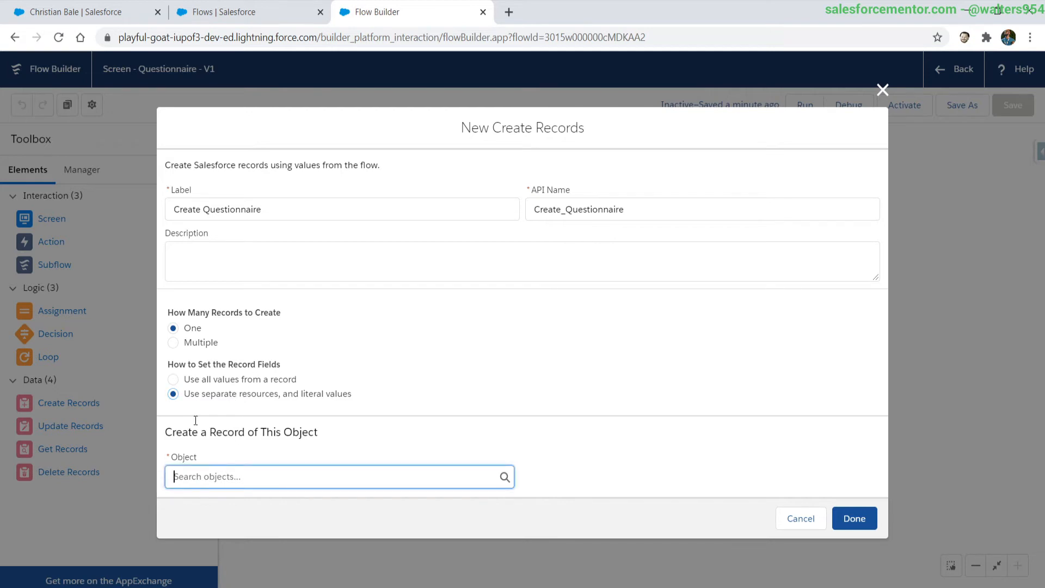
type("ques")
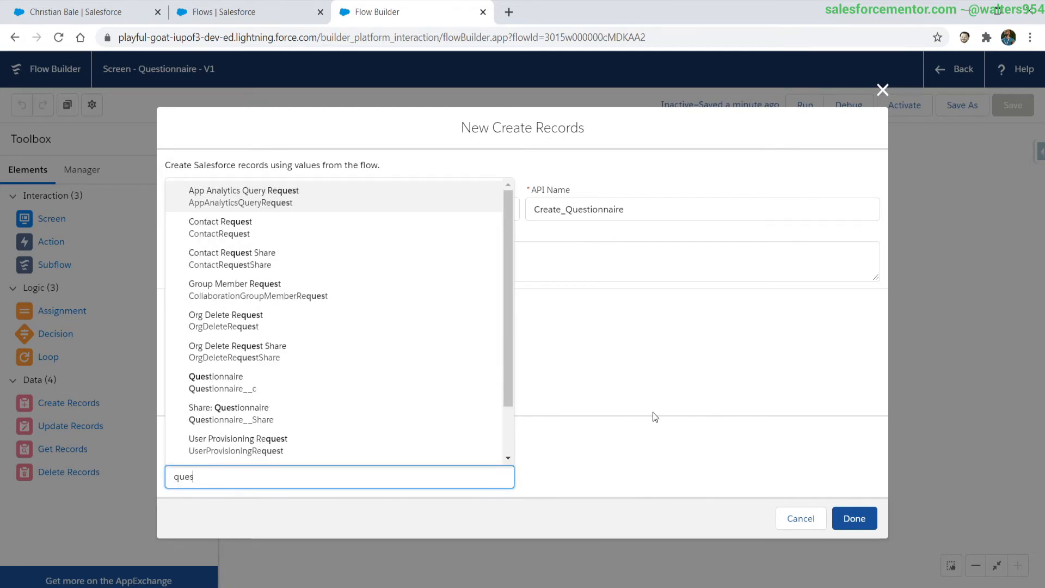
left_click(216, 376)
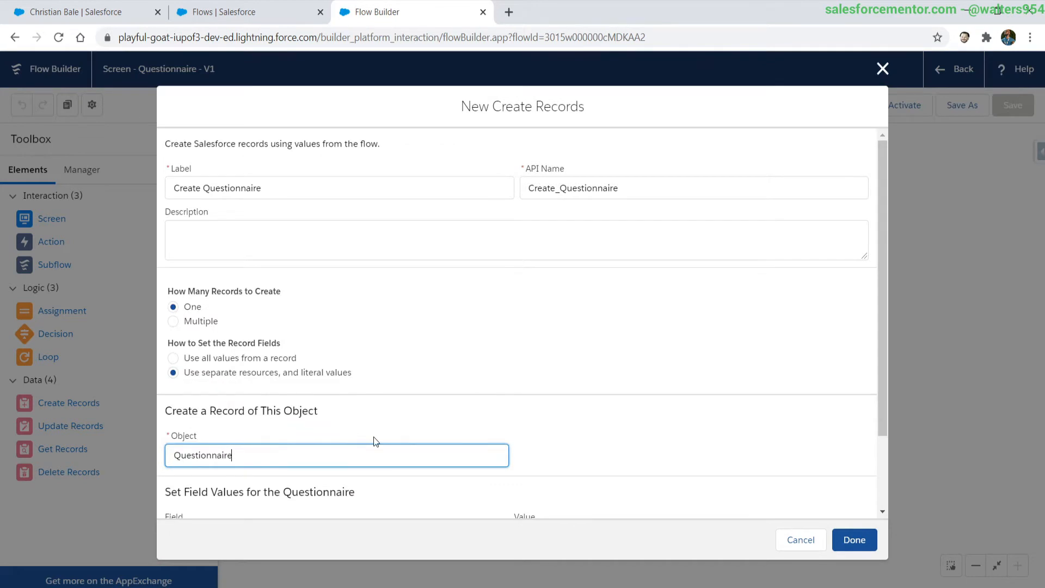
left_click(327, 443)
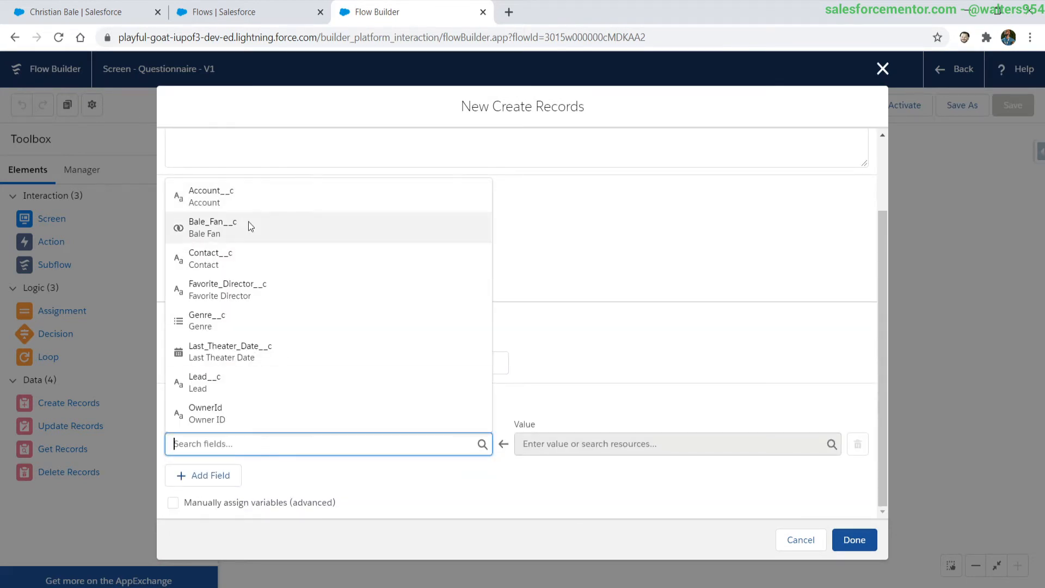
mouse_move(218, 241)
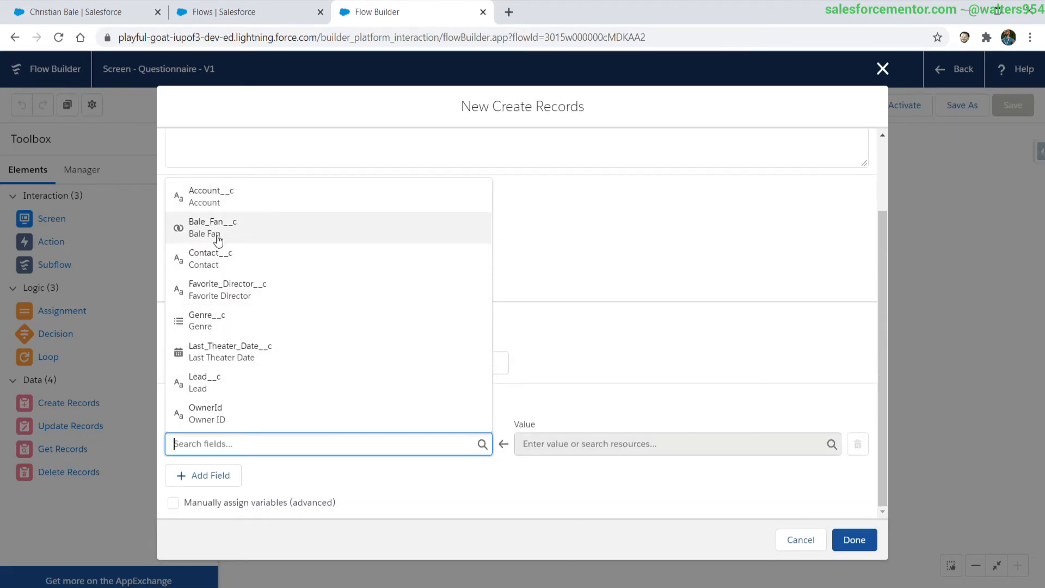
mouse_move(214, 229)
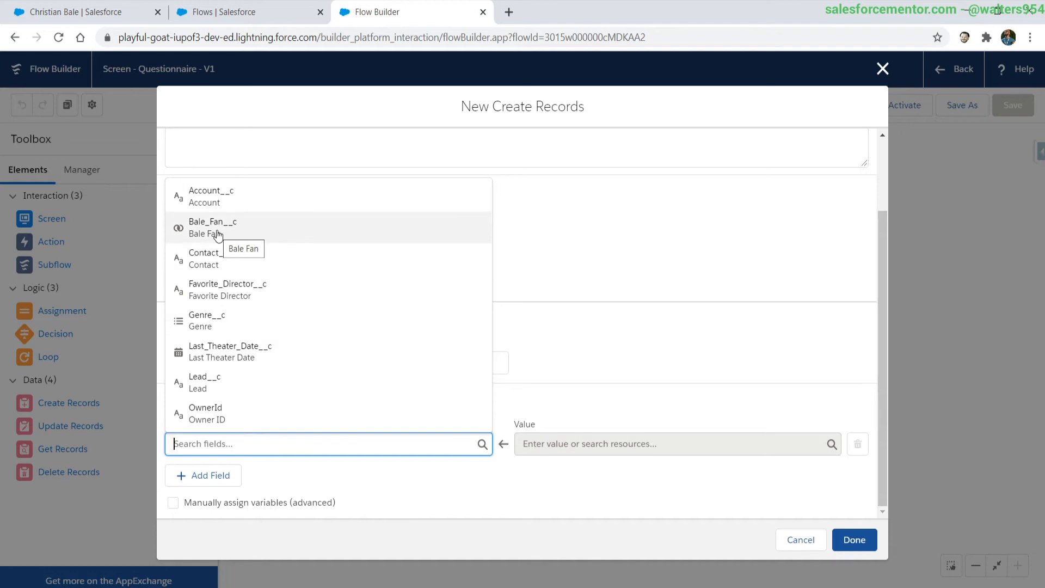
mouse_move(223, 240)
type("ba")
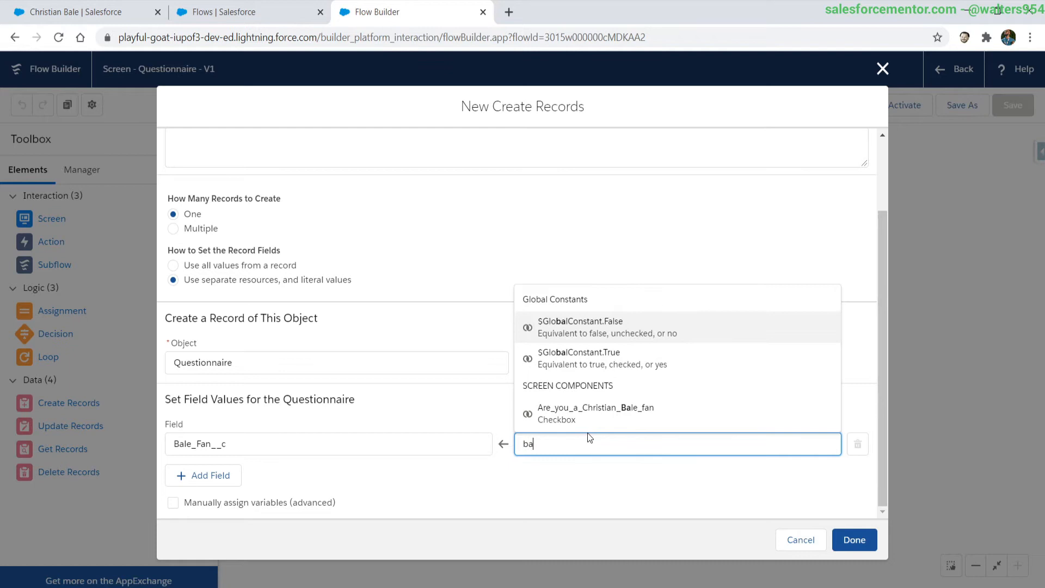
mouse_move(566, 414)
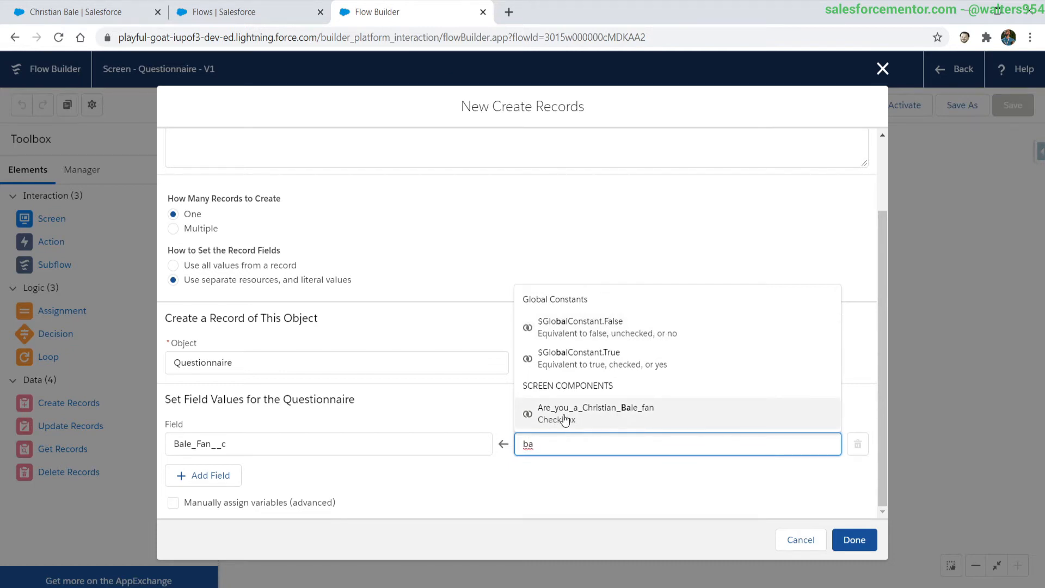
mouse_move(623, 422)
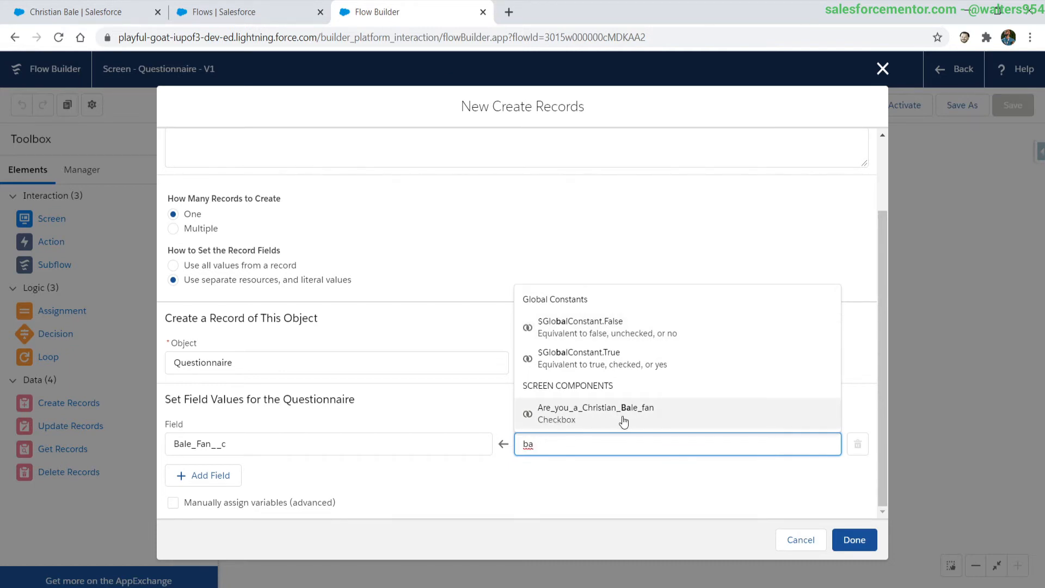
Map Bale_Fan__c, Favorite_Director__c, Genre__c, Last_Theater_Date__c to screen answers and add Favorite_Movie__c
left_click(595, 407)
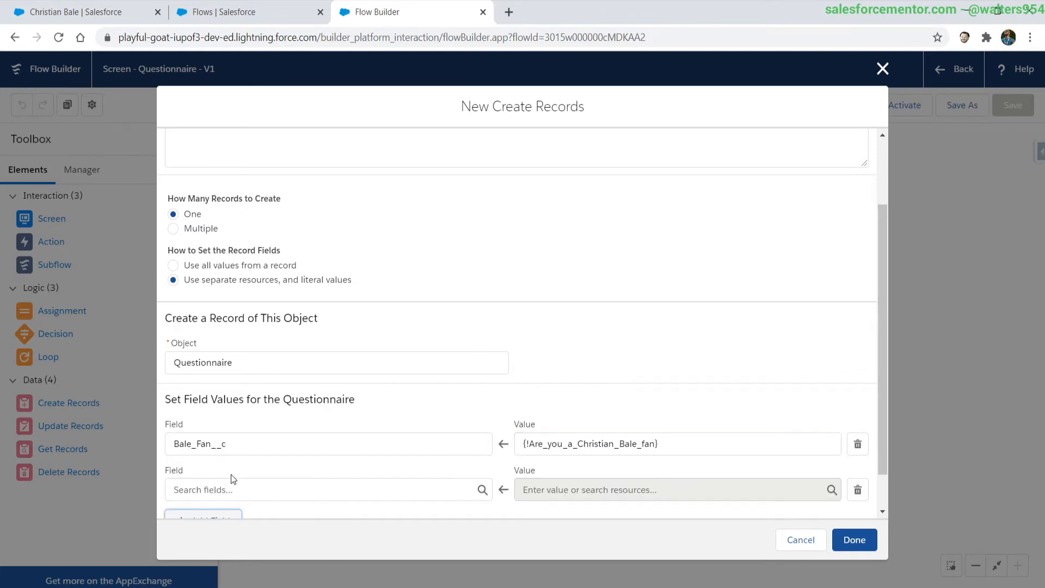
left_click(327, 490)
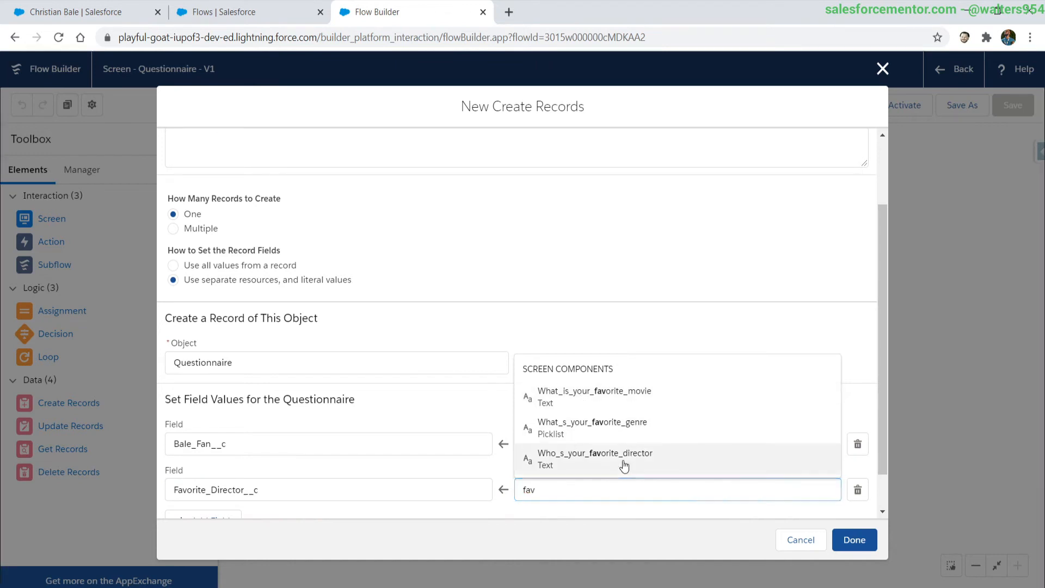
left_click(594, 458)
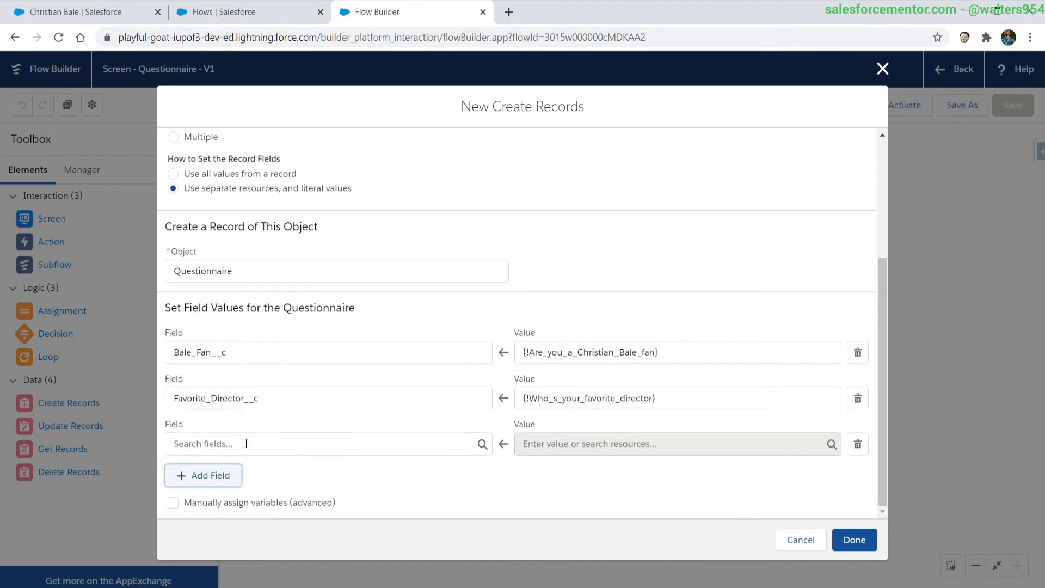
type("Genre__c")
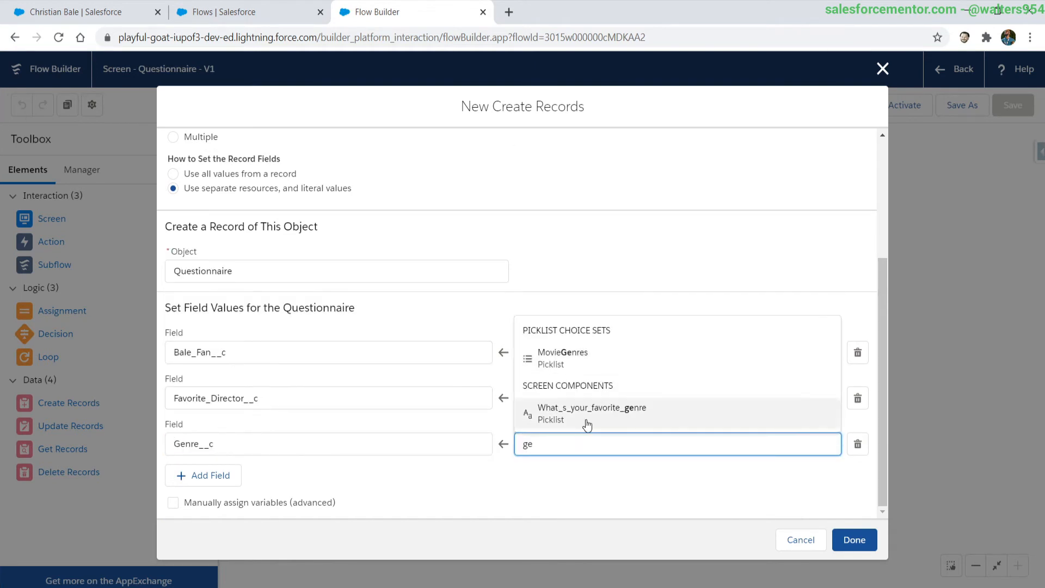
left_click(591, 413)
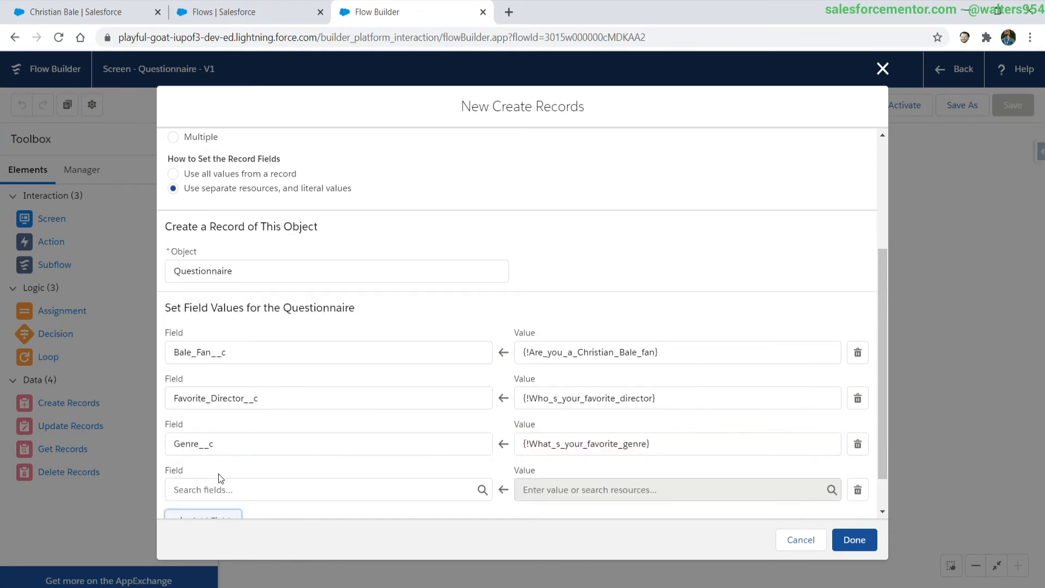
left_click(326, 489)
type("las")
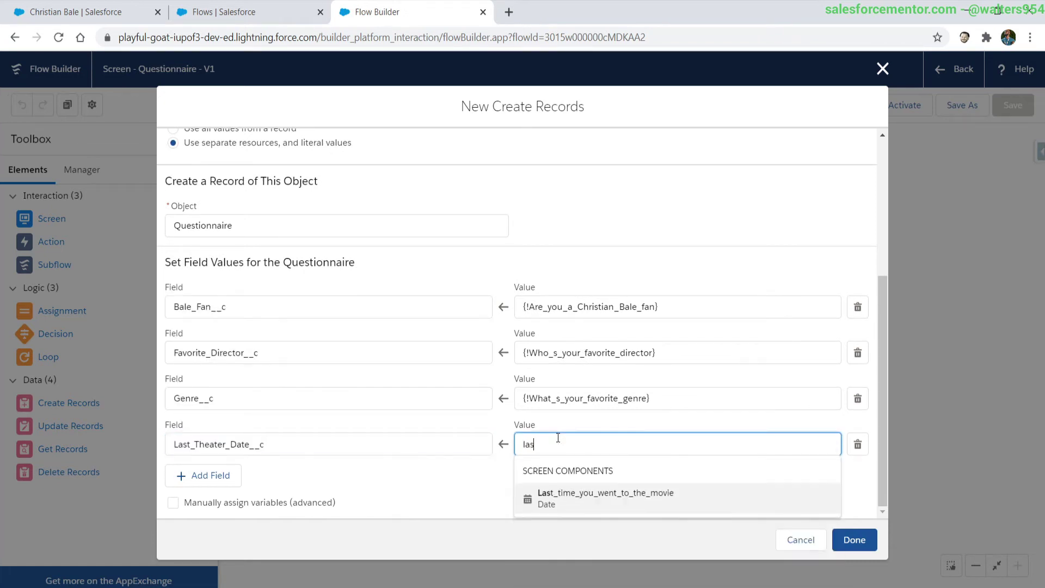
left_click(605, 496)
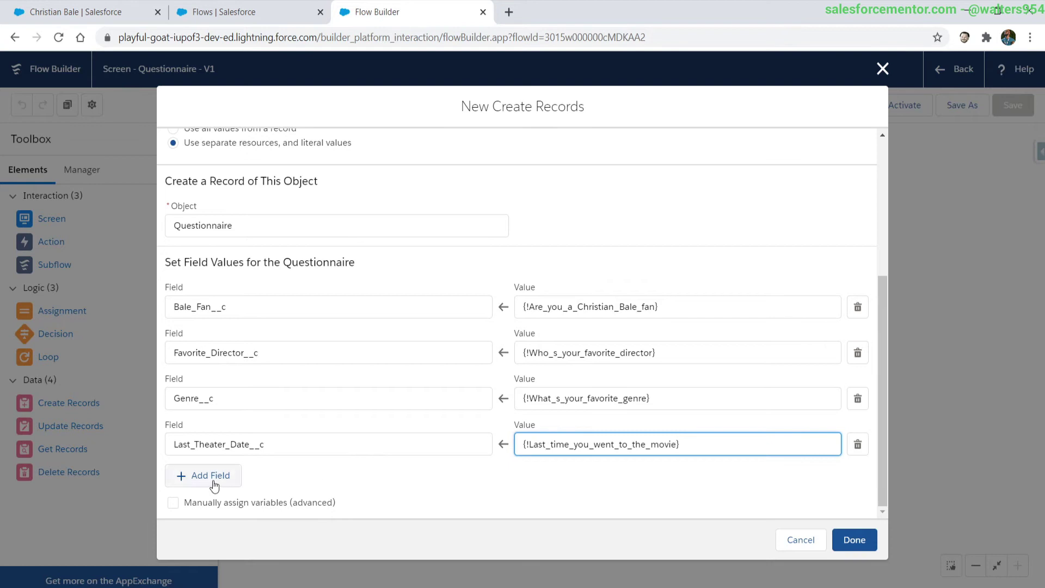
left_click(209, 475)
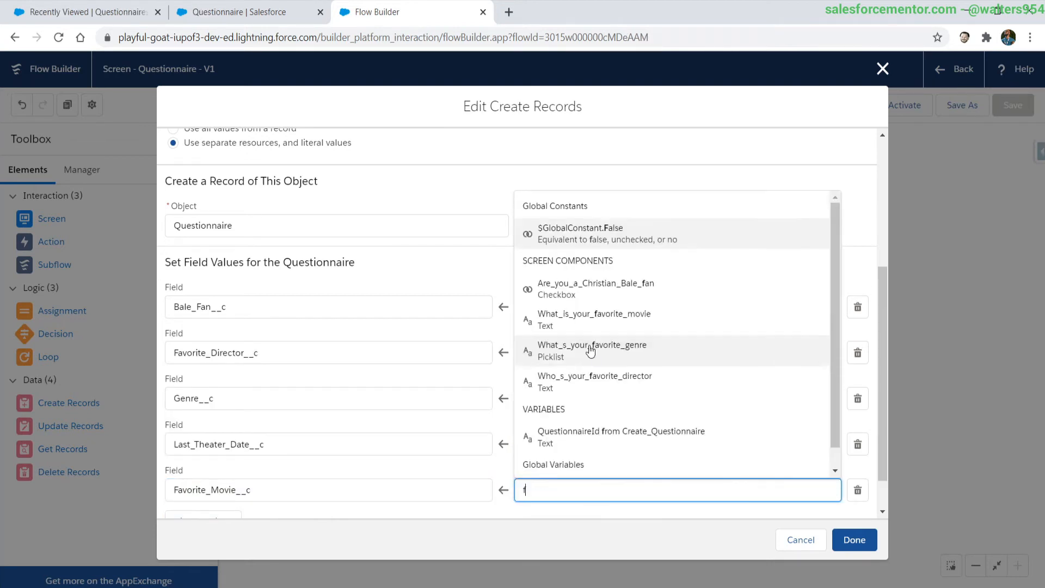
type("av")
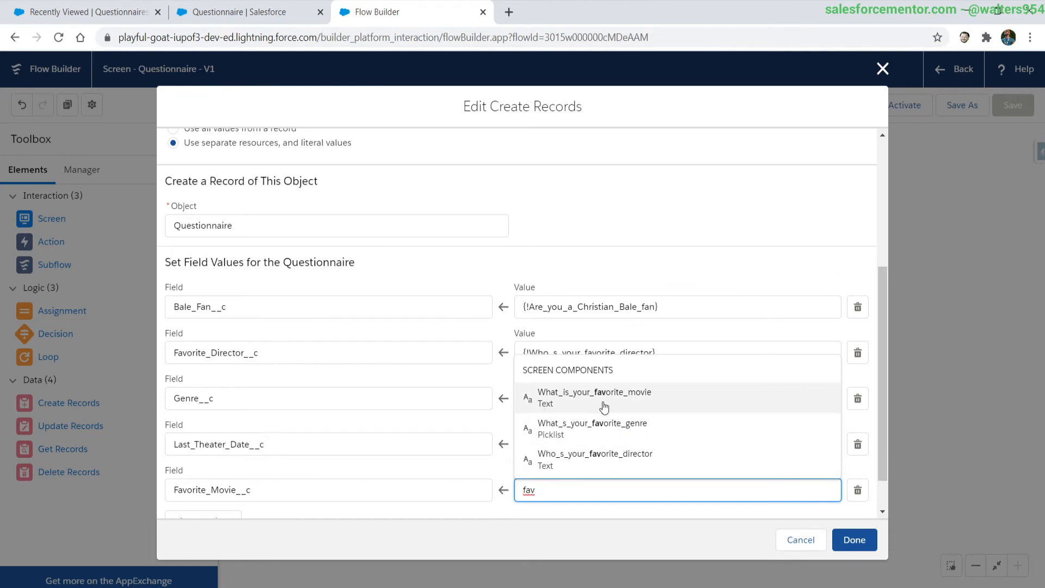
mouse_move(636, 407)
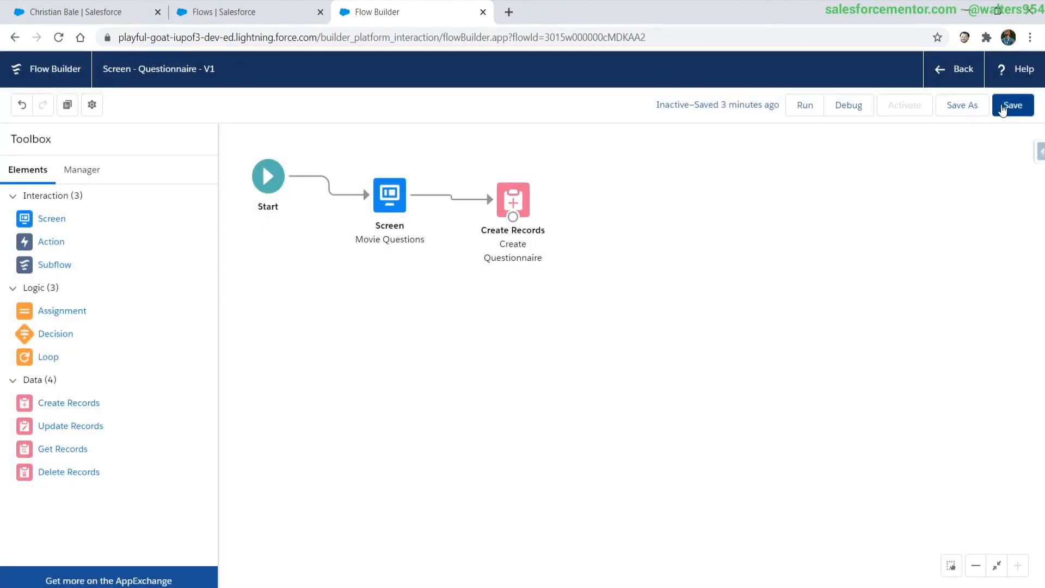
Save and debug-run the flow with favorite movie 'Test', then view Recently Viewed Questionnaires
left_click(1012, 105)
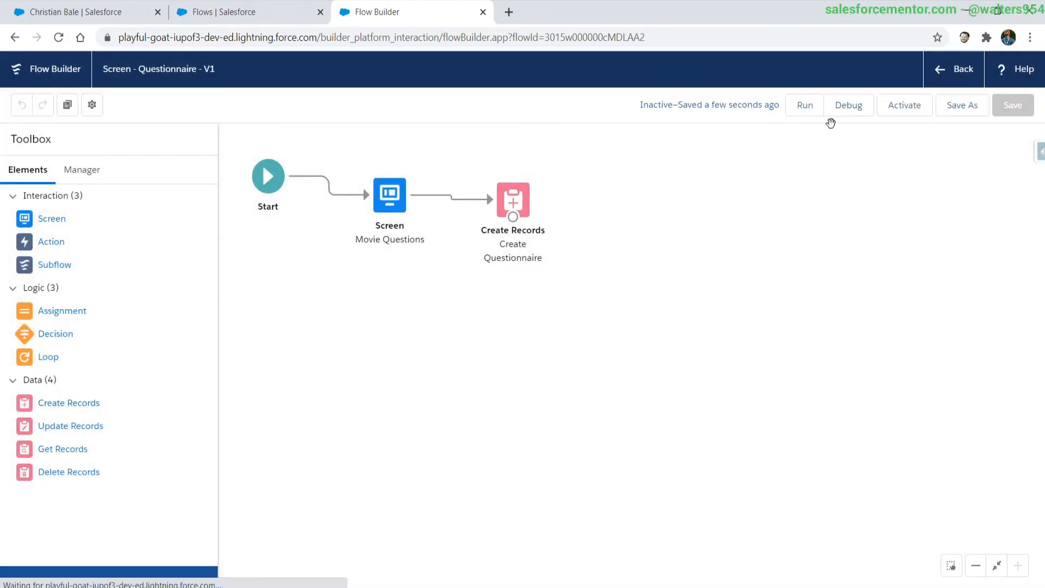
left_click(848, 105)
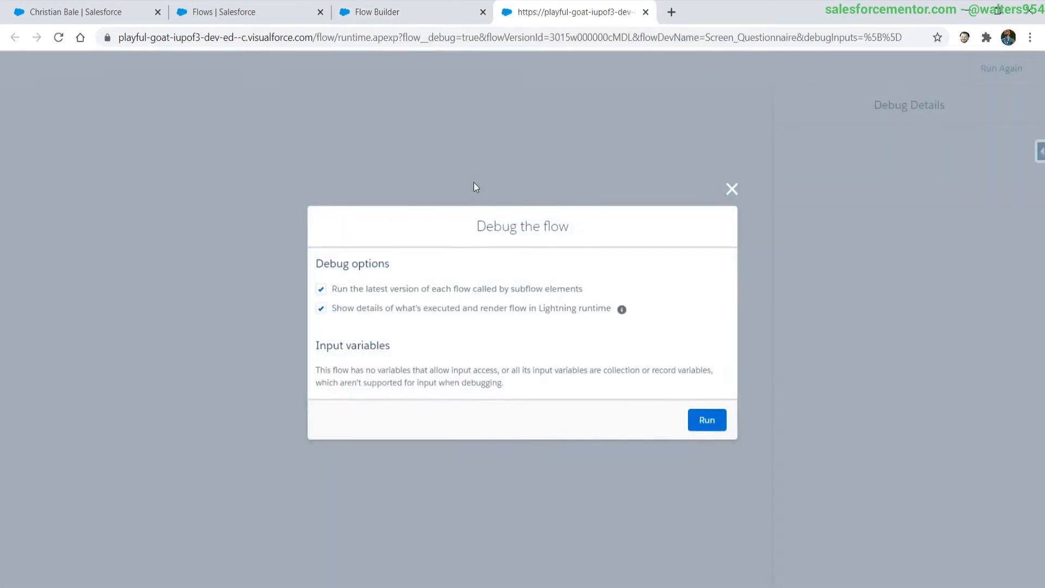
left_click(706, 420)
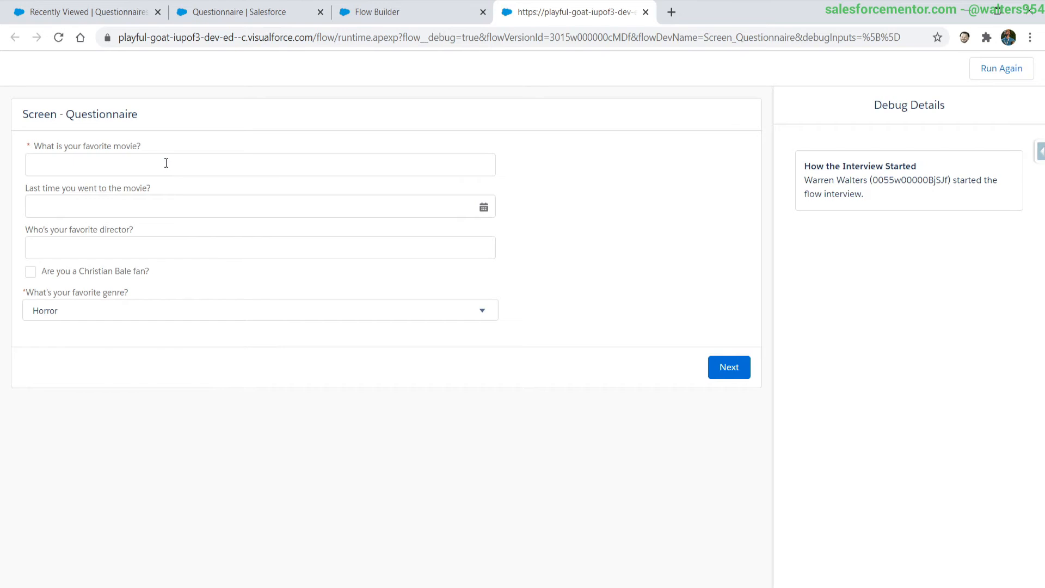
type("T")
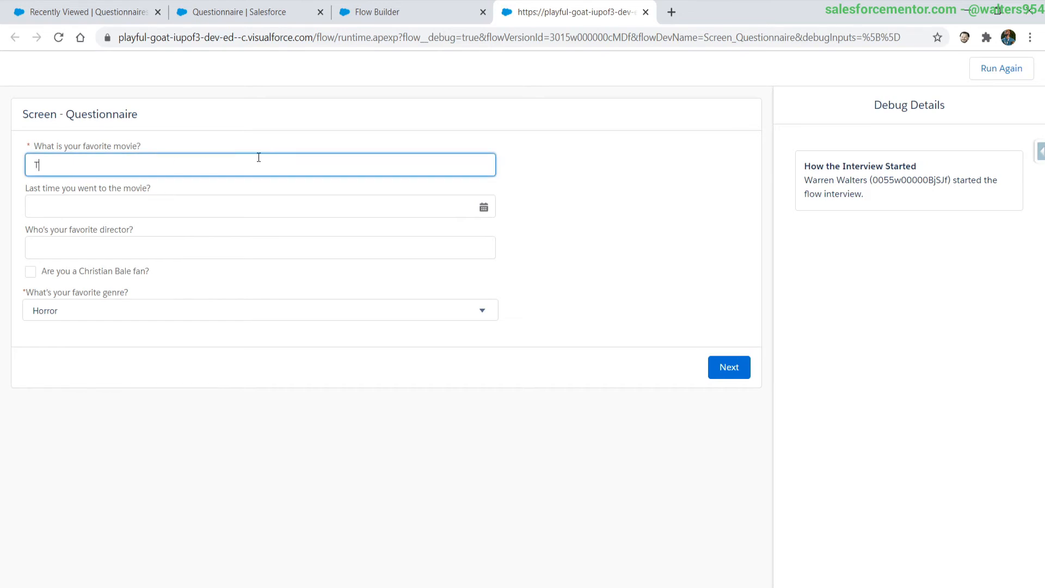
type("est")
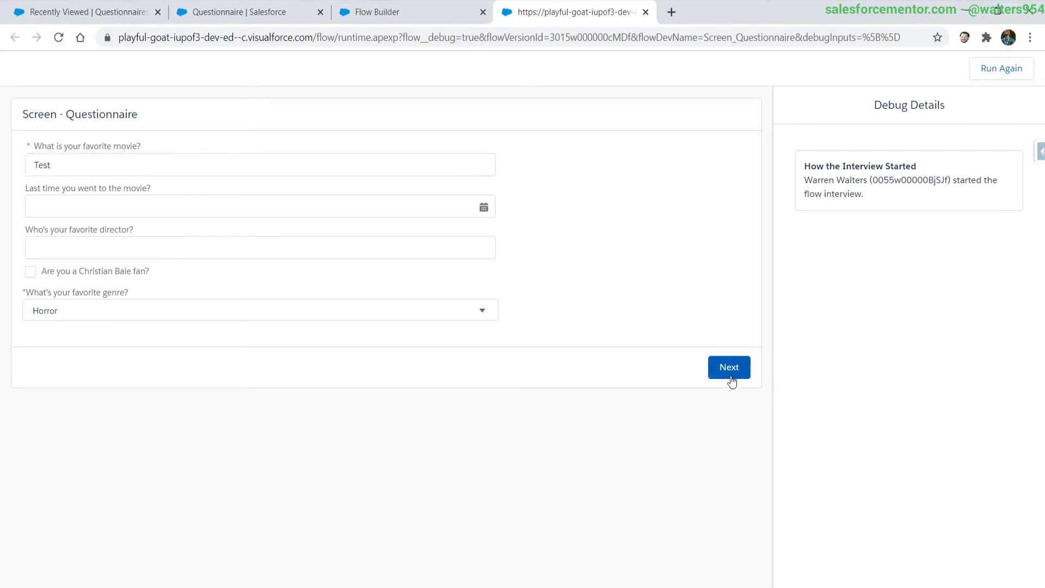
left_click(729, 366)
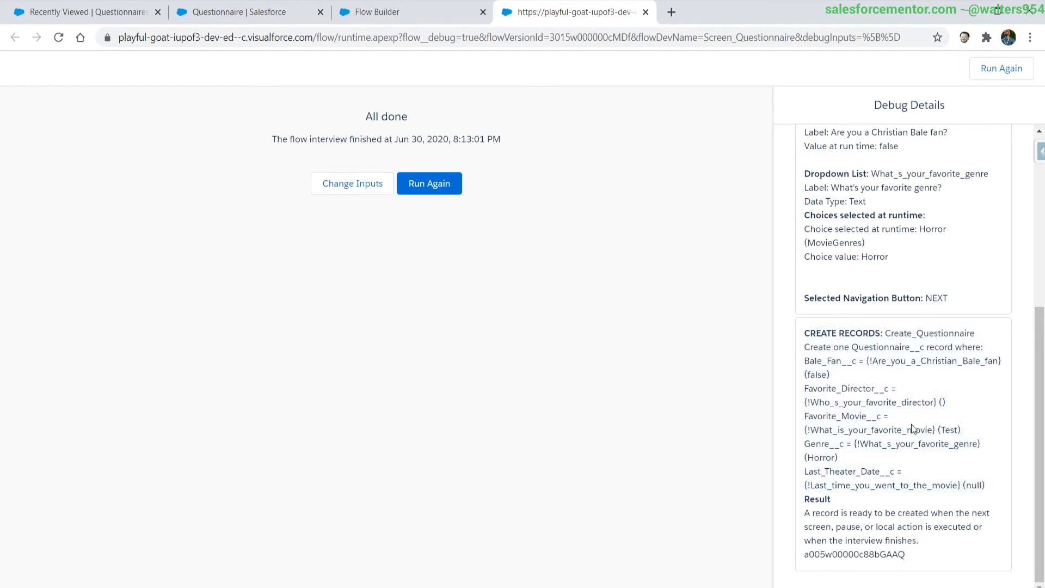
mouse_move(961, 434)
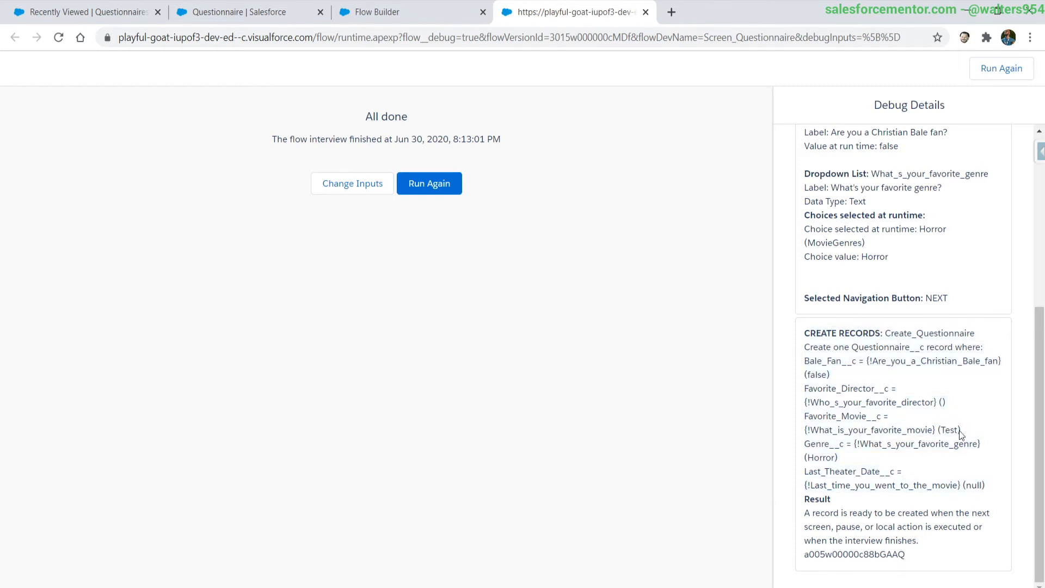
mouse_move(971, 436)
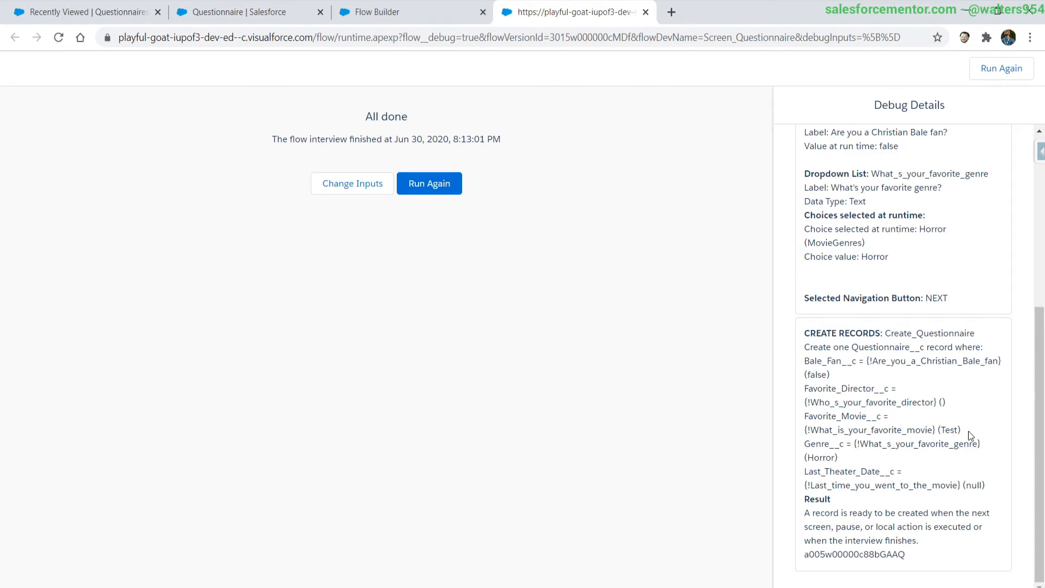
left_click(80, 12)
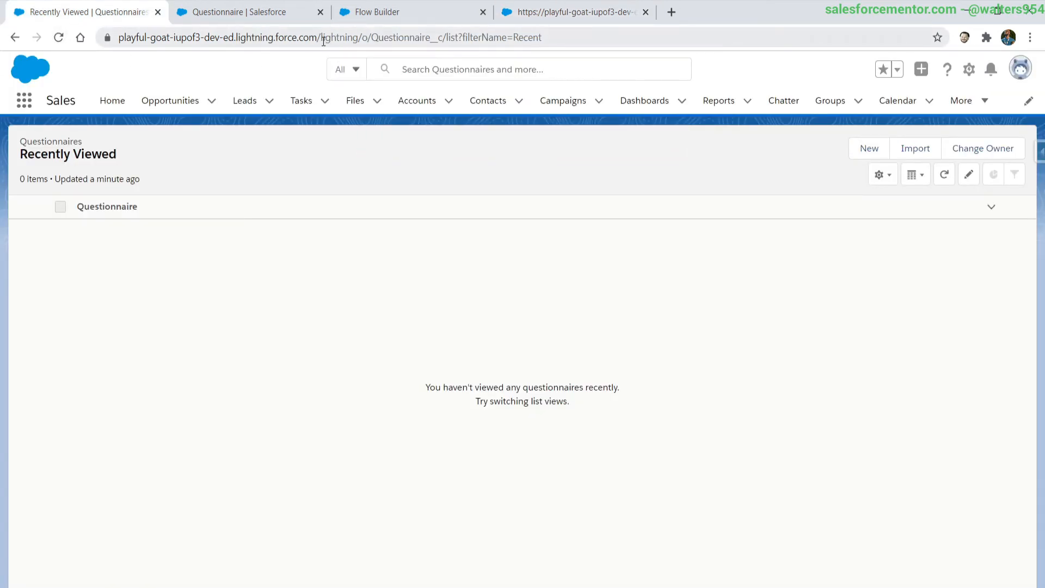
Refresh the questionnaires list and review Q-2's details: Horror genre, movie Test, no lead
left_click(944, 174)
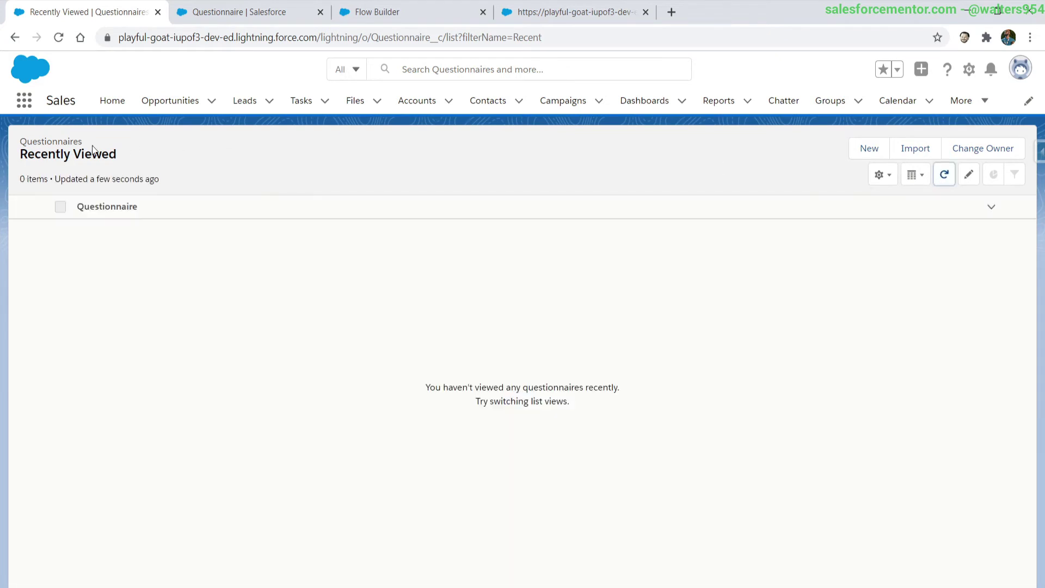
left_click(333, 38)
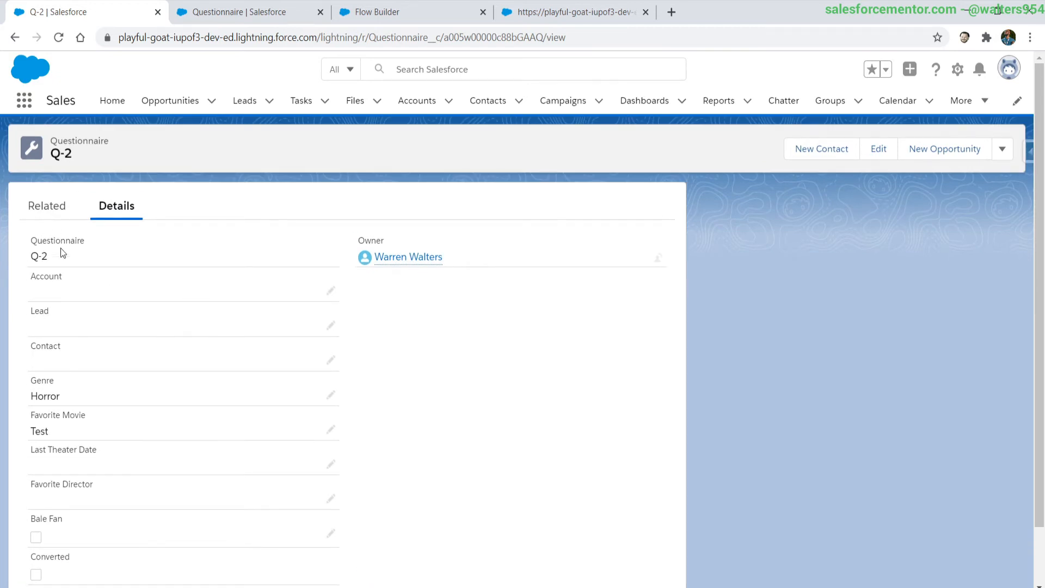
scroll("down", 3)
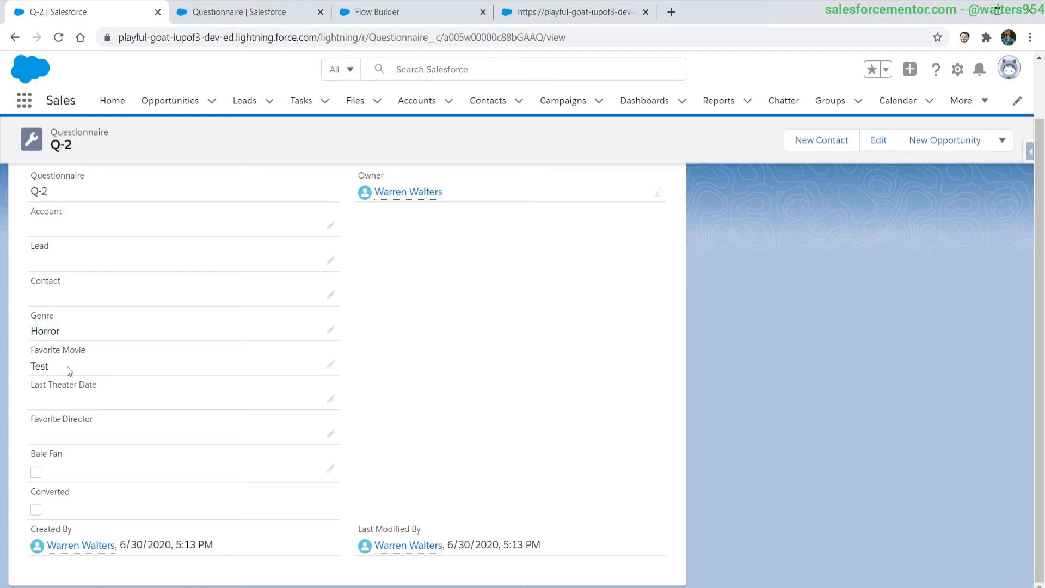
scroll("up", 3)
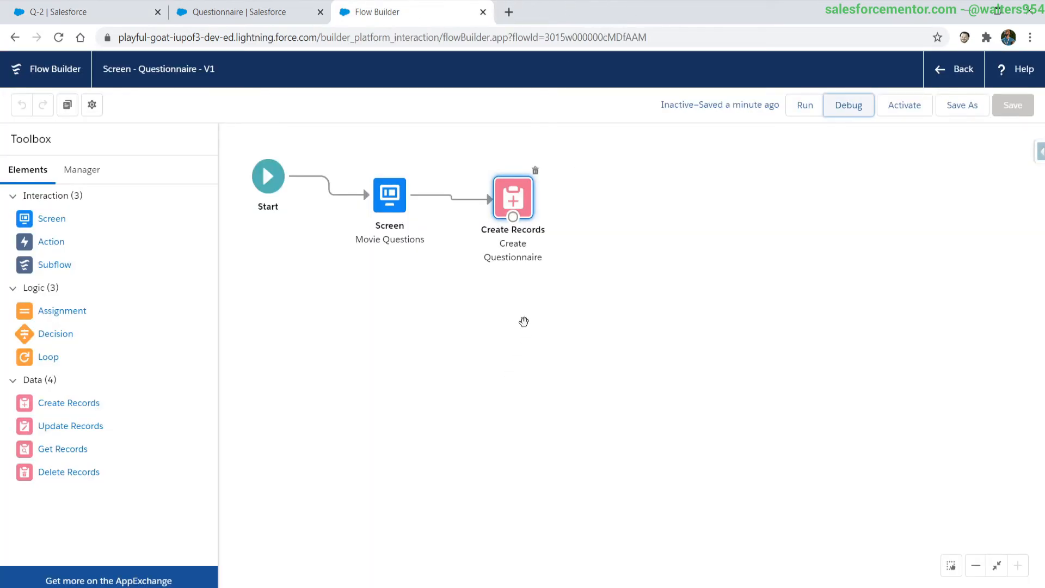
mouse_move(222, 210)
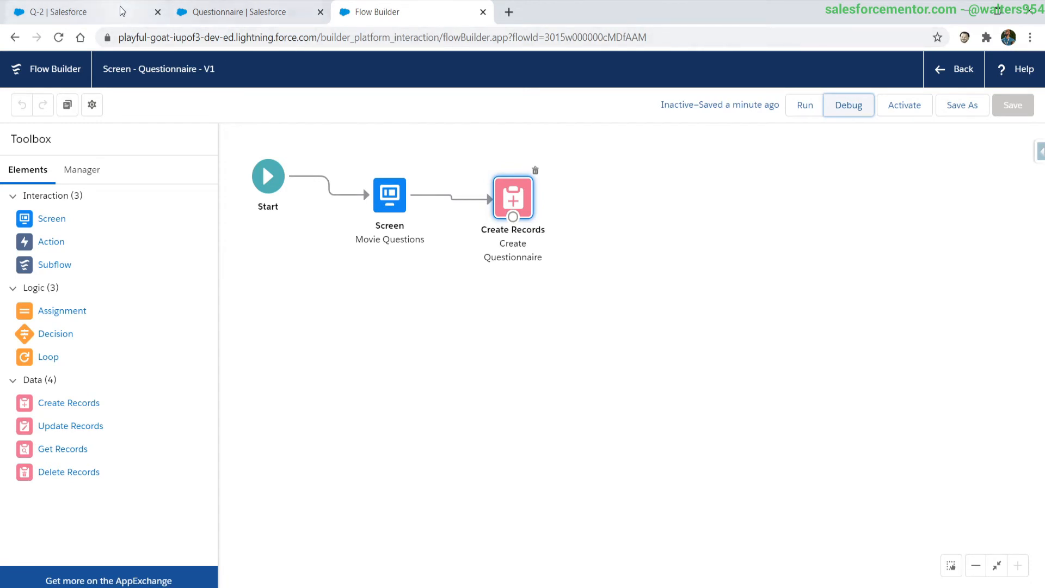
Open the Christian Bale lead to see its only questionnaire Q-0, then return to Flow Builder
left_click(67, 11)
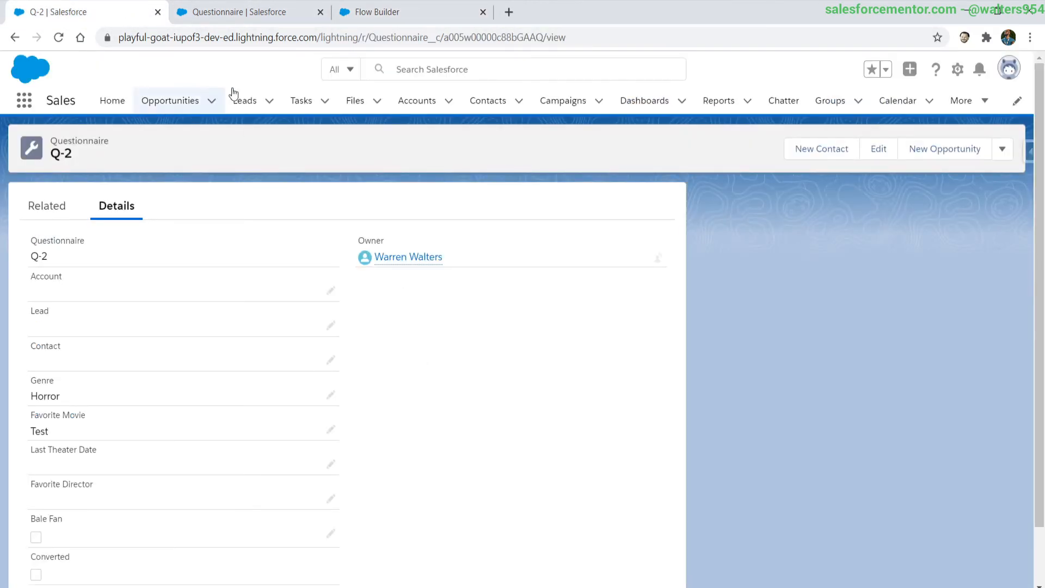
left_click(244, 101)
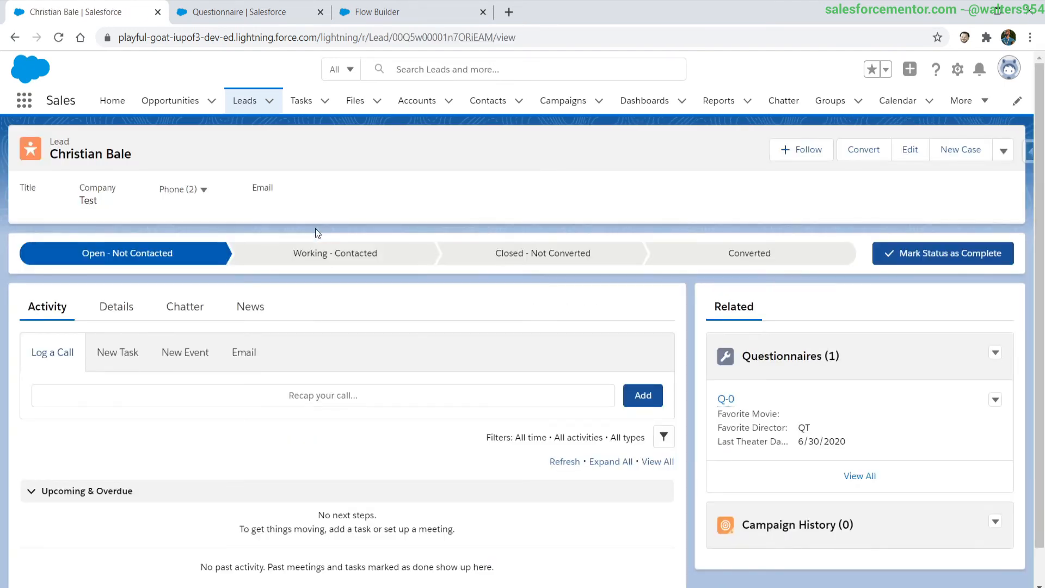
mouse_move(599, 295)
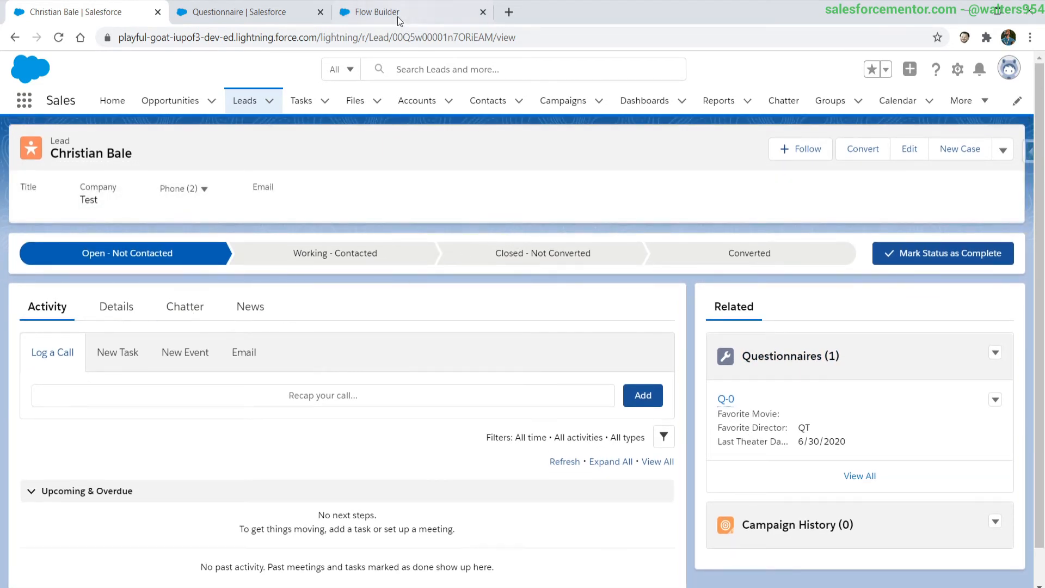
left_click(368, 12)
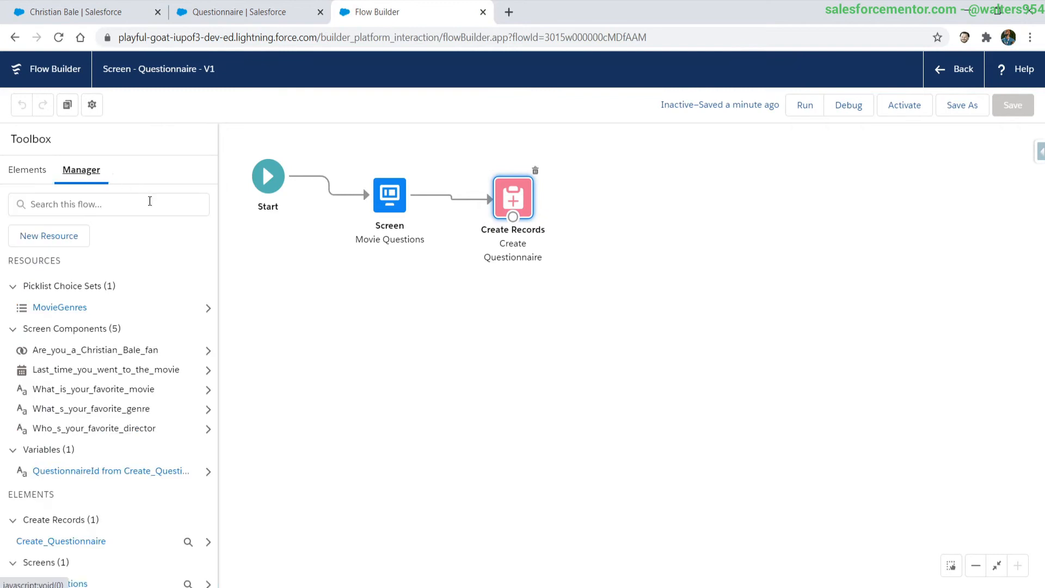
Create a Text variable varLeadId marked available for input
left_click(48, 235)
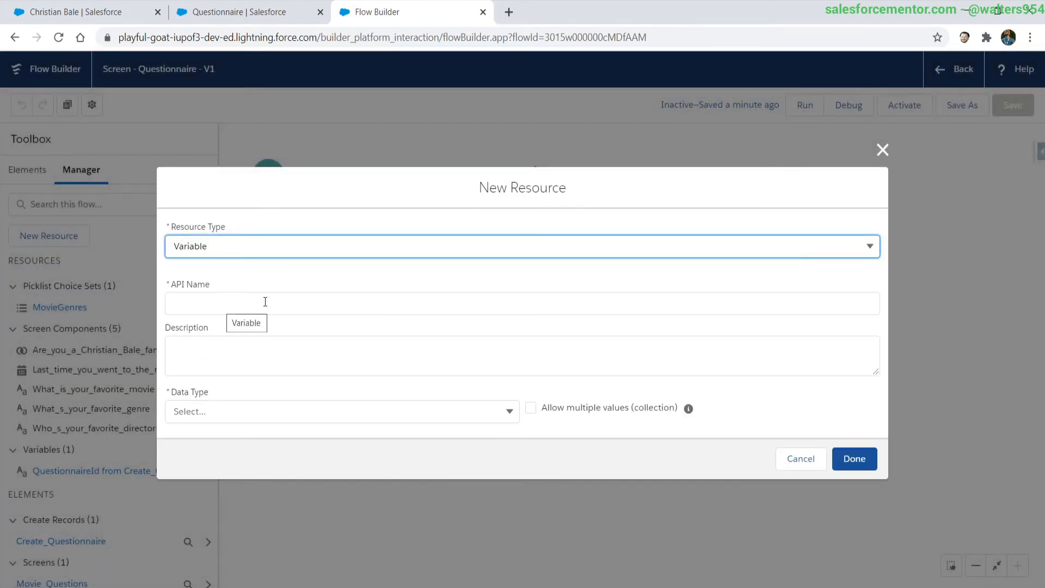
left_click(855, 458)
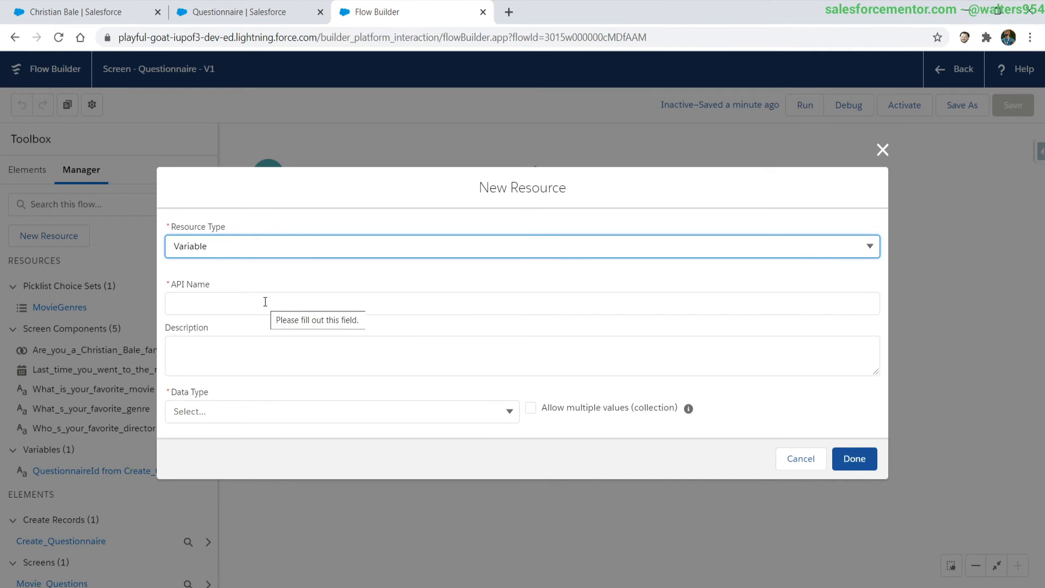
type("varLead")
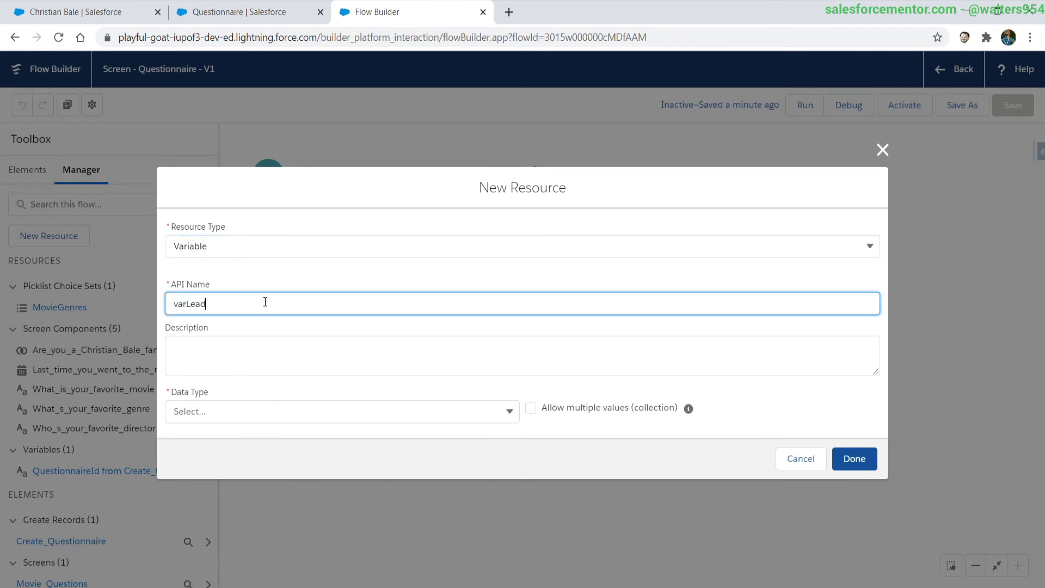
left_click(341, 411)
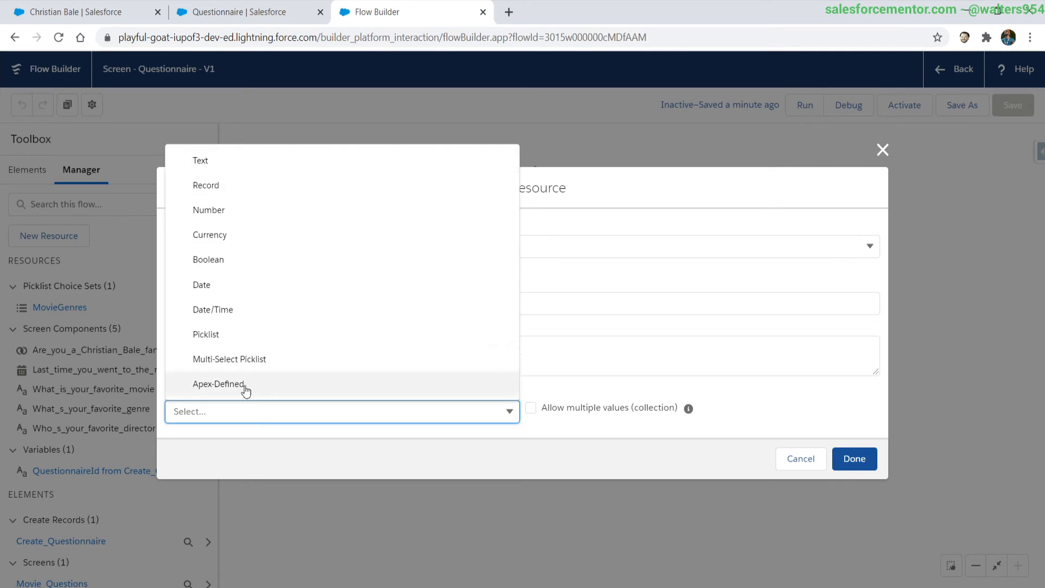
left_click(199, 160)
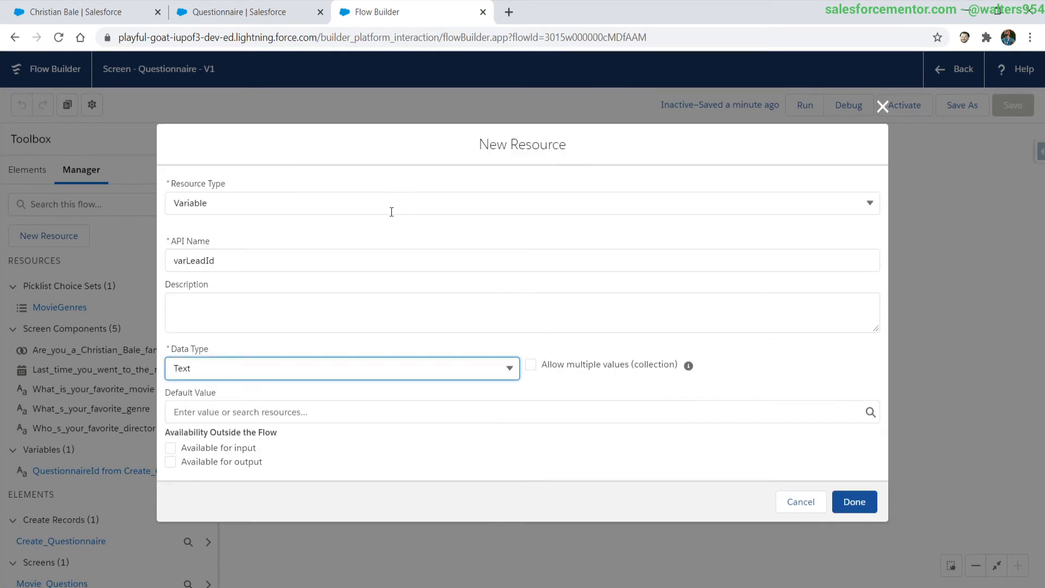
left_click(170, 448)
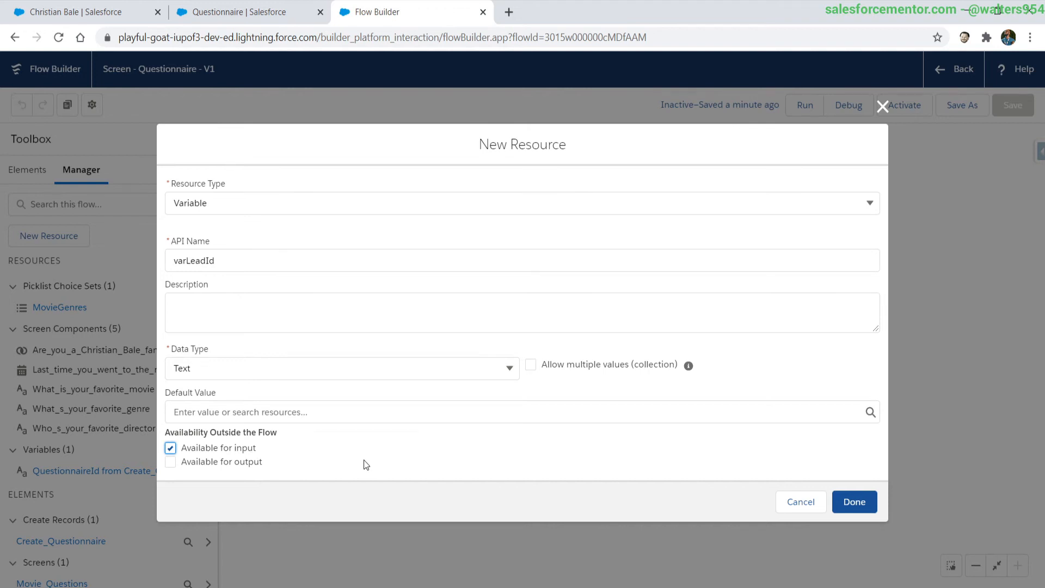
mouse_move(832, 553)
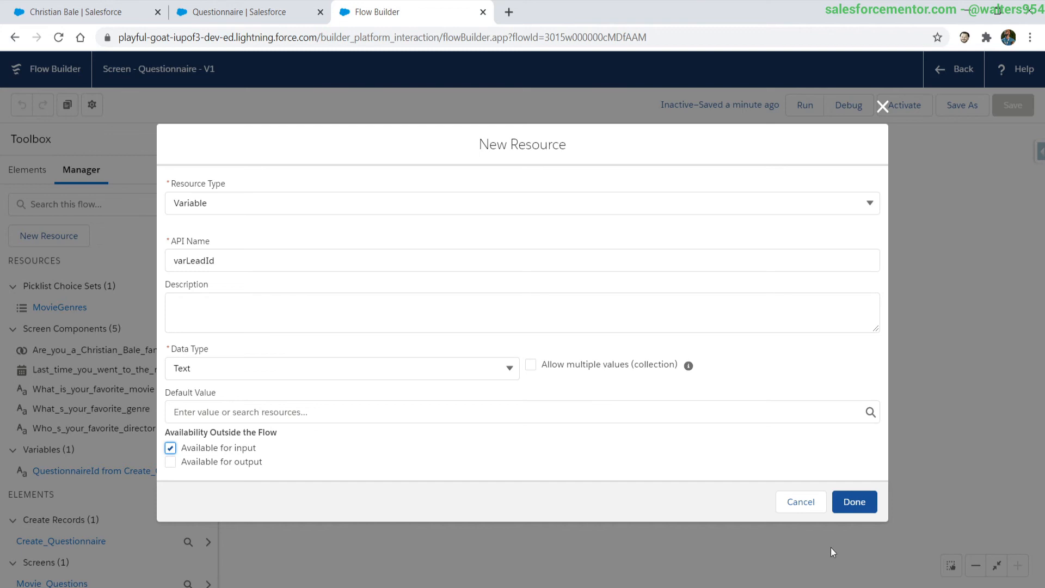
left_click(854, 502)
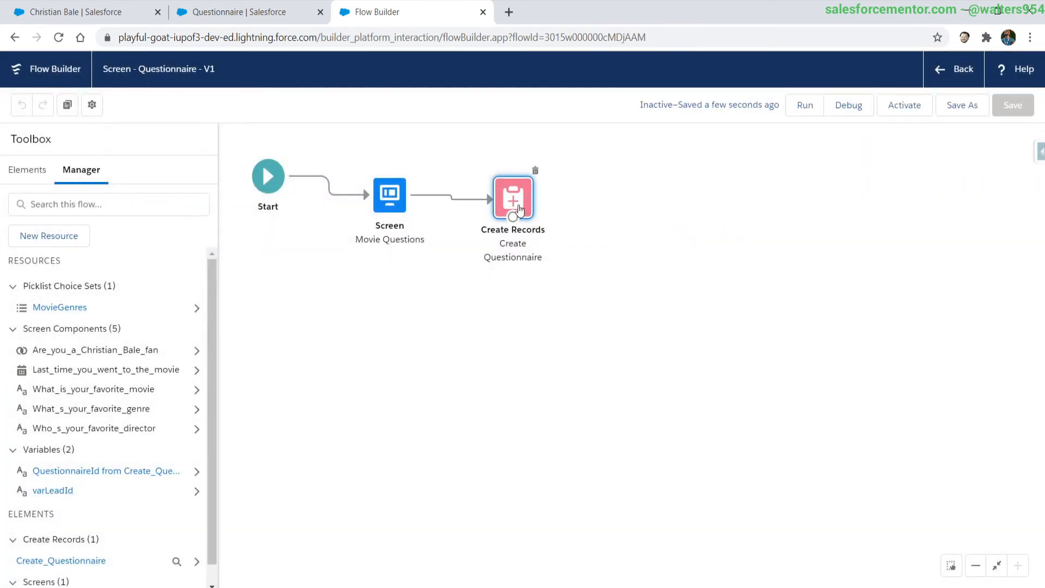
Map the Create Questionnaire step's Lead__c field to {!varLeadId} and save the flow
double_click(513, 196)
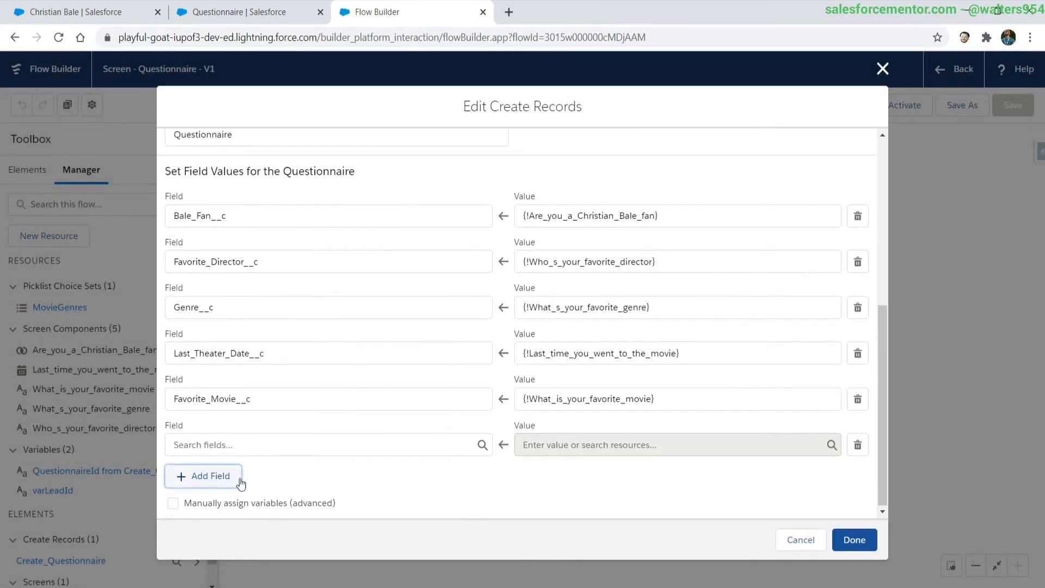
left_click(326, 444)
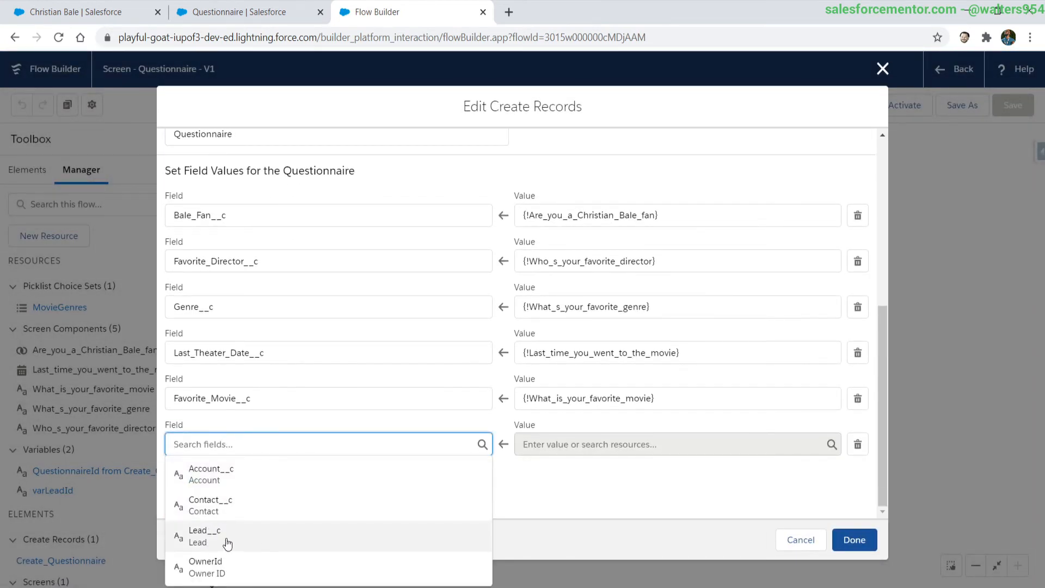
left_click(204, 536)
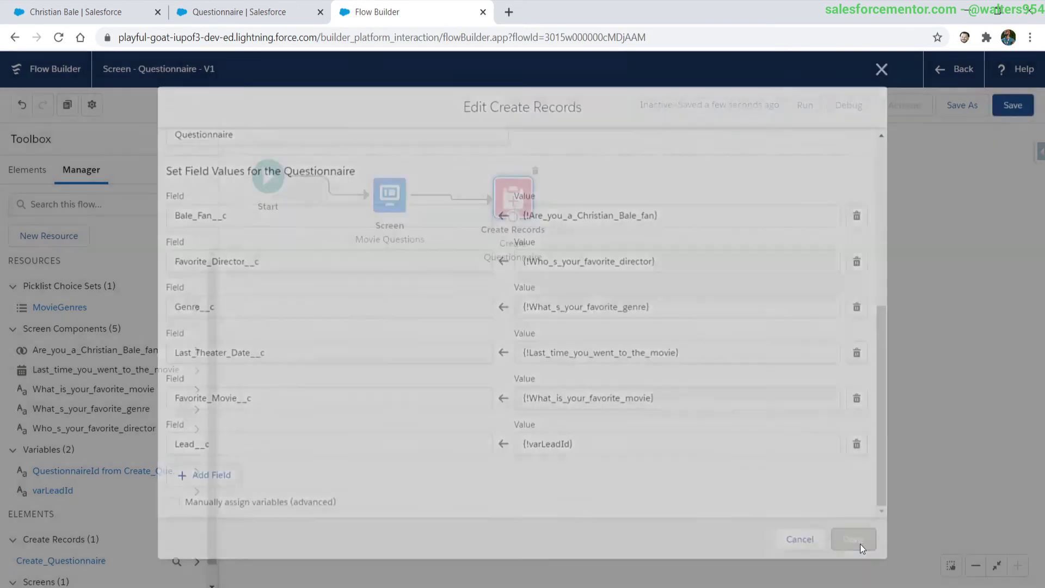
left_click(854, 538)
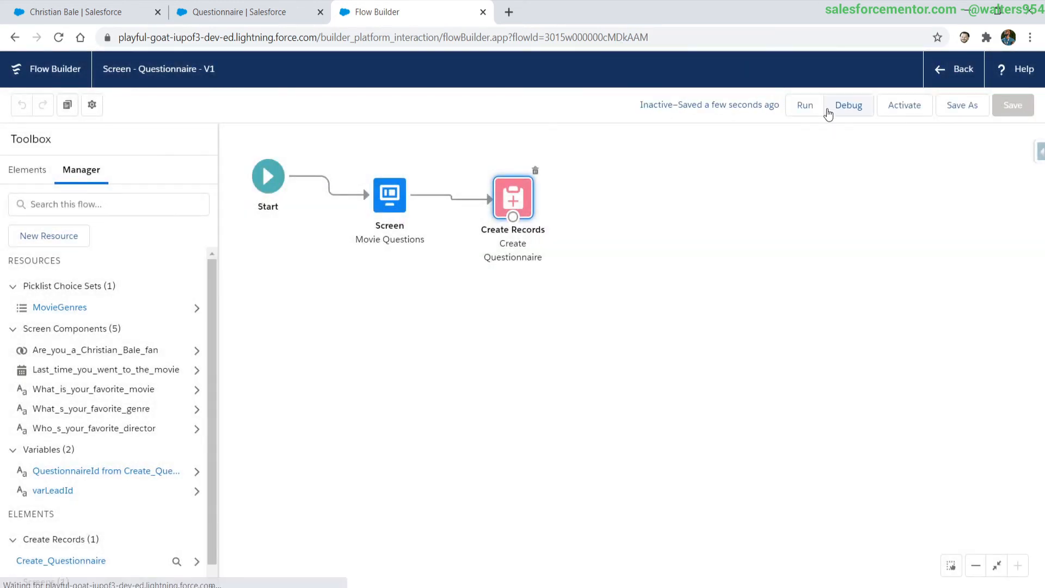
Start a debug run, supplying Christian Bale's lead id as varLeadId
left_click(848, 104)
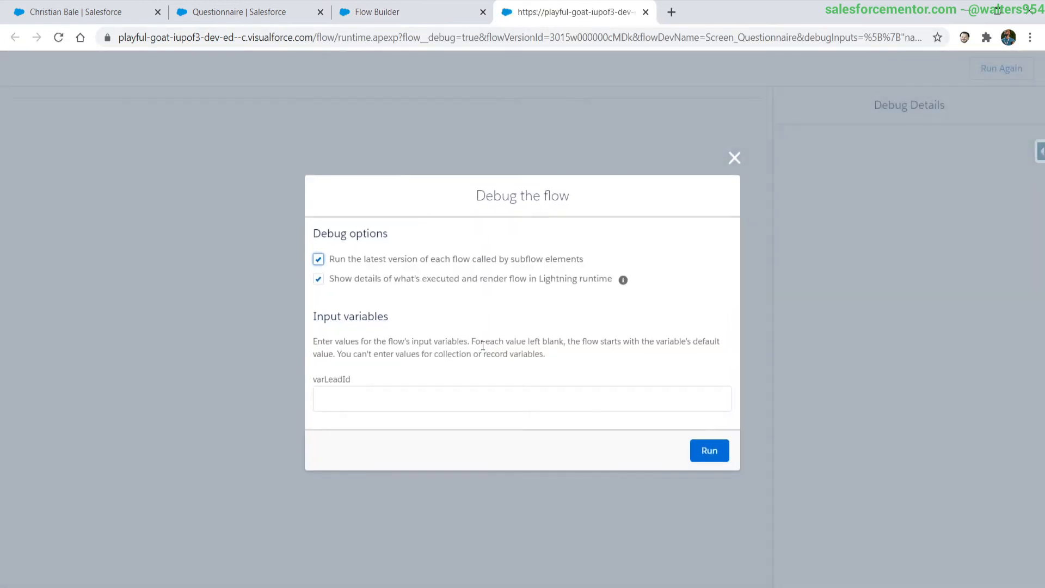
left_click(523, 399)
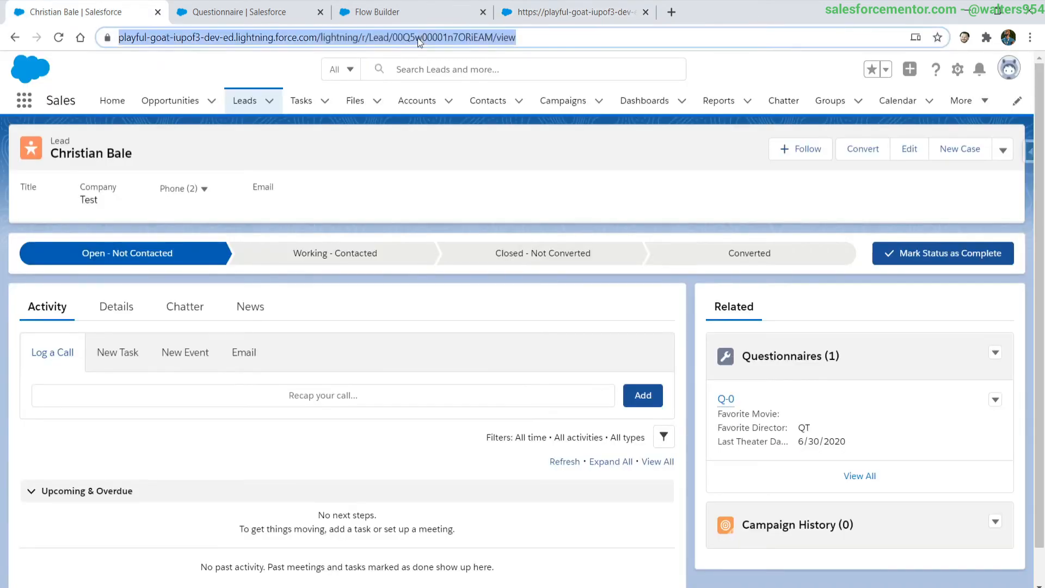
left_click(575, 12)
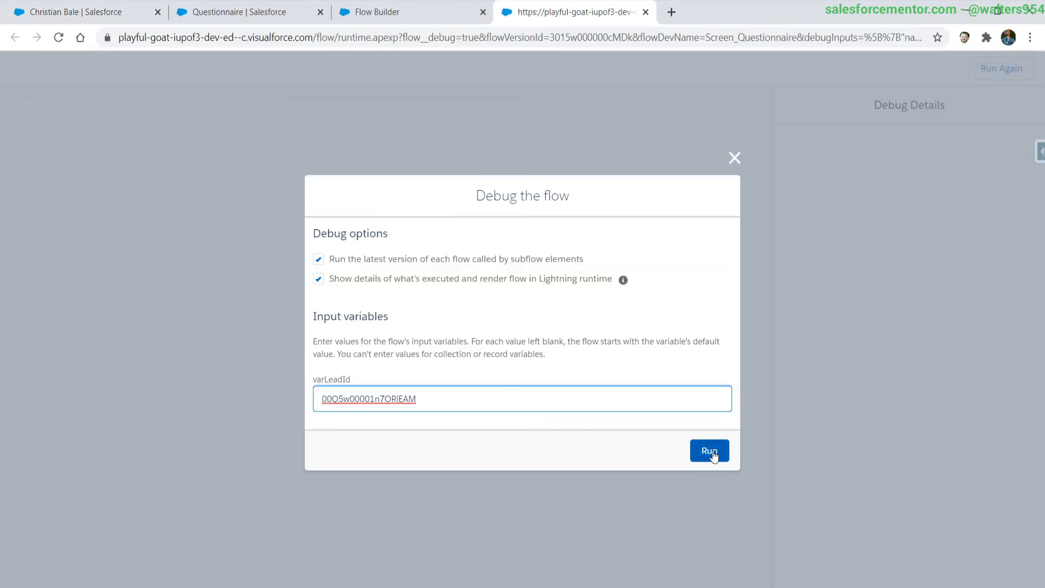
left_click(710, 450)
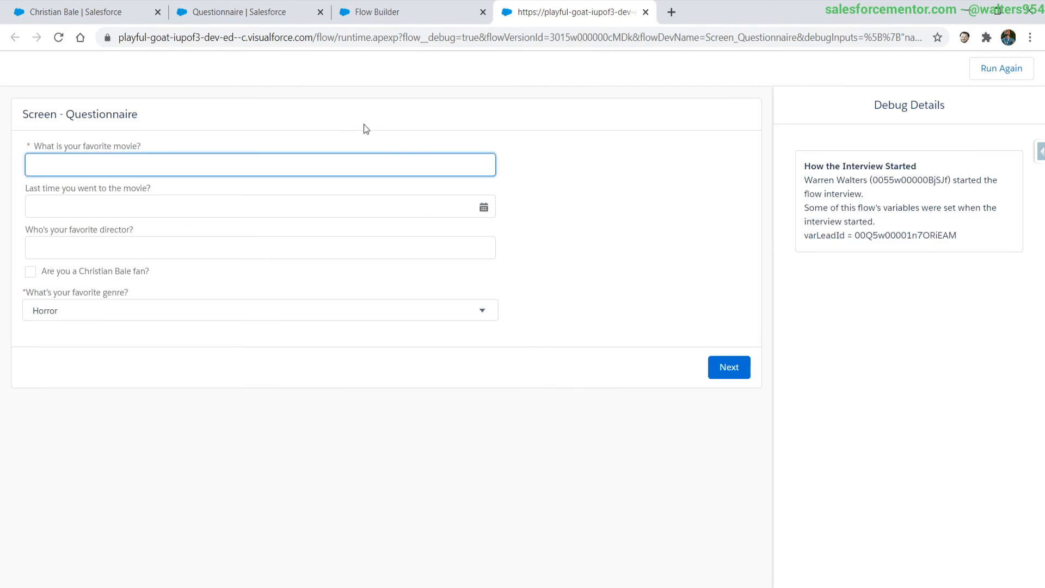
Answer The Dark Knight, Jun 17 2020, director QT, genre Action, and submit
type("The Dark Knight")
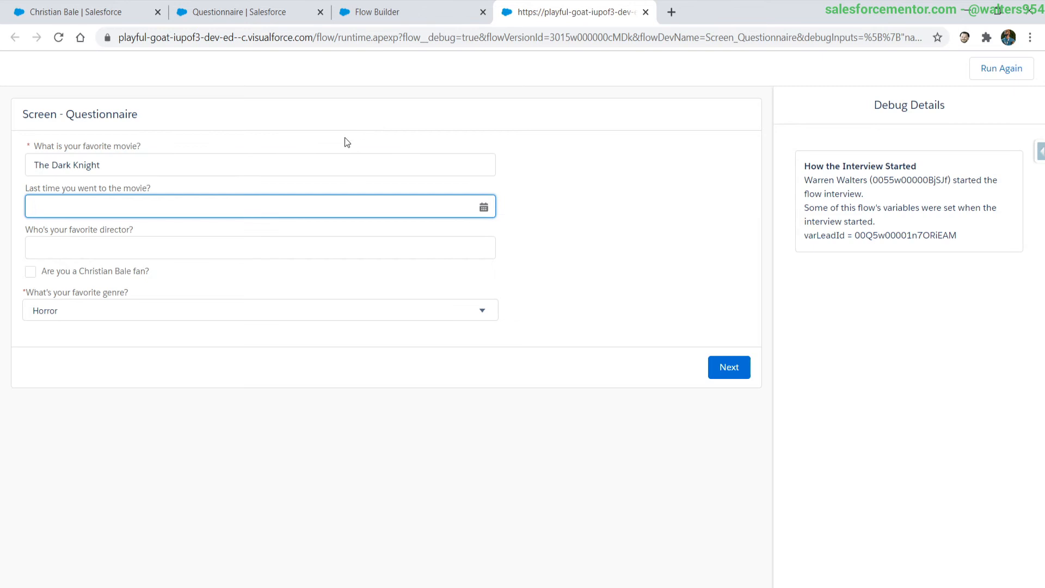
type("Jun 17, 2020")
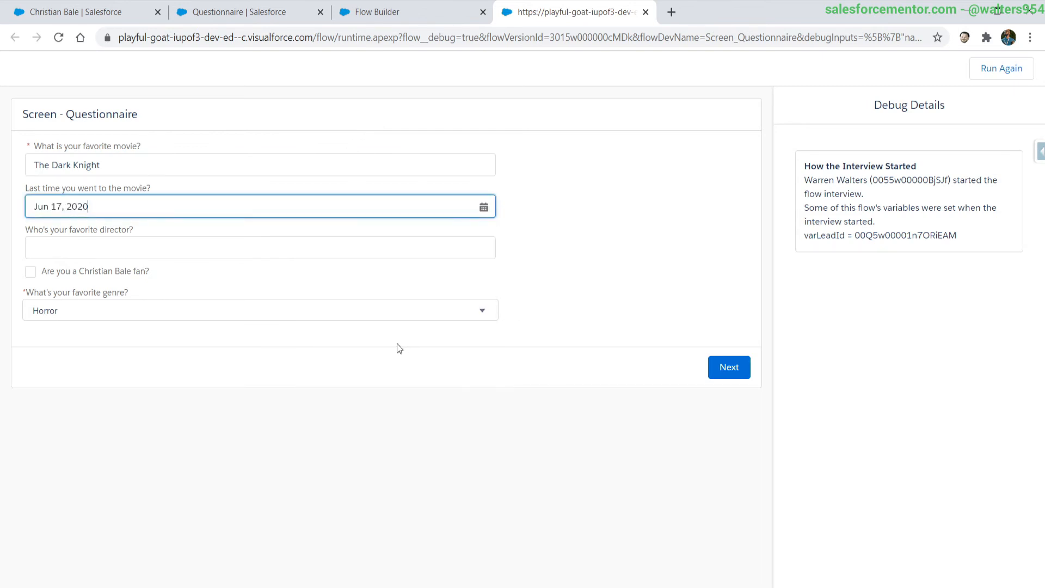
left_click(260, 247)
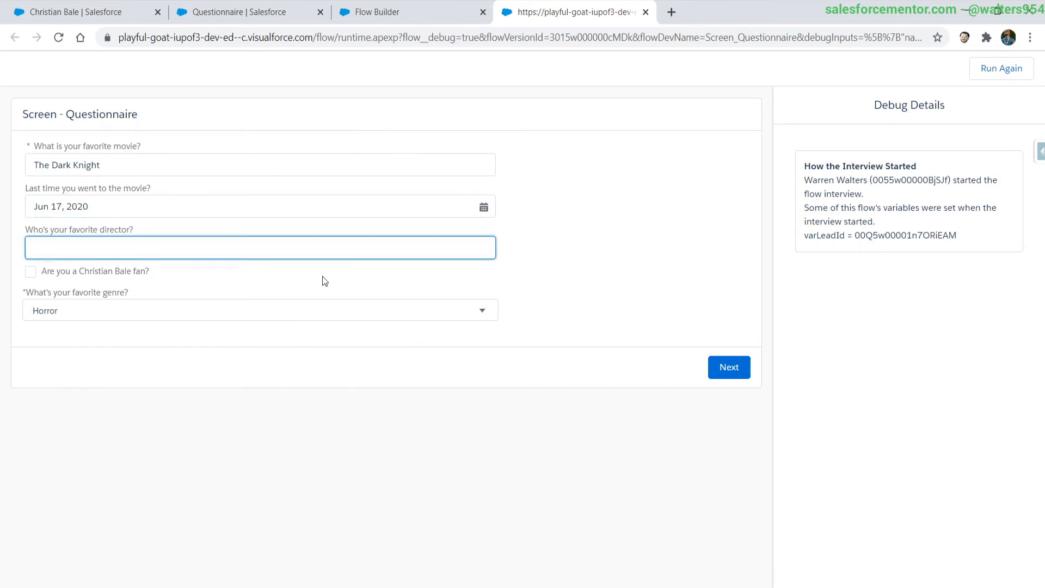
type("QT")
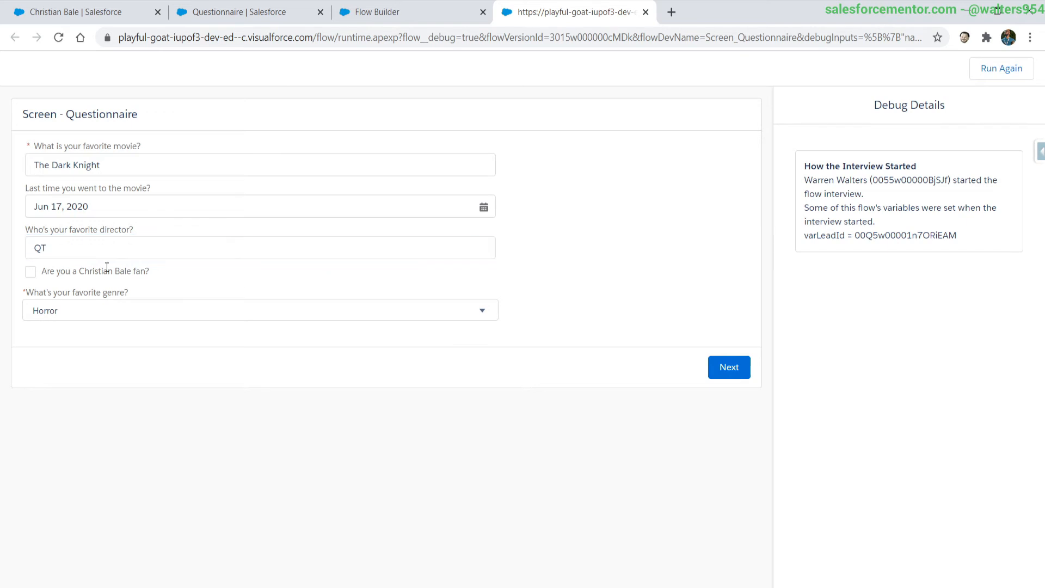
left_click(261, 310)
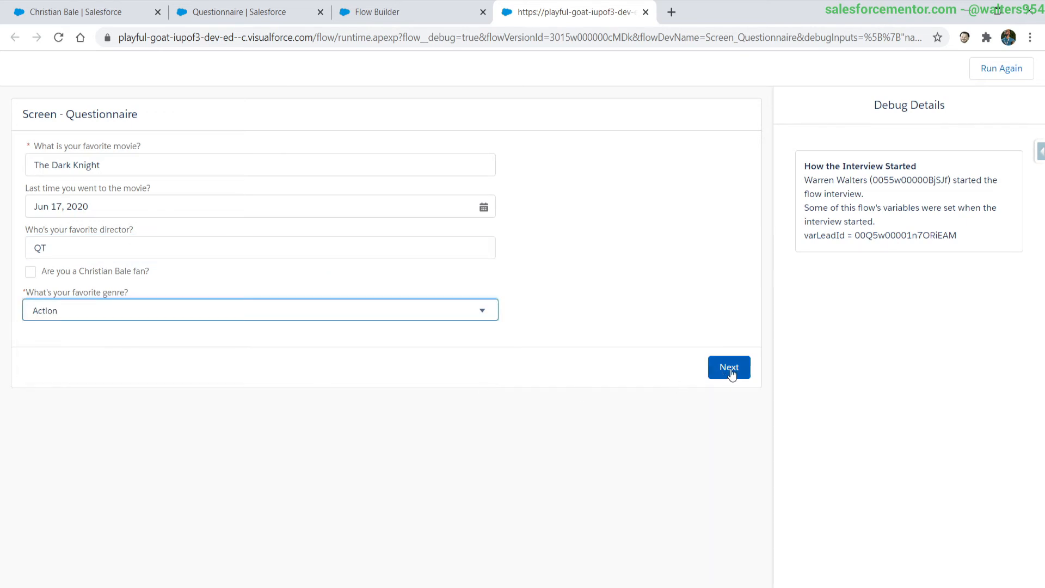
left_click(729, 366)
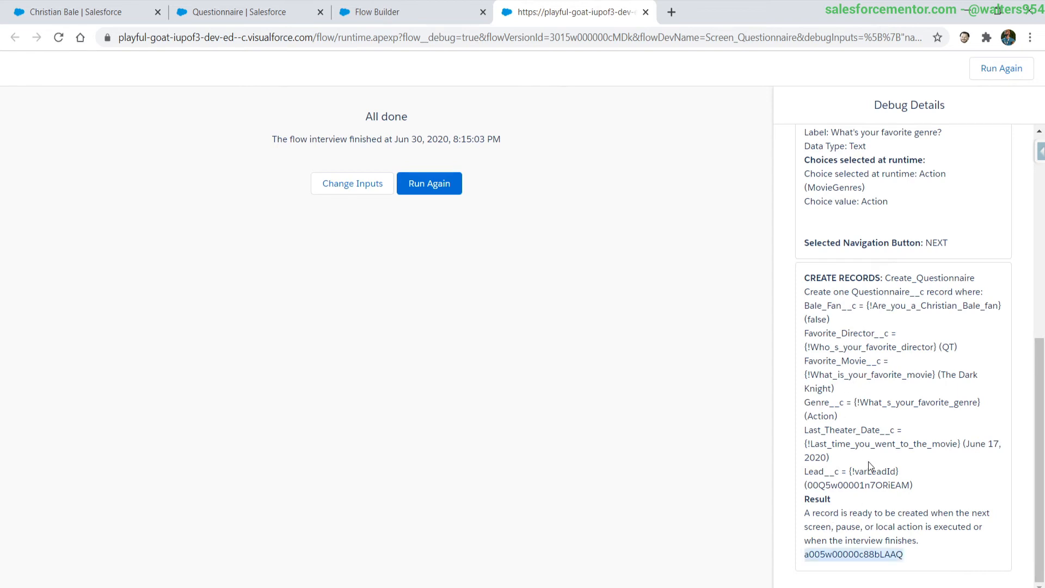
mouse_move(817, 484)
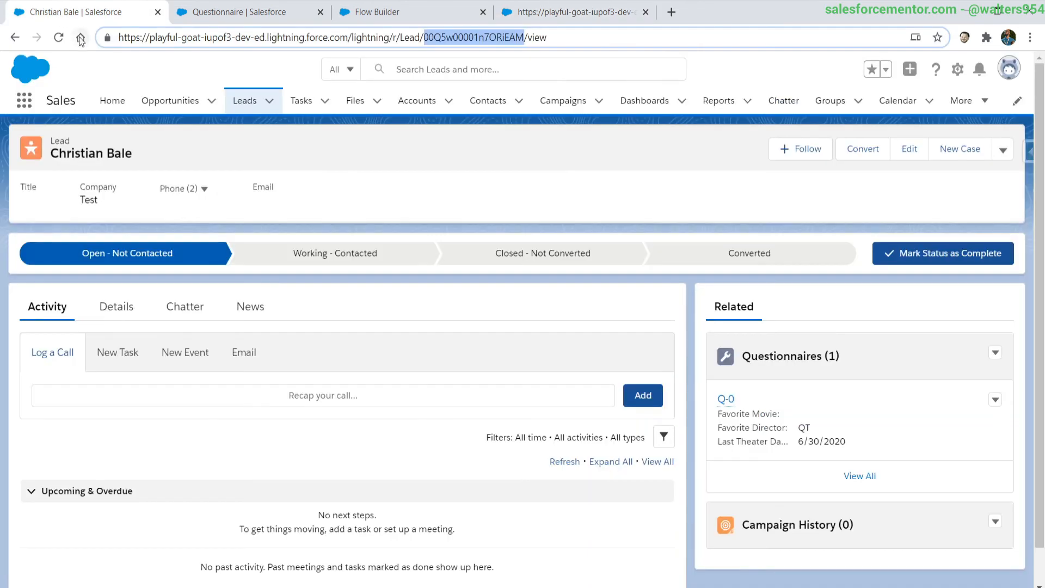
Reload Christian Bale's lead to confirm new questionnaire Q-3 (The Dark Knight, QT) appears
left_click(59, 37)
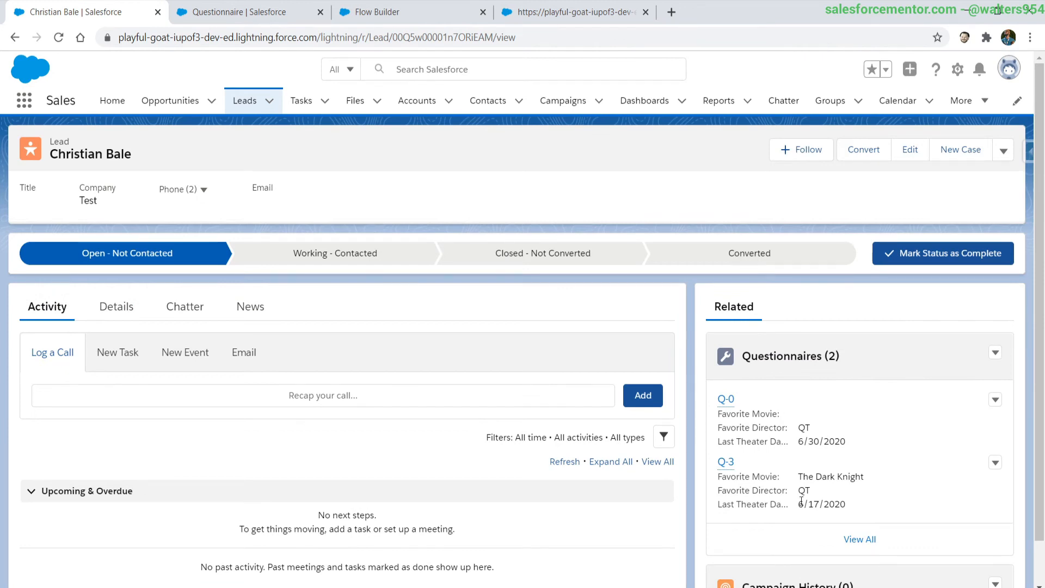
mouse_move(795, 482)
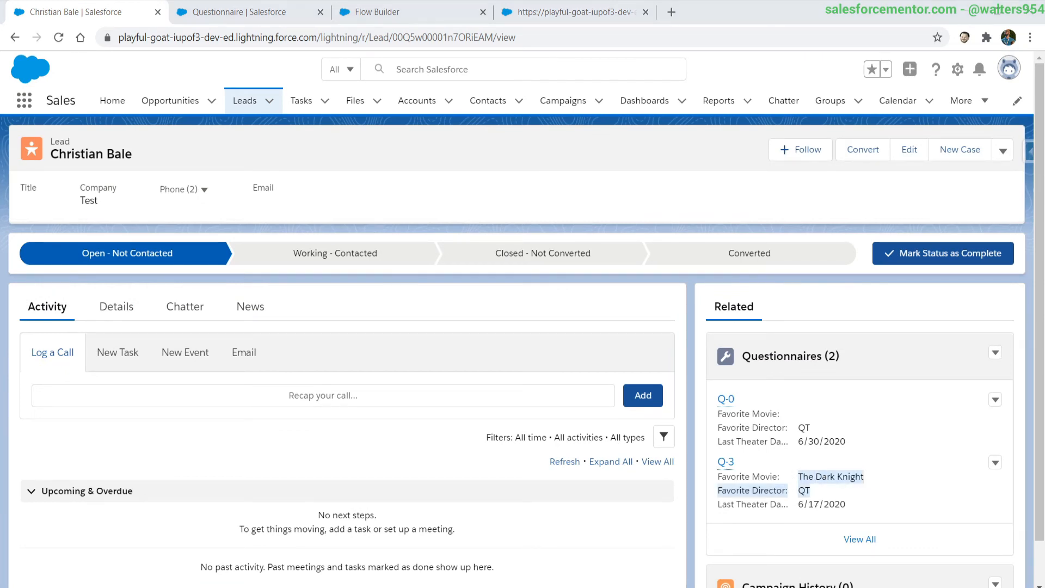
mouse_move(588, 242)
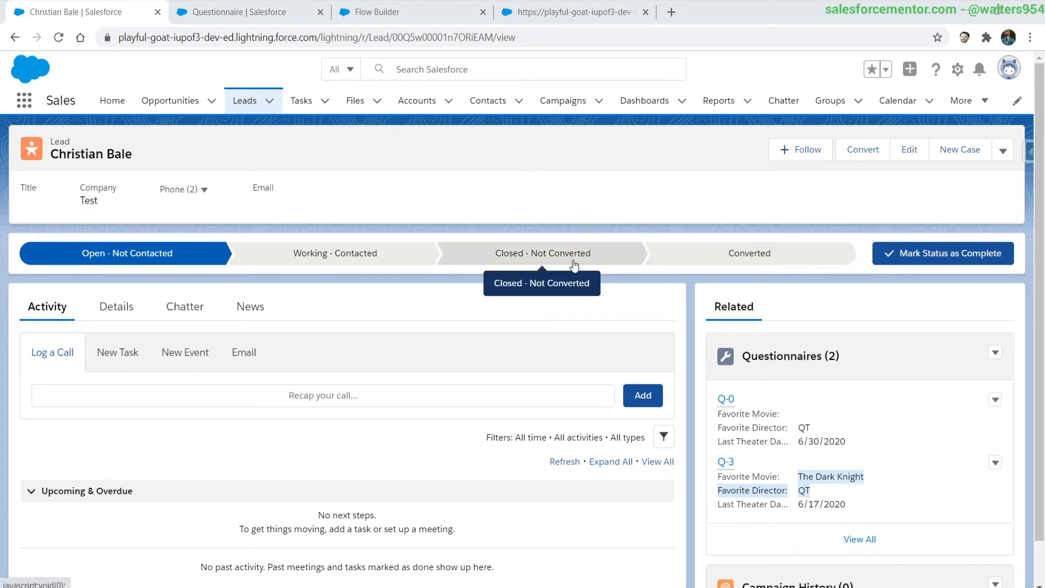
mouse_move(439, 162)
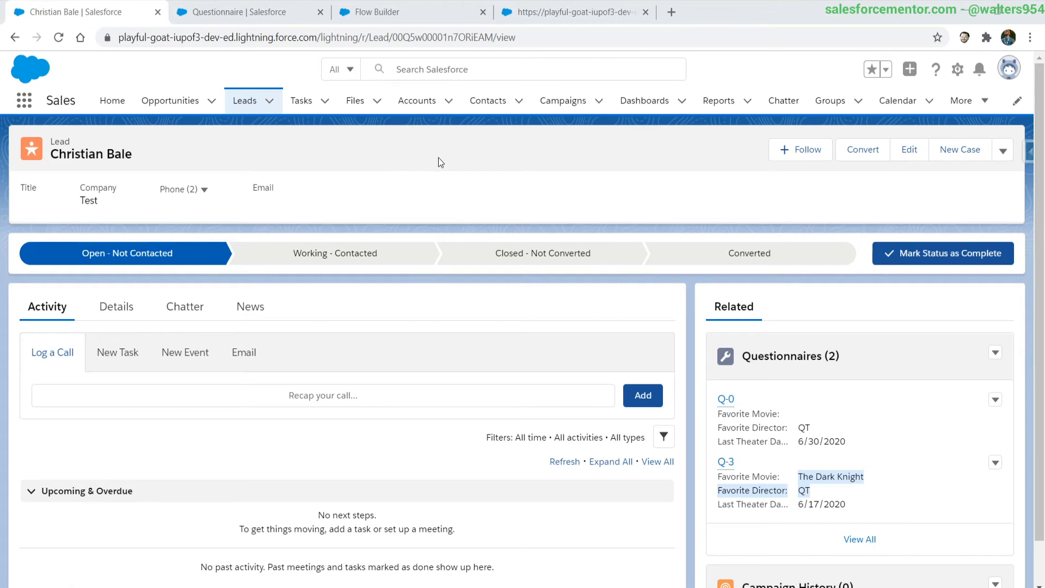
mouse_move(905, 374)
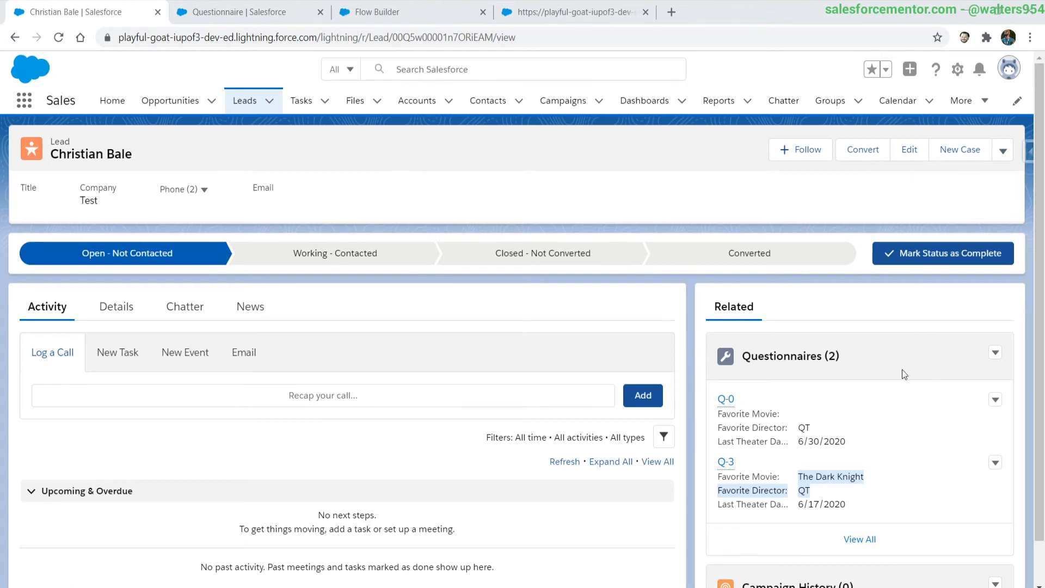
left_click(1003, 148)
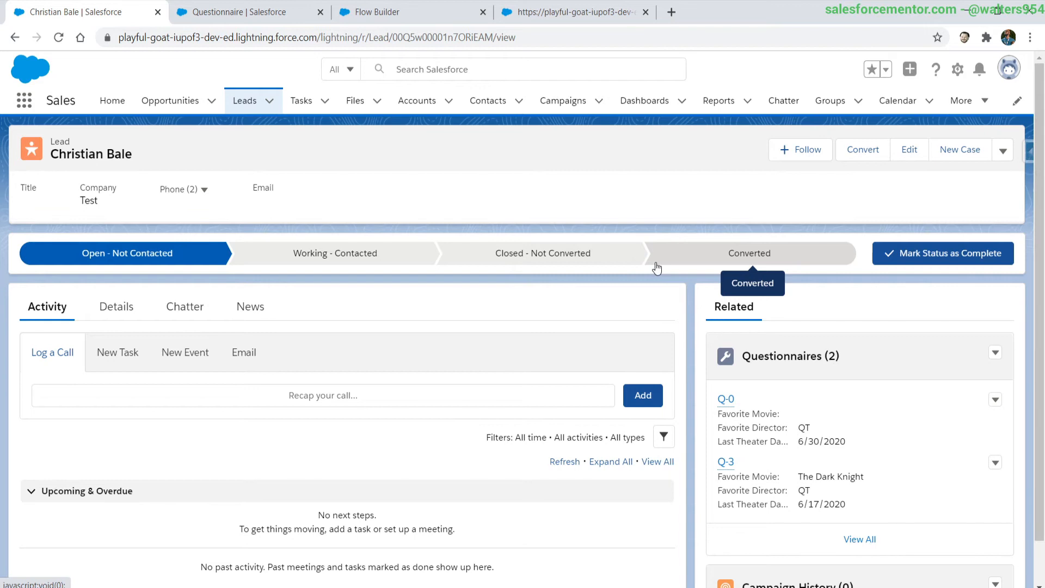
mouse_move(638, 225)
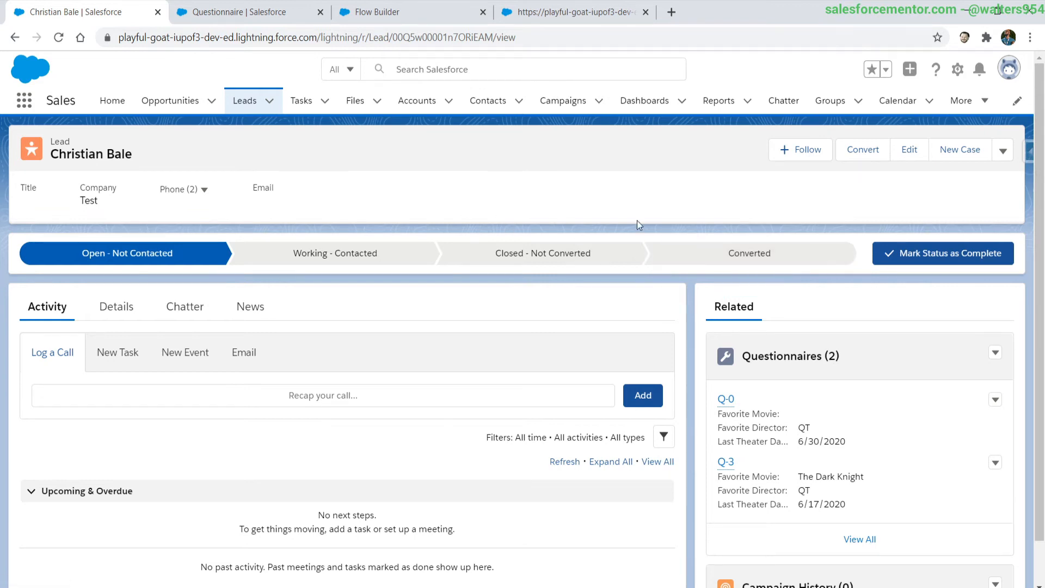
mouse_move(542, 201)
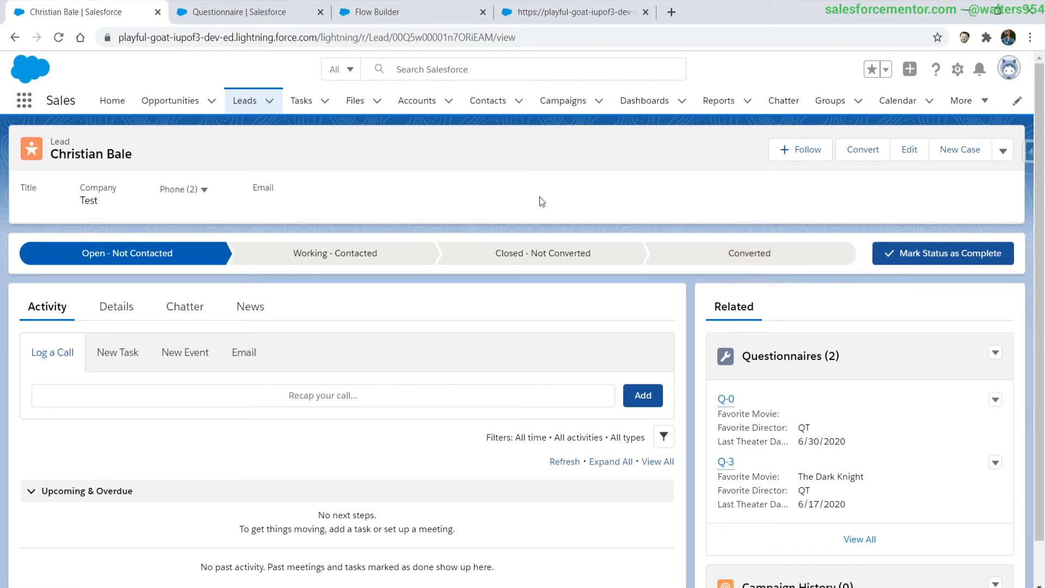
mouse_move(508, 59)
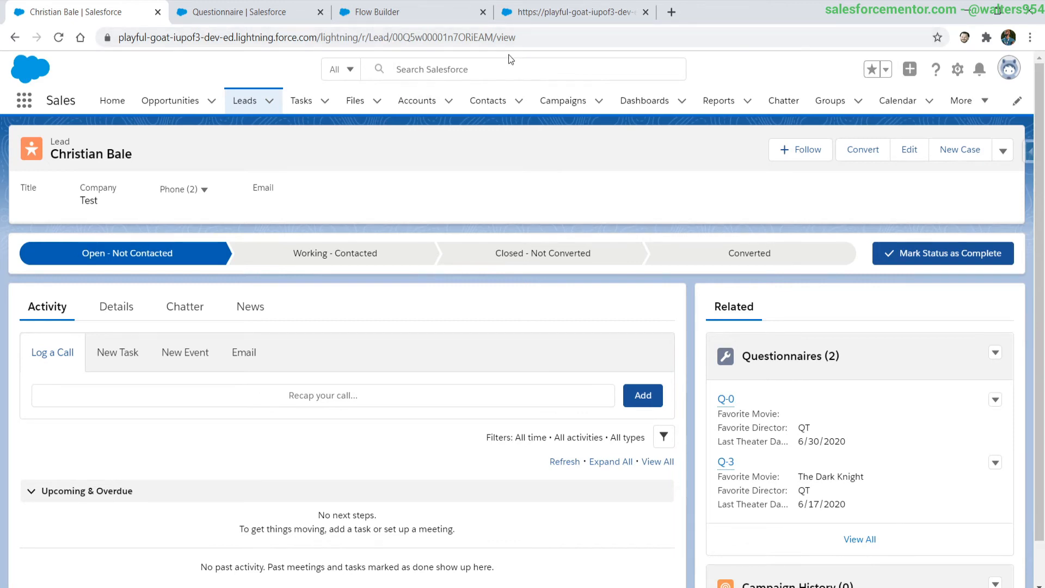
mouse_move(672, 119)
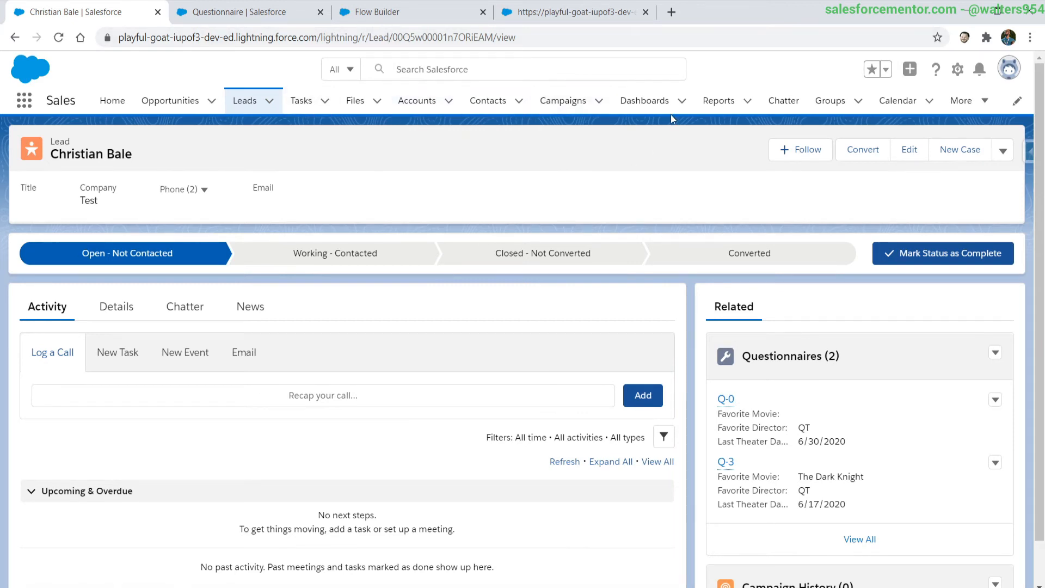
mouse_move(538, 187)
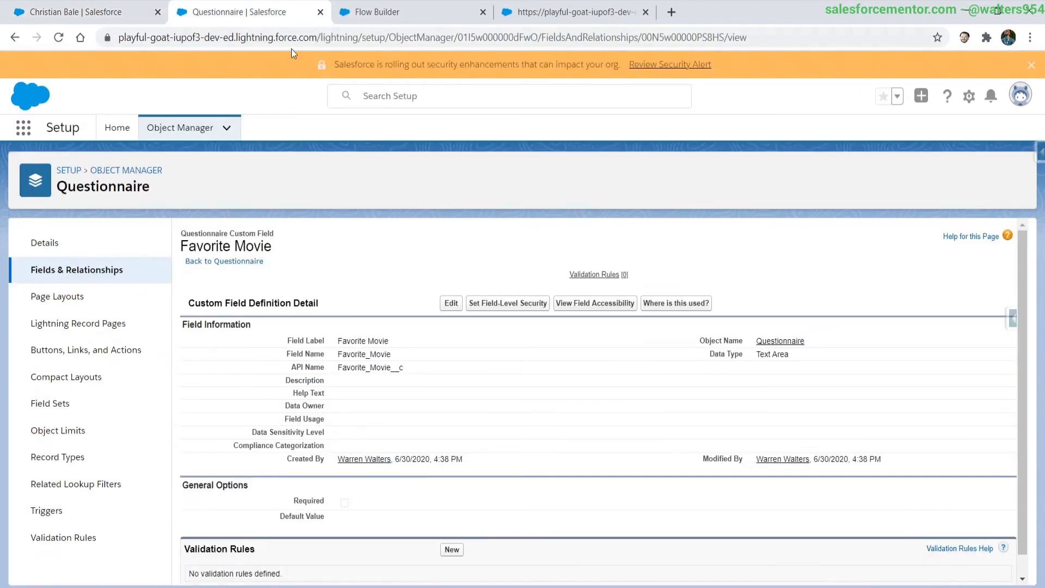
Find Lead in Object Manager and start a new button under Buttons, Links, and Actions
left_click(179, 127)
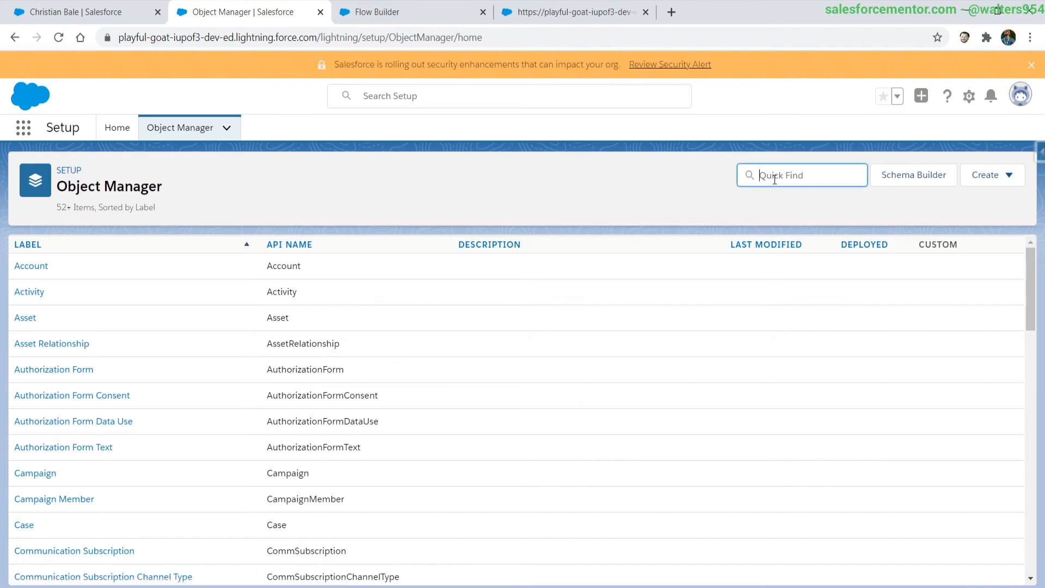
type("lead")
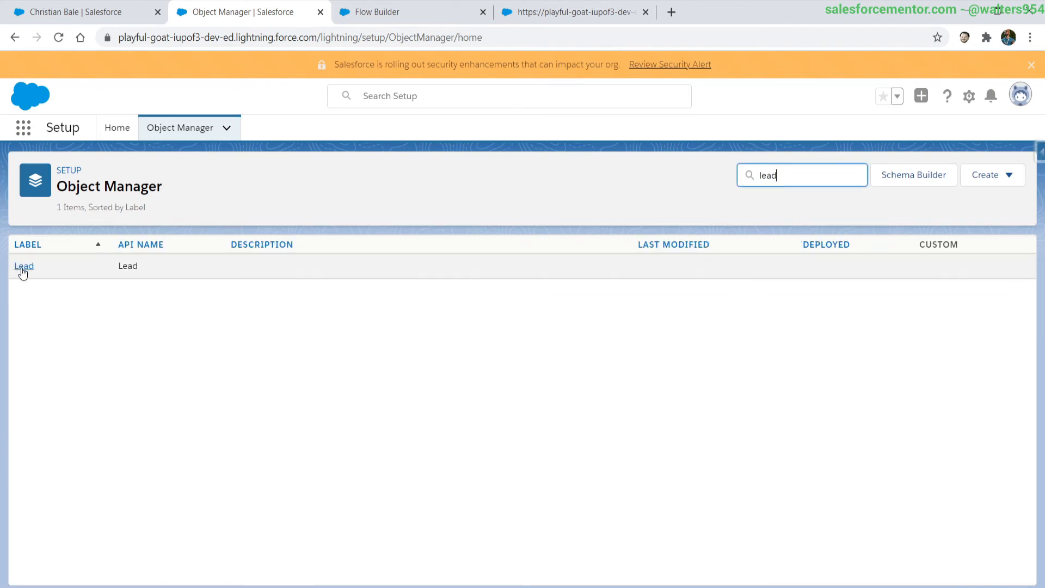
left_click(24, 266)
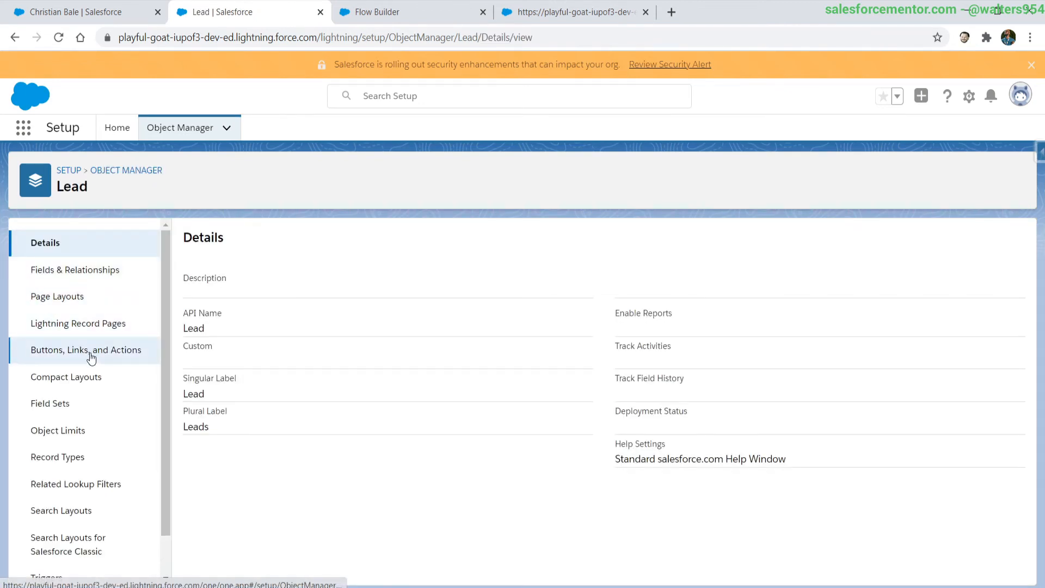
left_click(86, 350)
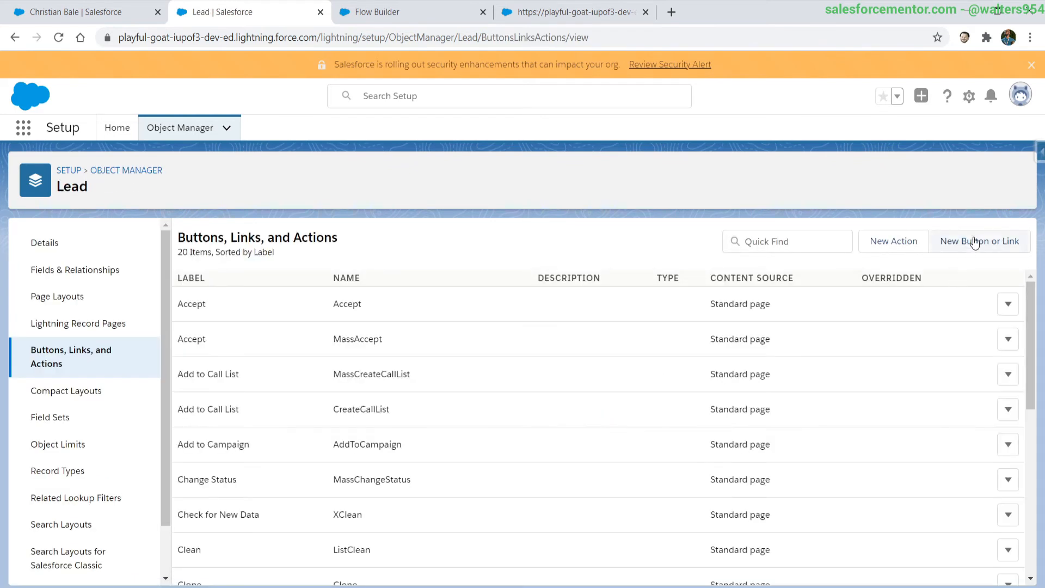
left_click(979, 241)
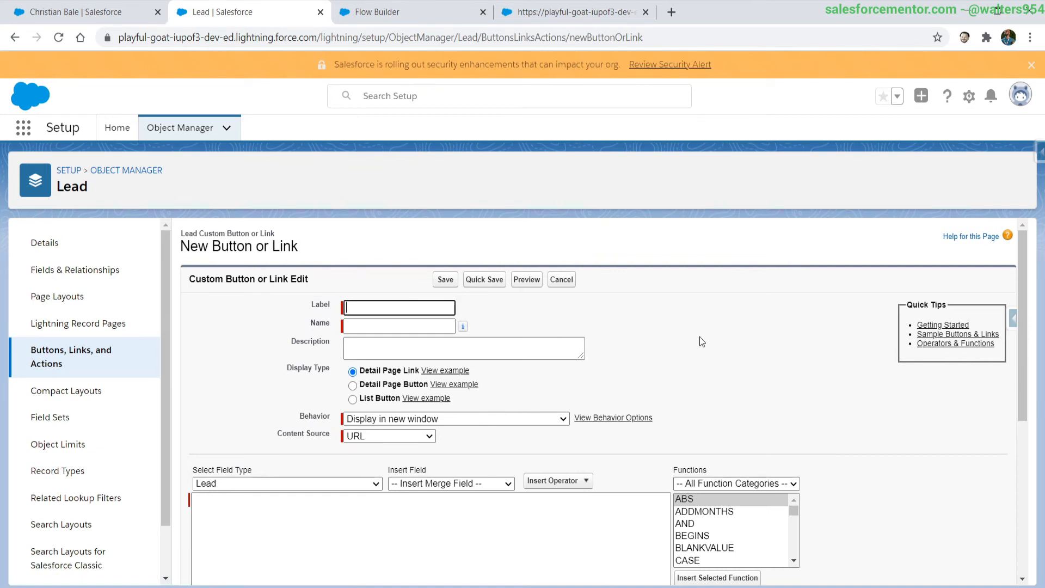
Name the Detail Page Button Movie Questions (Movie_Questions_Buttons) with URL starting /flow/
type("Movie Quest")
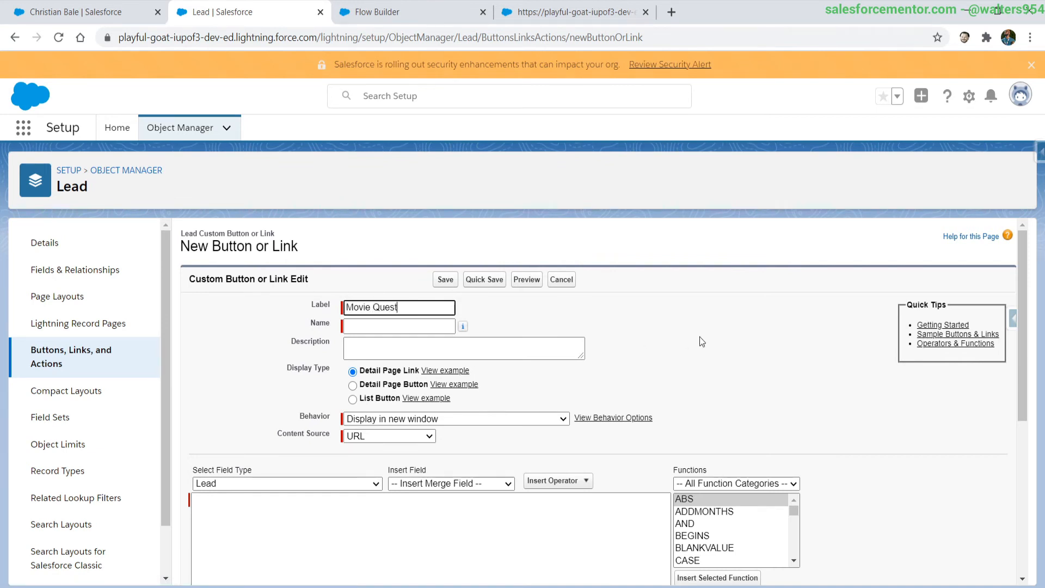
type("ions")
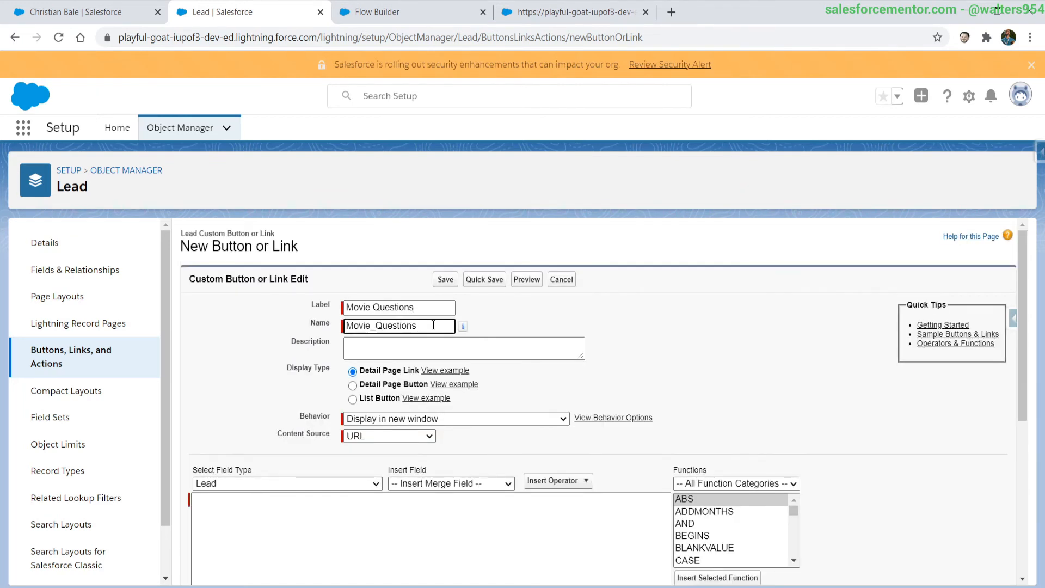
type("_Buttons")
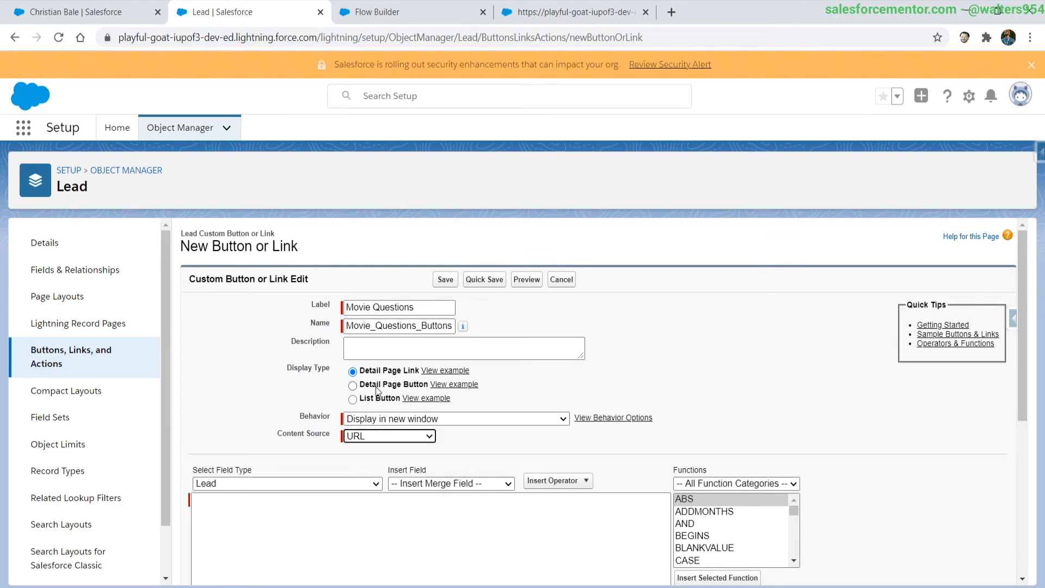
left_click(353, 385)
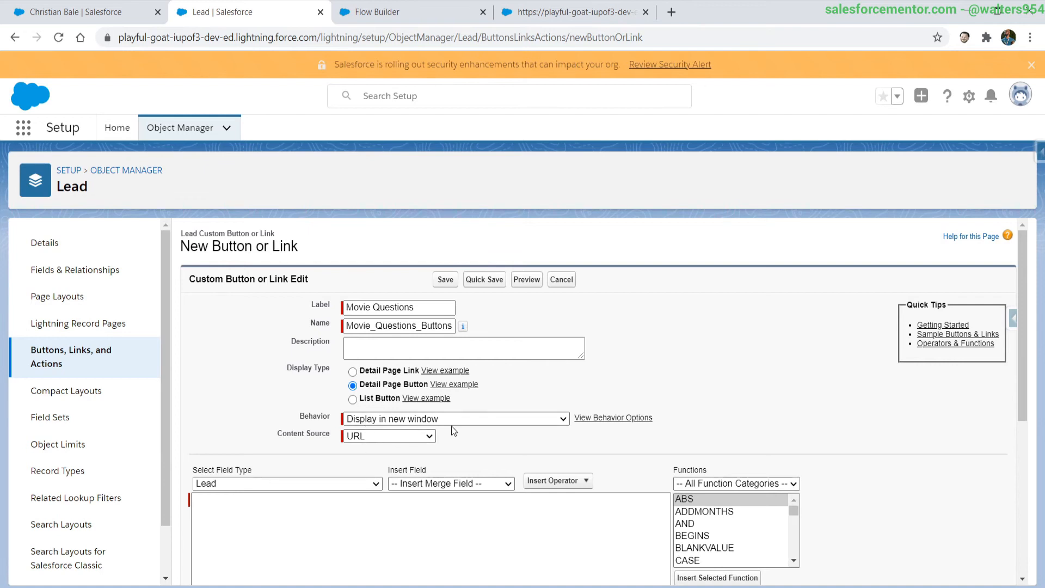
scroll("down", 3)
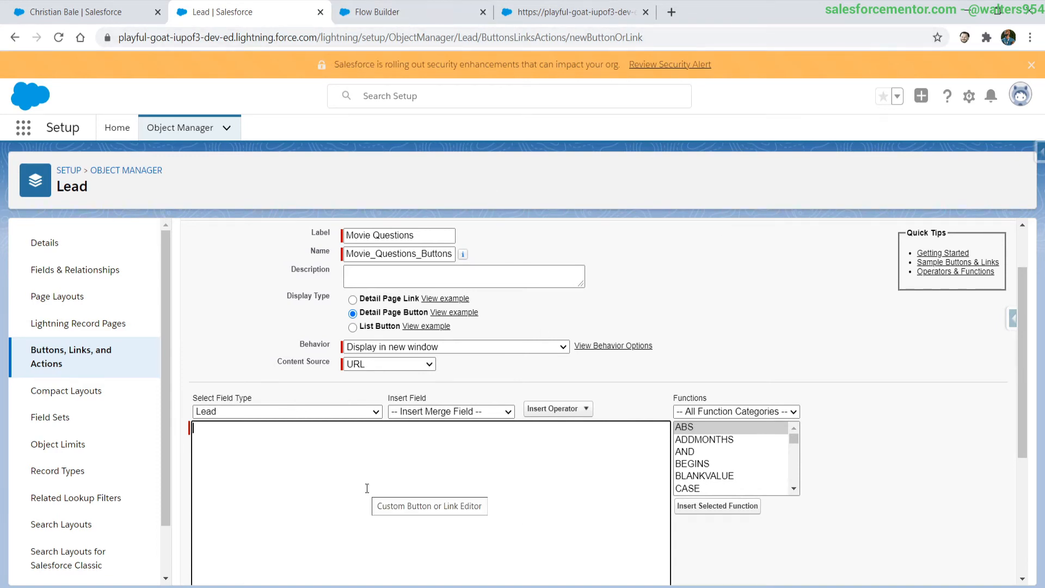
type("/flow/")
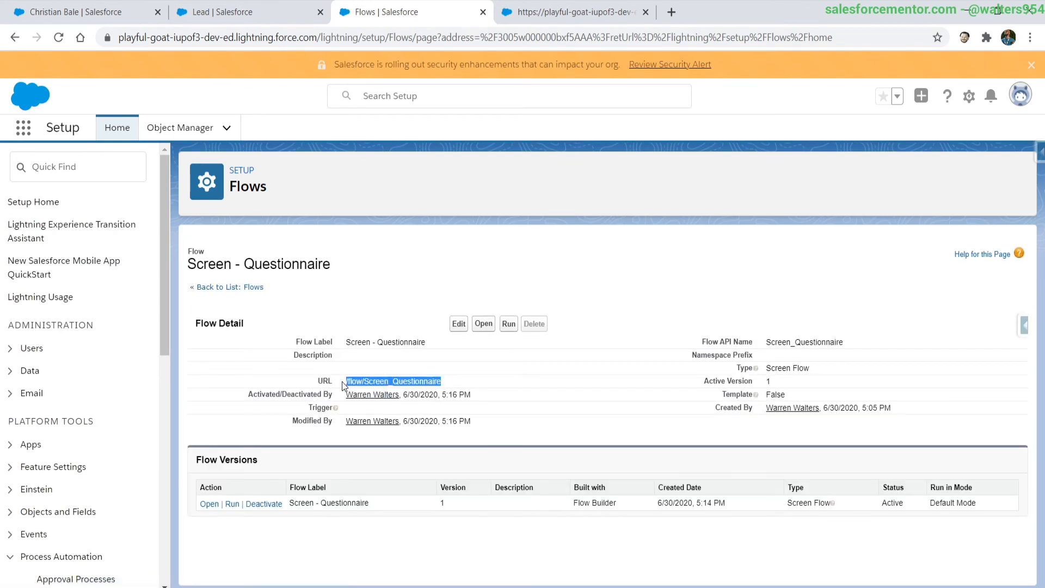
Set the Movie Questions button URL to /flow/Screen_Questionnaire and quick save
left_click(247, 12)
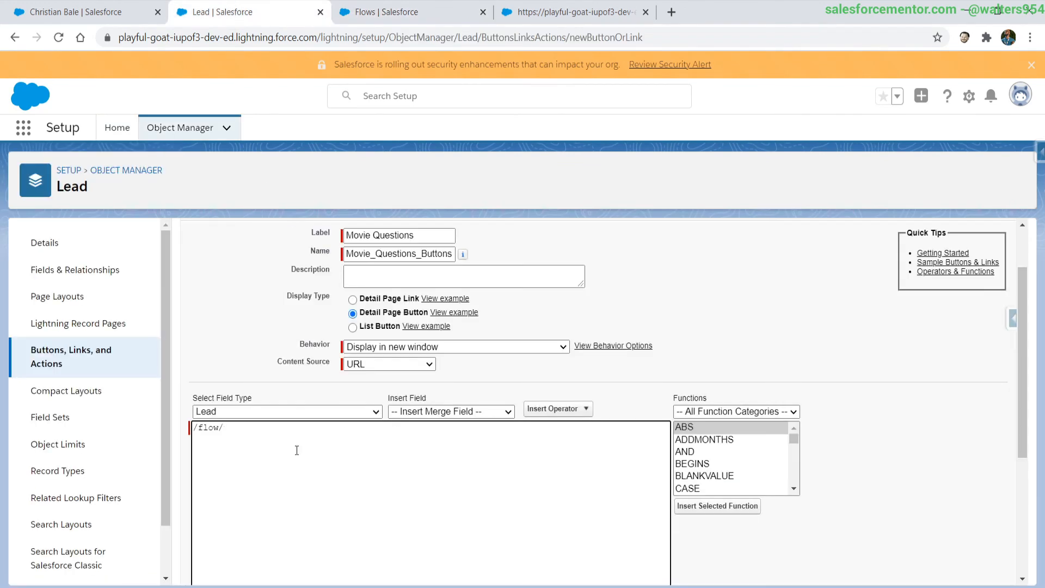
type("Screen_Questionnaire")
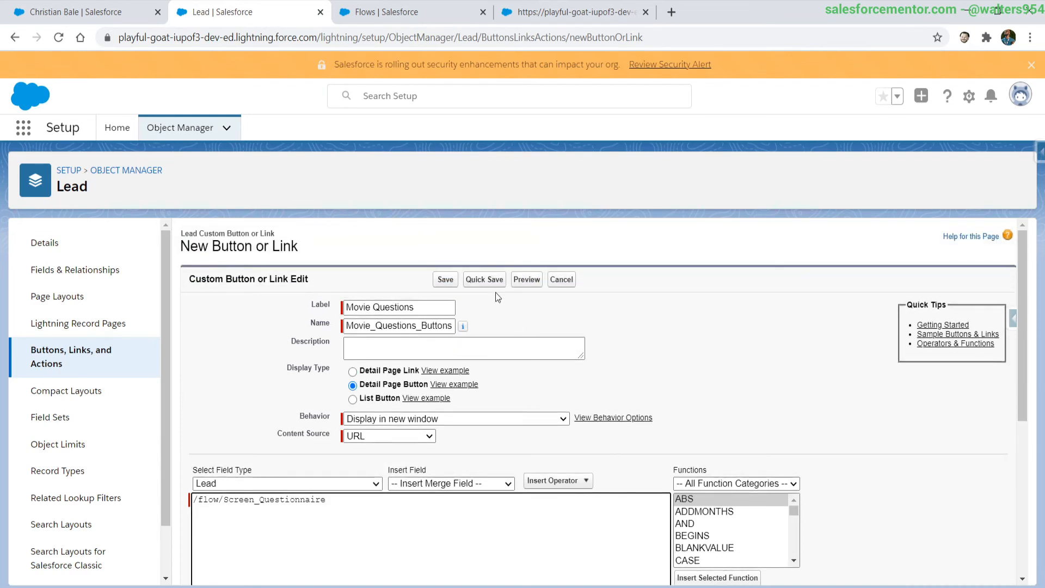
left_click(444, 279)
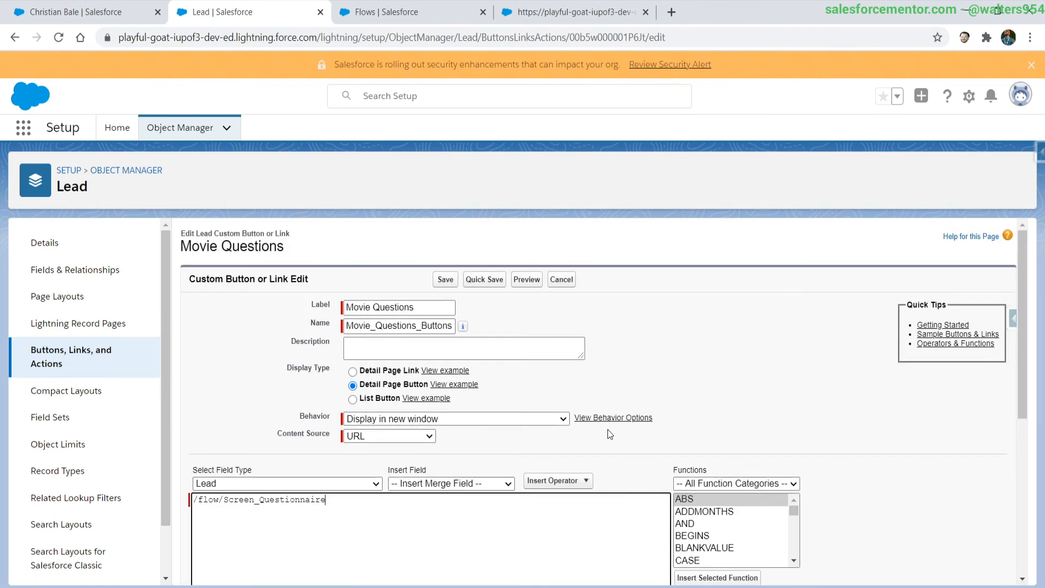
Append ?varLeadId={!Lead.Id} to the button URL and quick save
type("?")
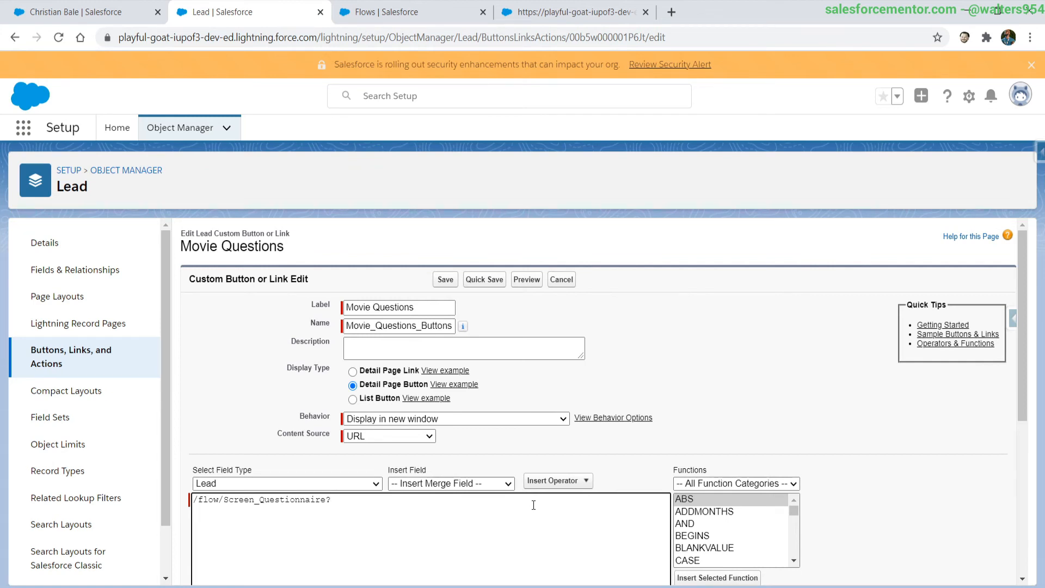
type("varLeadId")
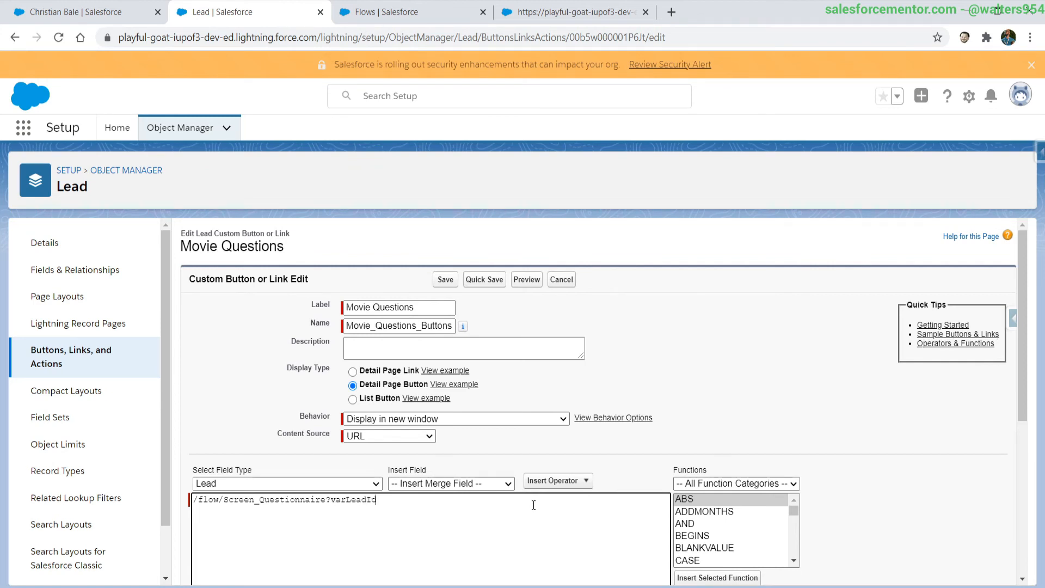
type("=")
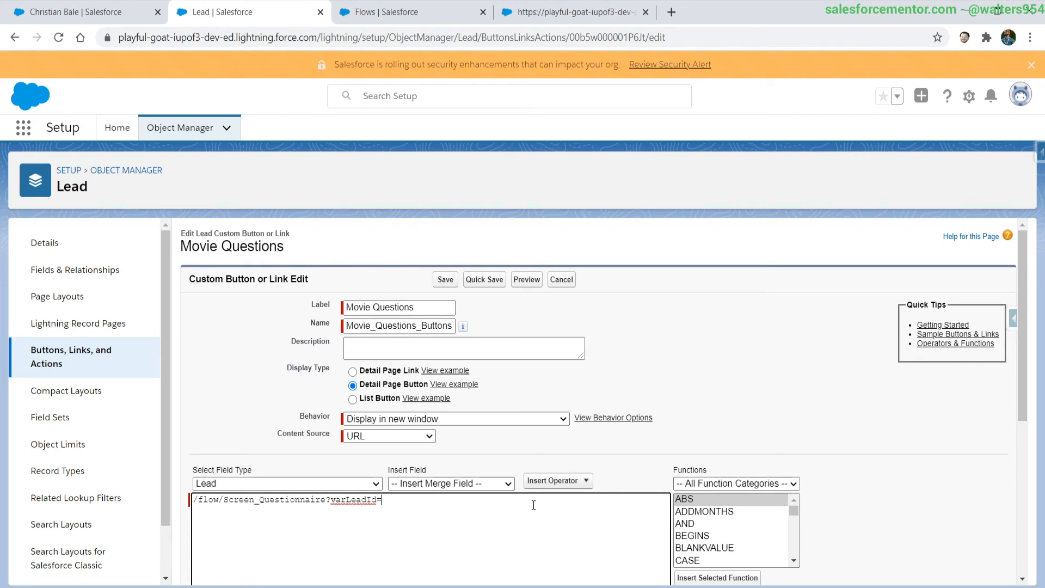
left_click(451, 483)
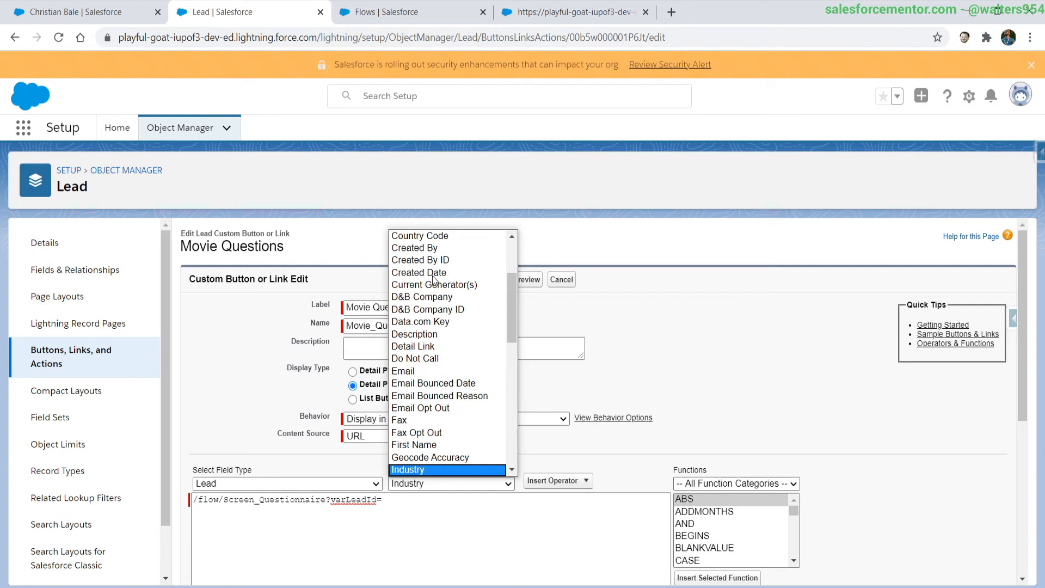
scroll("down", 3)
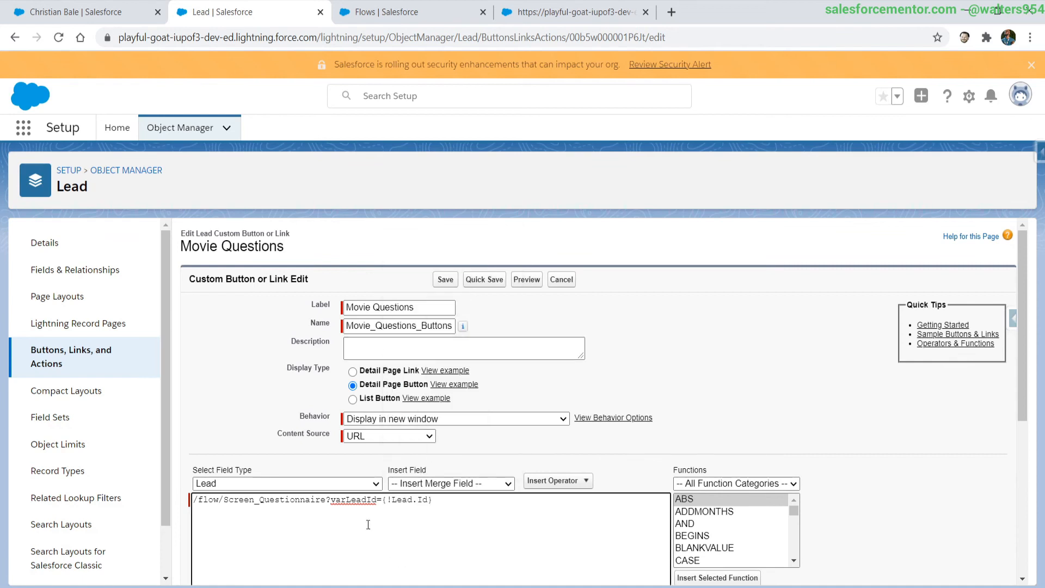
double_click(403, 499)
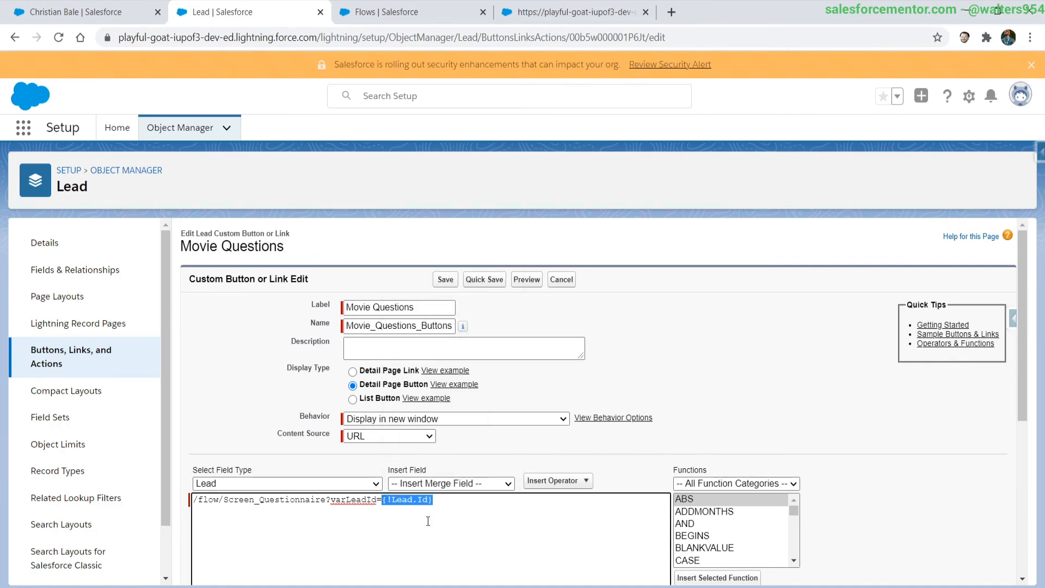
left_click(484, 279)
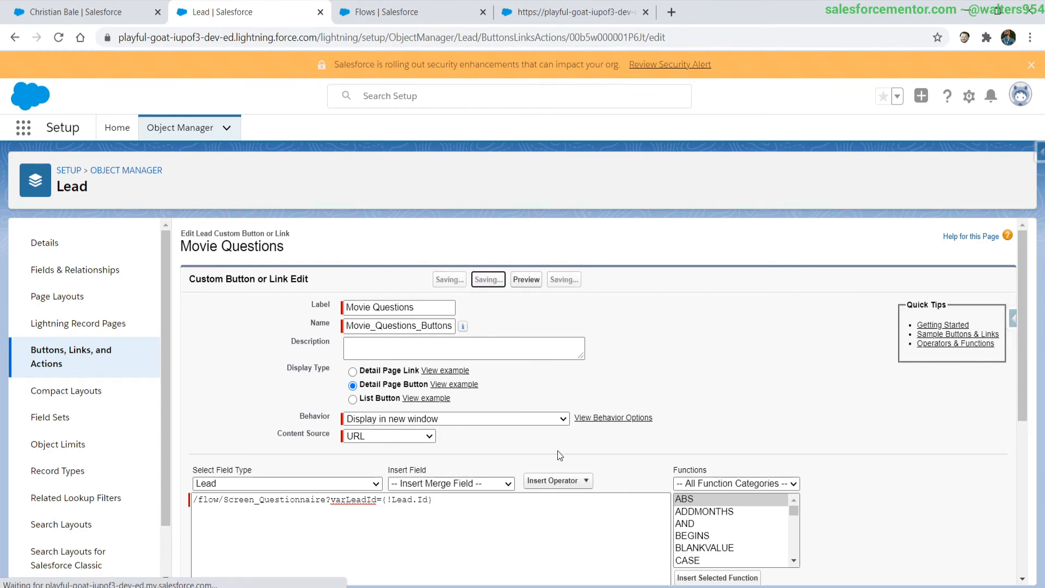
left_click(487, 278)
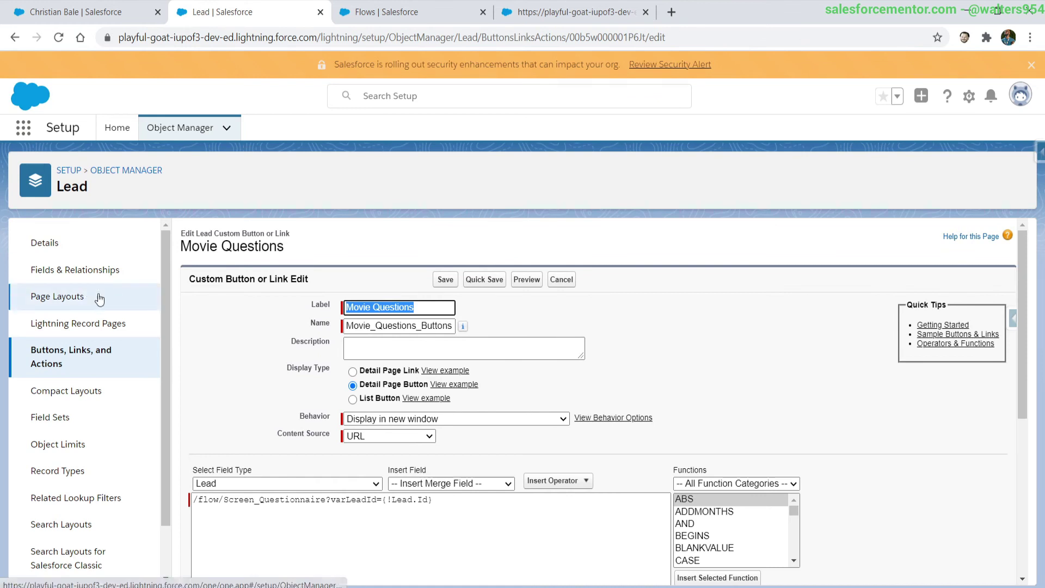
Add Movie Questions to the Lead Layout's Mobile & Lightning actions and save the layout
left_click(57, 297)
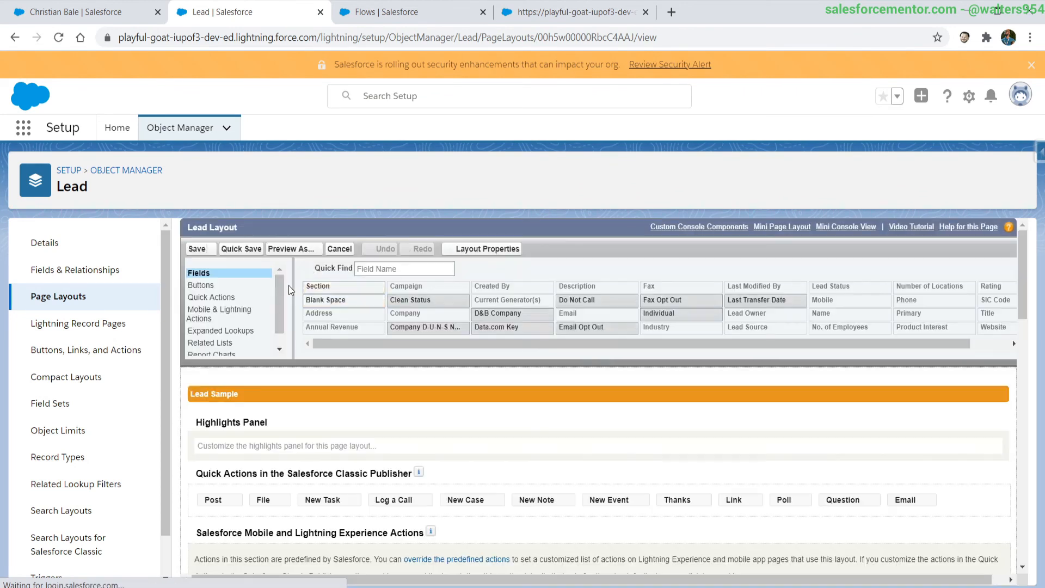
left_click(223, 313)
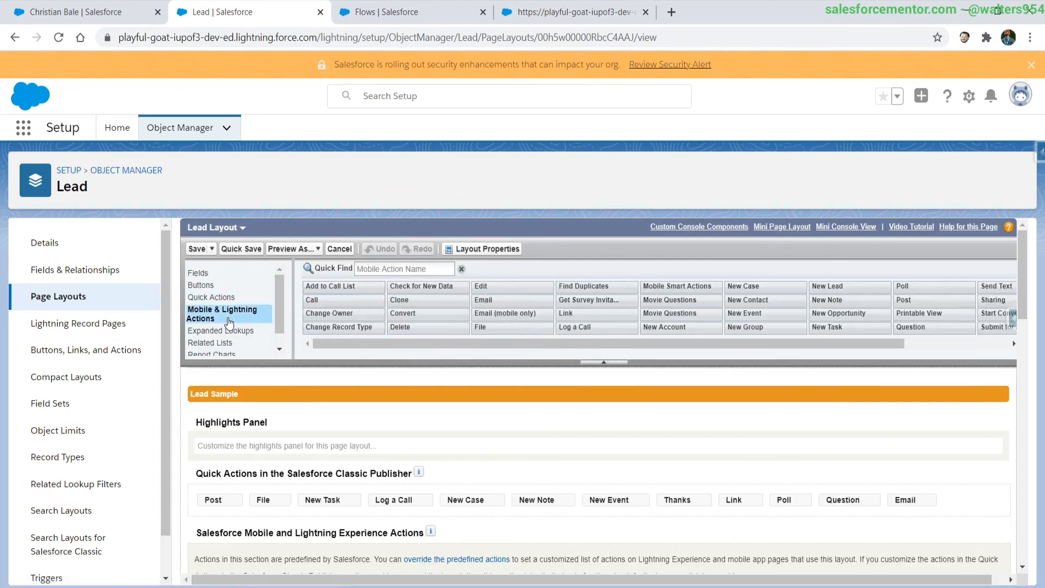
mouse_move(603, 354)
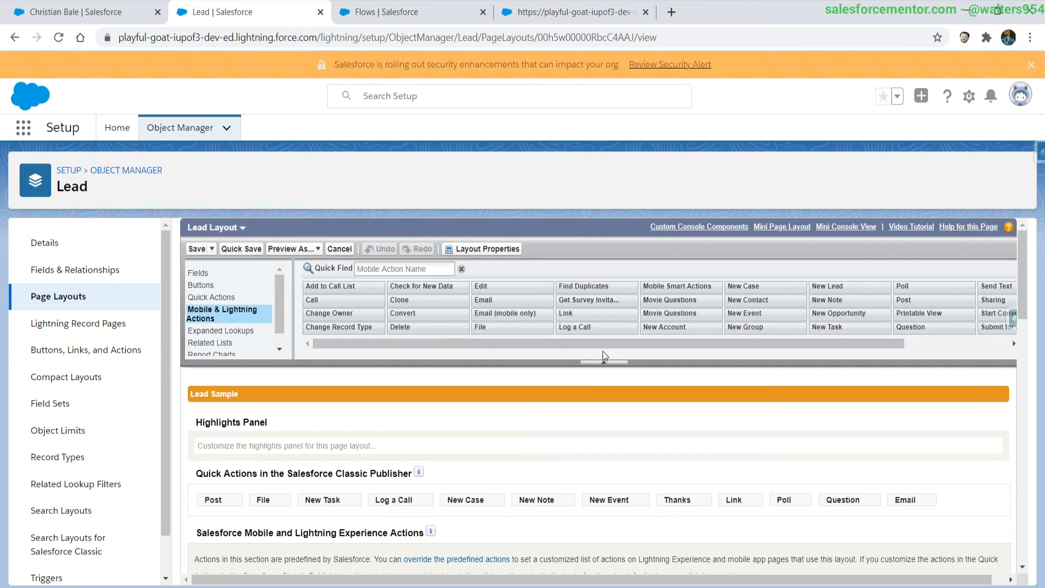
scroll("down", 3)
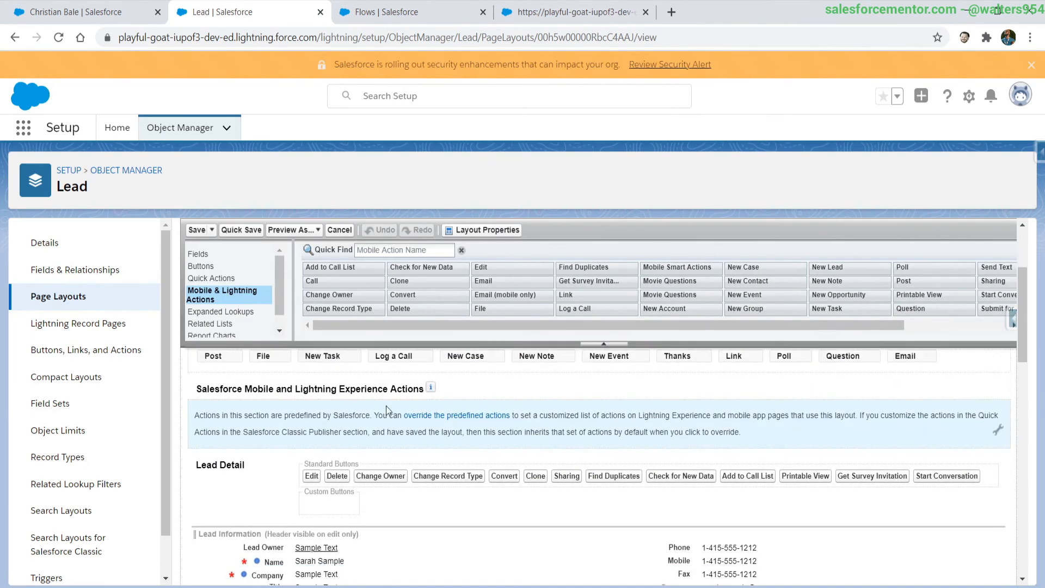
left_click(403, 250)
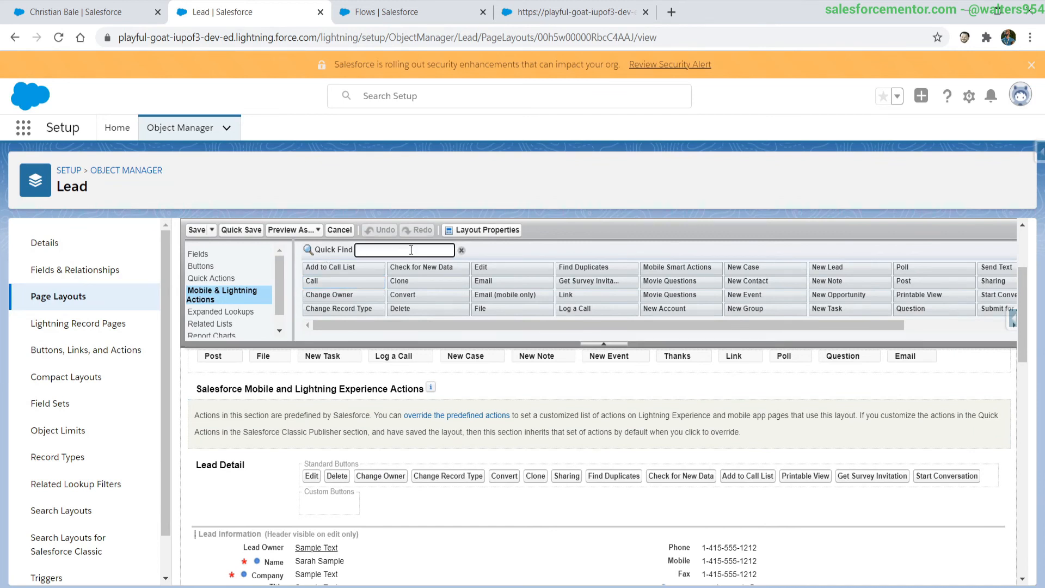
type("mov")
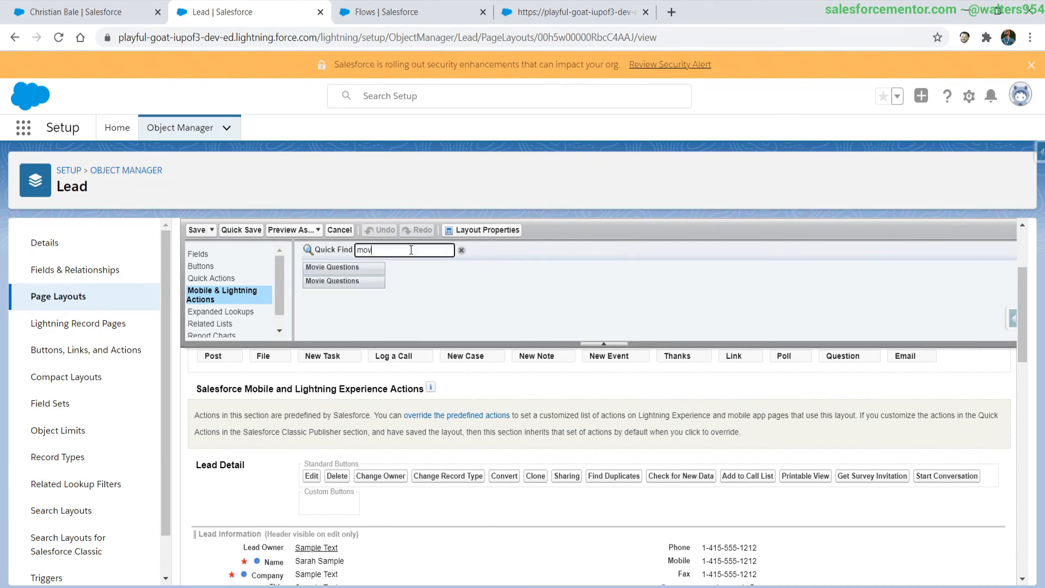
mouse_move(344, 281)
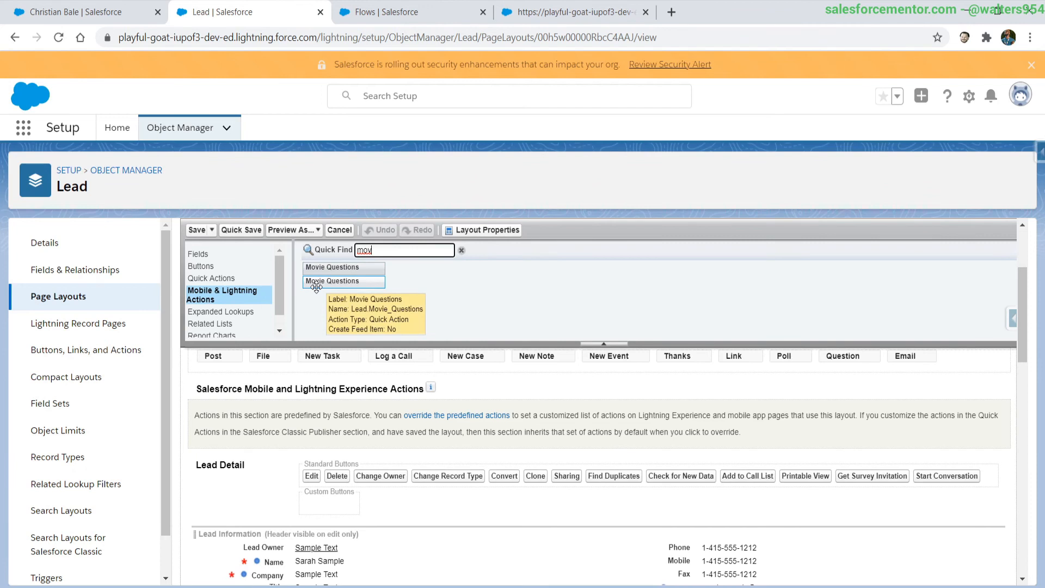
mouse_move(312, 267)
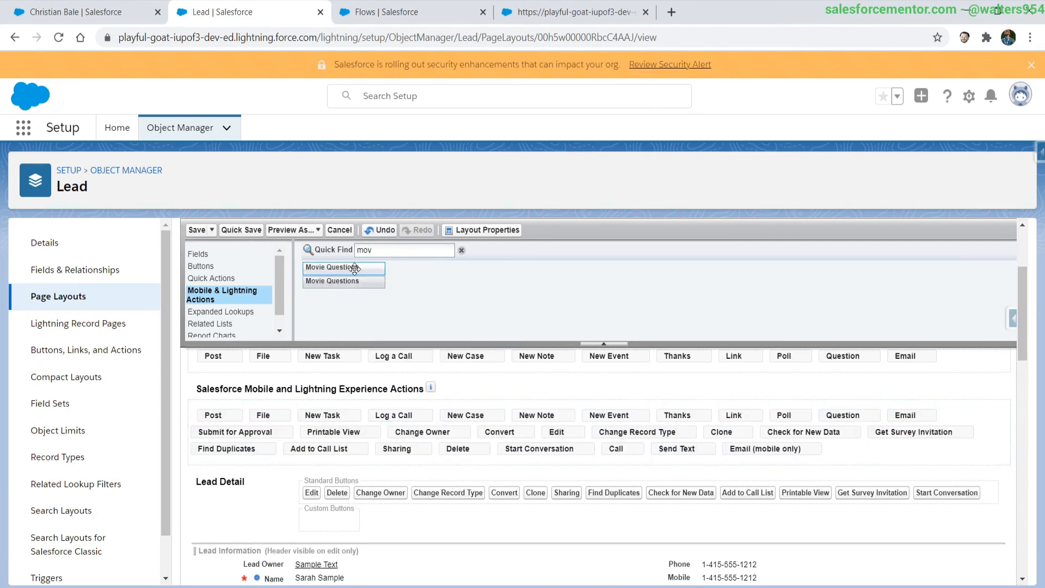
mouse_move(344, 268)
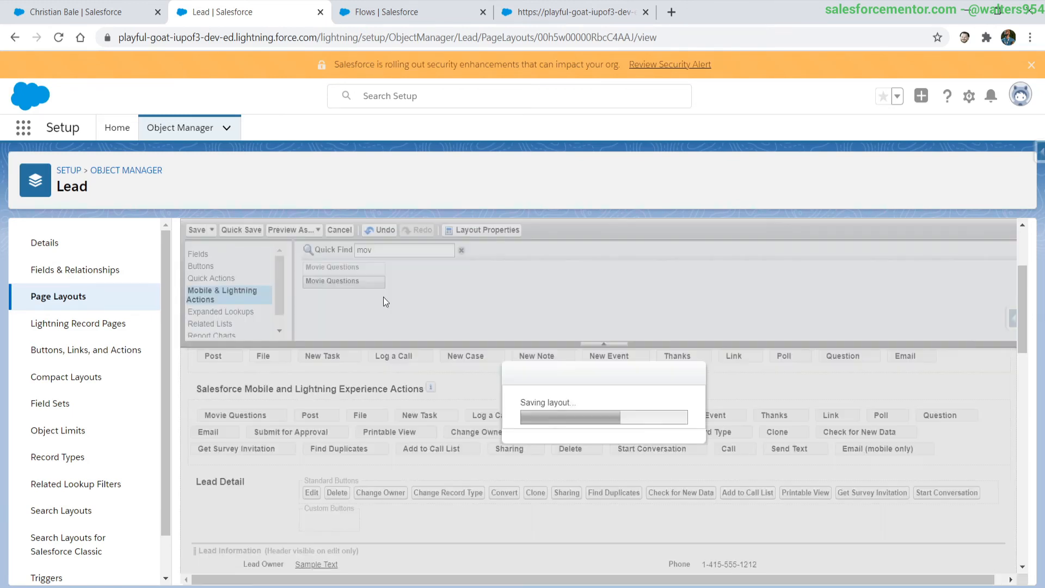
left_click(85, 12)
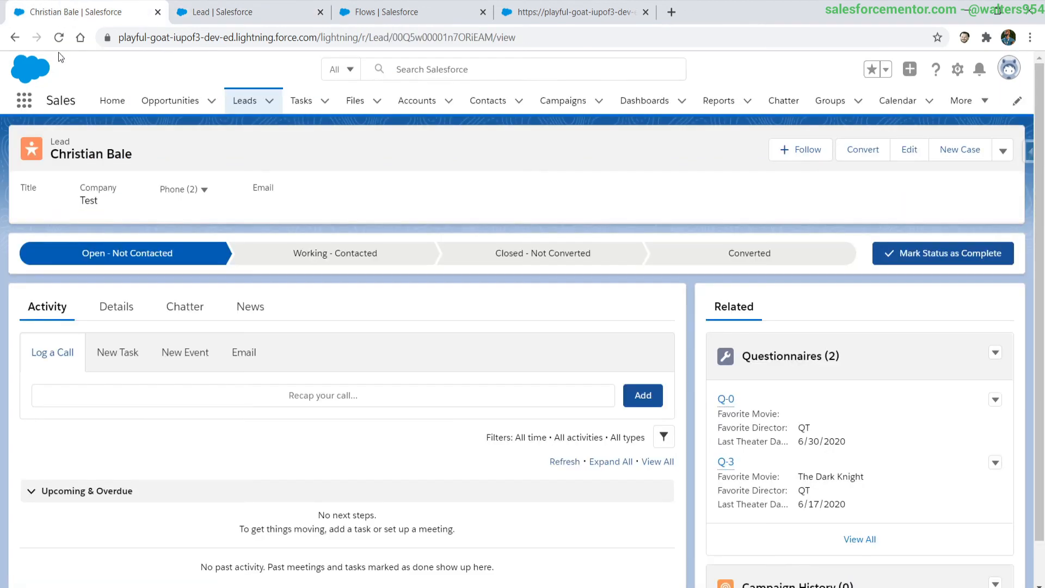
Refresh Christian Bale's lead and launch its Movie Questions action
left_click(58, 38)
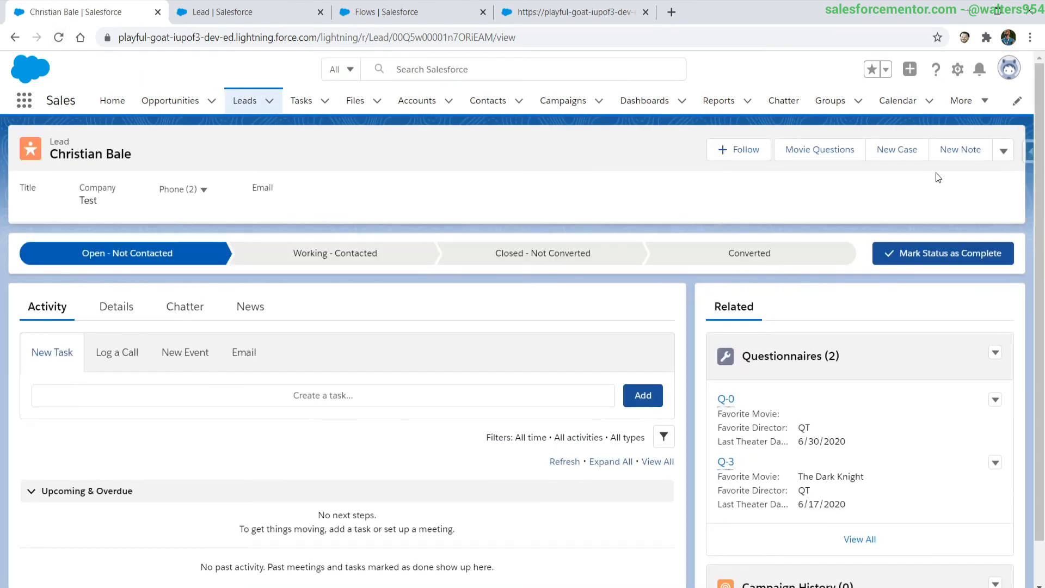
mouse_move(820, 150)
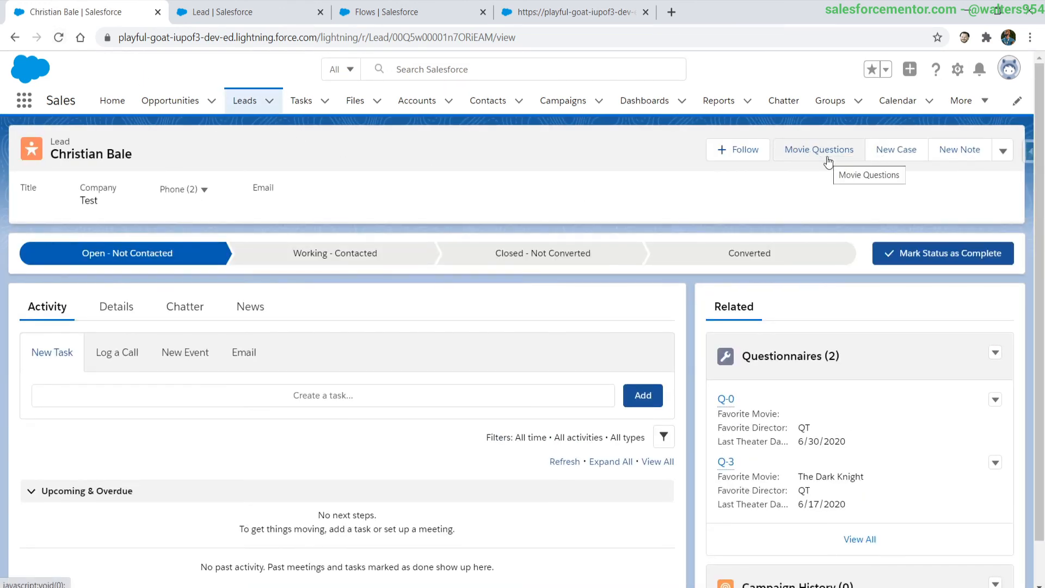
mouse_move(833, 164)
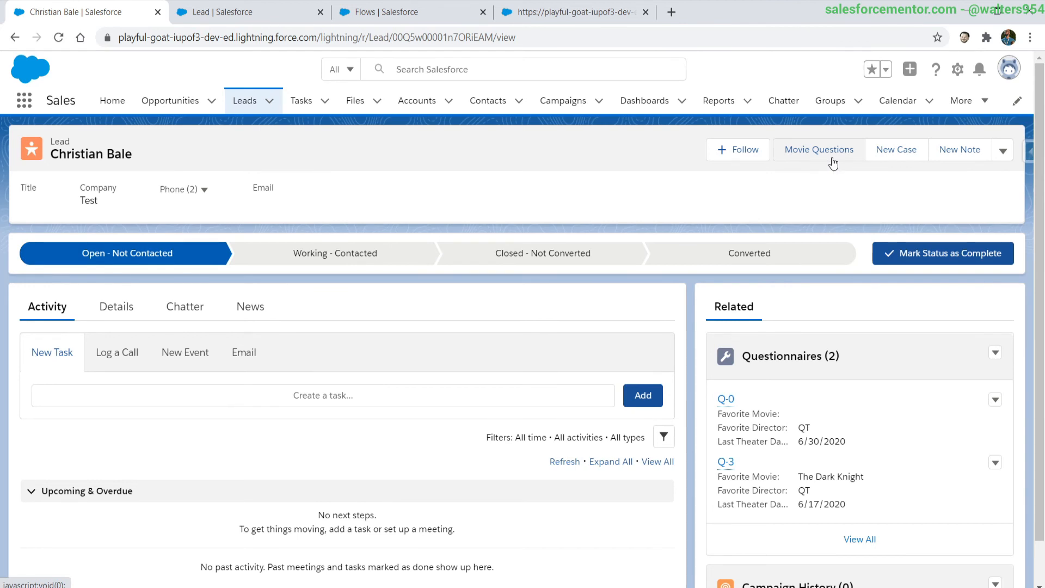
left_click(819, 148)
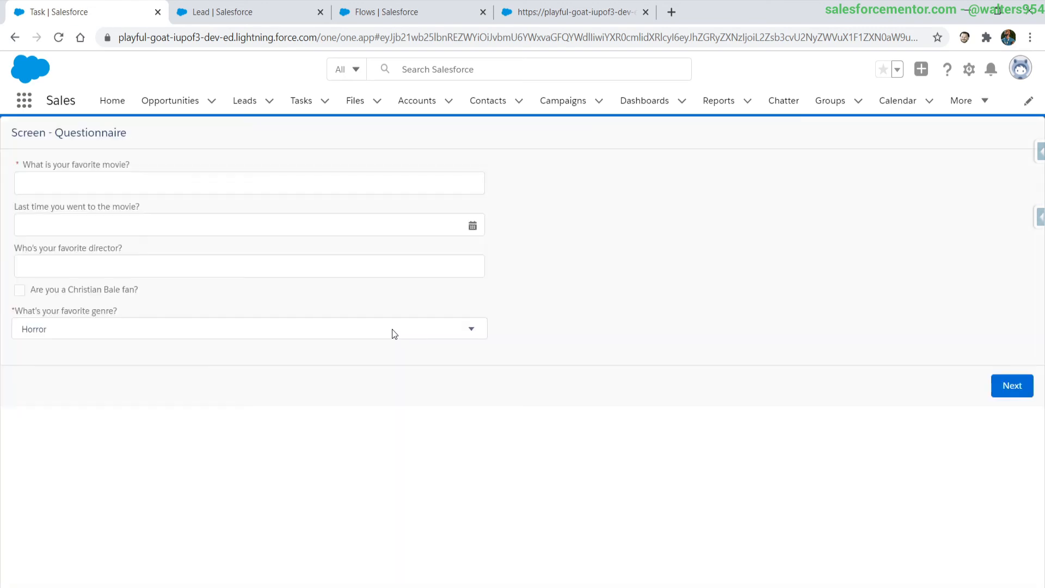
Answer the questionnaire: Memento, Jun 4 2020, director Christopher Noland, genre Comedy
left_click(249, 183)
type("Memen")
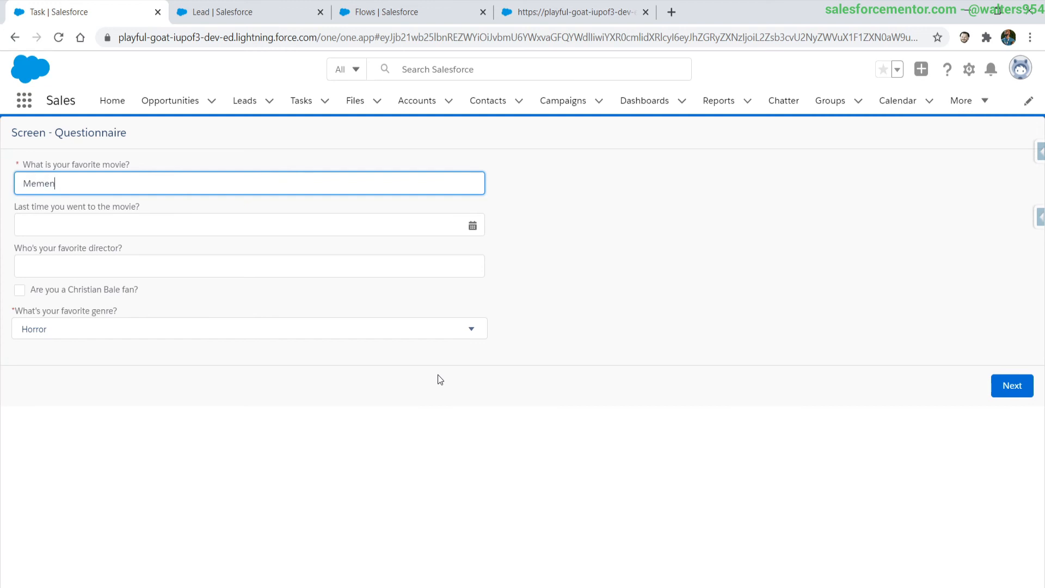
type("to")
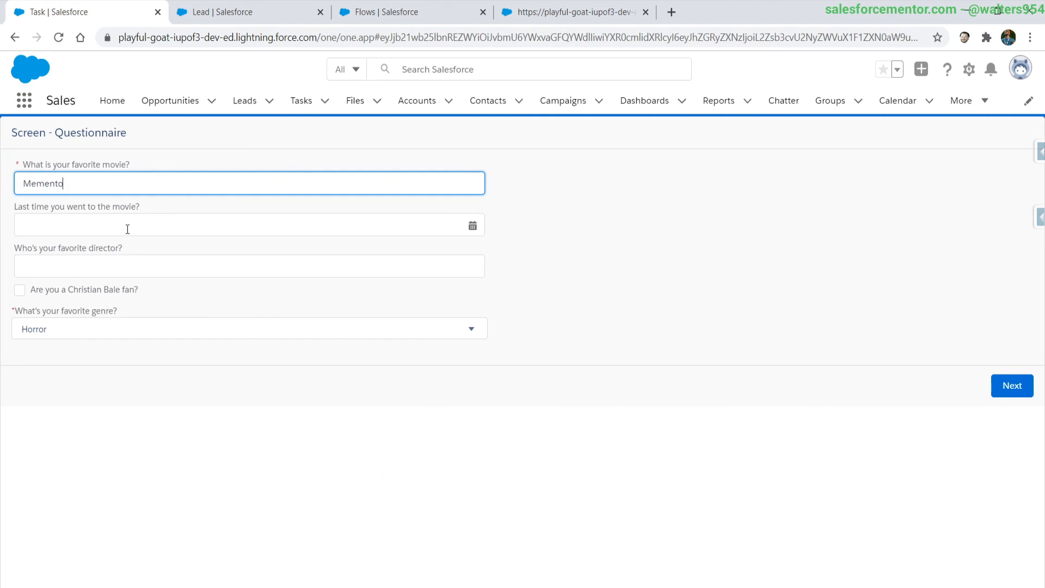
type("Jun 4, 2020")
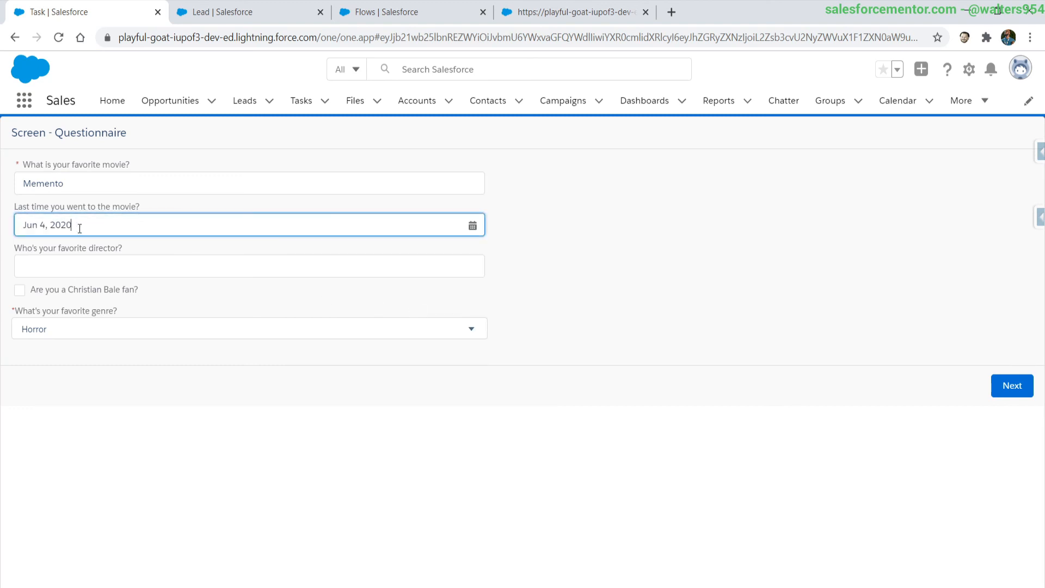
left_click(249, 265)
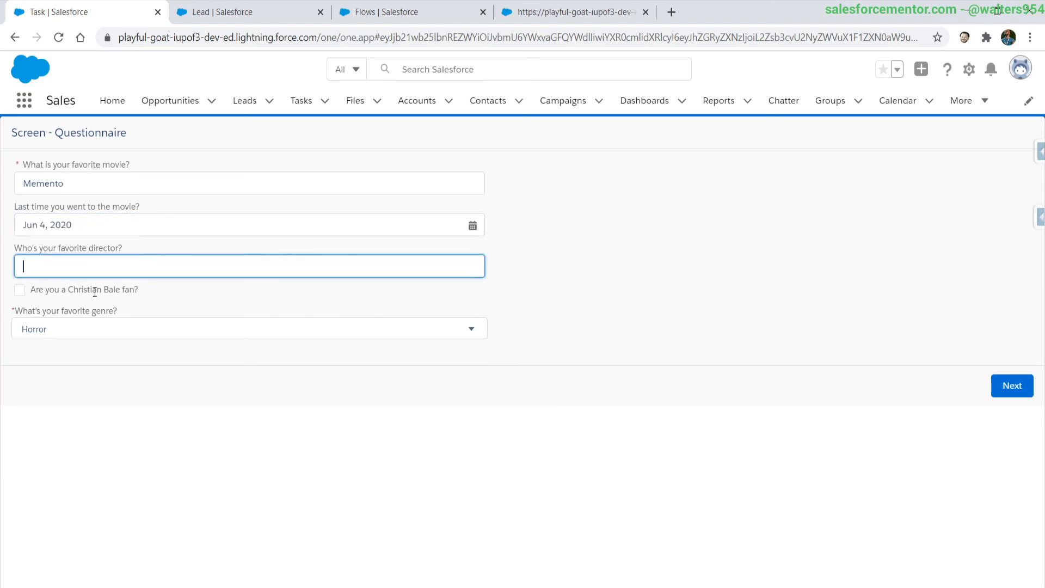
type("Chr")
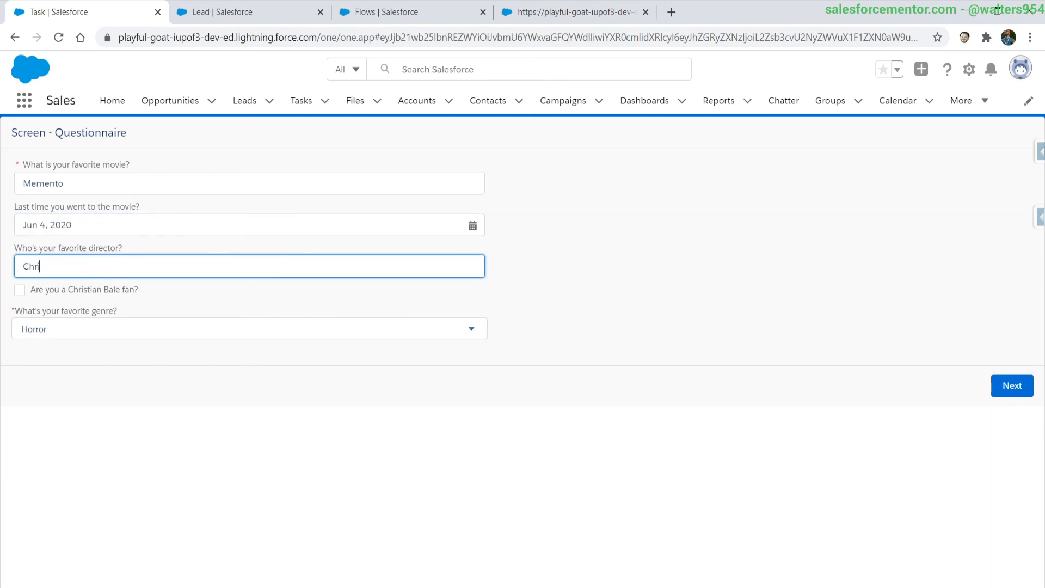
type("istopher")
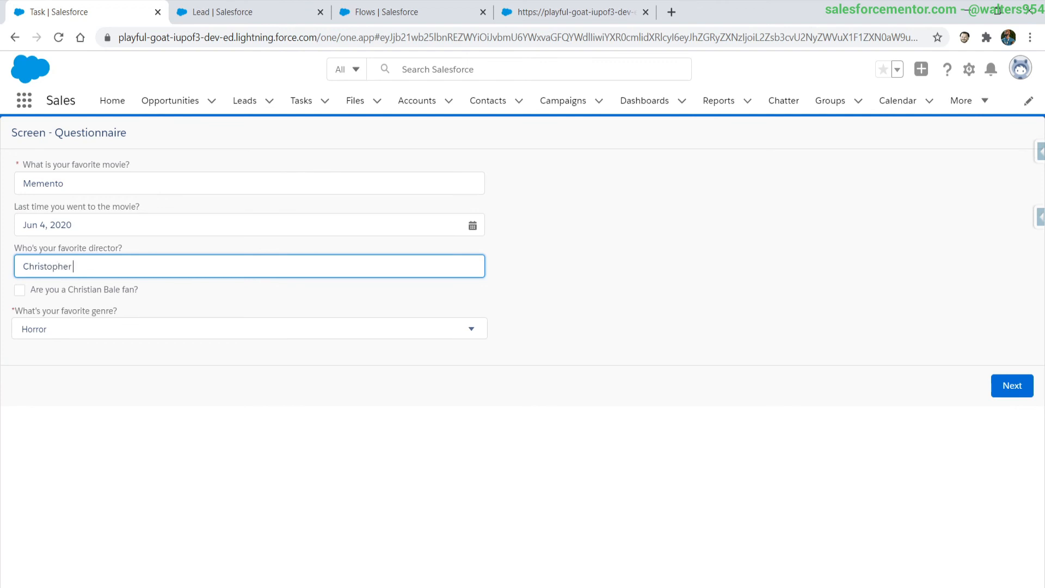
type("Noland")
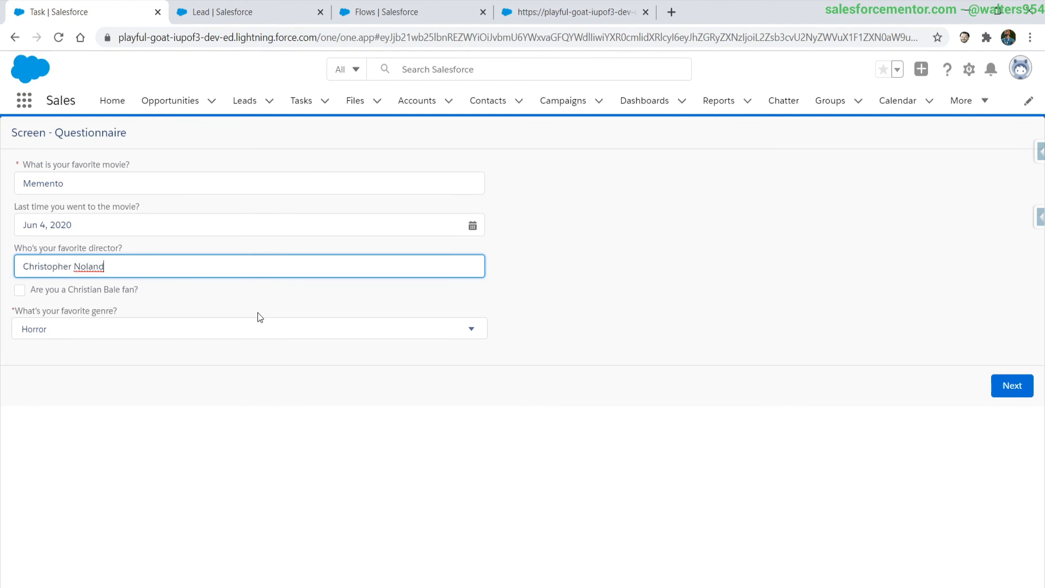
left_click(249, 328)
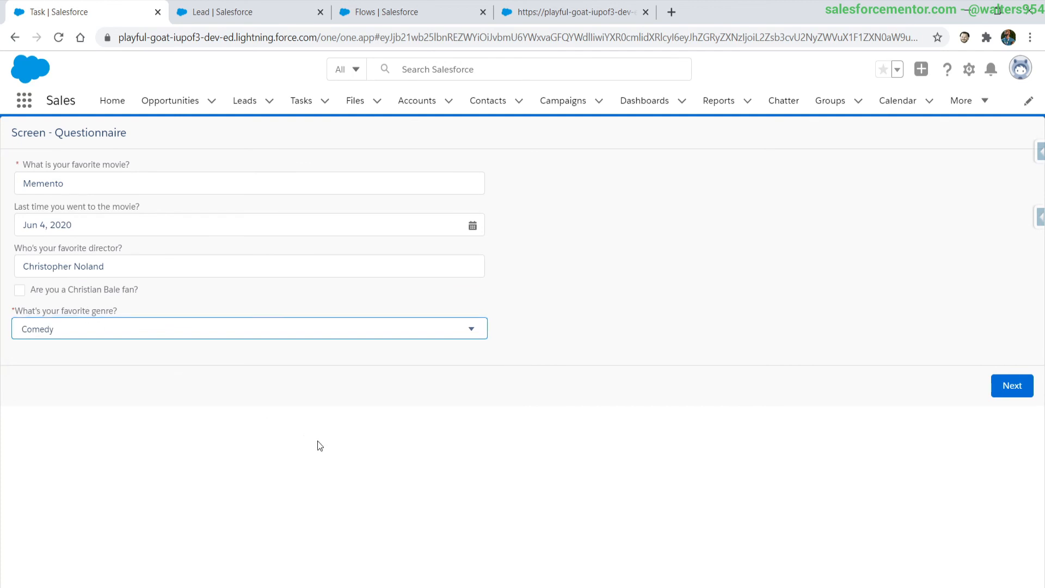
left_click(1012, 385)
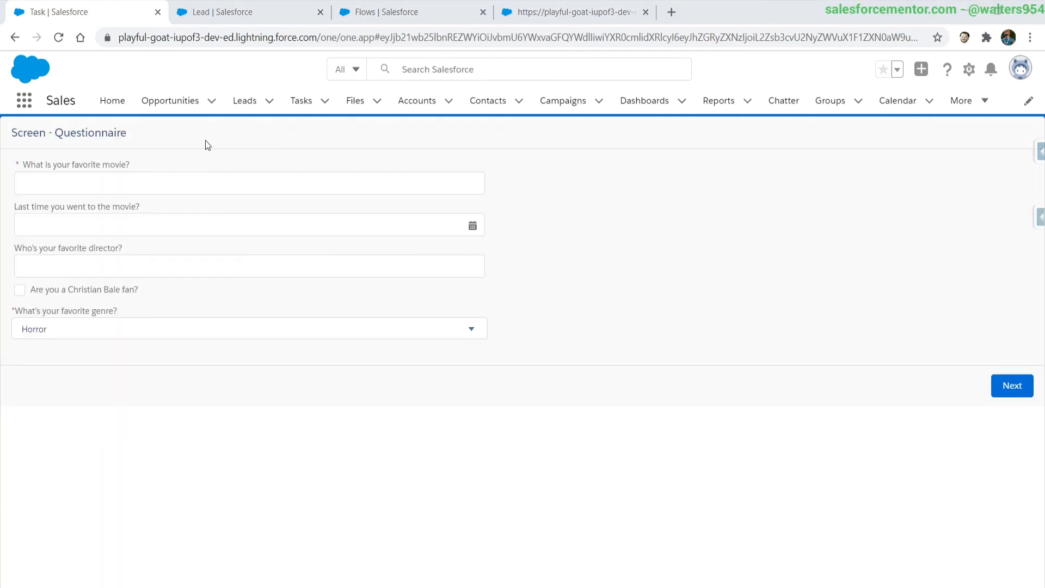
mouse_move(216, 147)
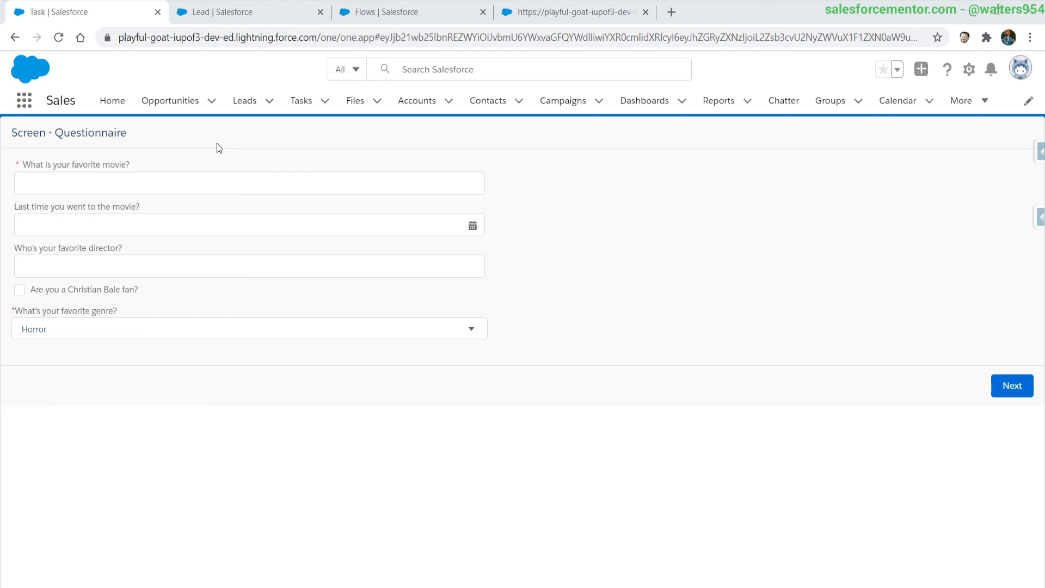
mouse_move(244, 101)
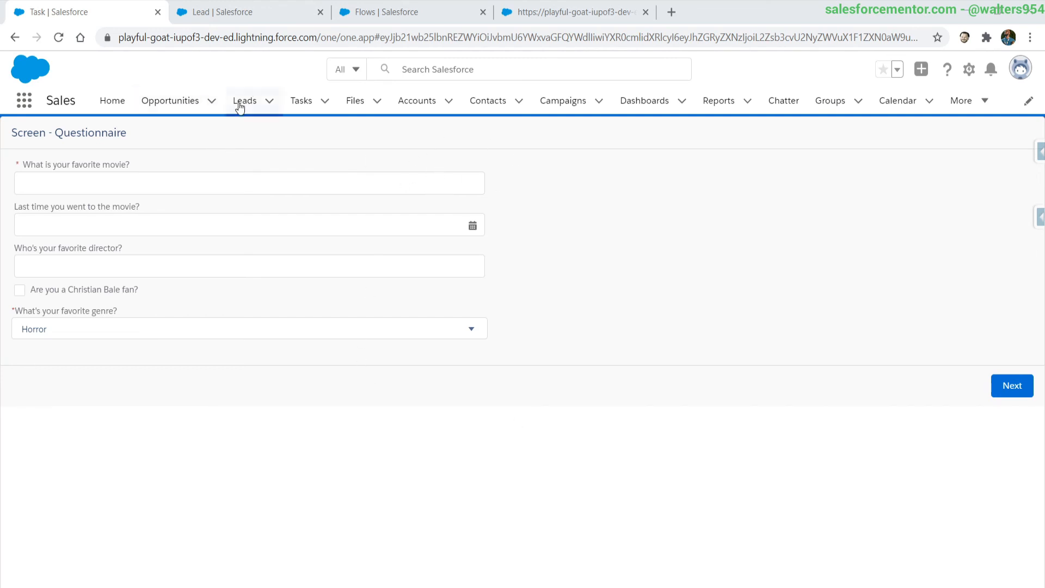
Open the Test company lead from Recently Viewed and scroll to its three questionnaires
left_click(245, 101)
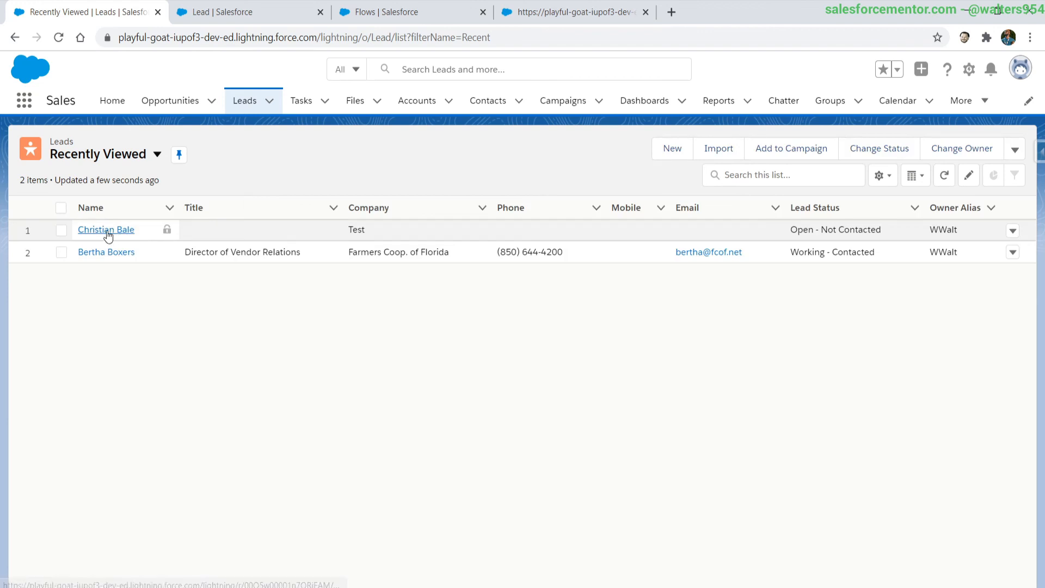
left_click(105, 229)
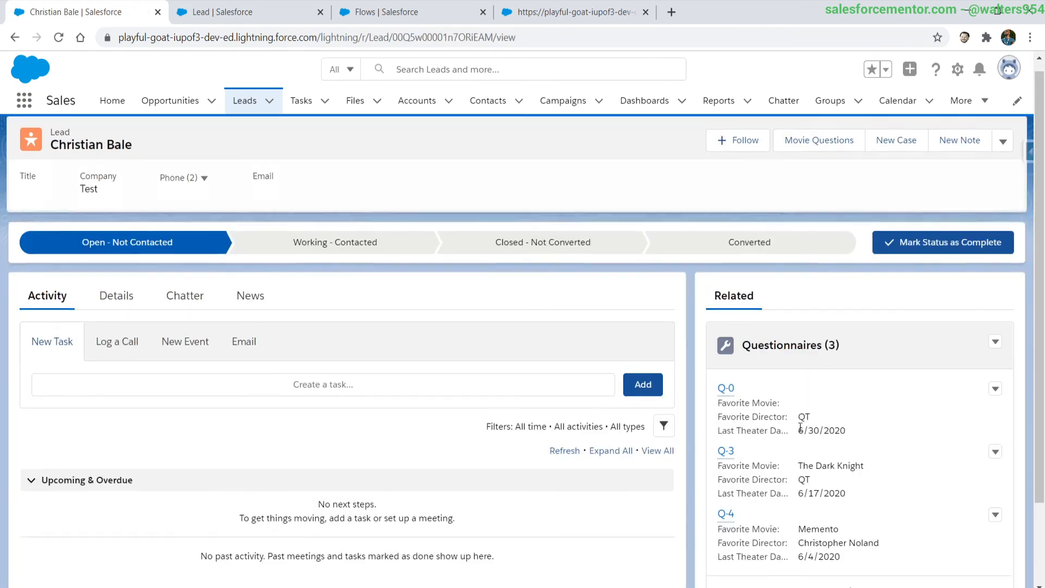
scroll("down", 3)
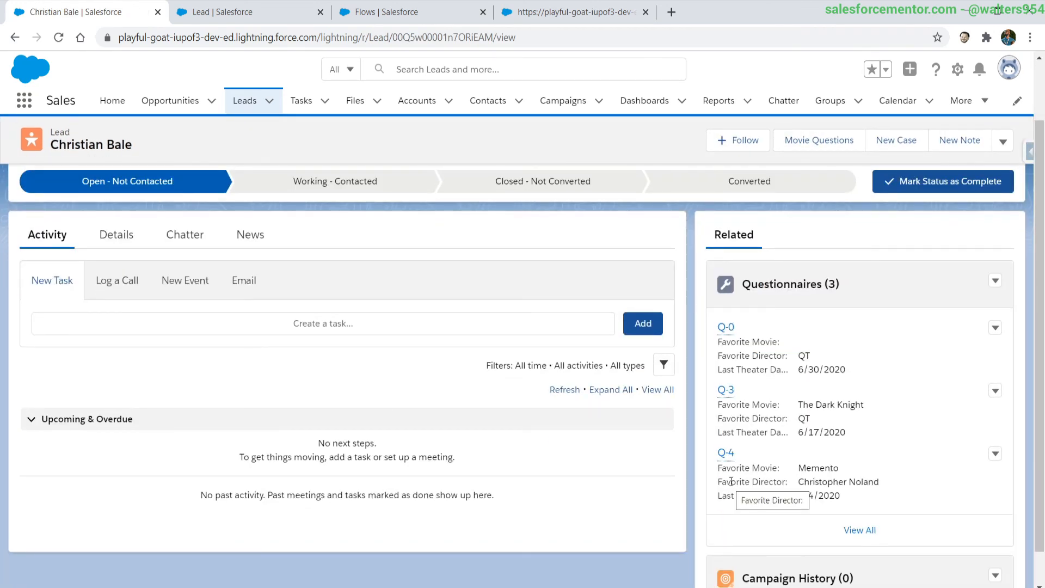
mouse_move(745, 485)
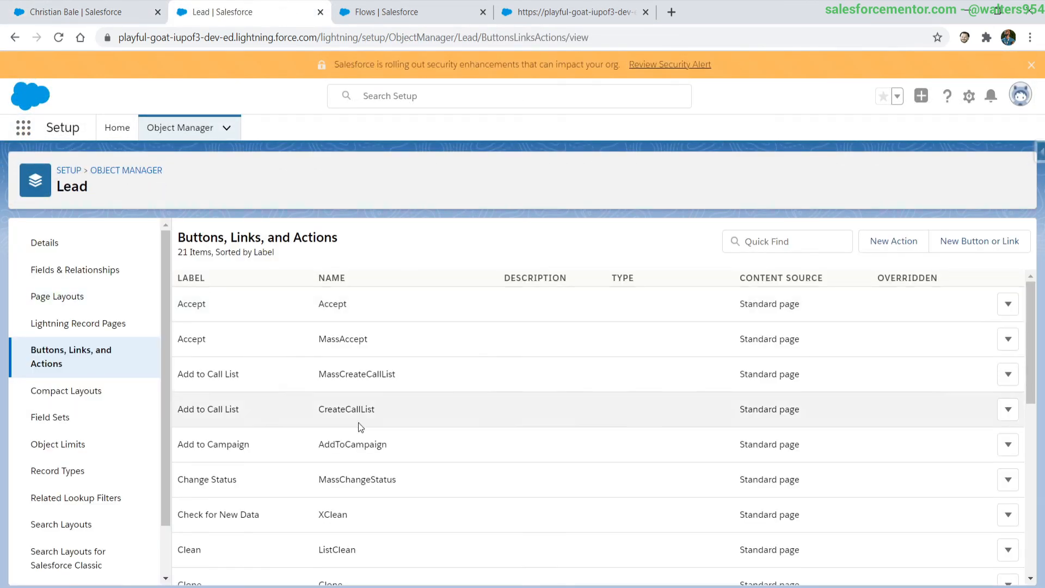
Open the Movie Questions detail button definition for editing
scroll("down", 3)
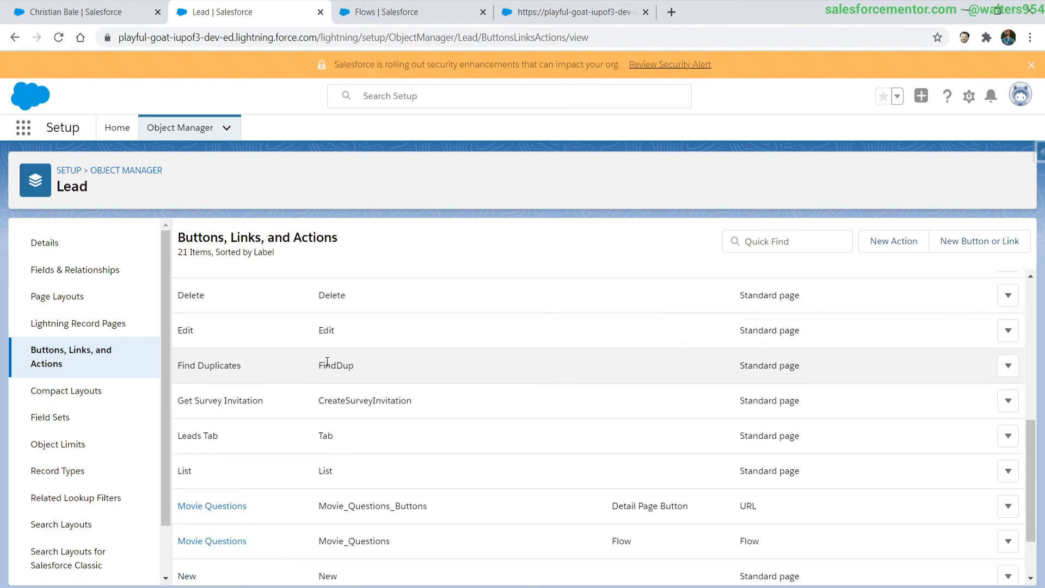
scroll("down", 3)
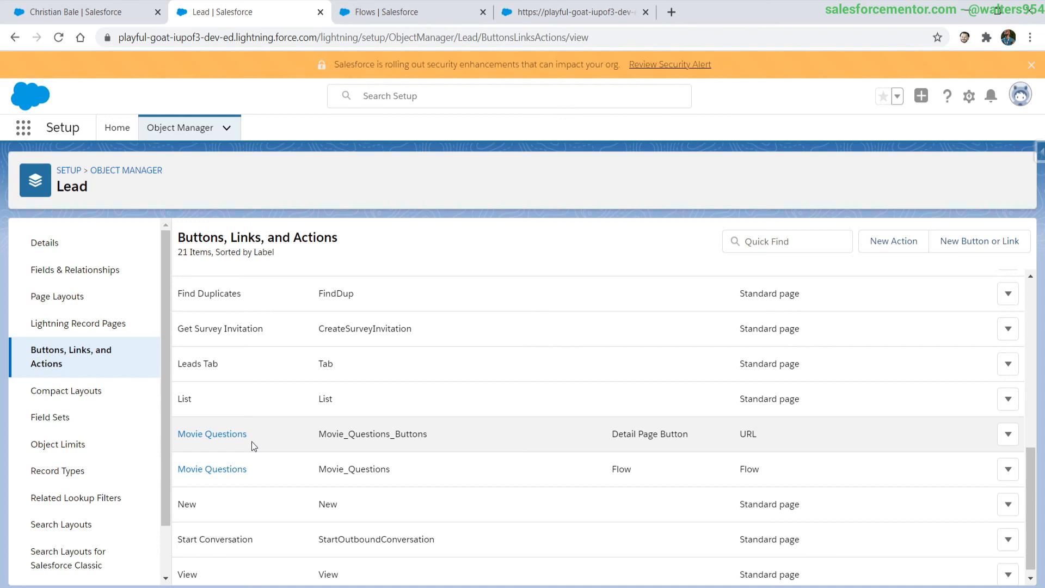
mouse_move(212, 434)
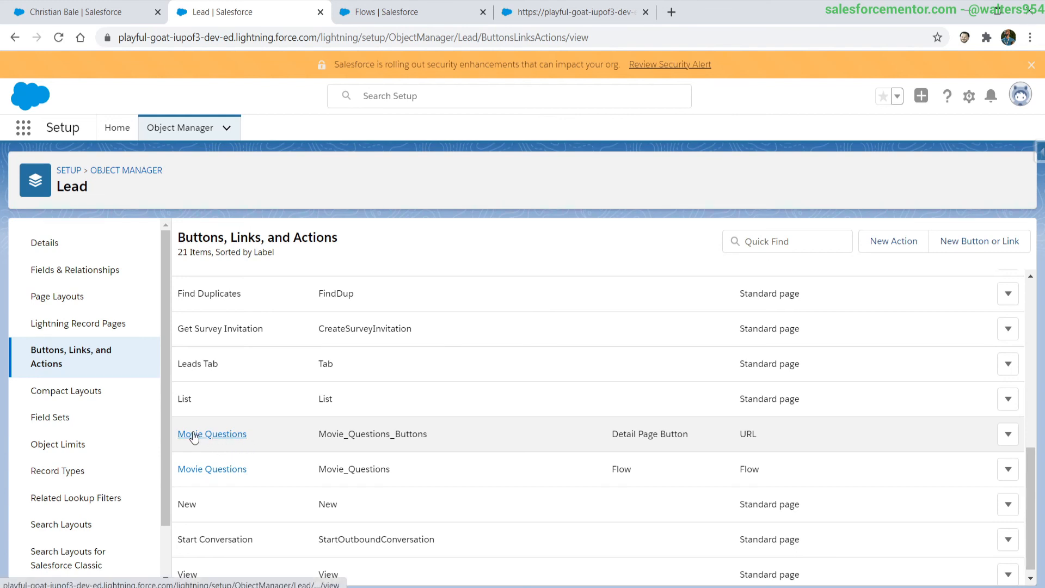
left_click(211, 434)
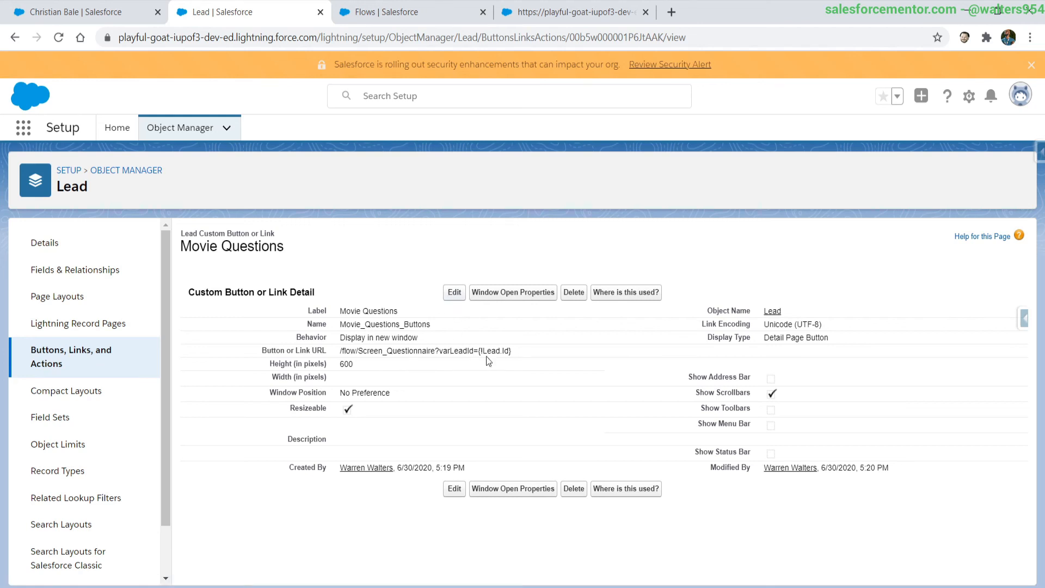
left_click(454, 291)
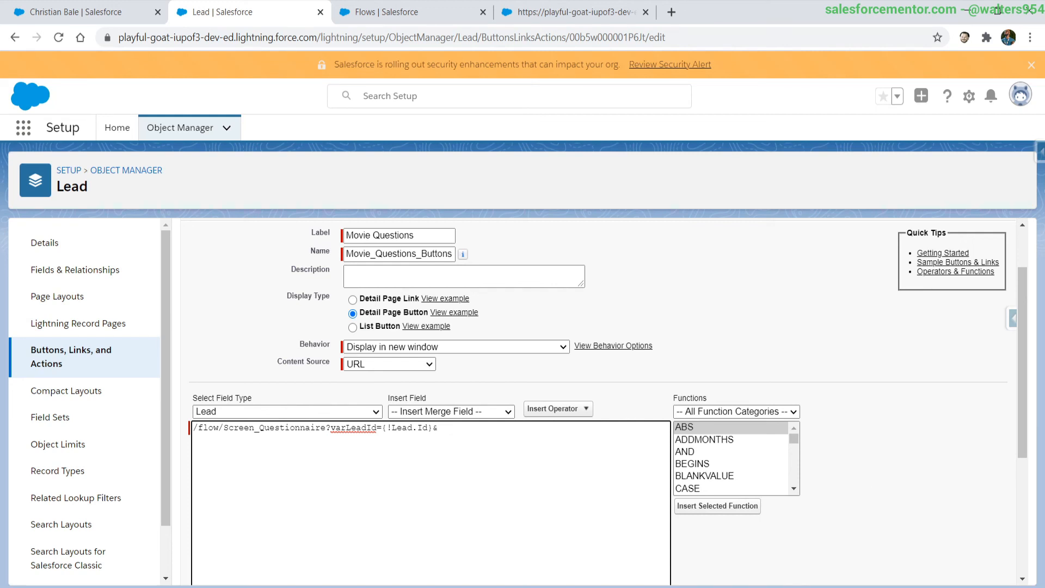
Append &retURL={!Lead.Id} to the button URL and quick save
type("ret")
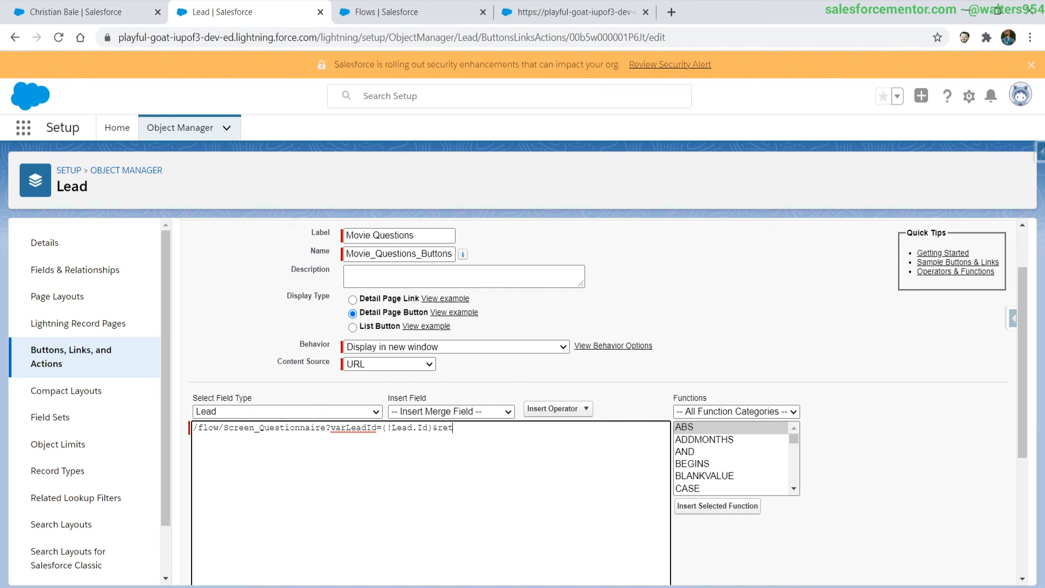
type("URL=")
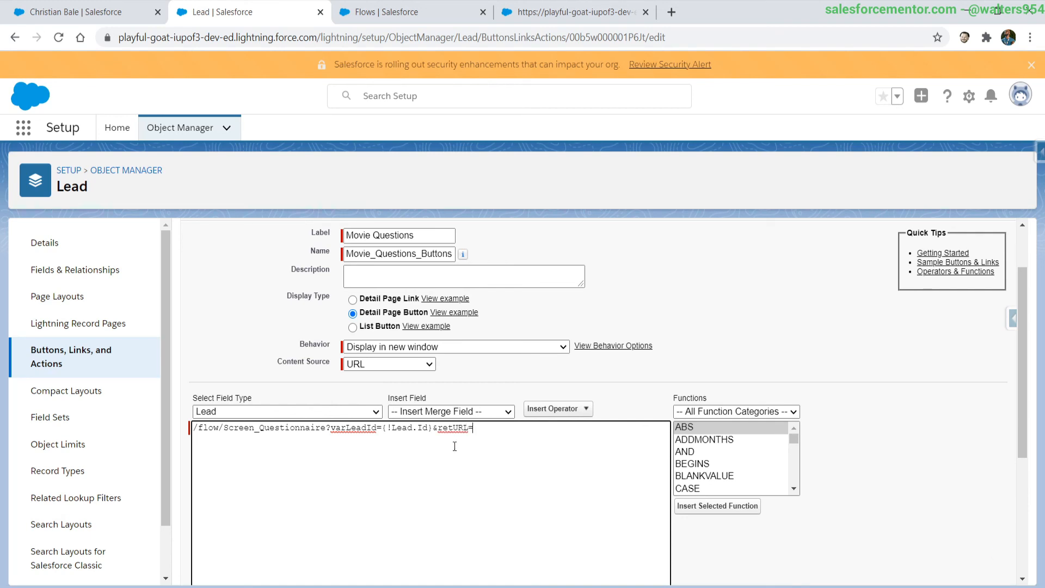
double_click(407, 427)
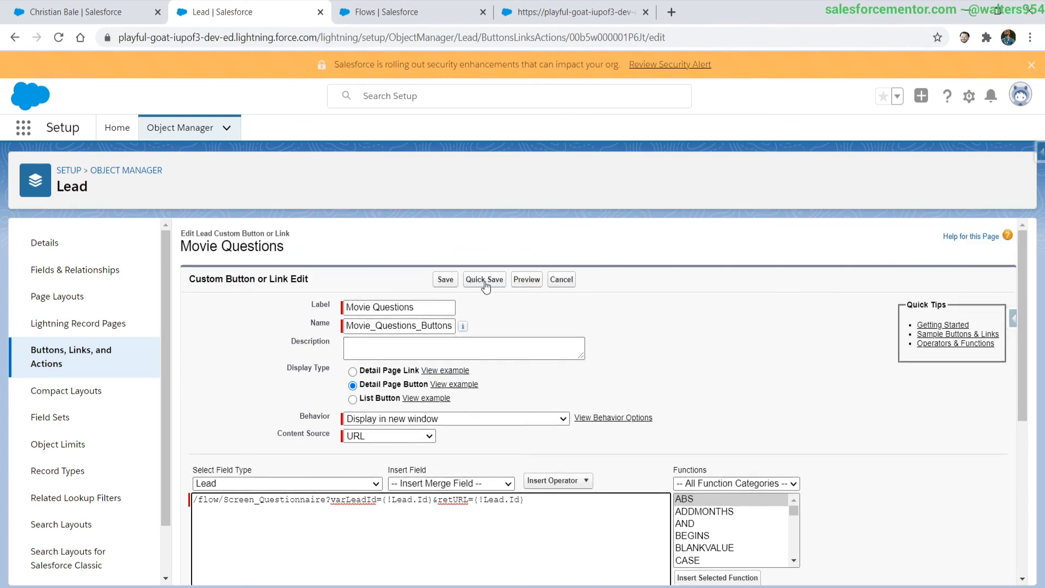
left_click(484, 280)
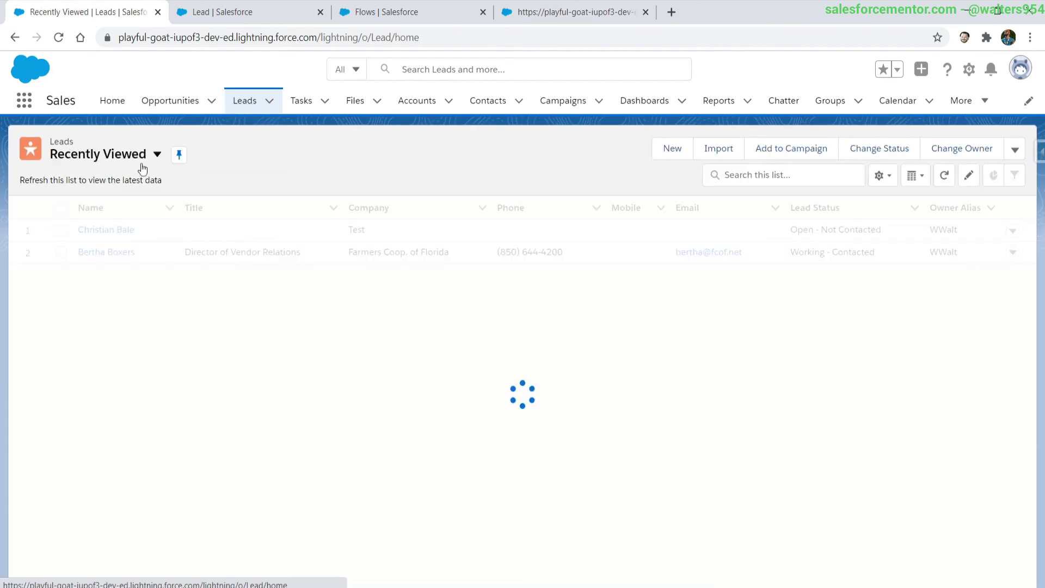
Run Movie Questions for Farmers Coop. of Florida: The Joker, Michael Caine, Romance
left_click(105, 252)
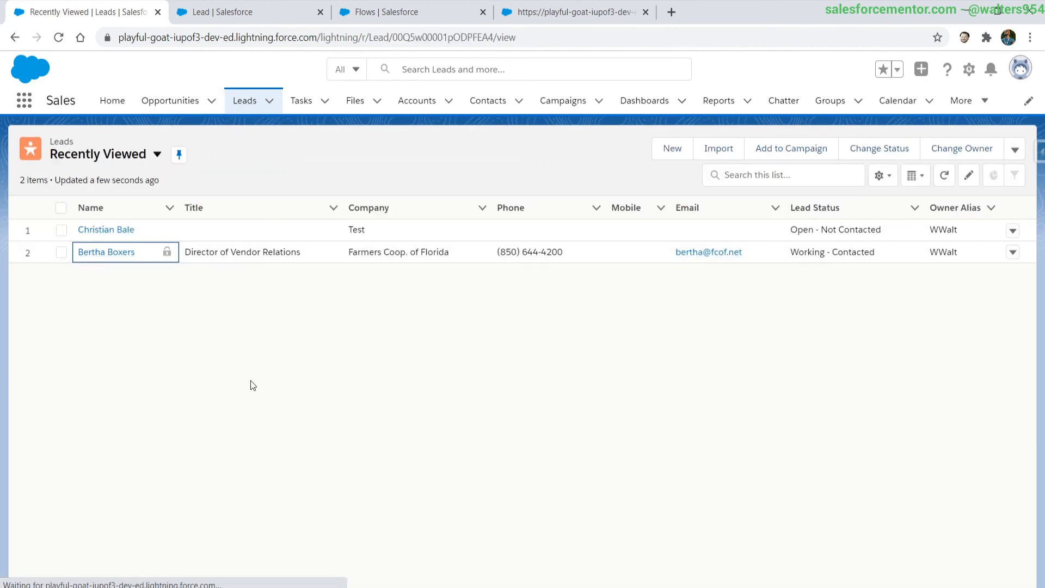
left_click(106, 252)
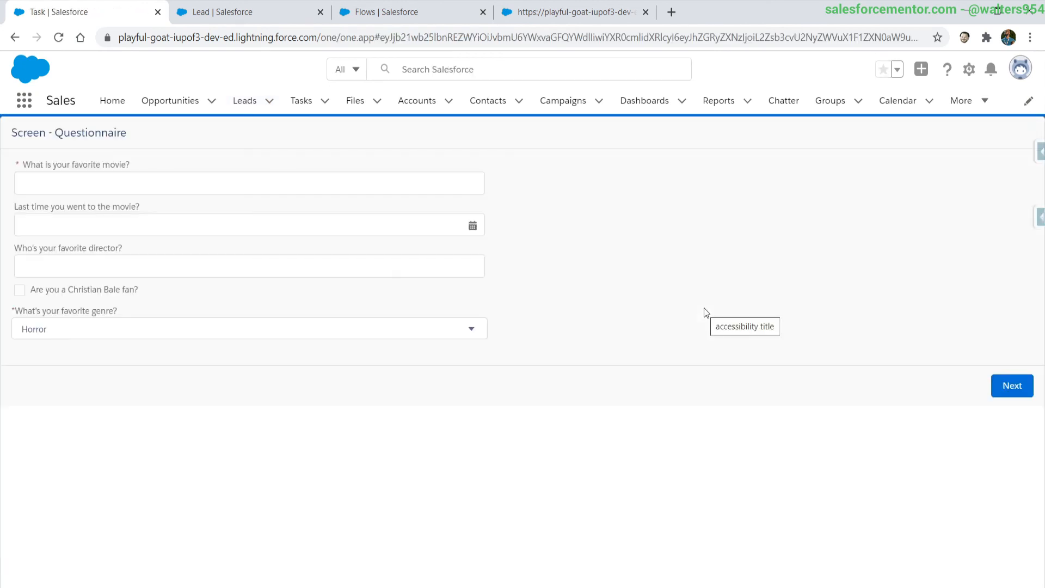
left_click(248, 183)
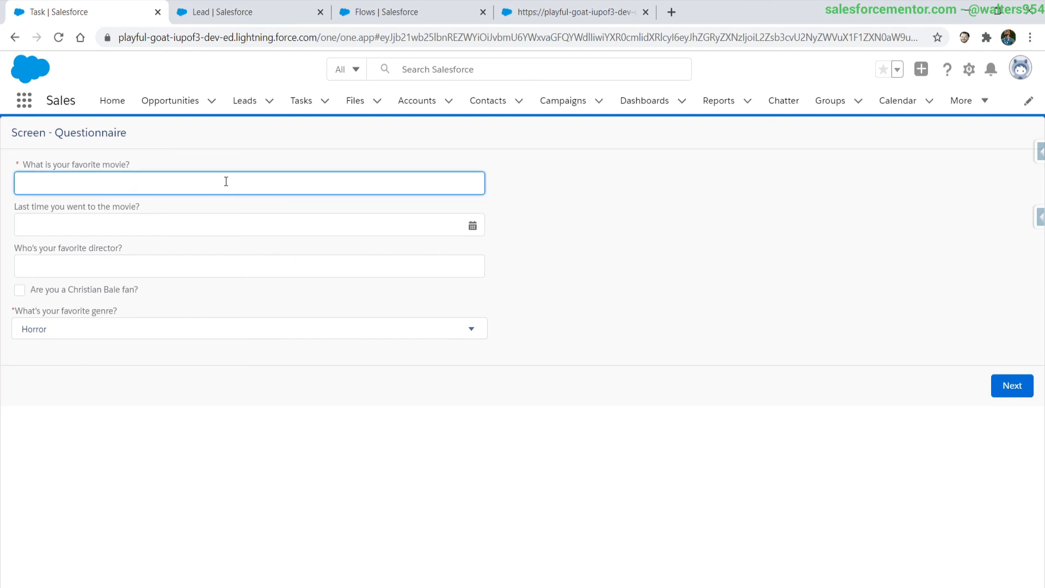
type("The Joker")
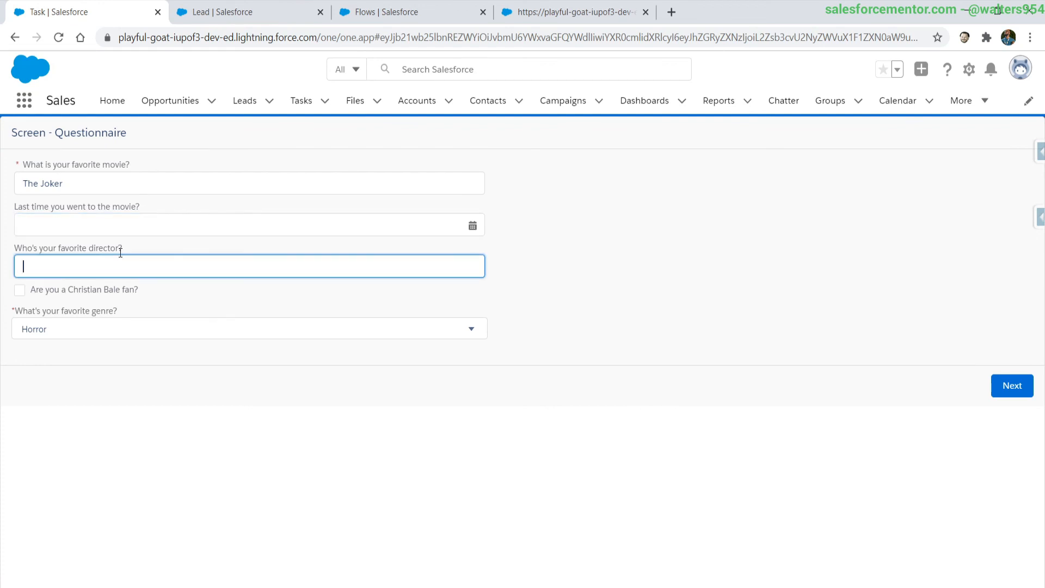
type("Michael Caine")
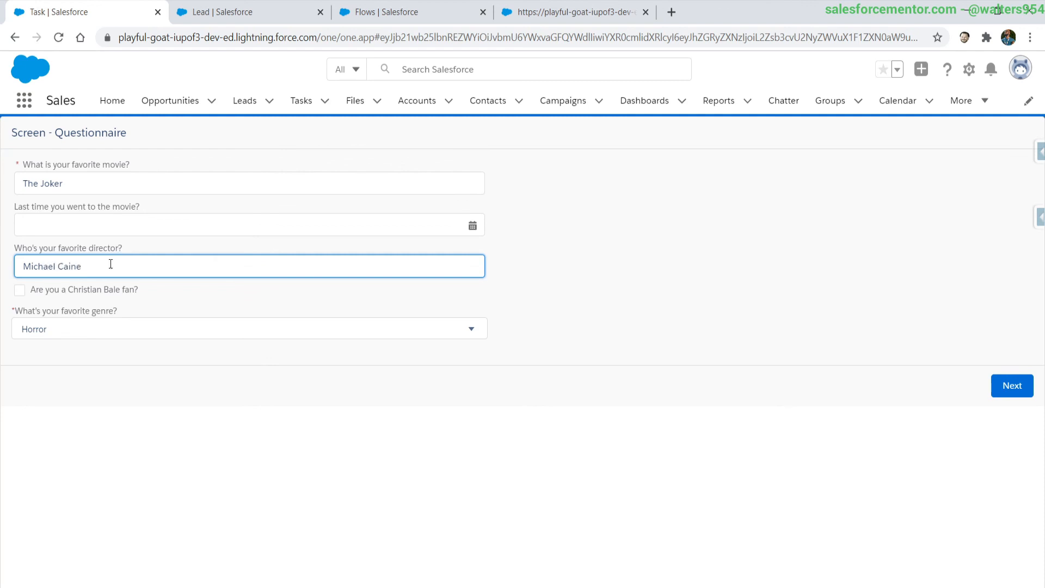
left_click(249, 329)
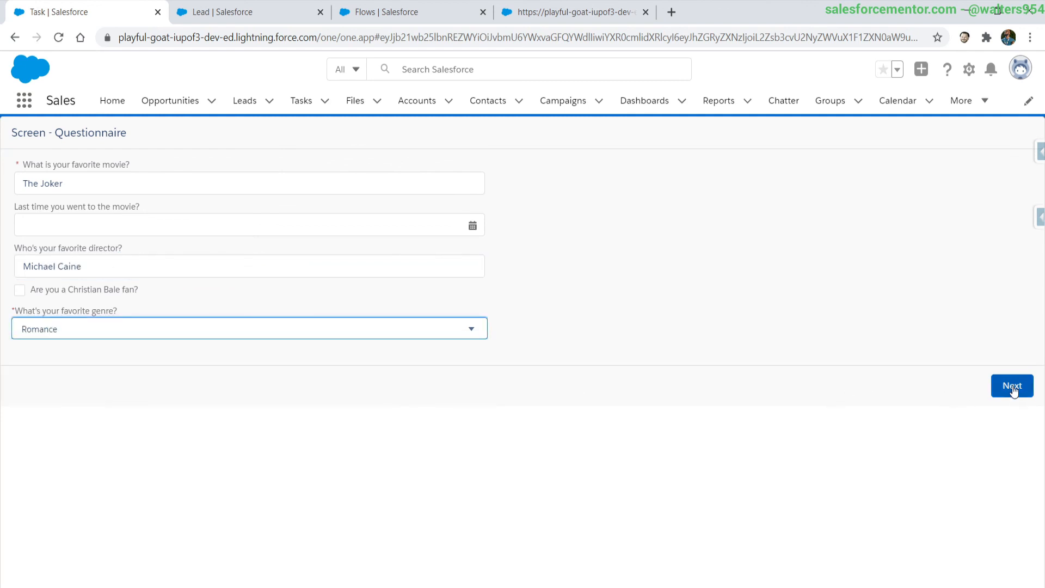
left_click(1013, 385)
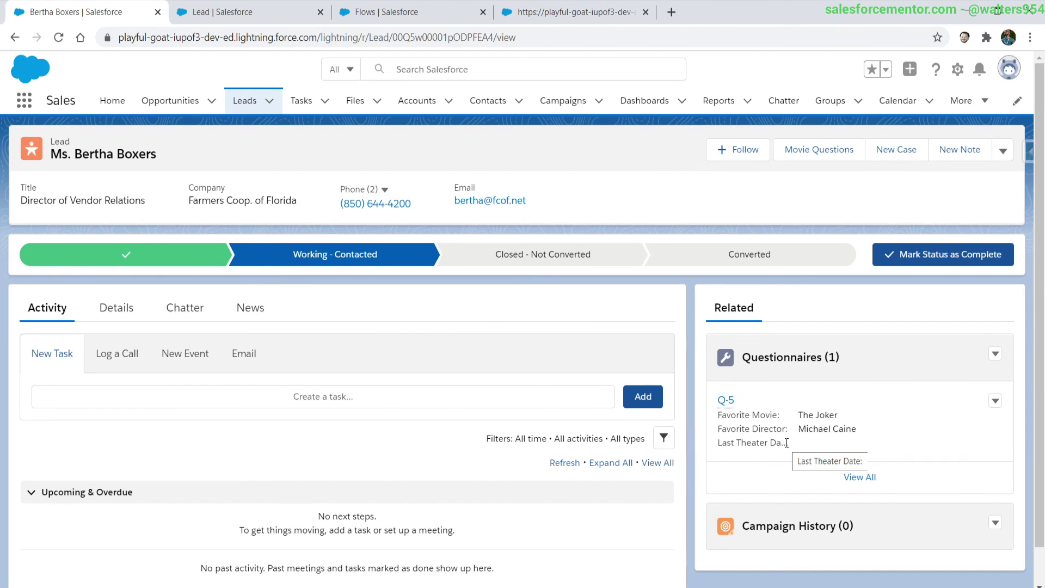
mouse_move(190, 277)
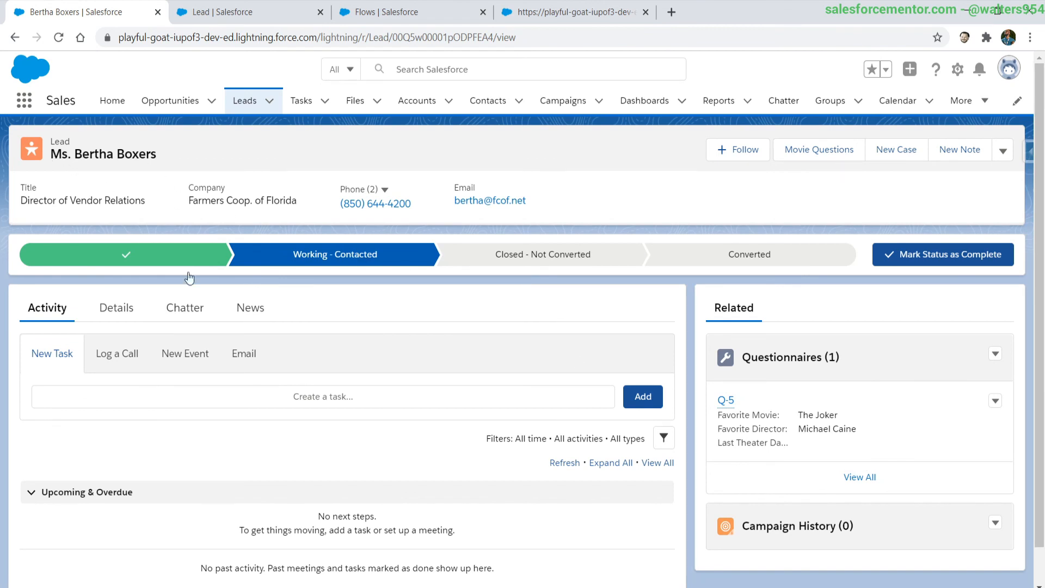
mouse_move(65, 160)
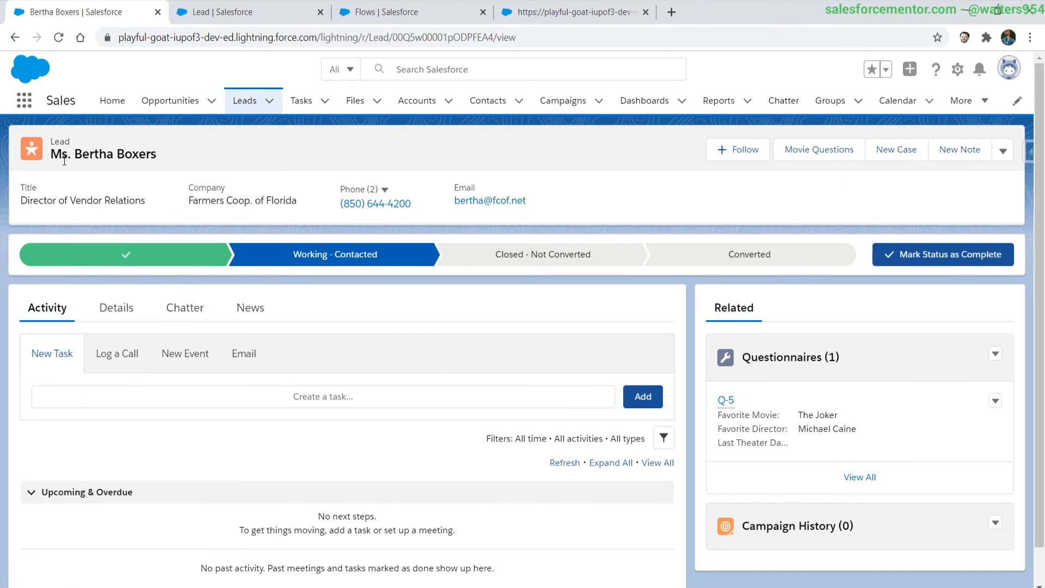
mouse_move(792, 460)
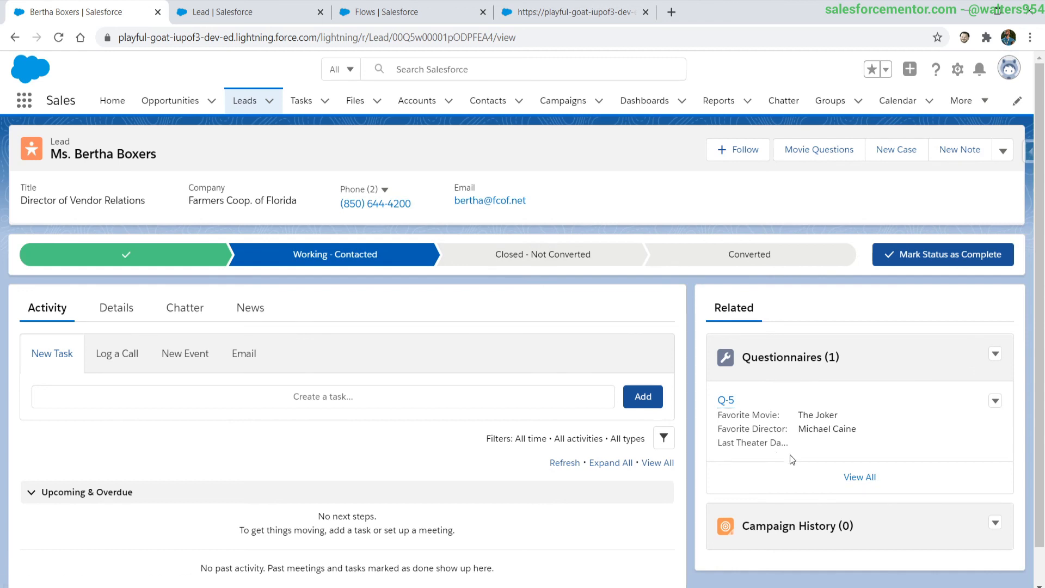
Check the Q-5 record links to Bertha Boxers, then view the Screen - Questionnaire flow
left_click(725, 401)
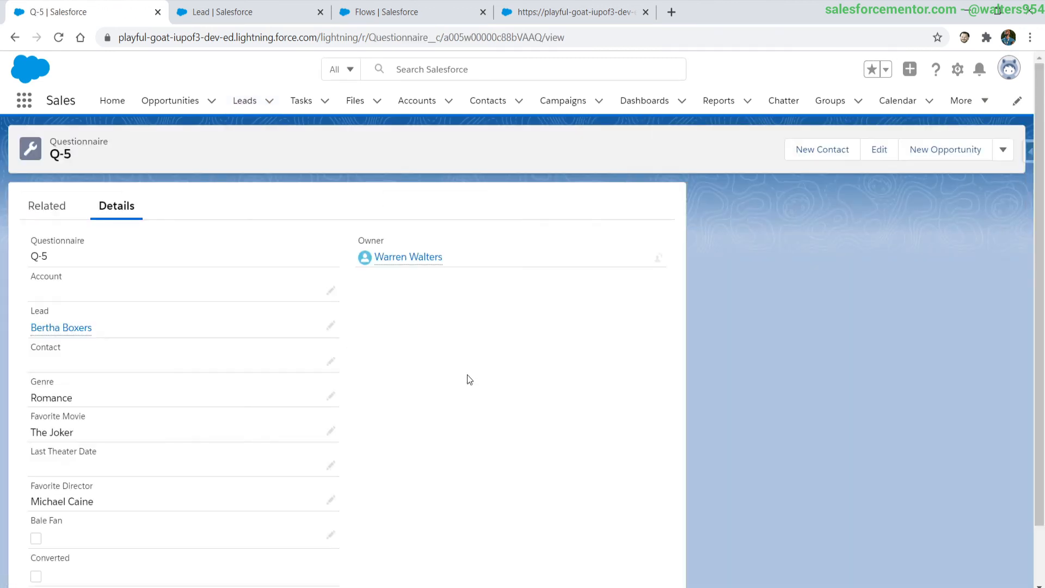
left_click(60, 327)
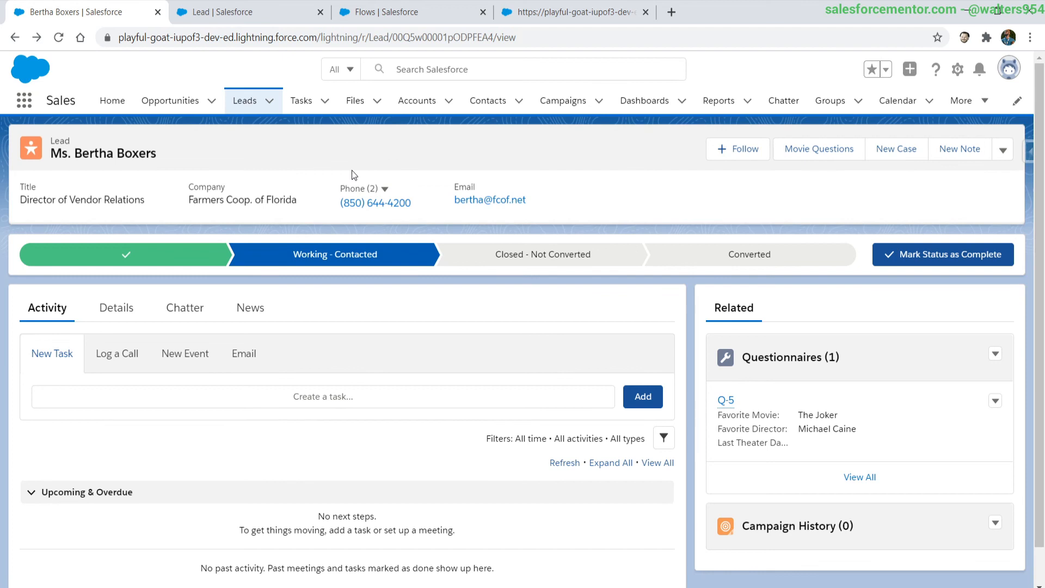
mouse_move(308, 147)
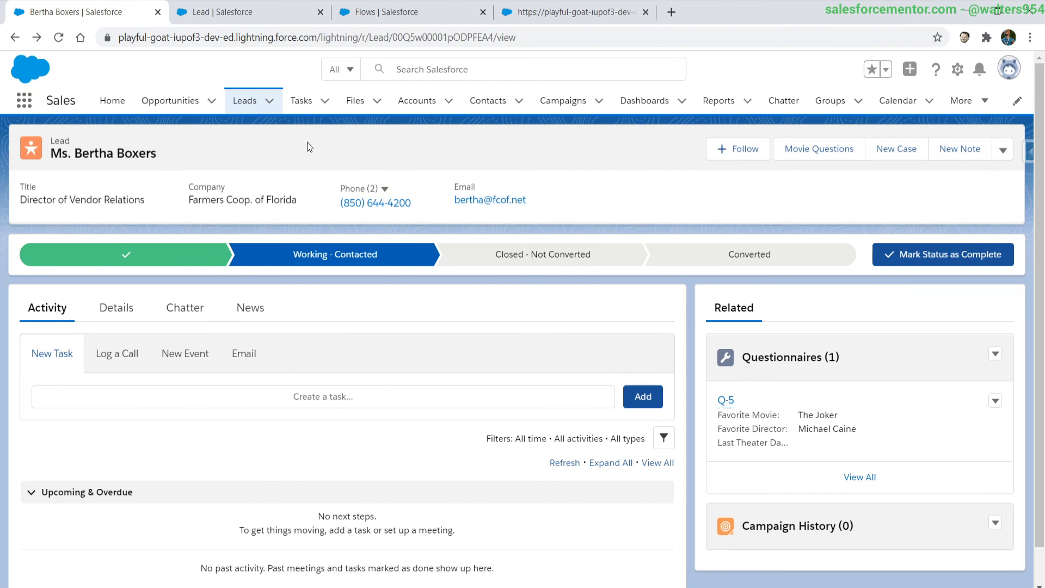
left_click(378, 12)
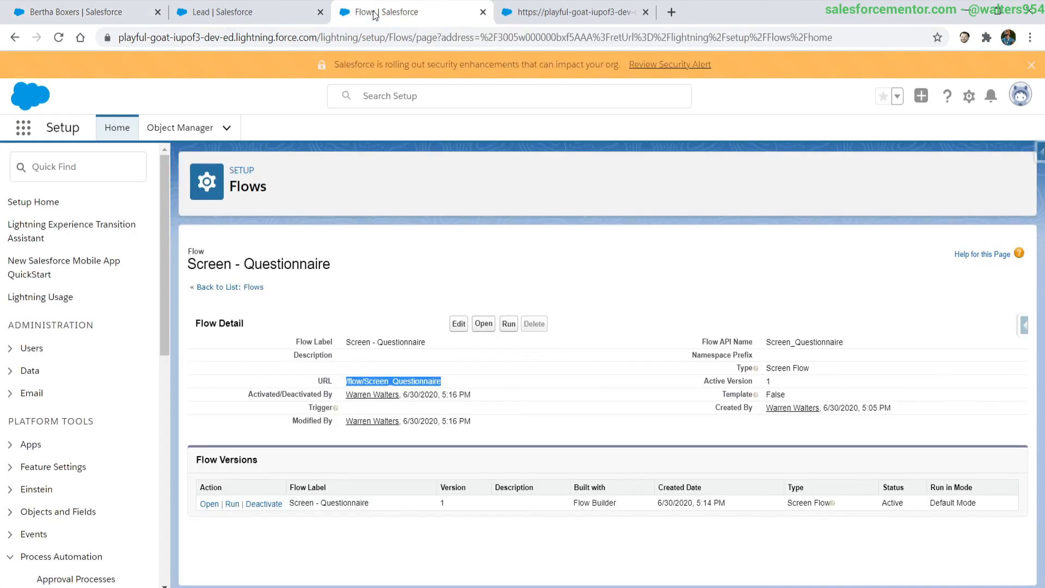